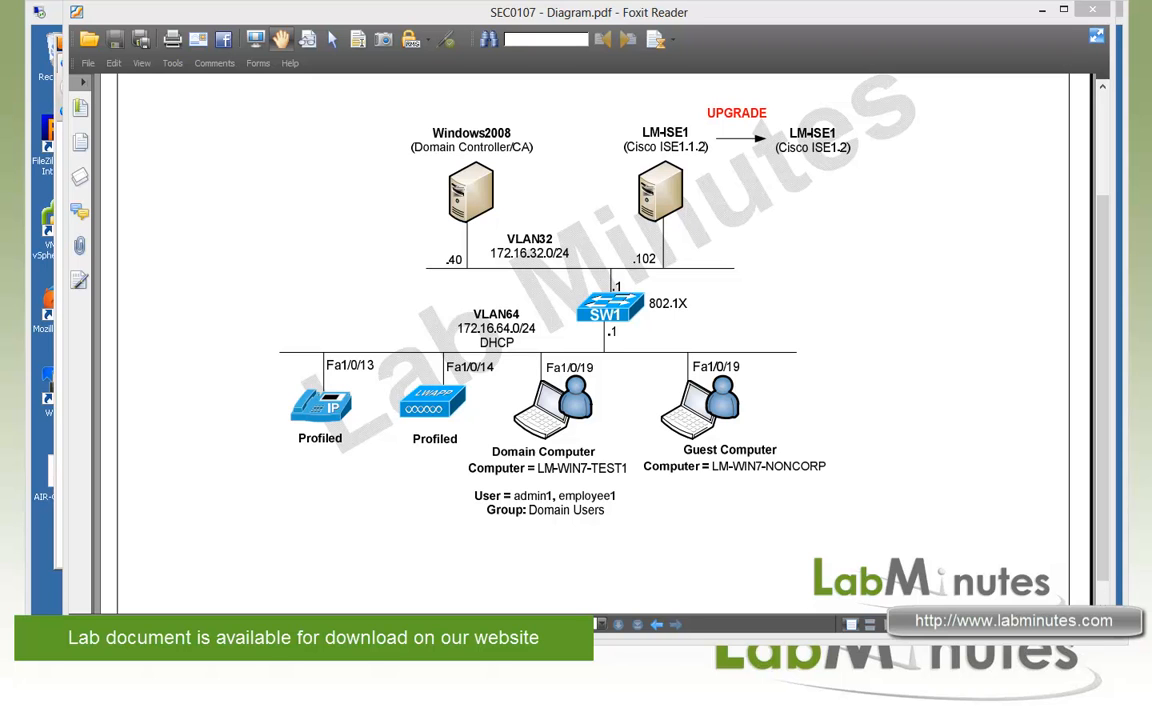
mouse_move(678, 207)
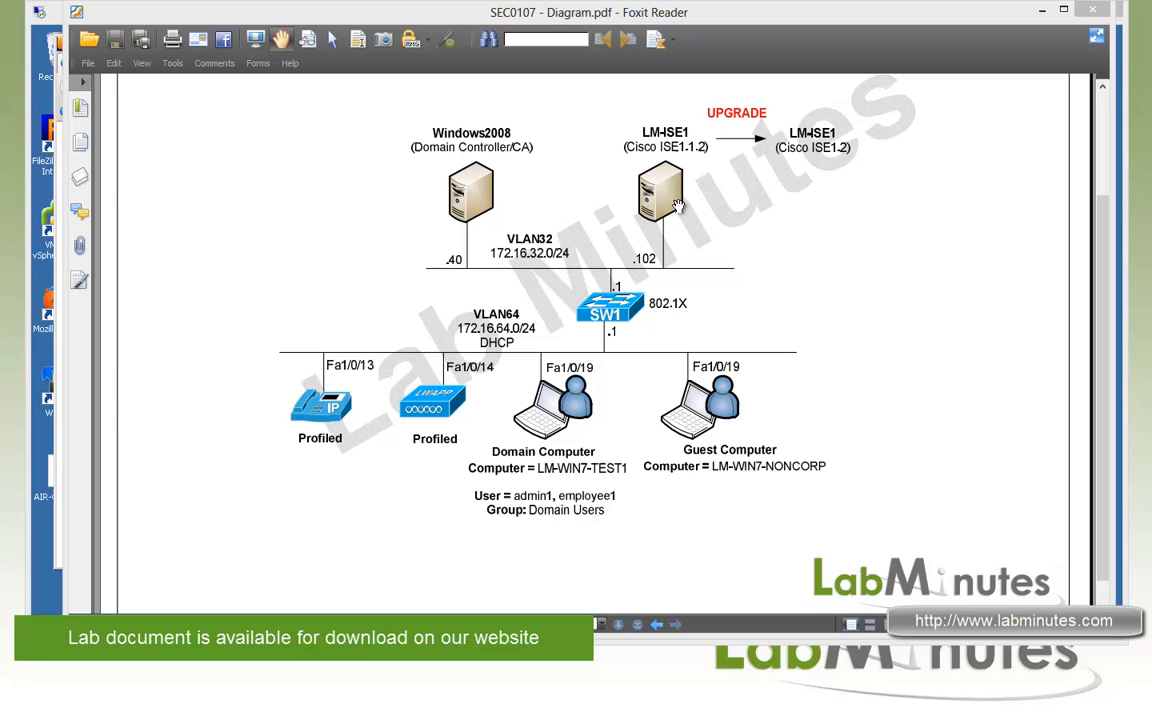
mouse_move(822, 178)
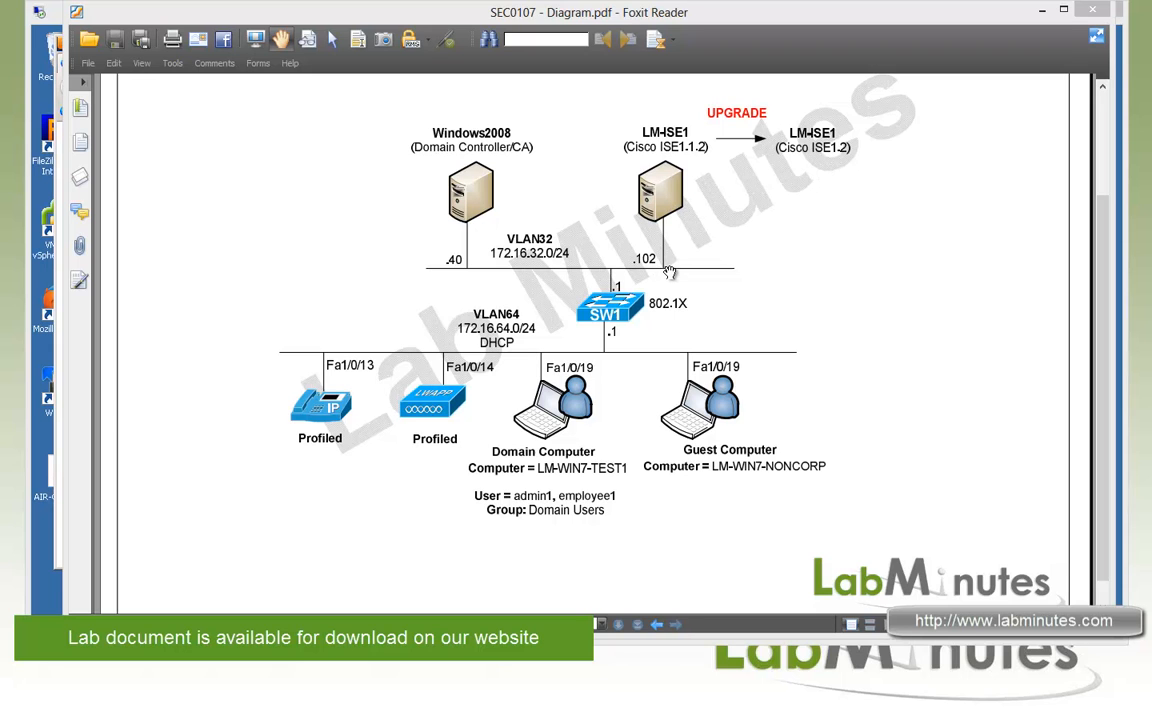
mouse_move(562, 270)
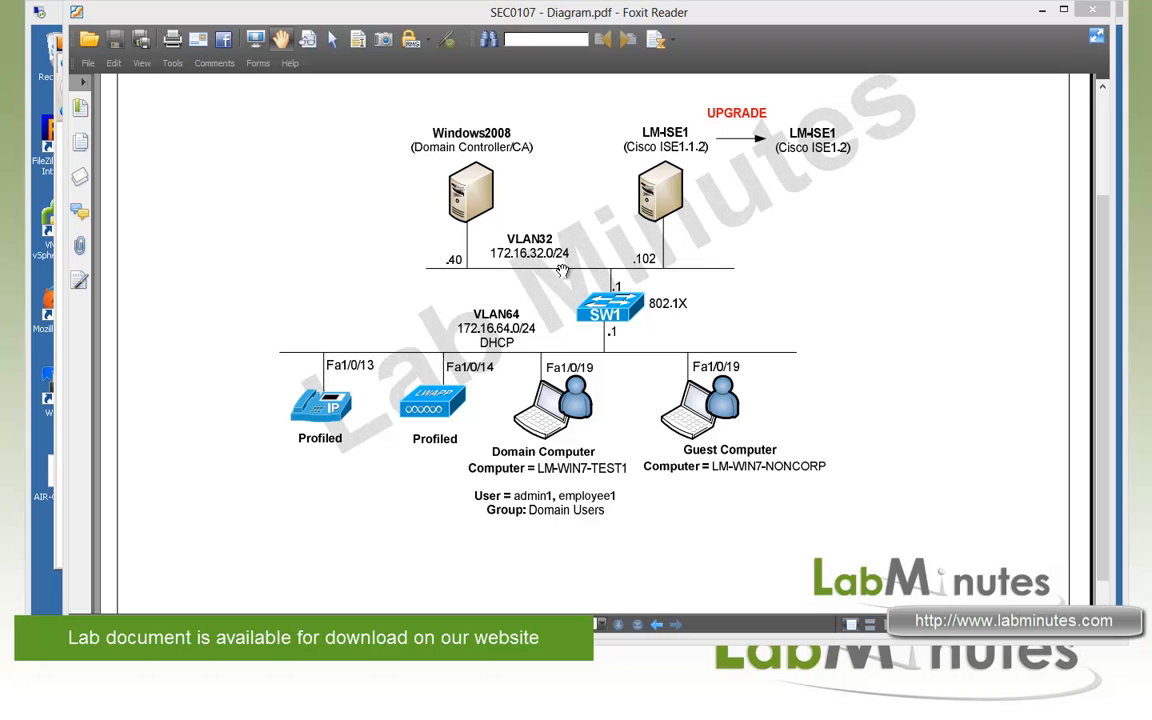
mouse_move(480, 271)
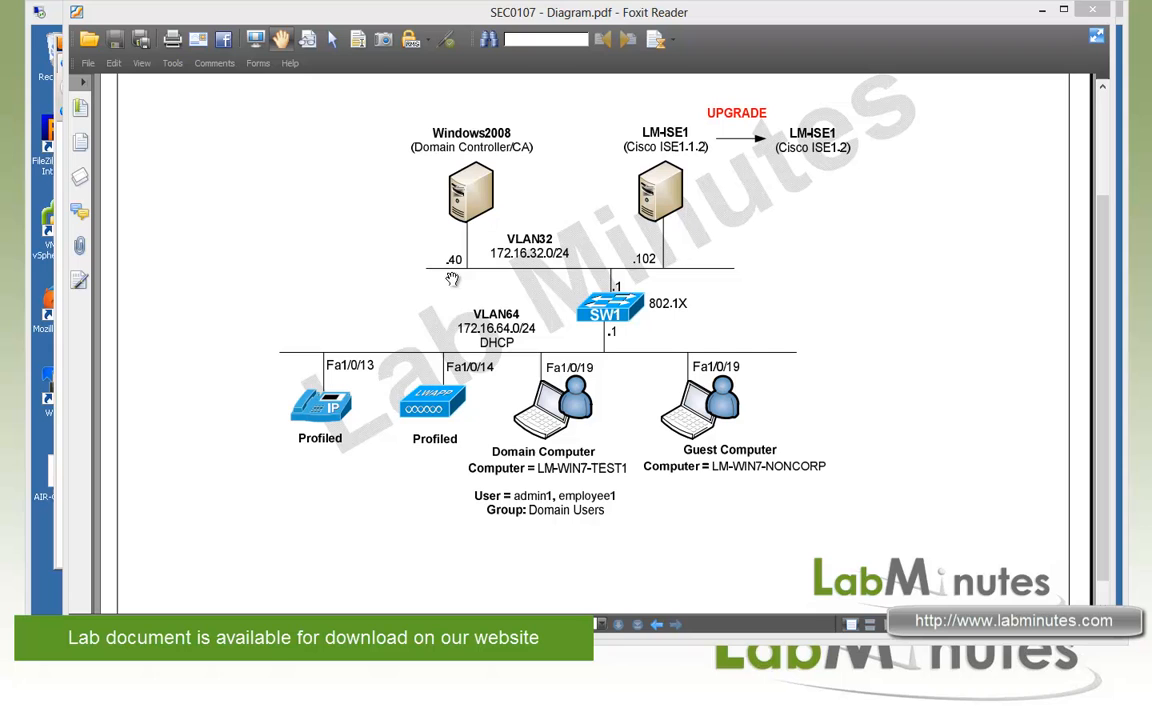
mouse_move(741, 306)
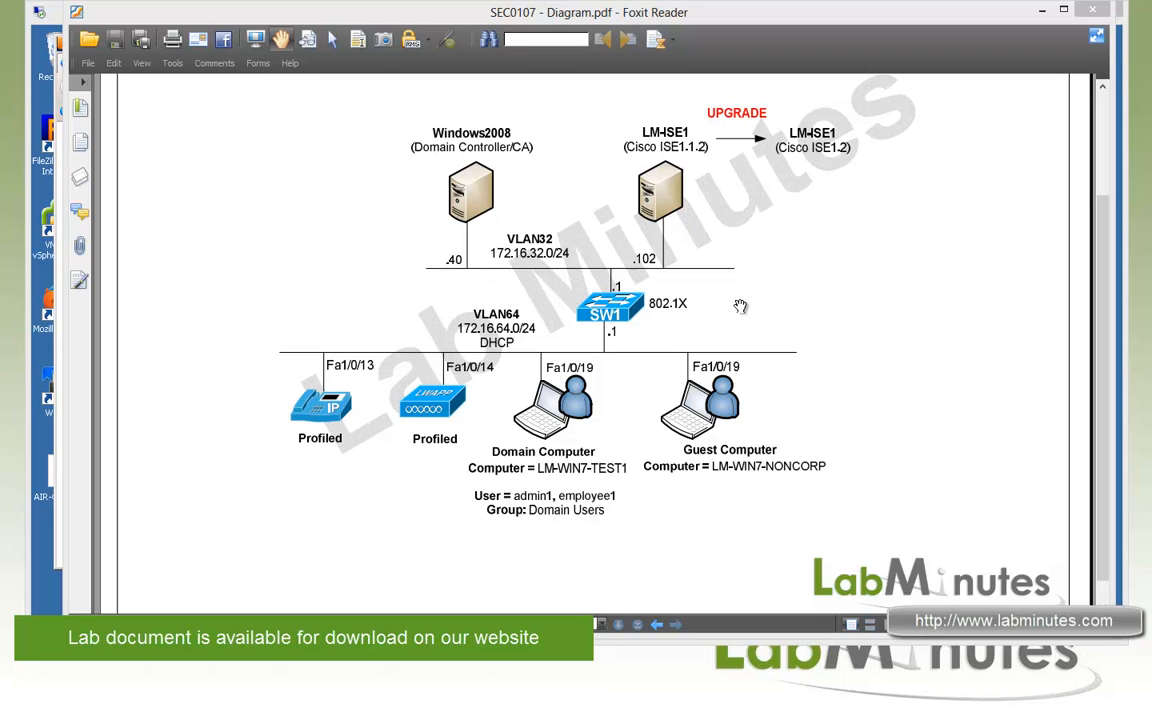
mouse_move(683, 315)
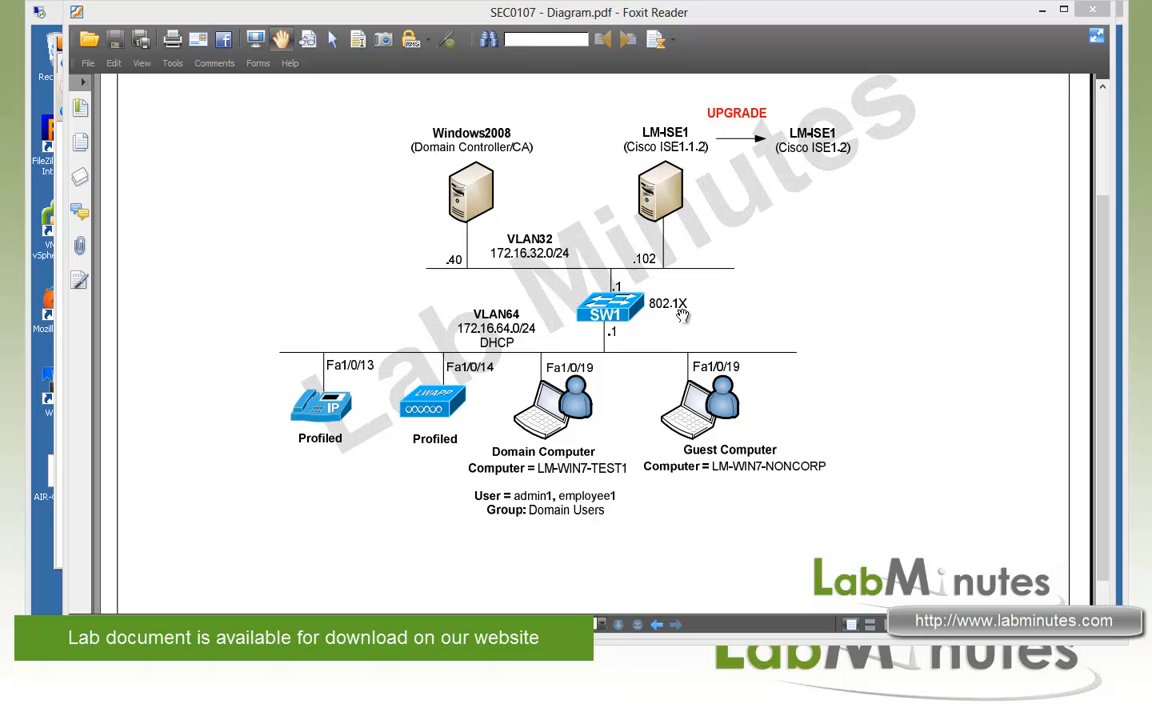
mouse_move(330, 412)
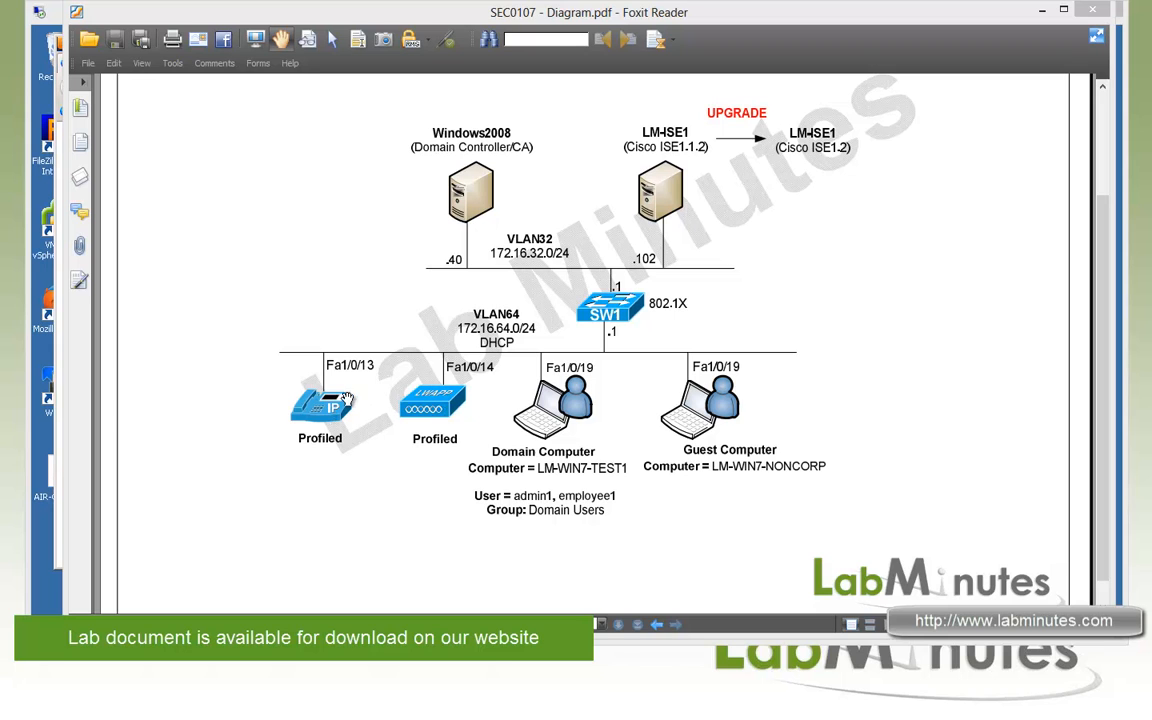
mouse_move(490, 385)
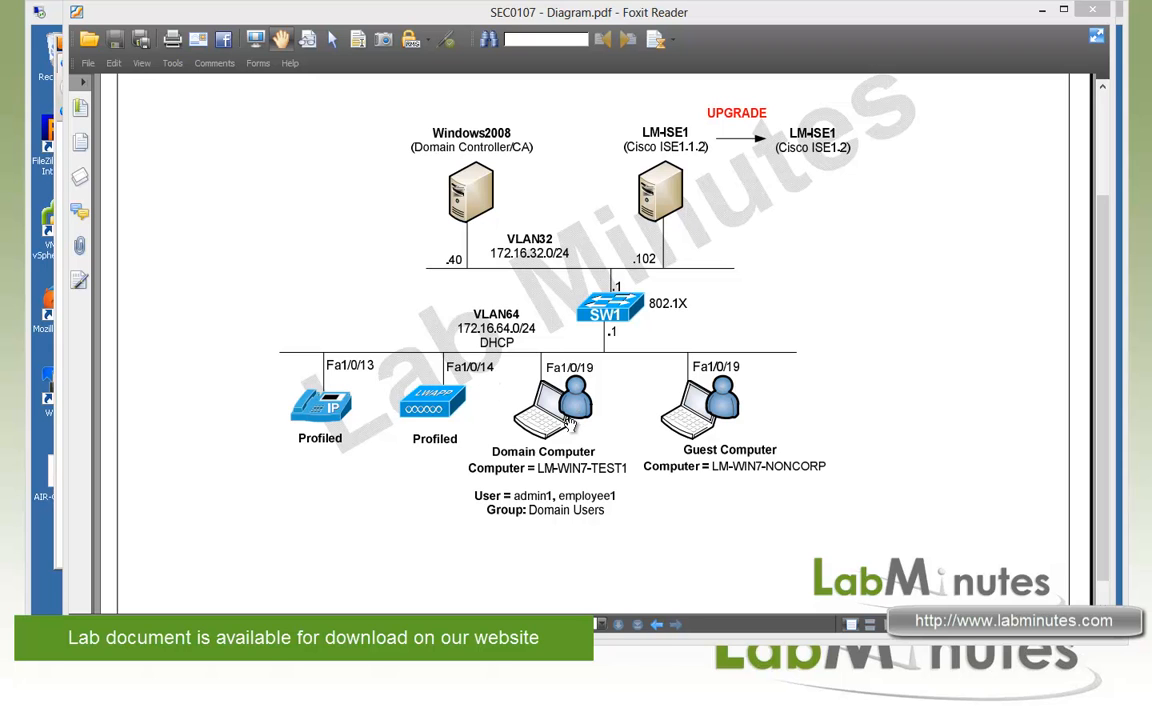
mouse_move(680, 417)
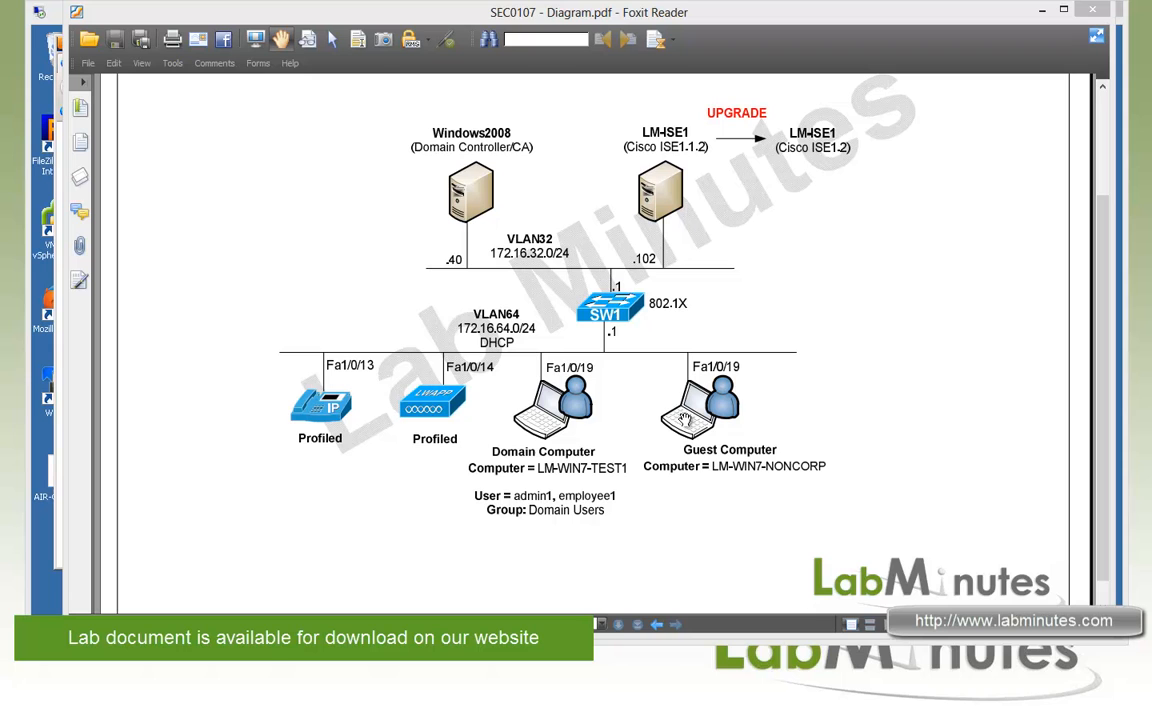
mouse_move(610, 383)
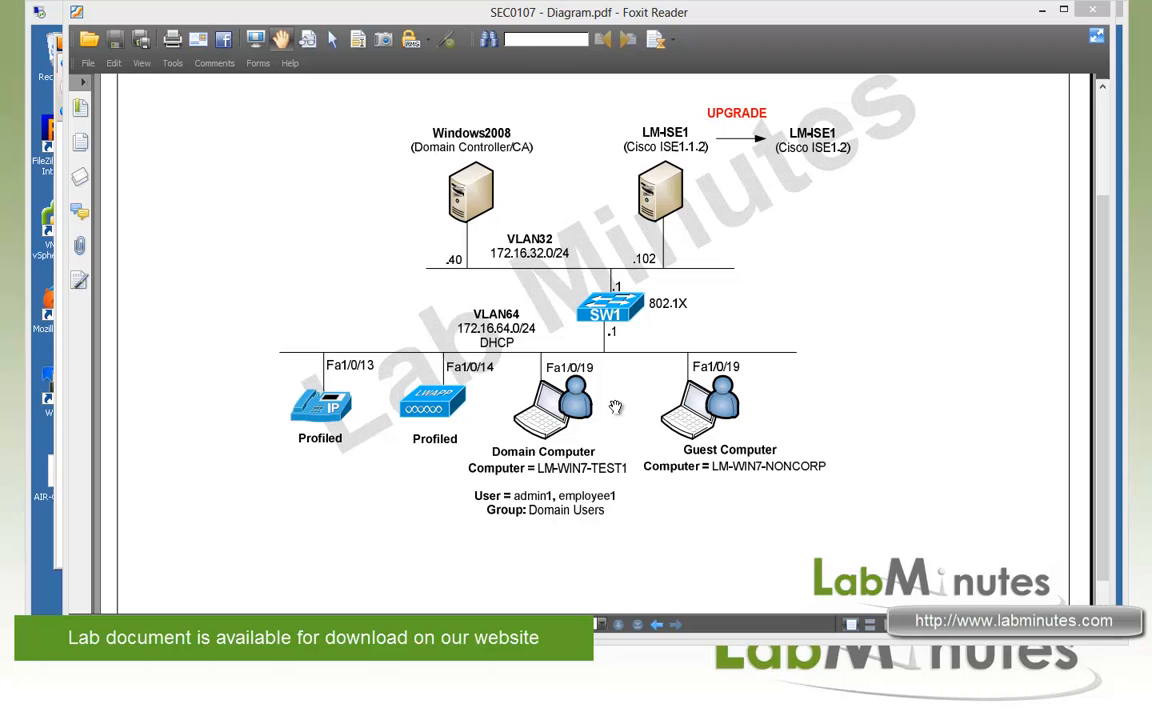
mouse_move(608, 410)
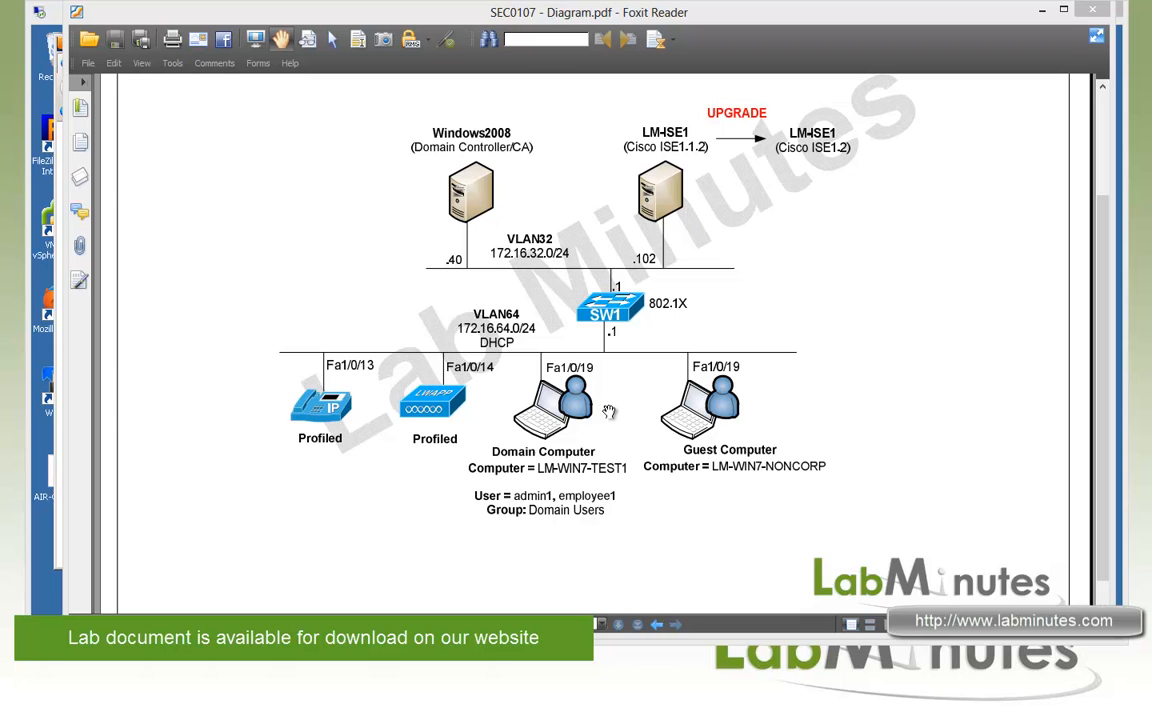
mouse_move(443, 387)
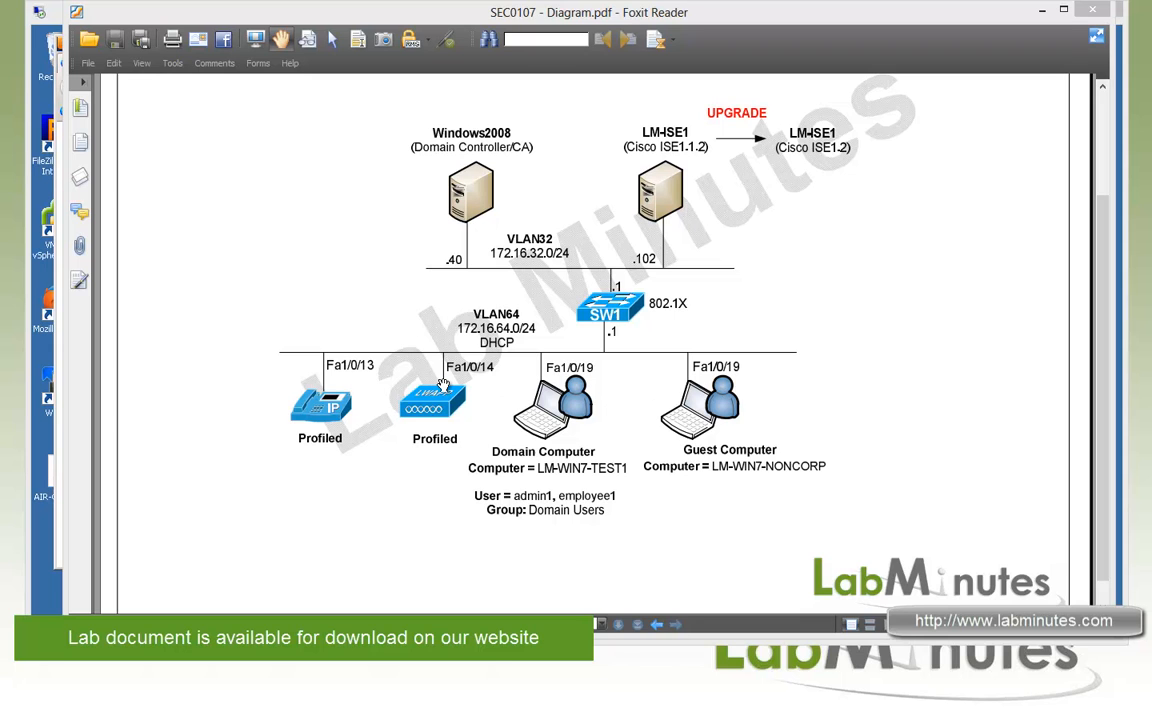
mouse_move(443, 387)
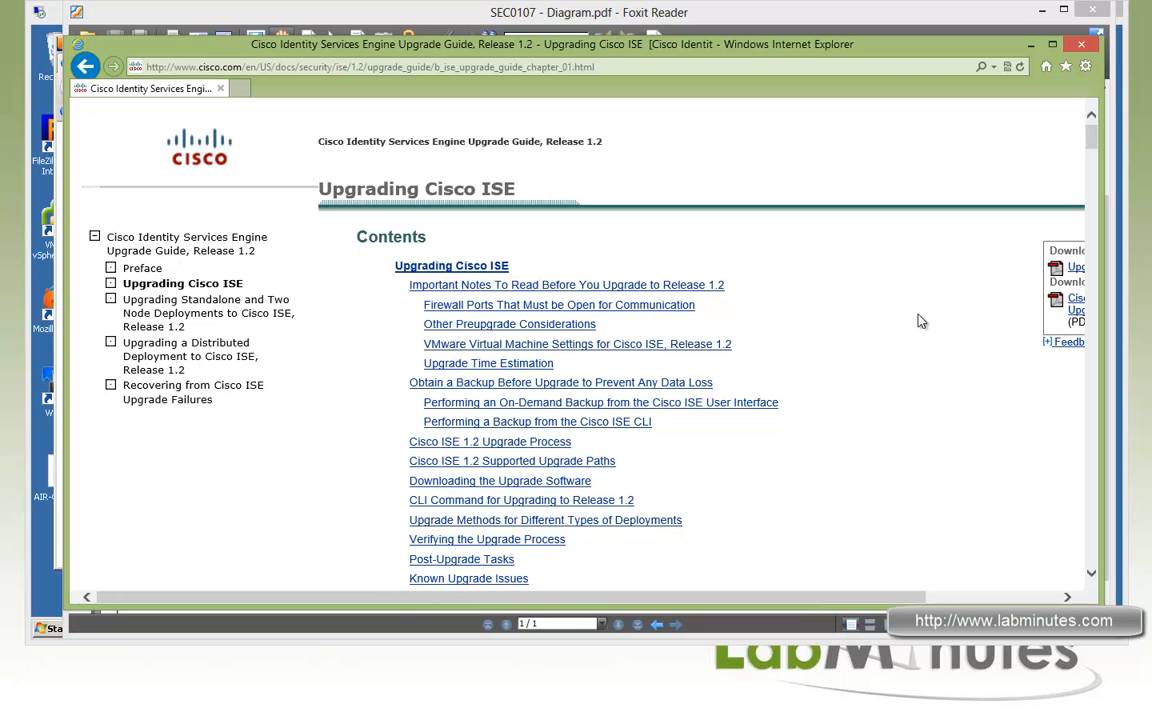
Step: Scroll the ISE 1.2 upgrade guide to Supported Upgrade Paths and highlight release 1.1.2
scroll("down", 3)
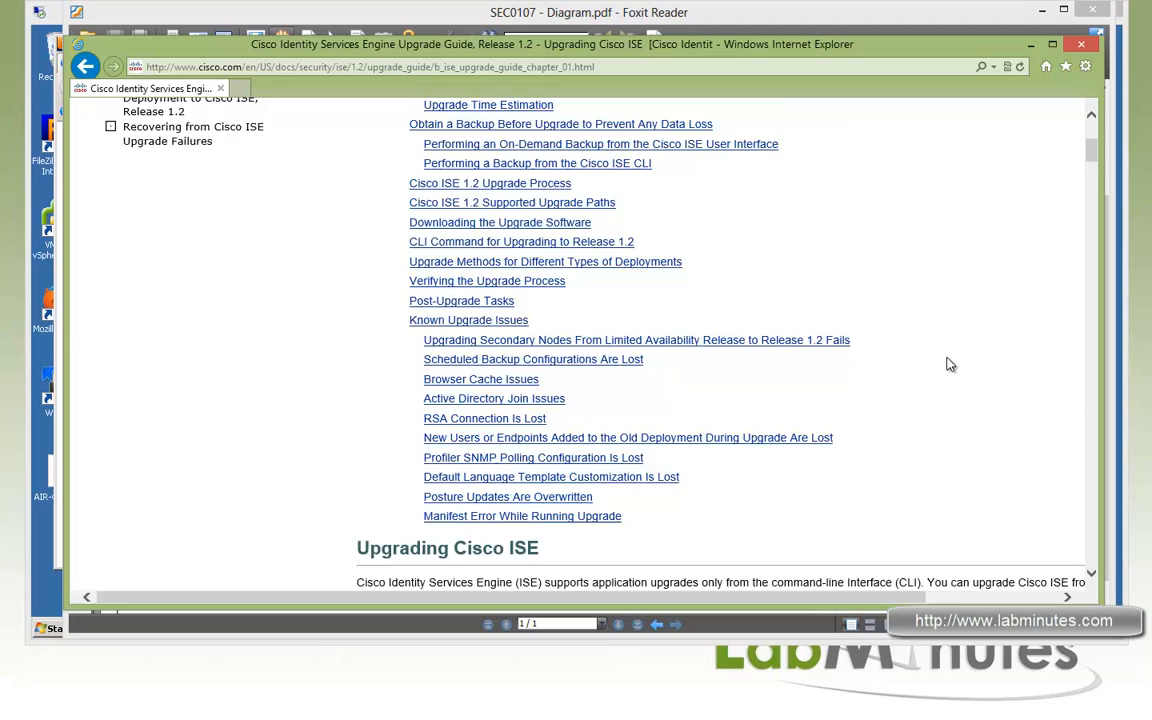
scroll("down", 3)
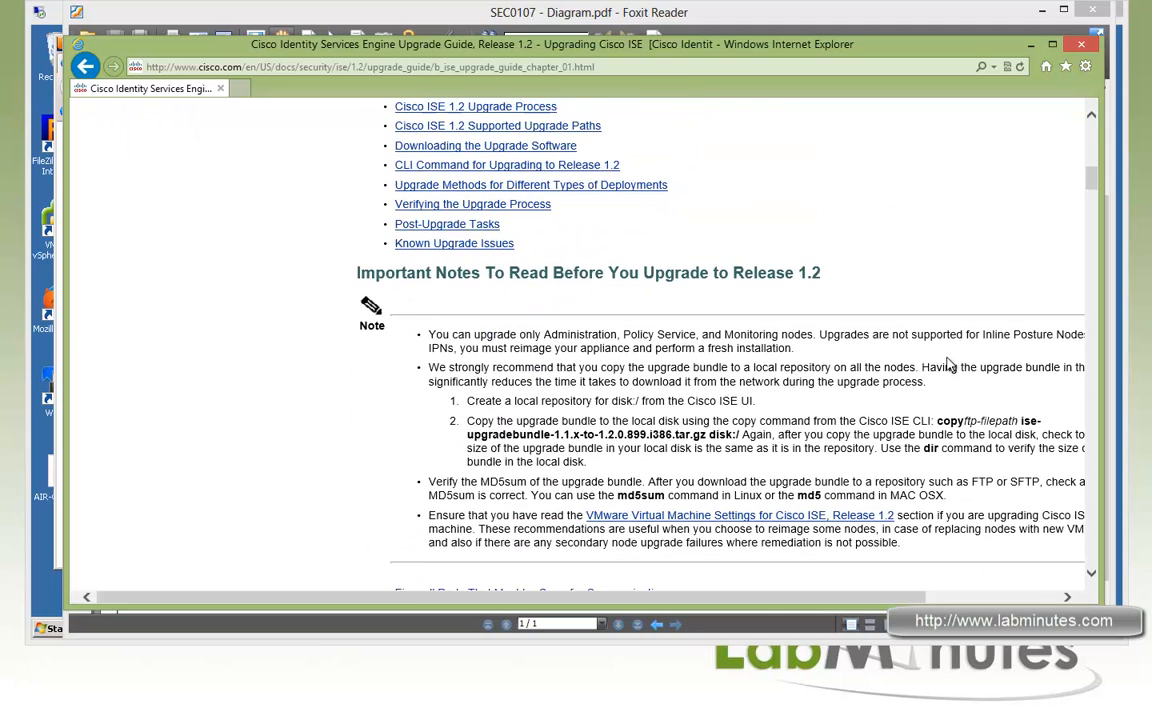
mouse_move(863, 381)
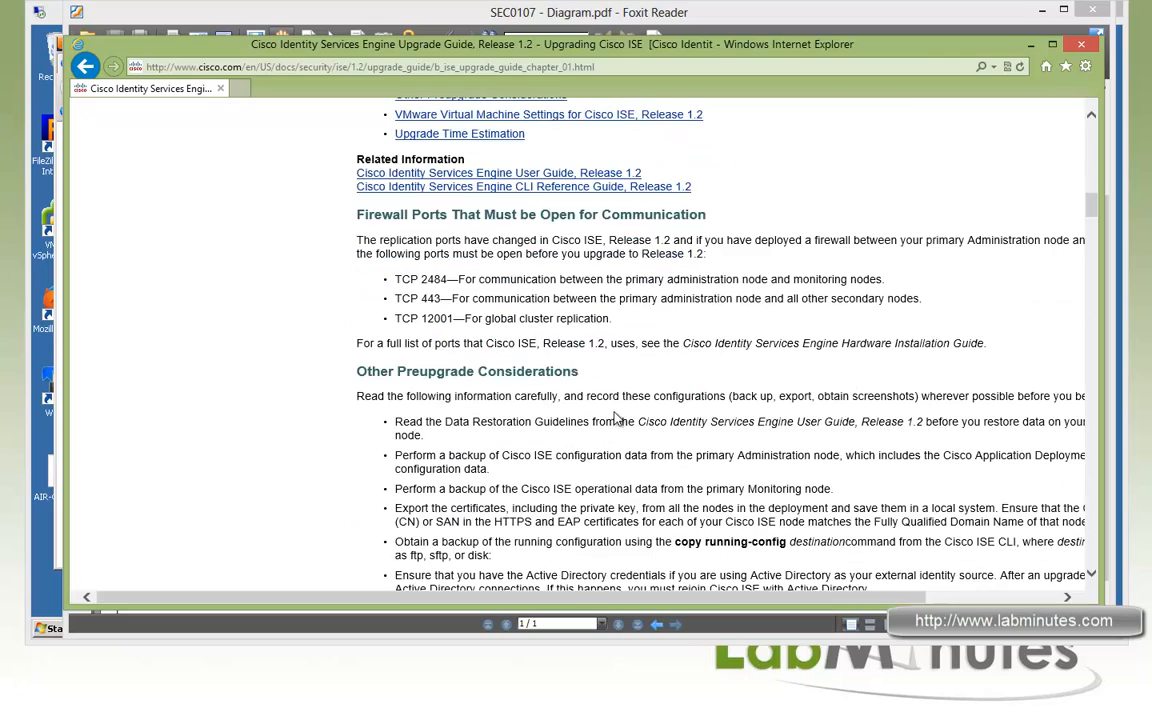
scroll("down", 3)
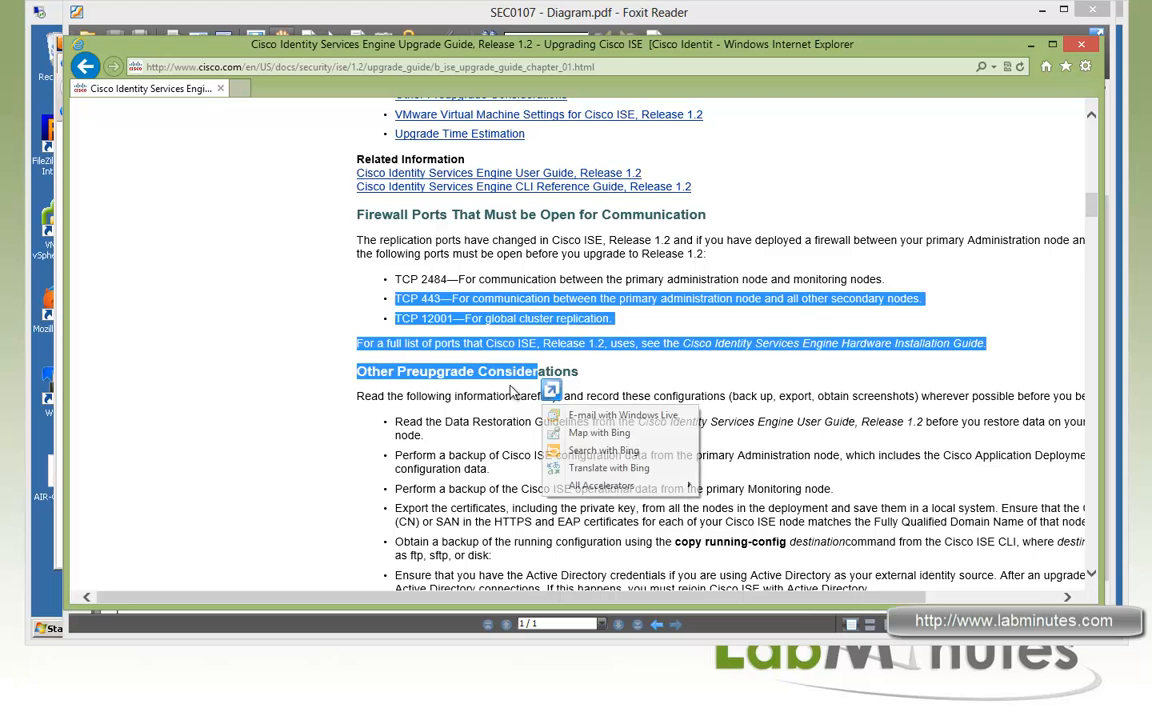
scroll("down", 3)
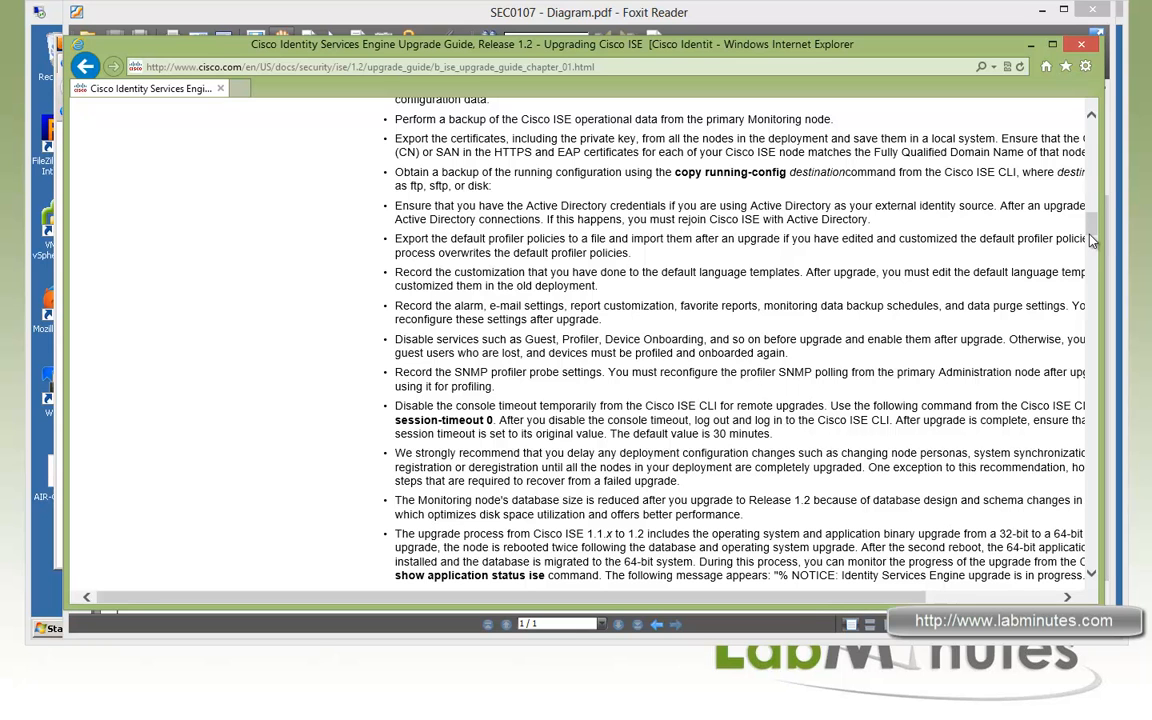
scroll("down", 3)
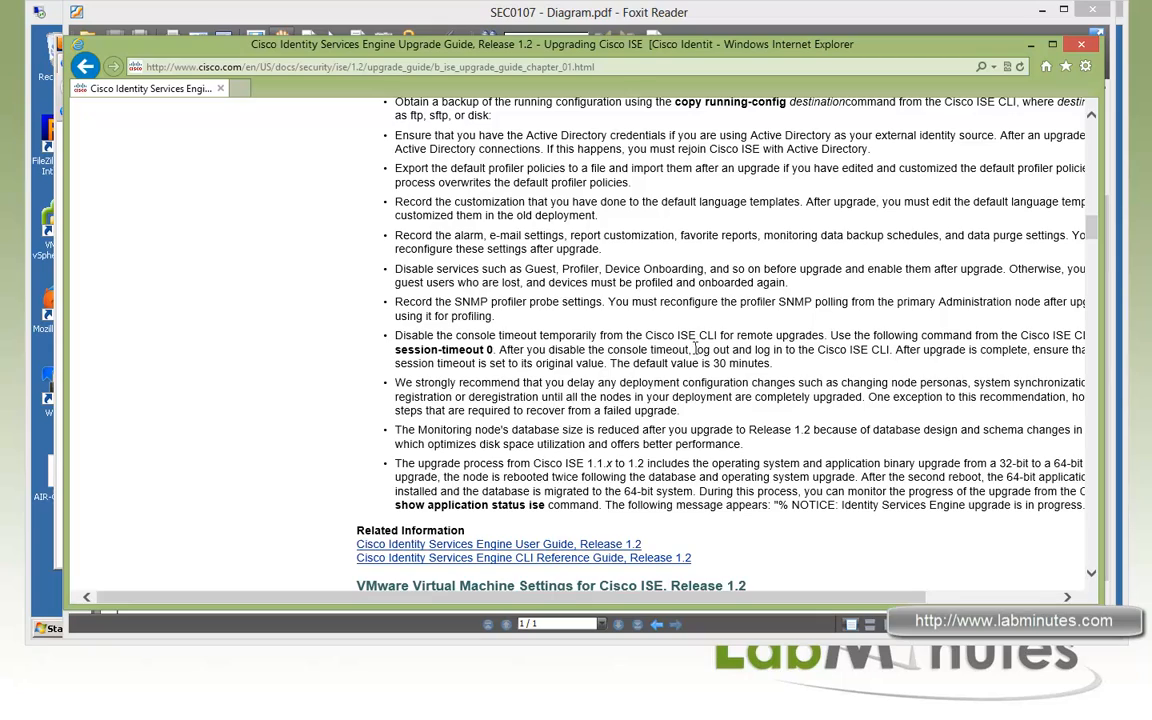
scroll("down", 3)
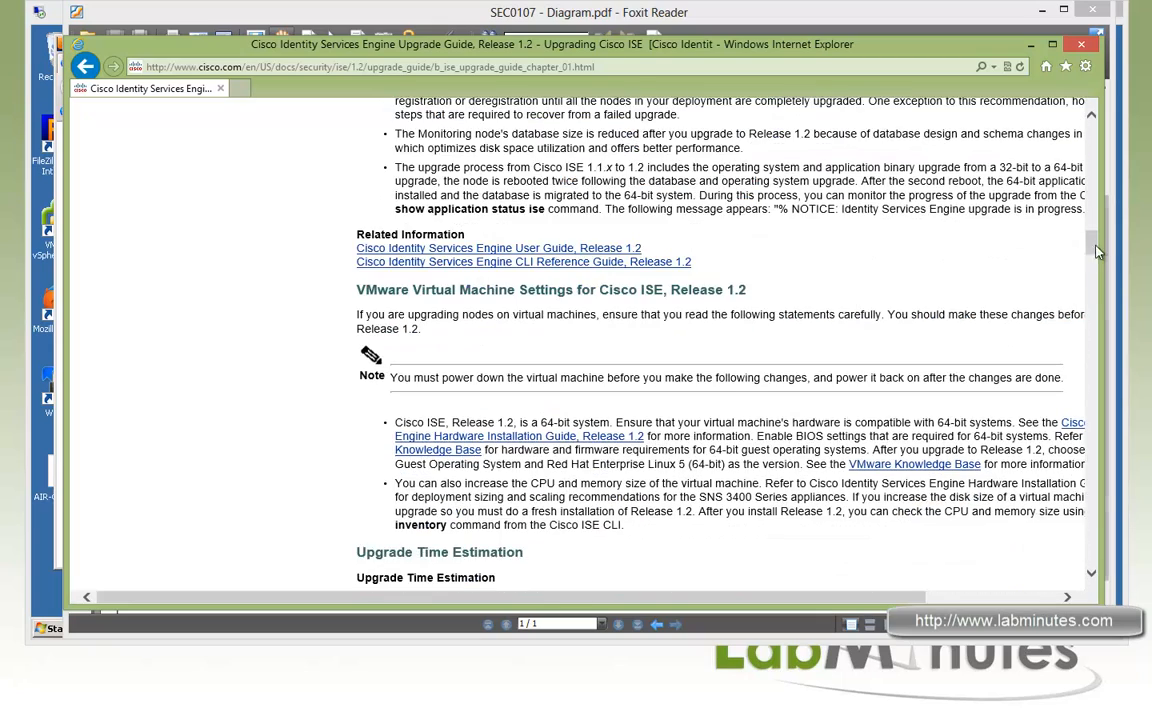
scroll("down", 3)
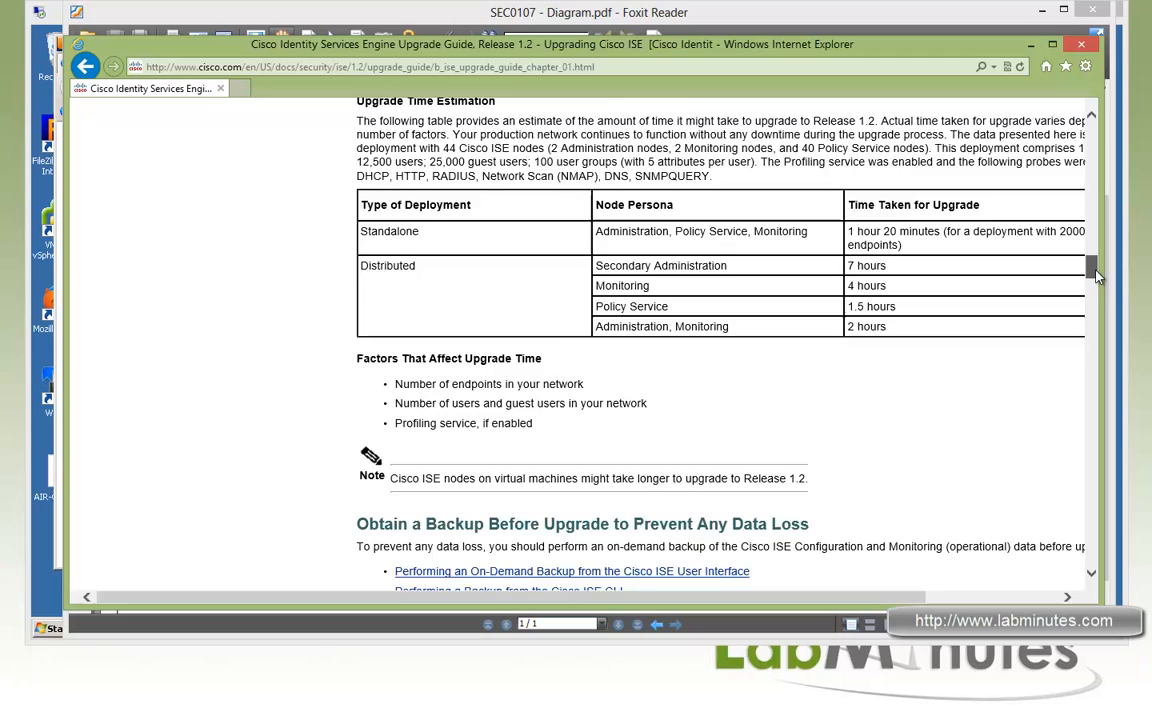
scroll("down", 3)
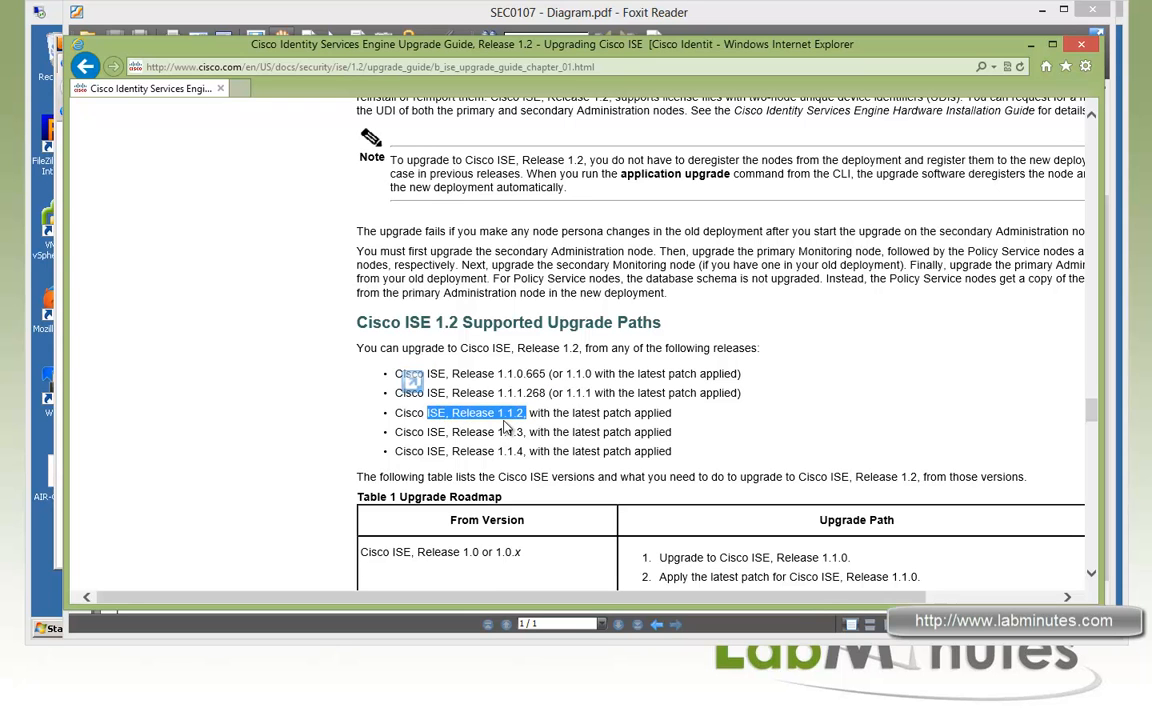
mouse_move(560, 418)
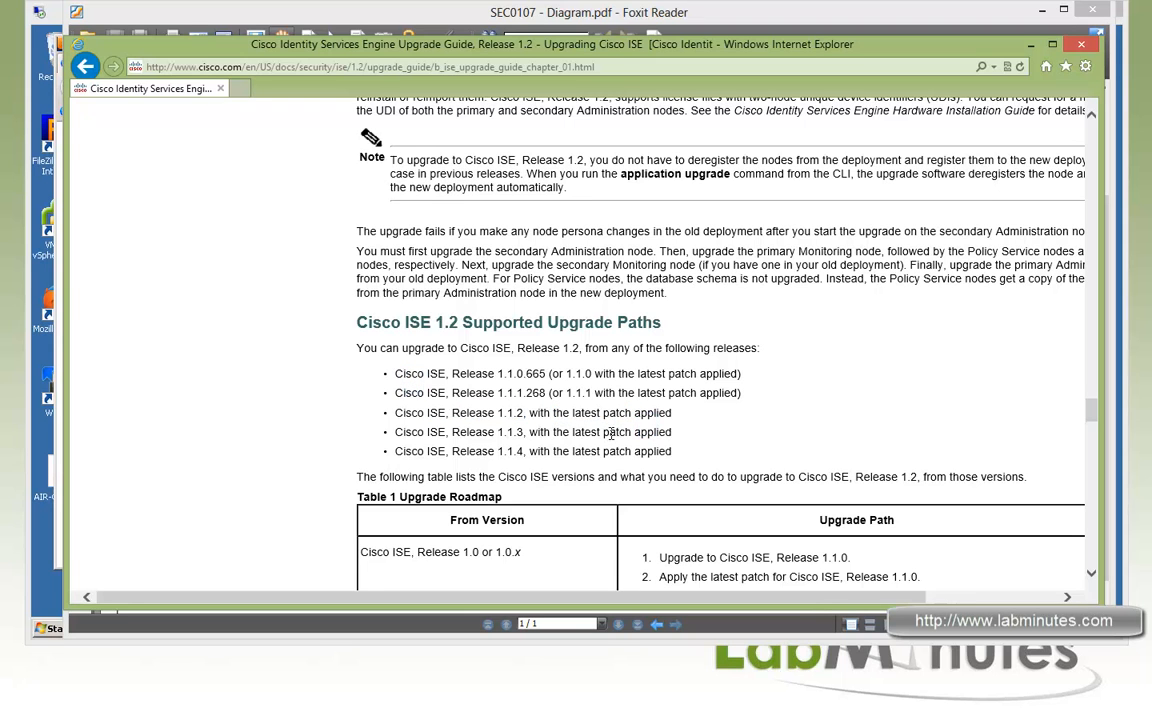
double_click(508, 413)
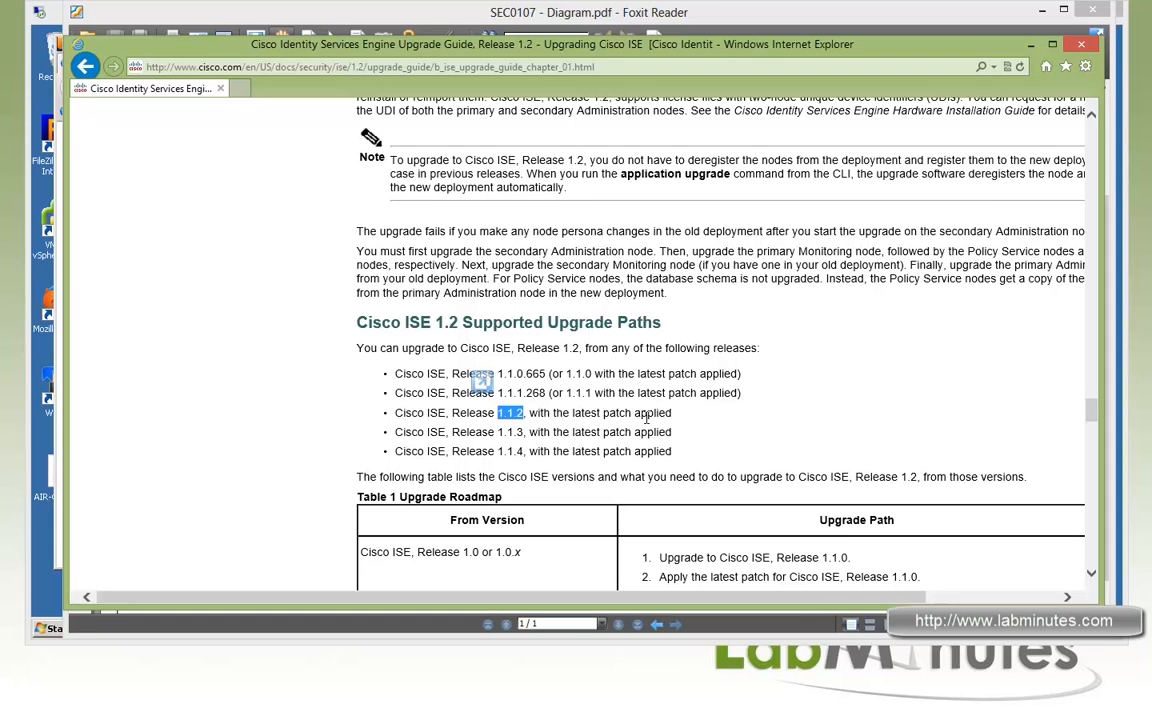
mouse_move(520, 405)
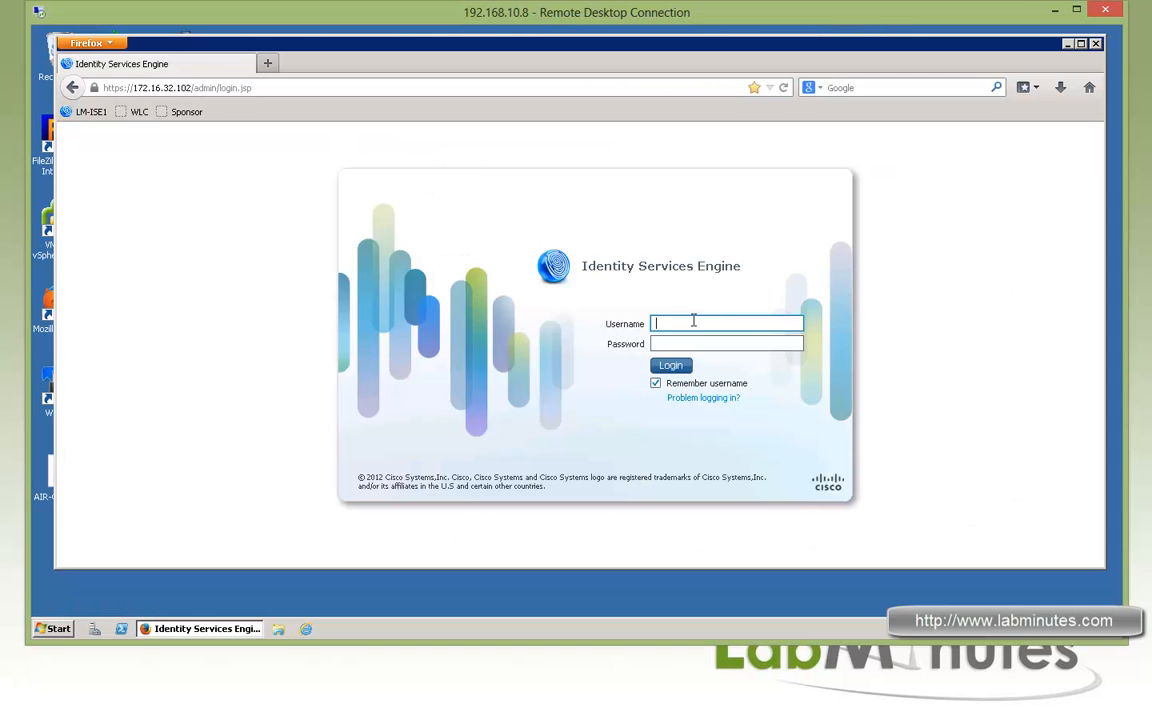
Step: Sign in as admin and view Maintenance > Patch Management, showing installed patch 9
type("admin")
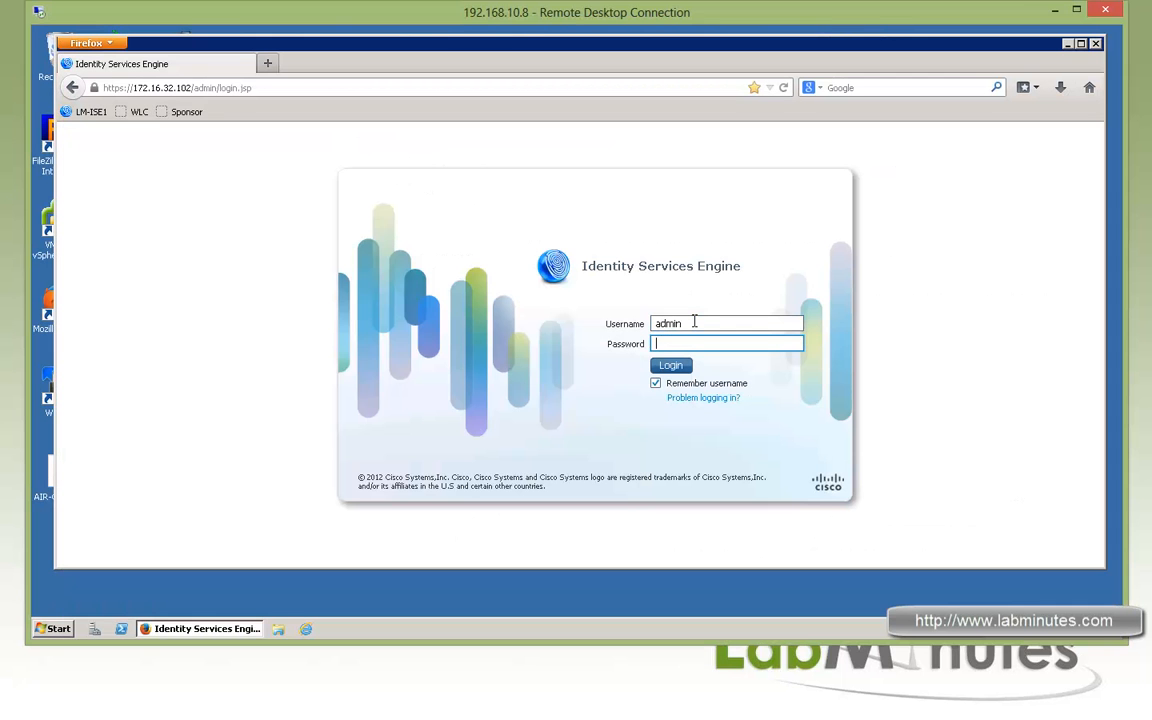
left_click(670, 365)
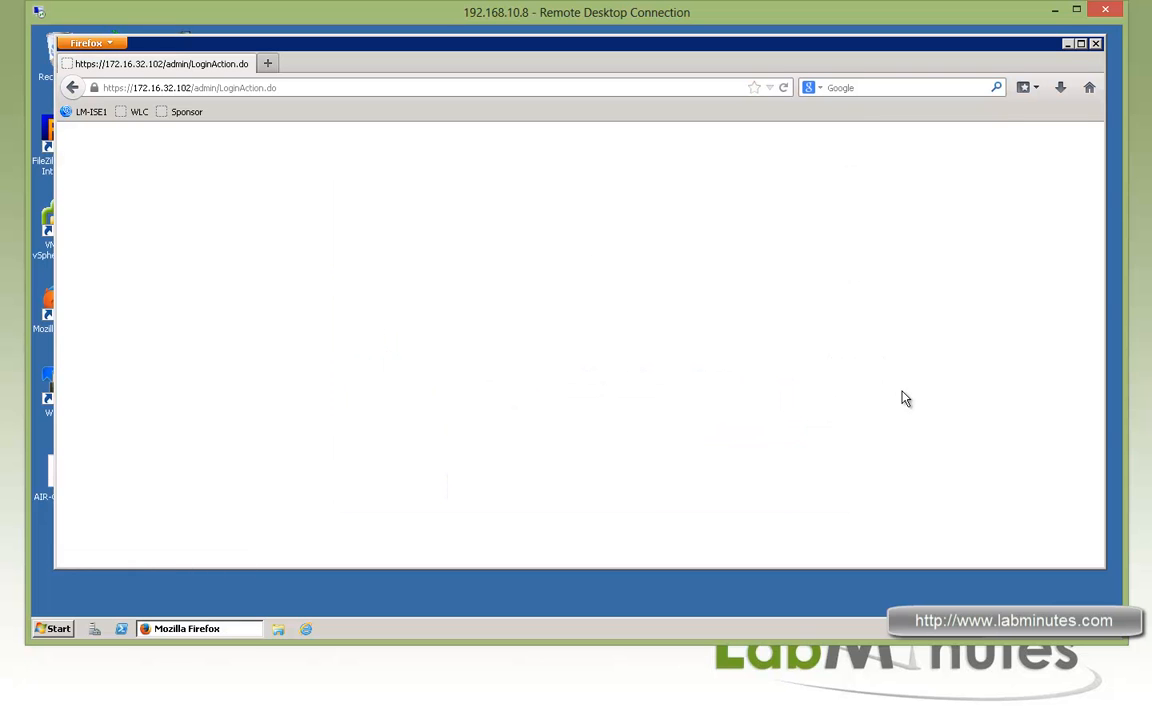
left_click(313, 174)
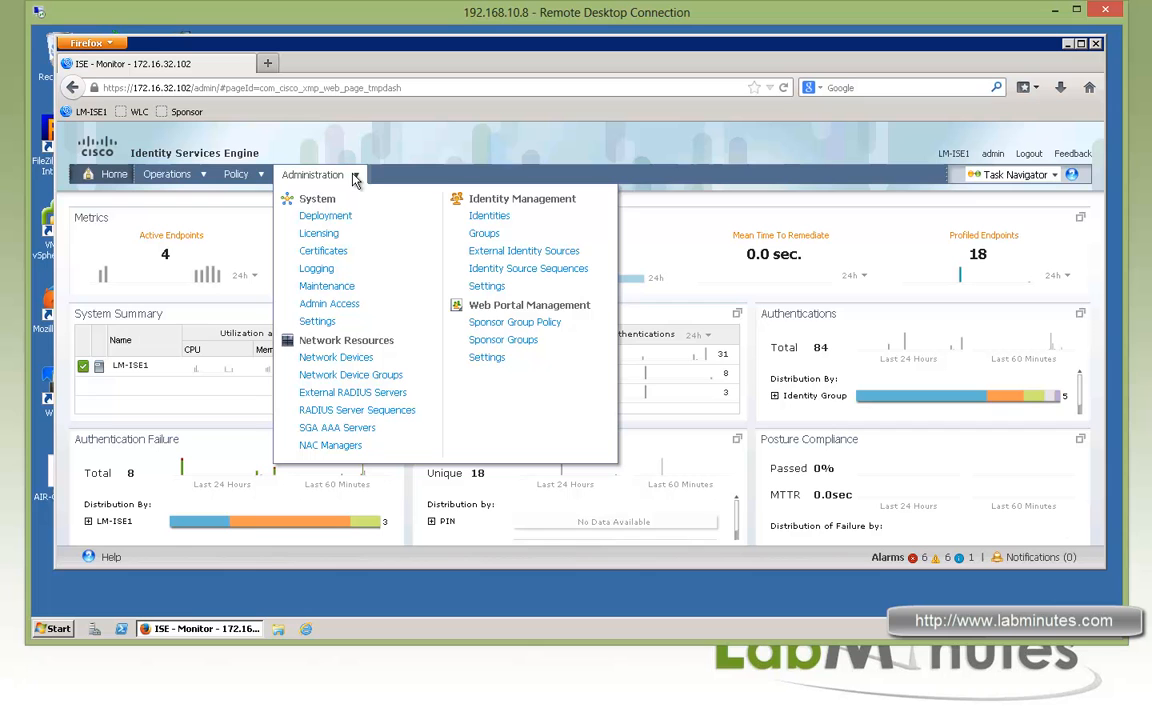
mouse_move(327, 286)
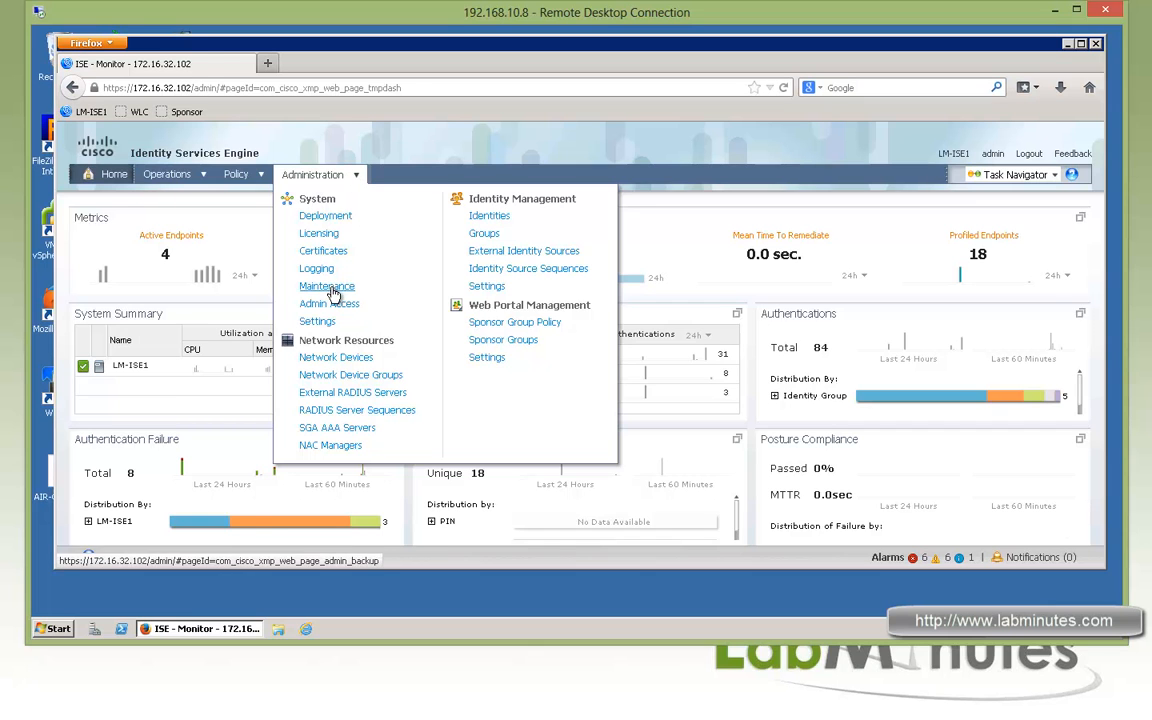
left_click(327, 286)
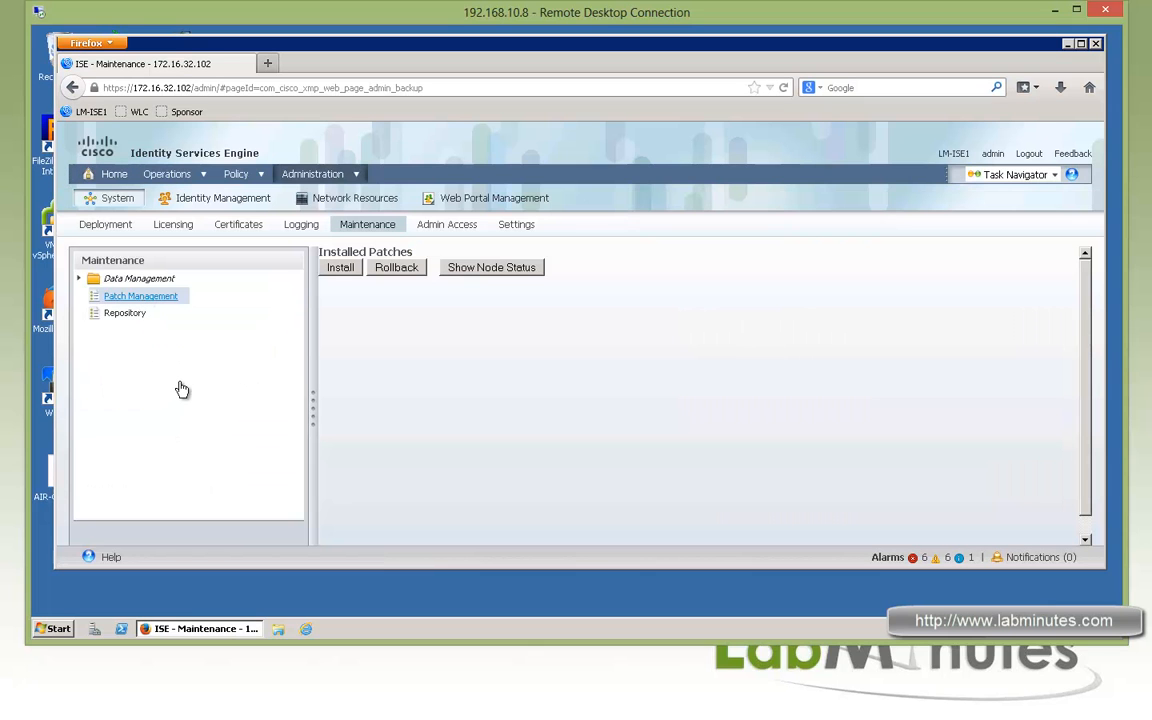
left_click(140, 295)
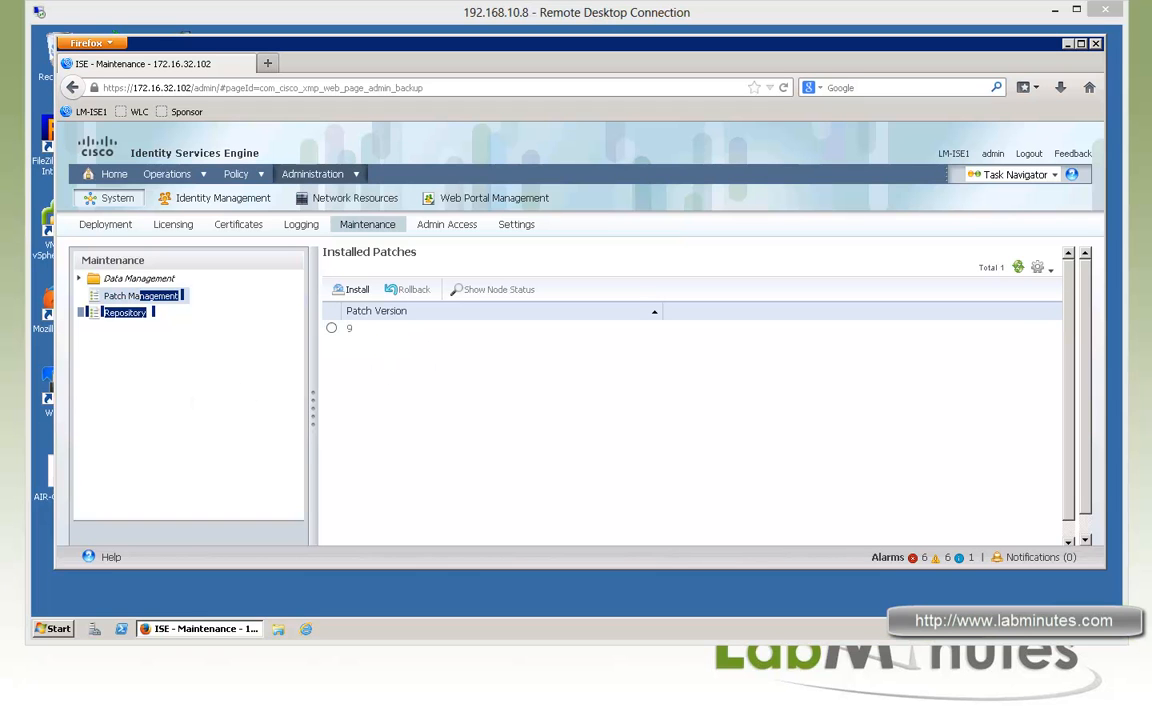
mouse_move(693, 402)
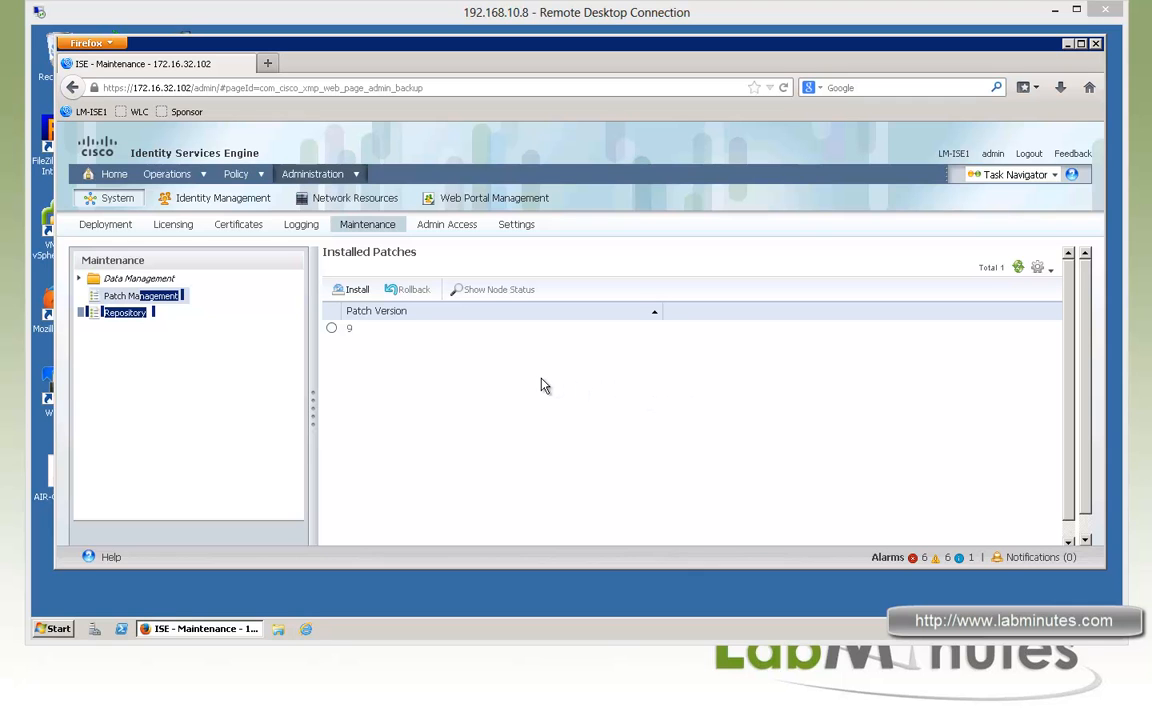
mouse_move(265, 185)
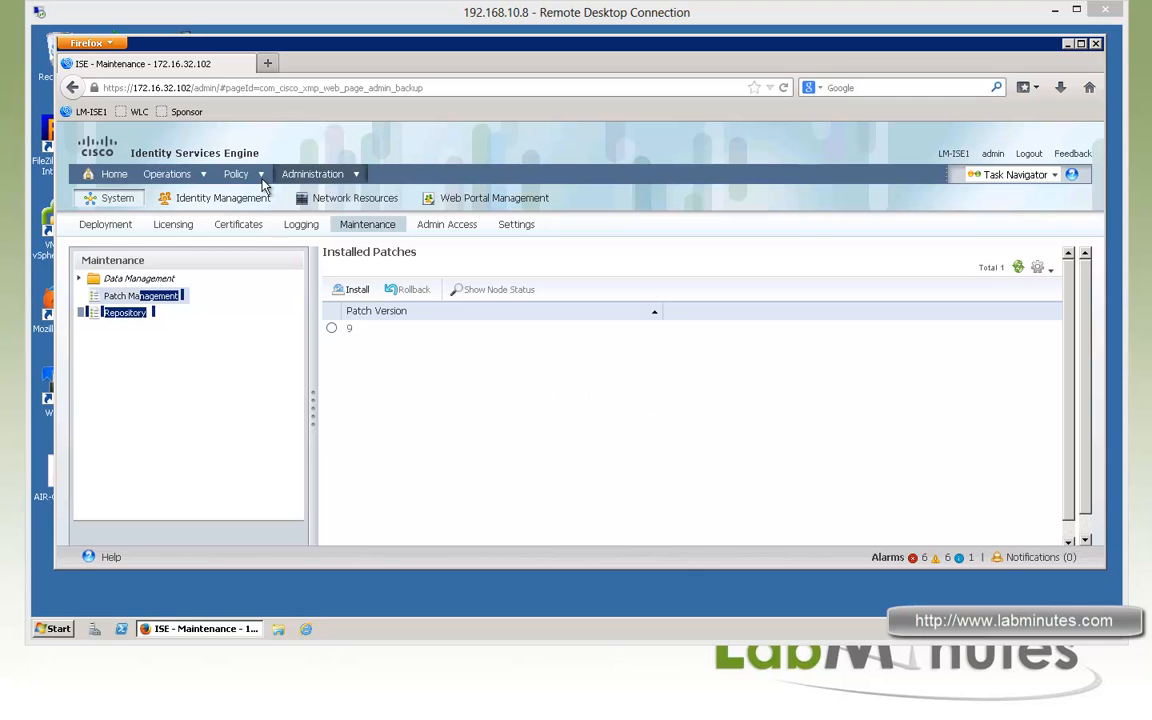
Step: Expand the LM-MAB and LM-DOT1X authentication rules, then view the wired authorization rules
left_click(236, 173)
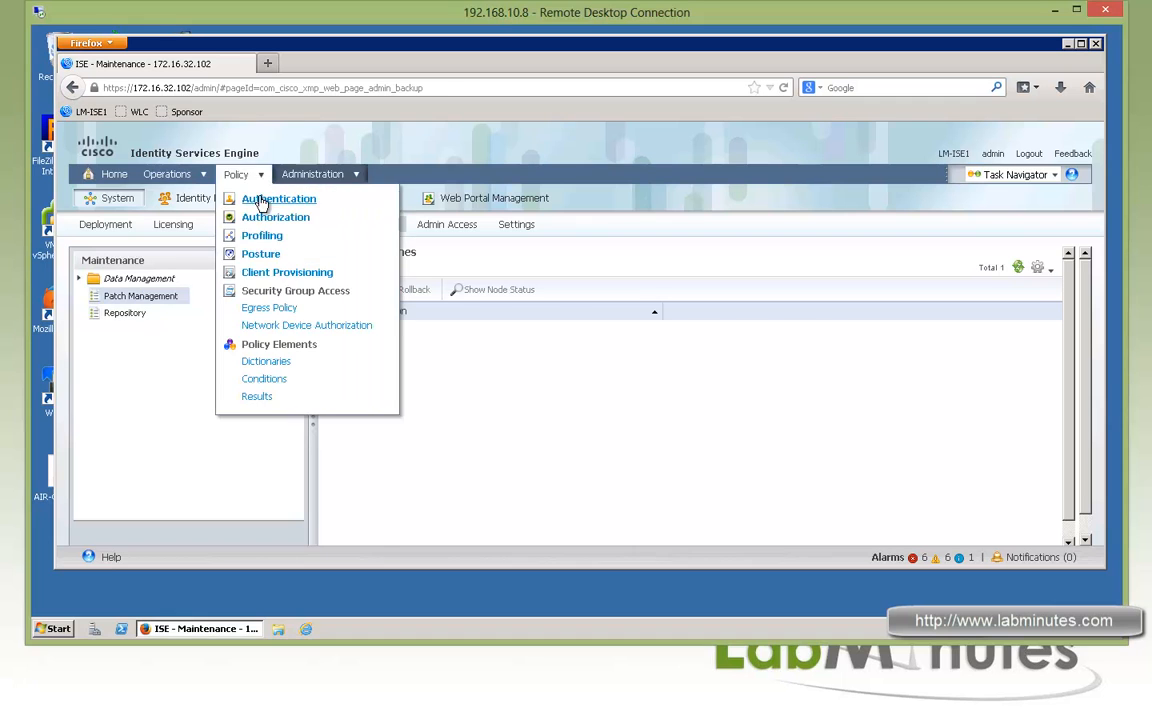
left_click(278, 198)
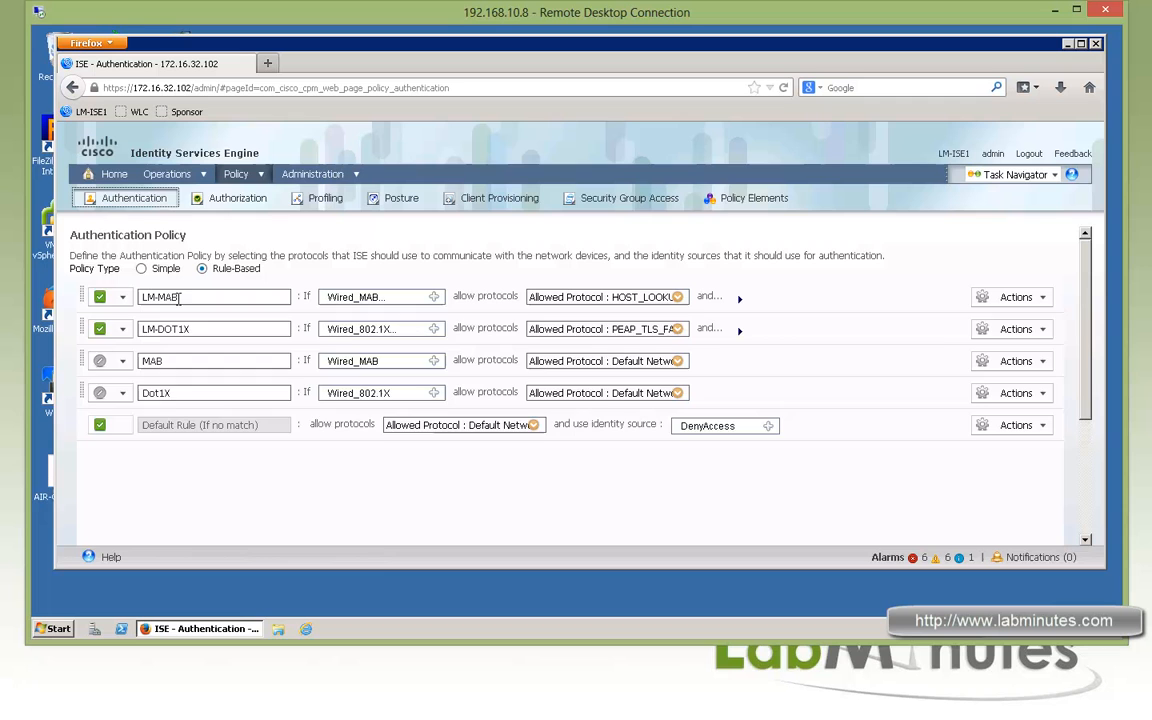
left_click(435, 297)
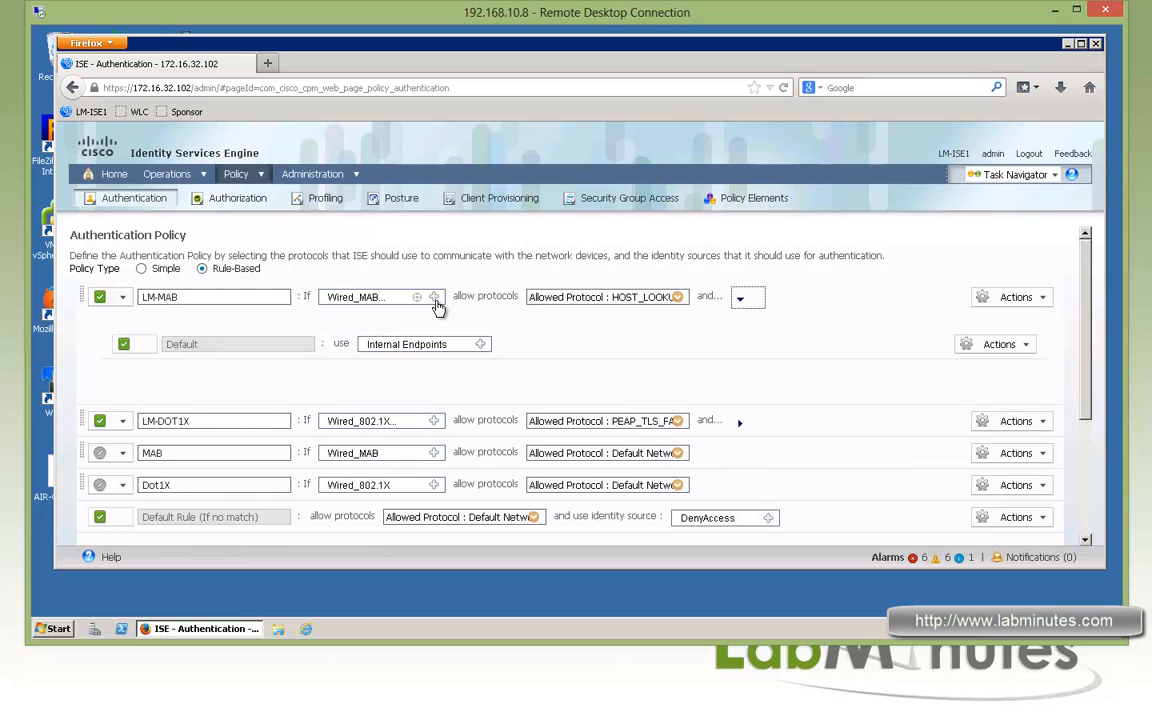
left_click(435, 297)
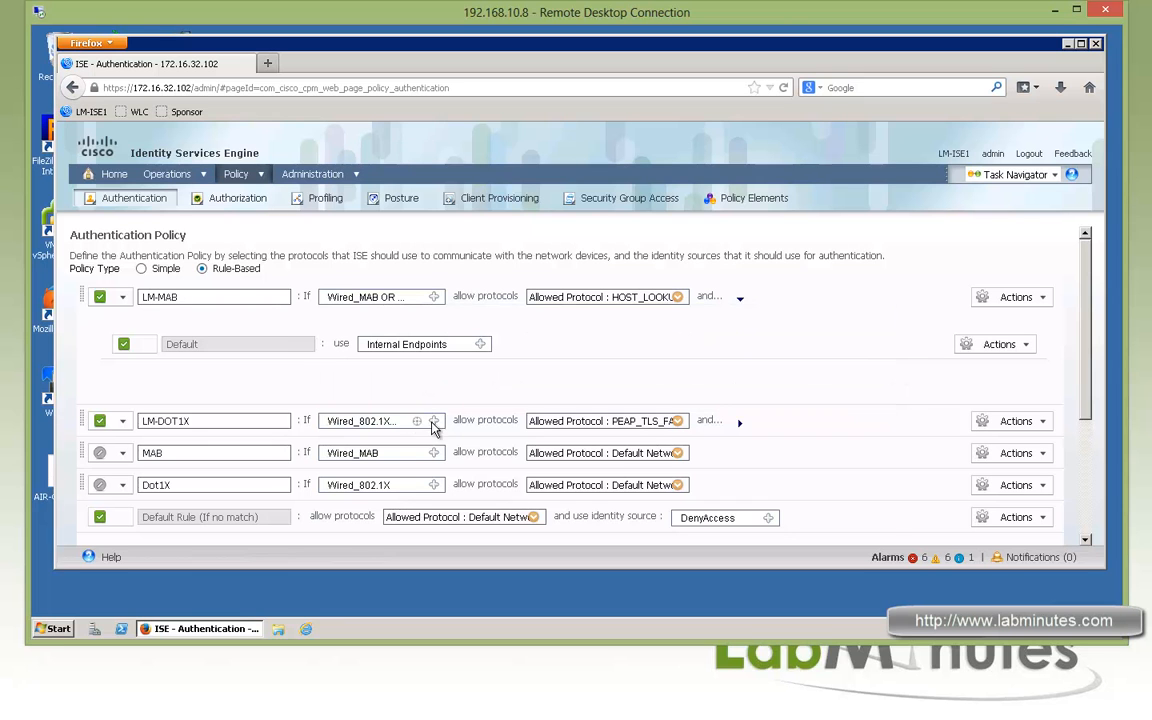
left_click(434, 420)
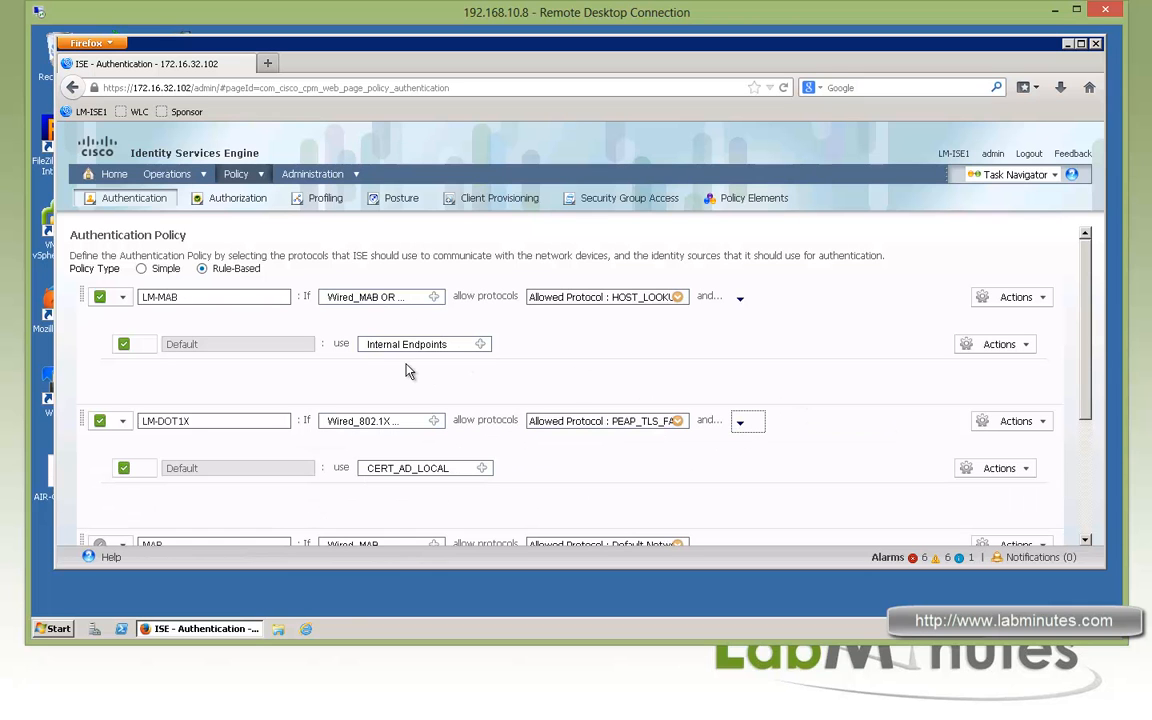
mouse_move(400, 489)
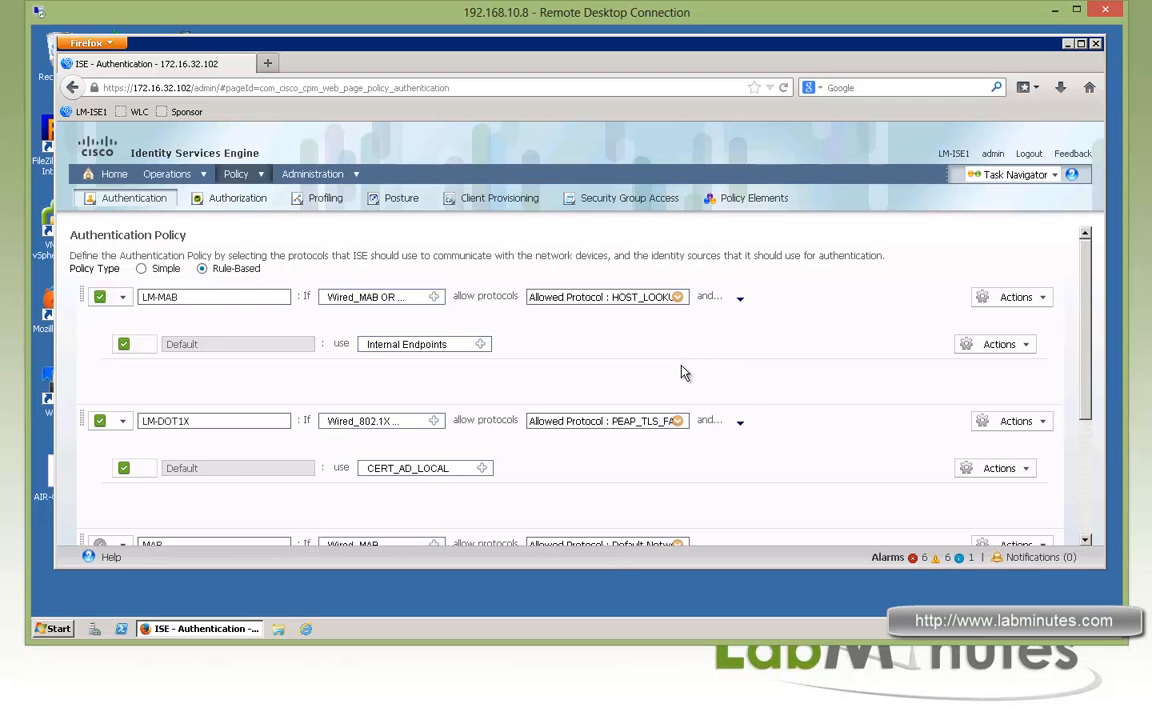
mouse_move(590, 318)
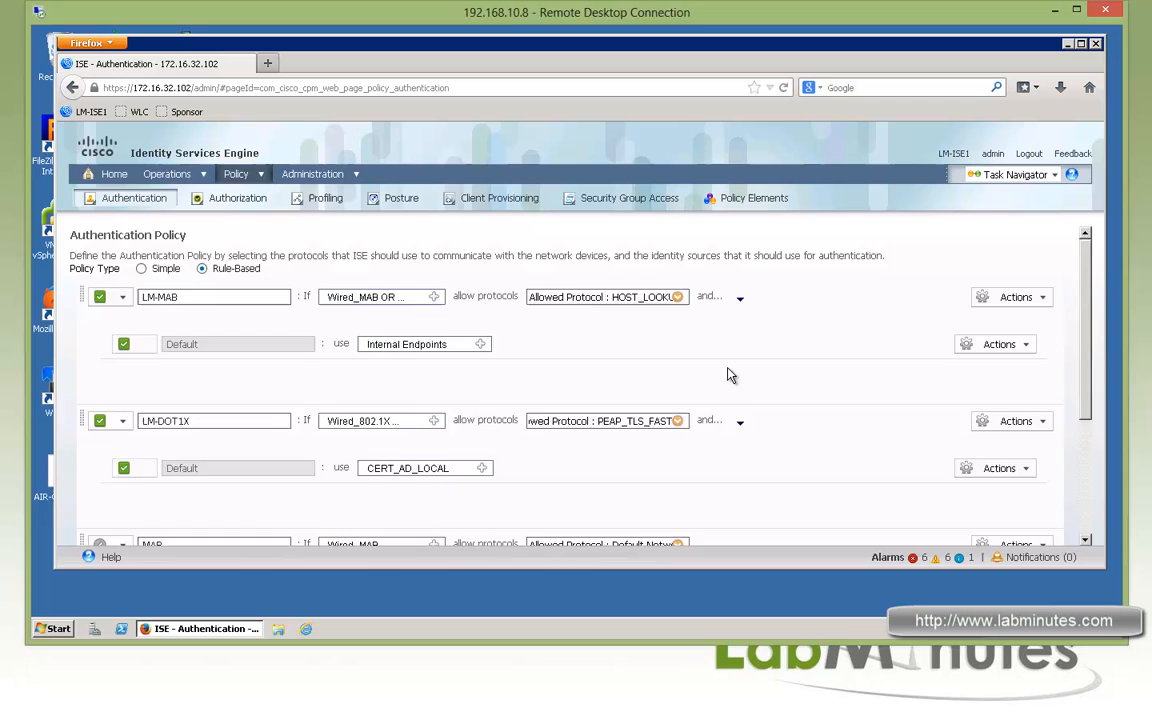
left_click(237, 197)
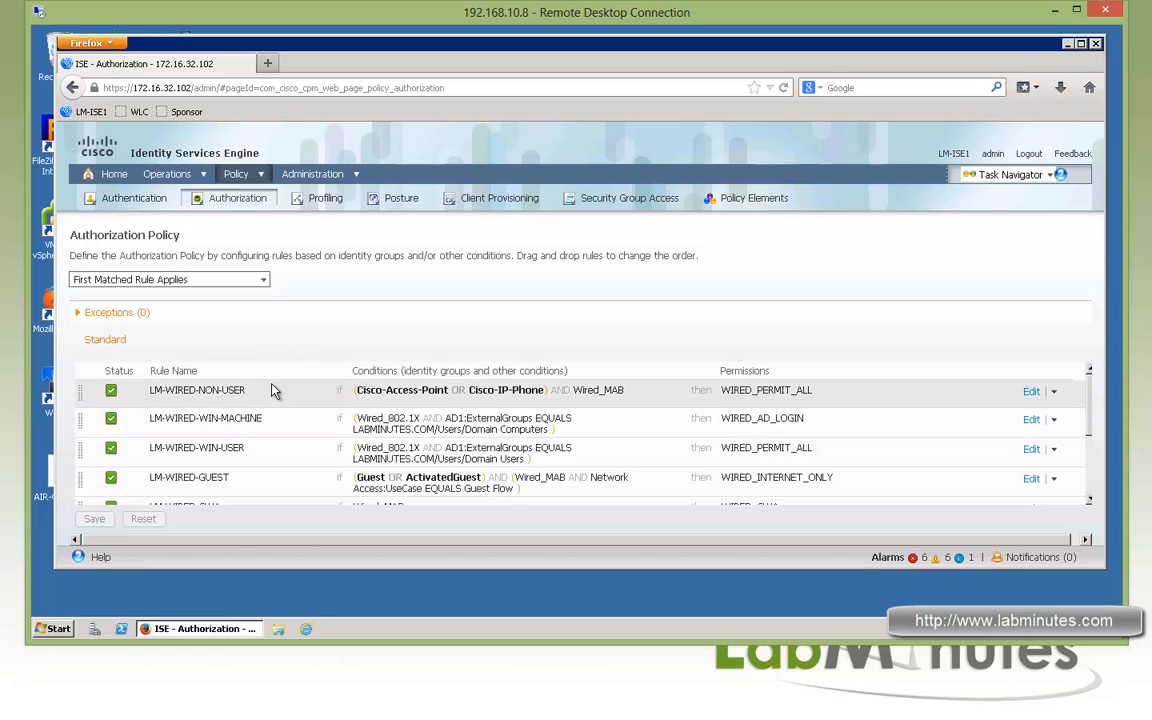
mouse_move(183, 398)
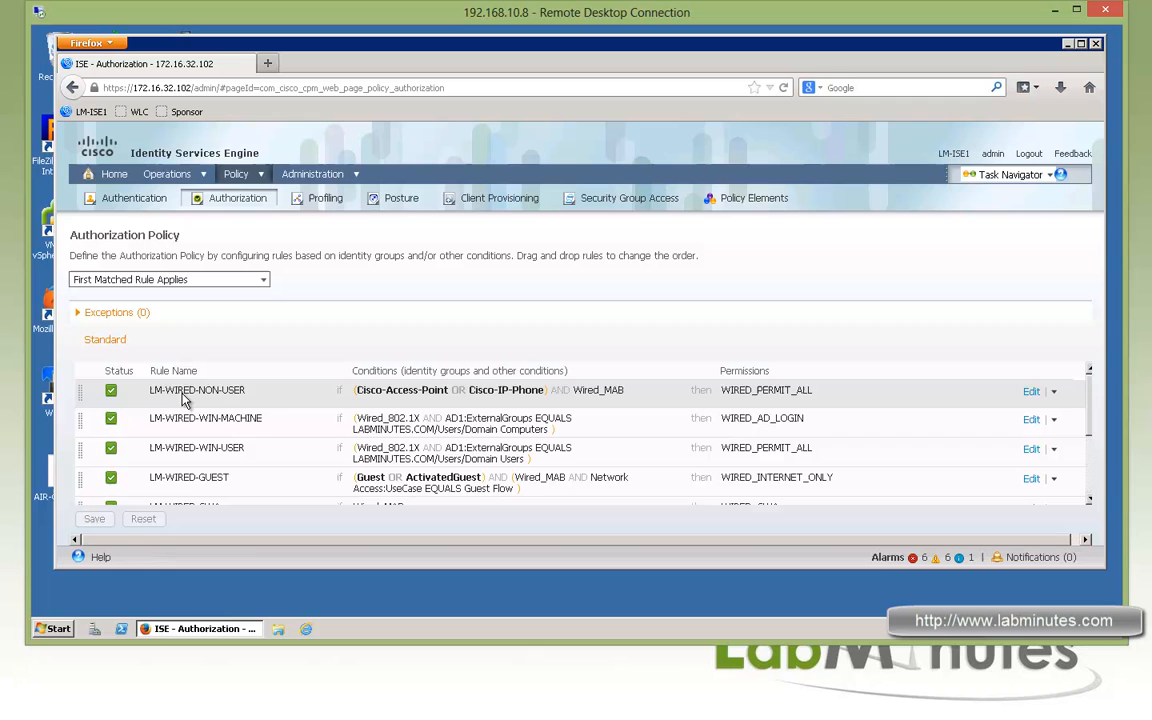
mouse_move(405, 398)
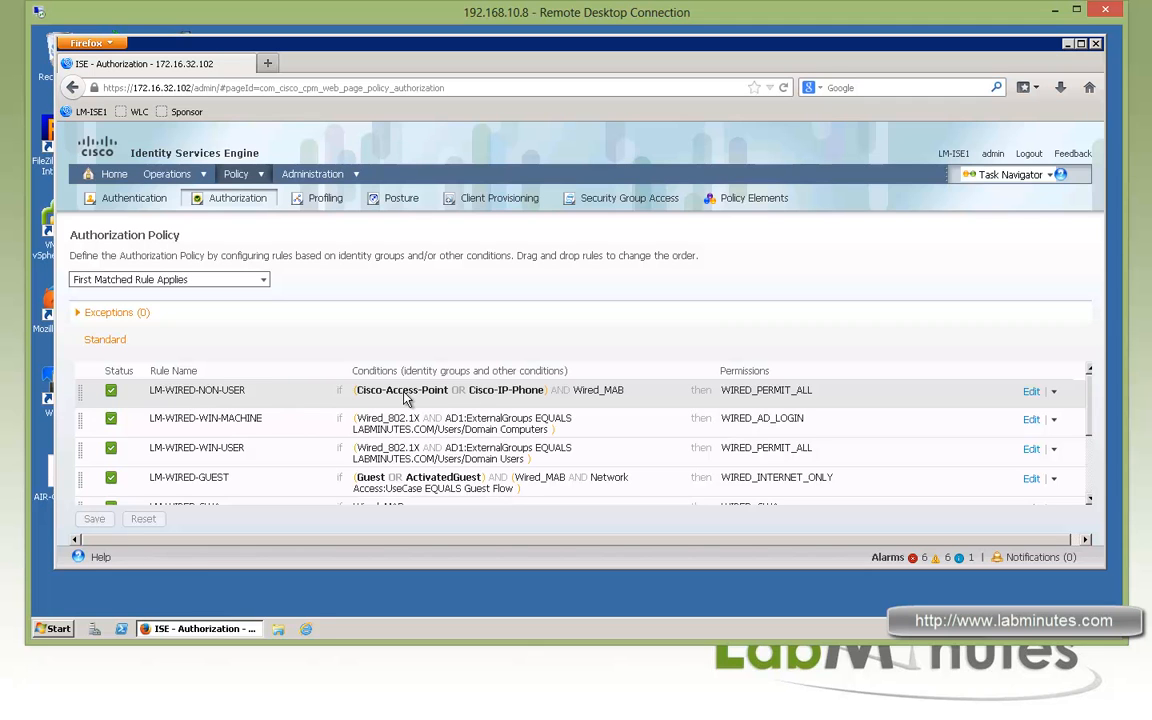
mouse_move(434, 392)
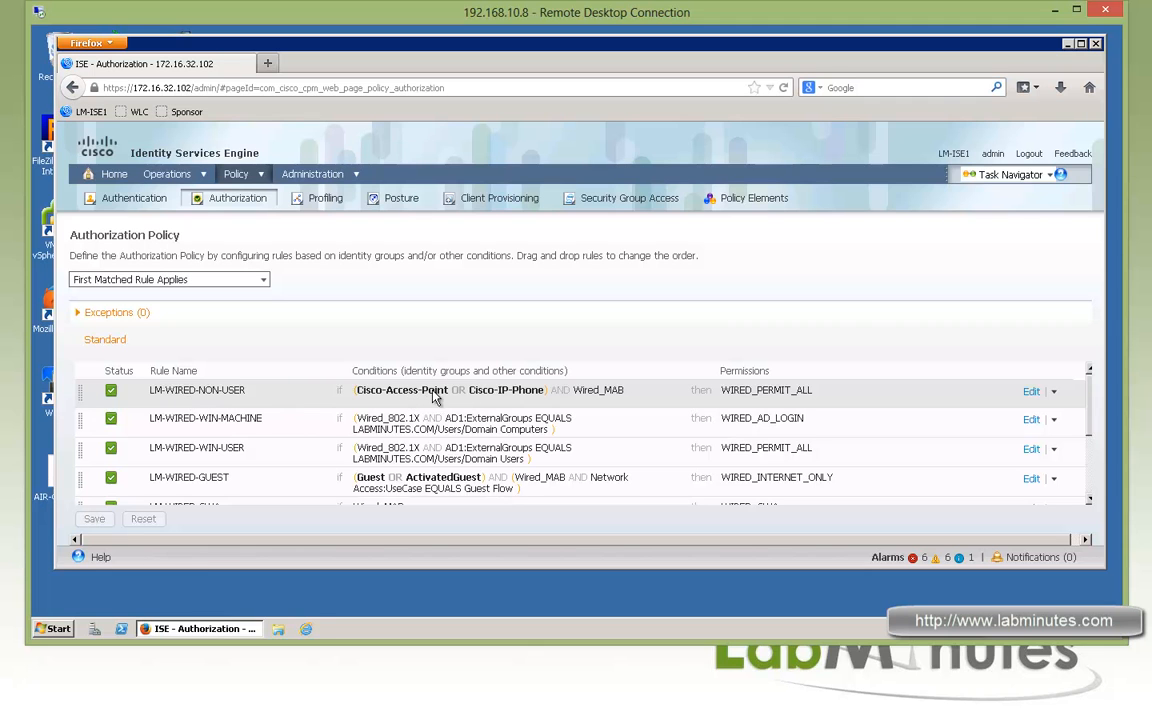
mouse_move(388, 398)
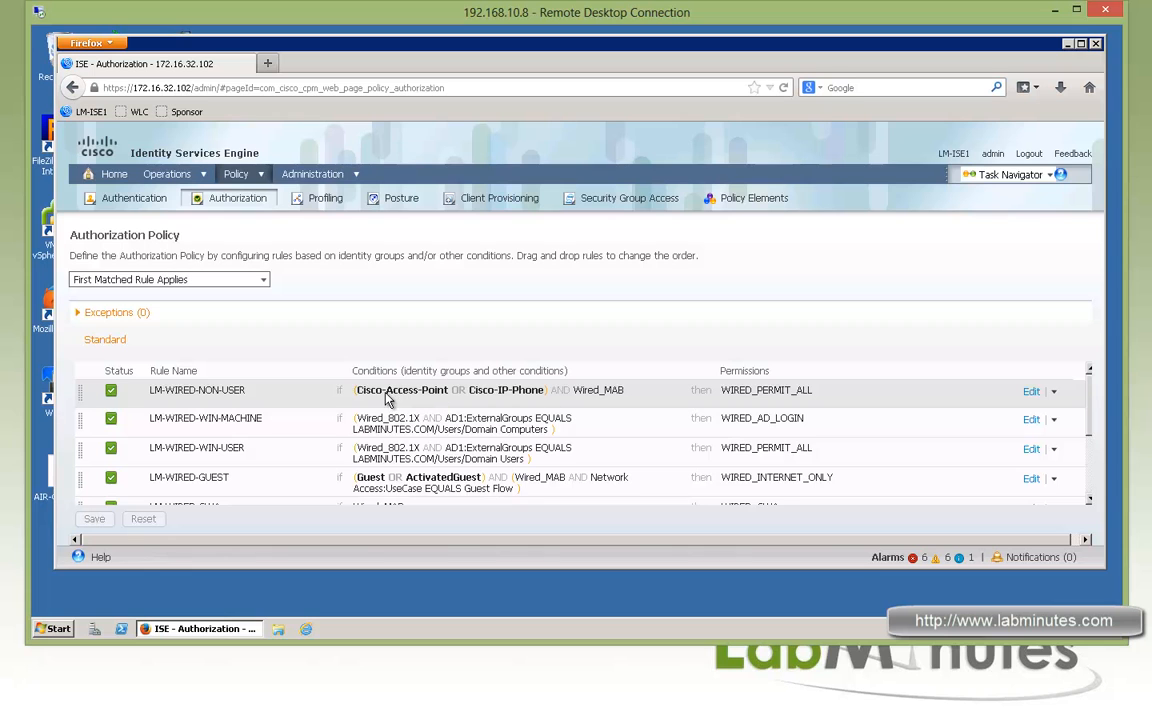
mouse_move(515, 403)
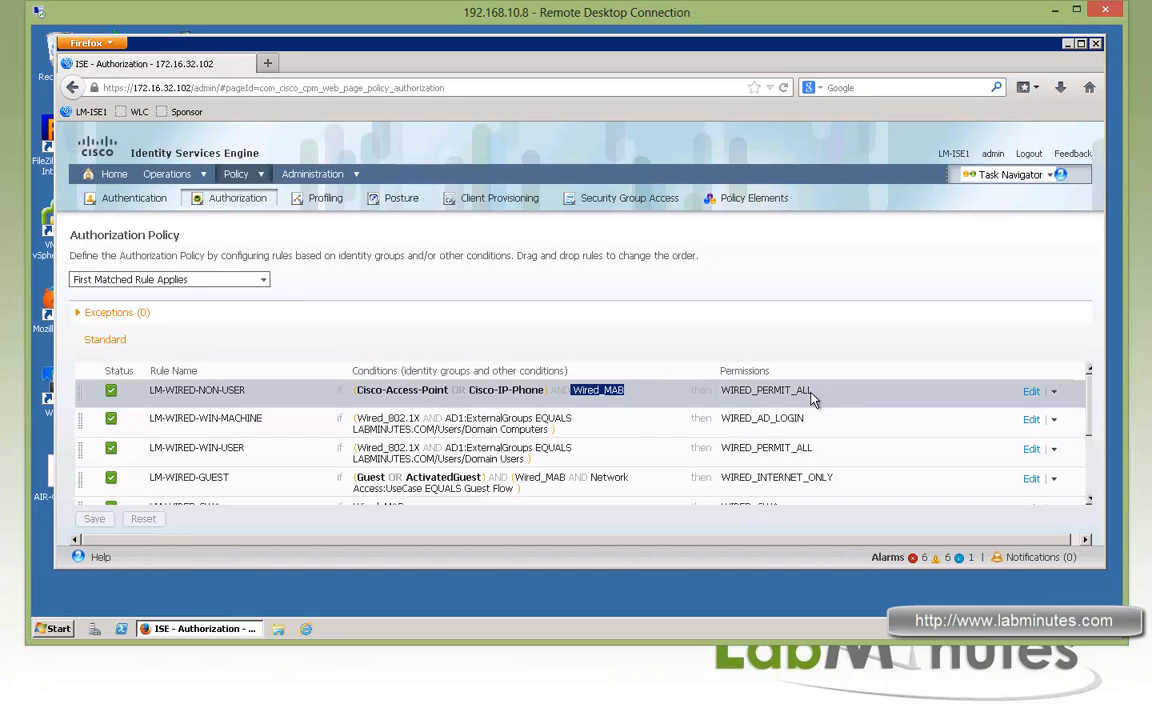
double_click(205, 417)
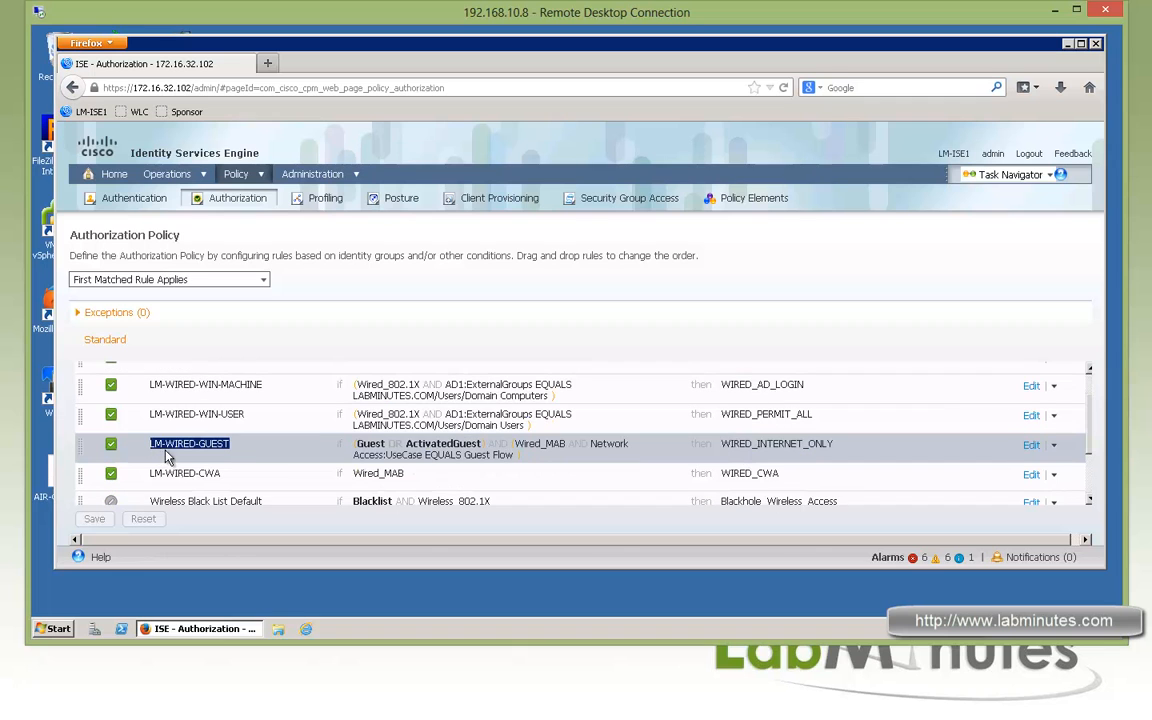
mouse_move(177, 451)
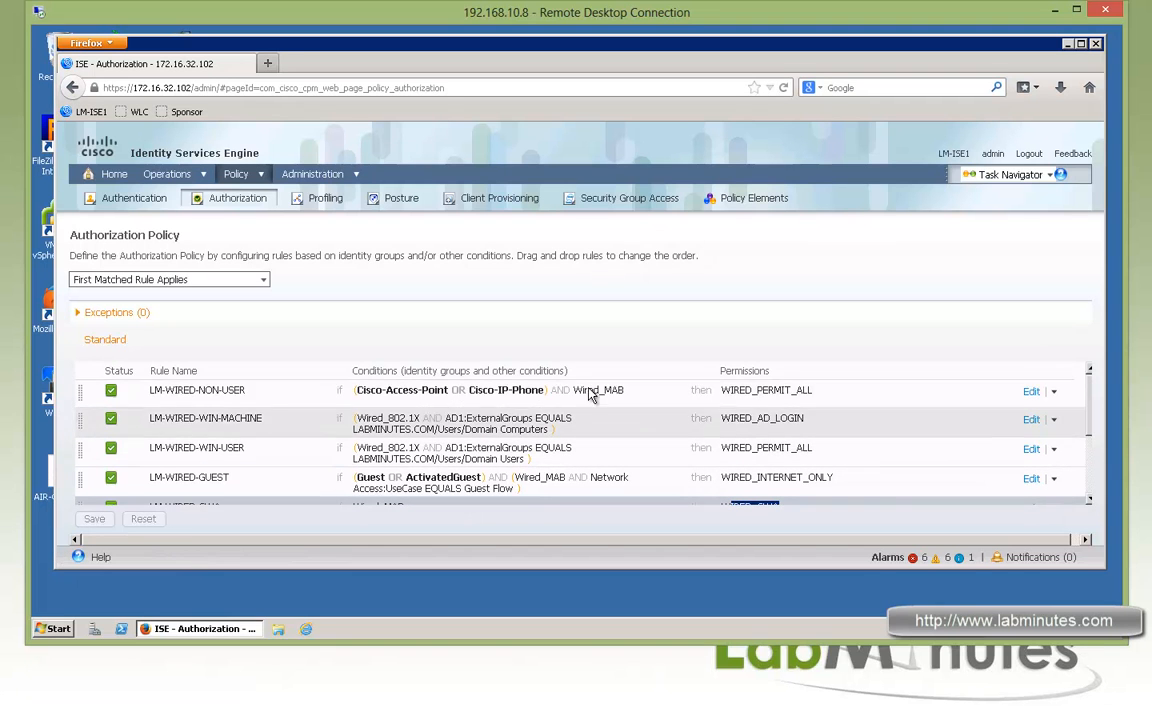
mouse_move(483, 390)
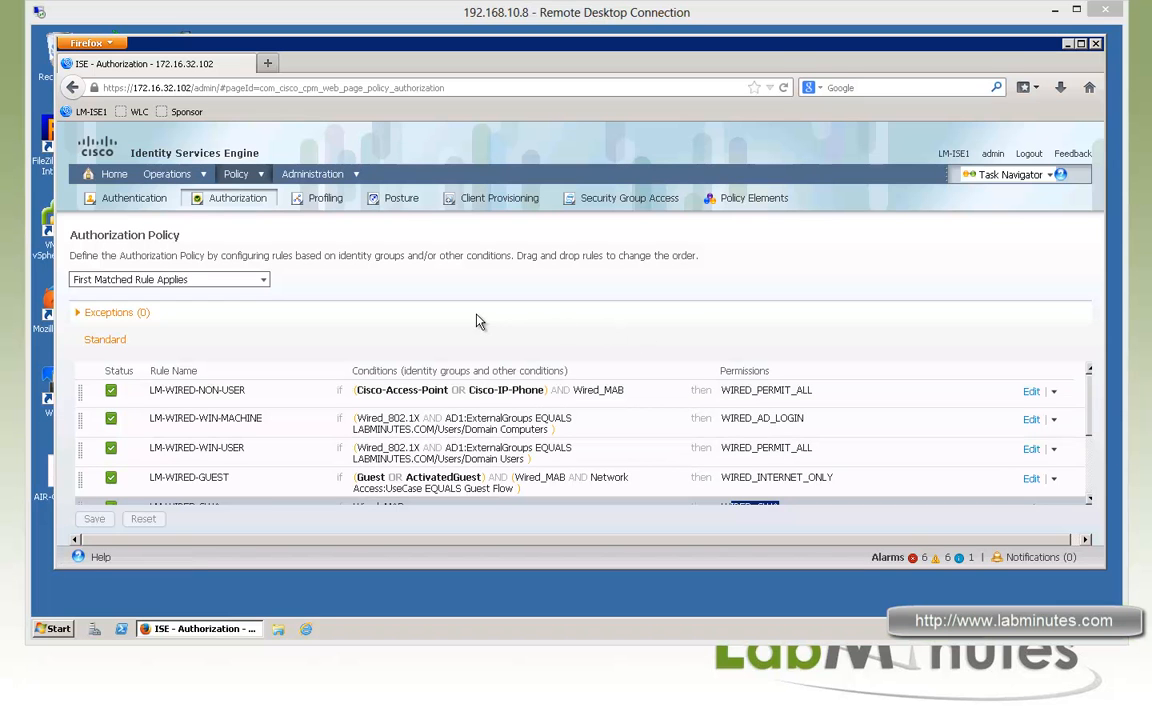
mouse_move(476, 322)
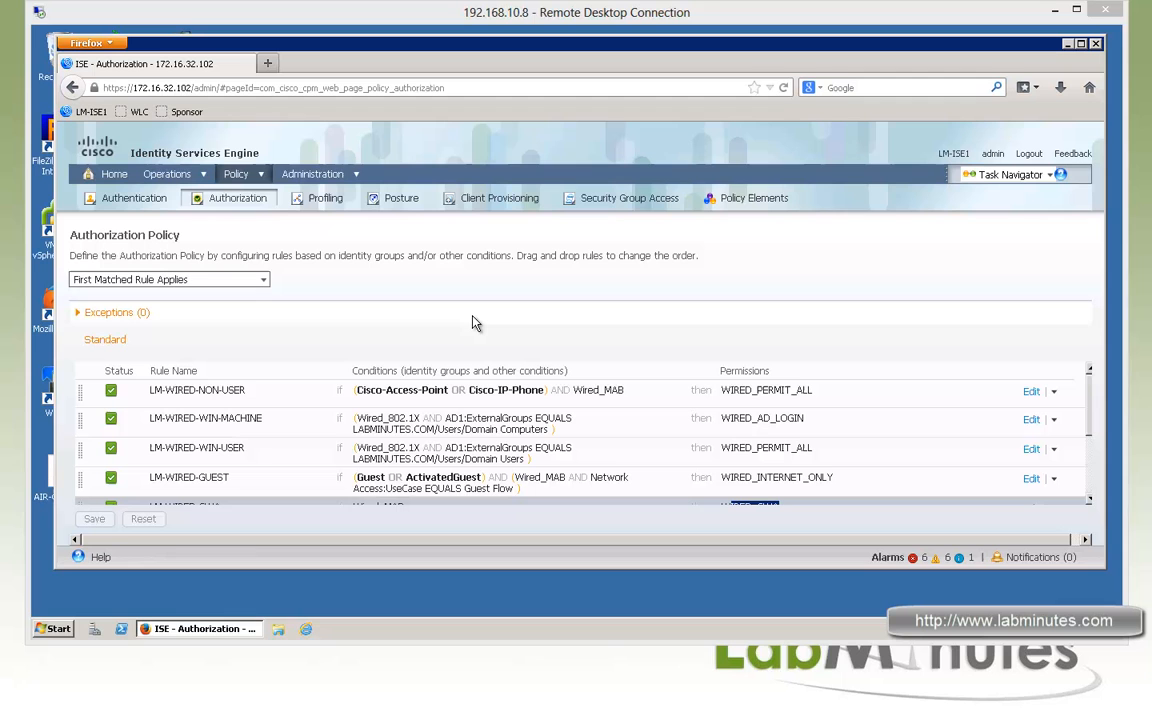
mouse_move(471, 331)
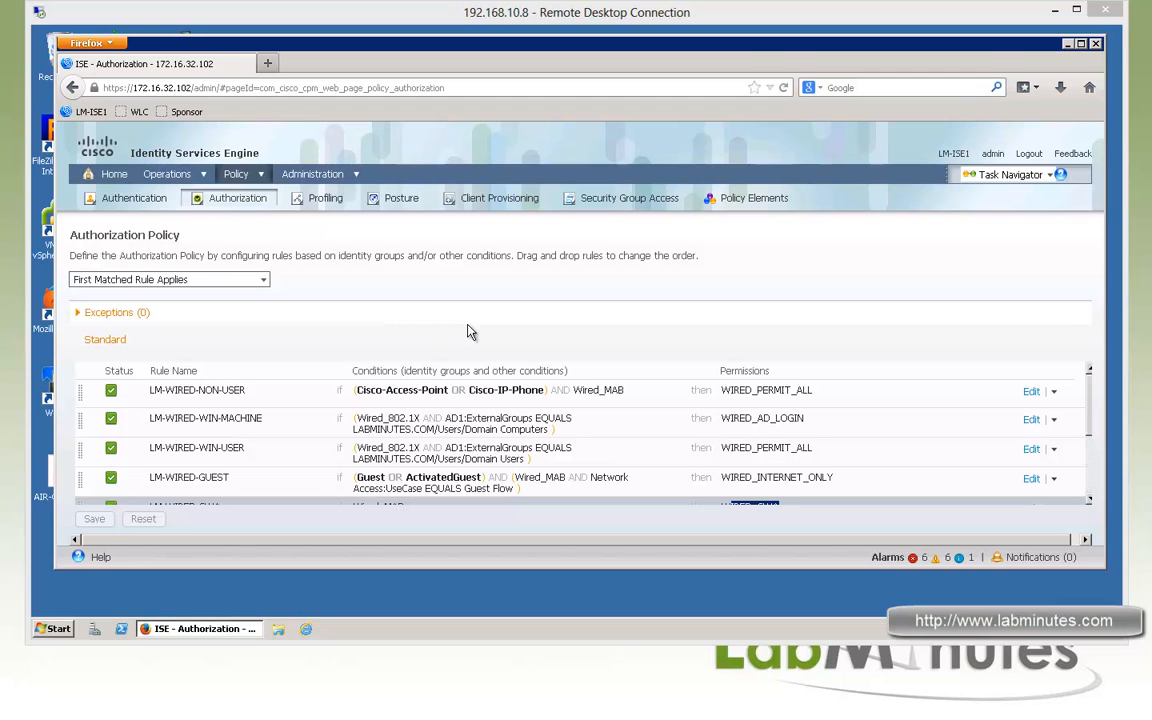
Step: Add an admin-node scheduled backup named CONFIG to FTP-BACKUP, then return to the backup list
left_click(237, 173)
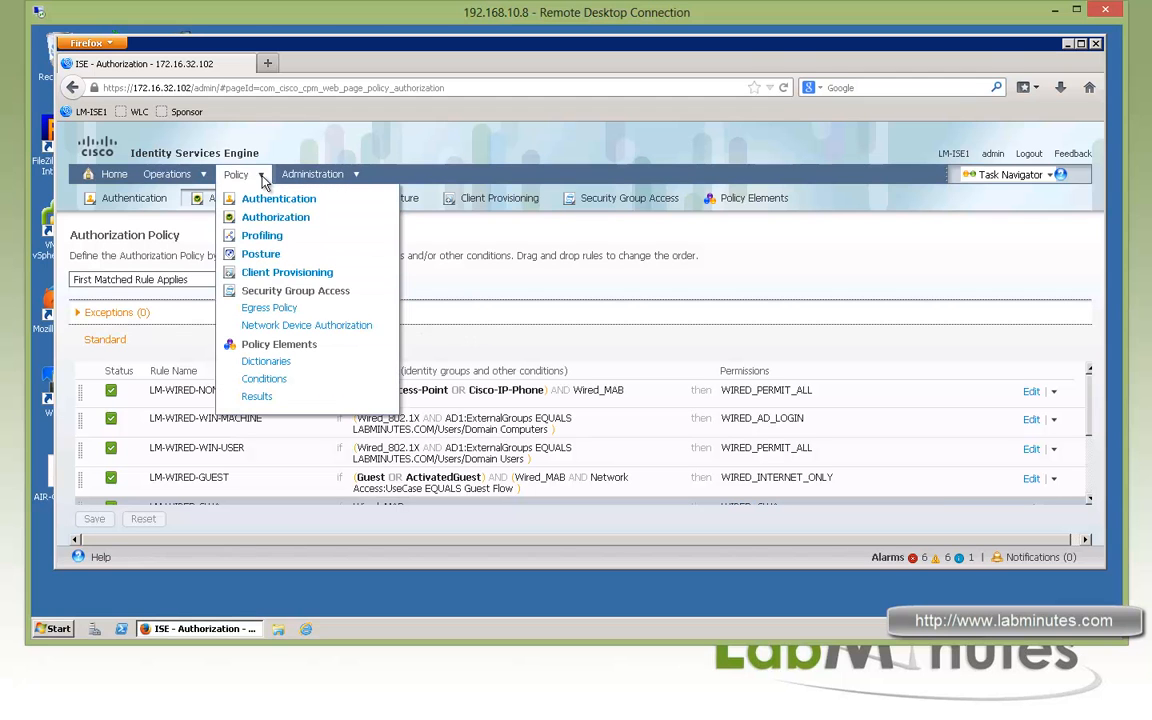
left_click(313, 173)
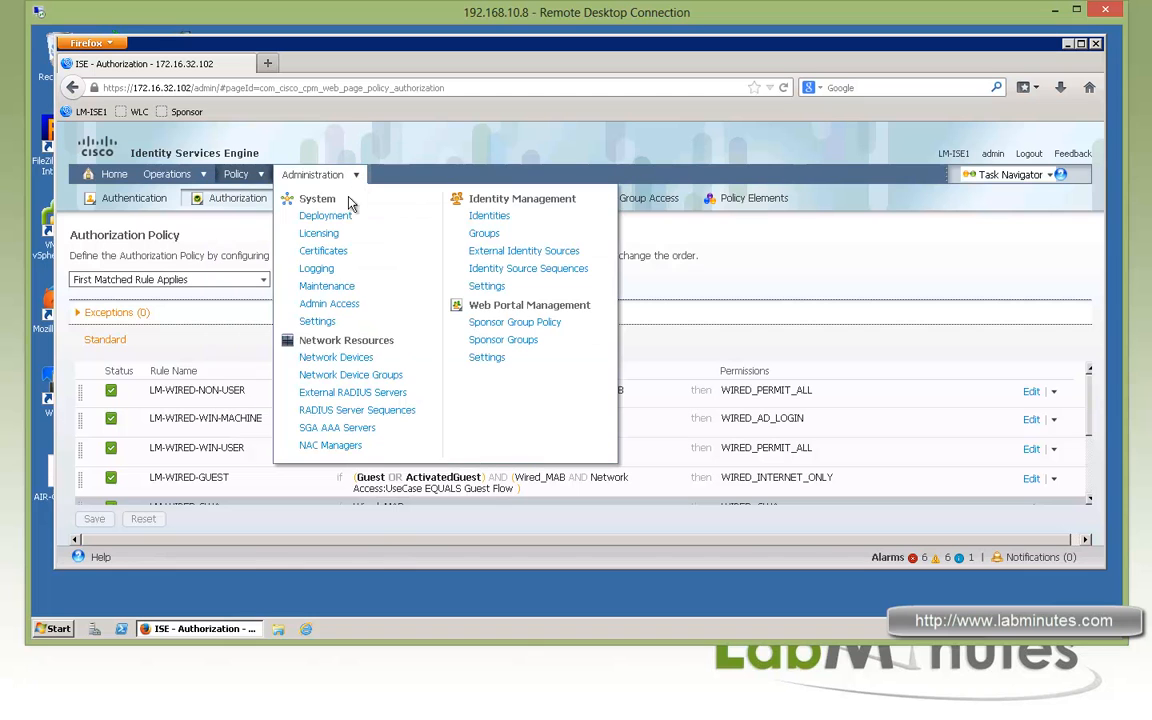
mouse_move(327, 286)
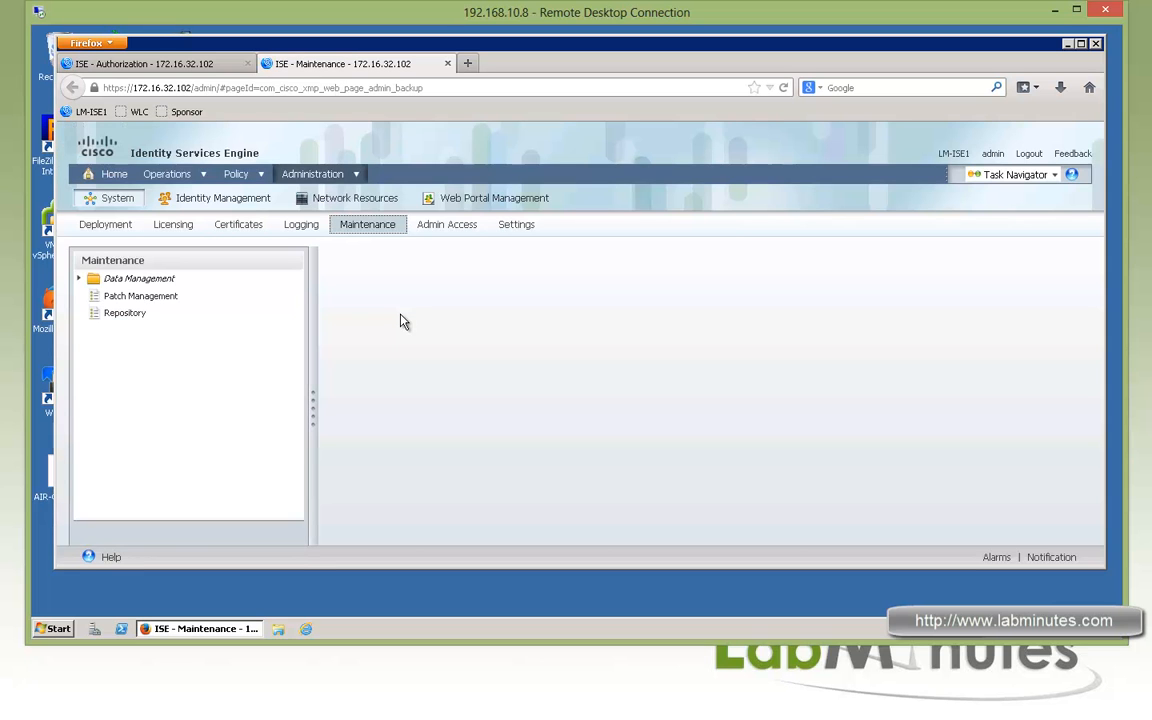
left_click(79, 278)
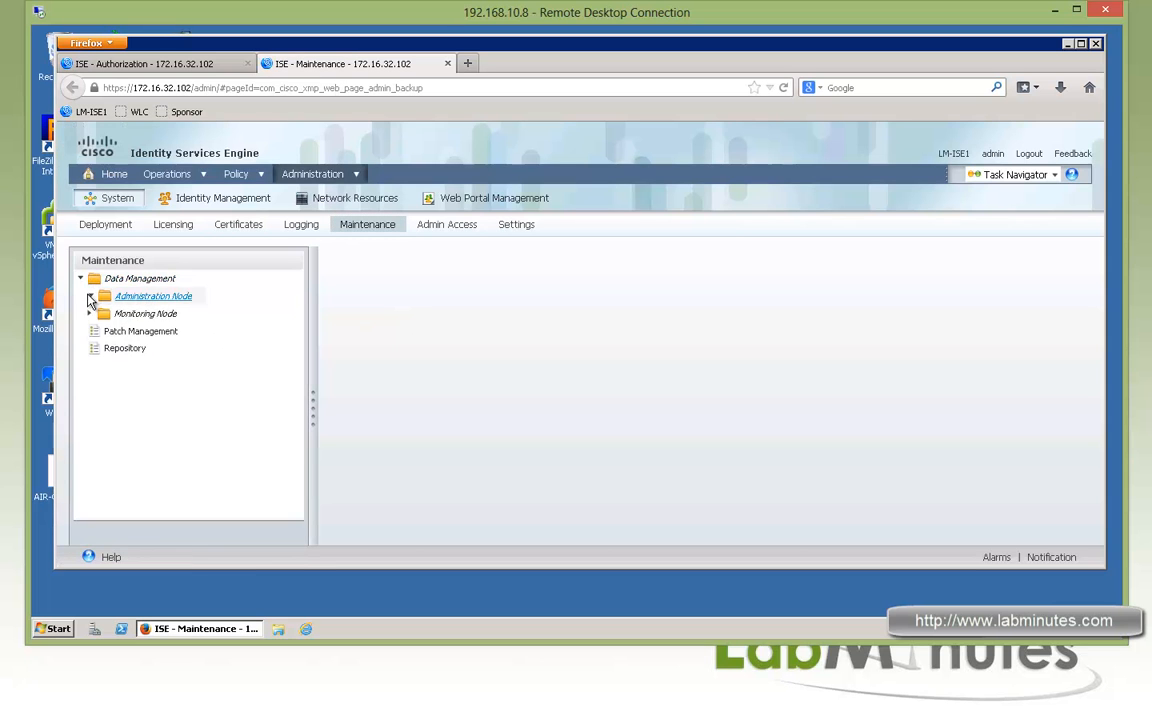
left_click(89, 296)
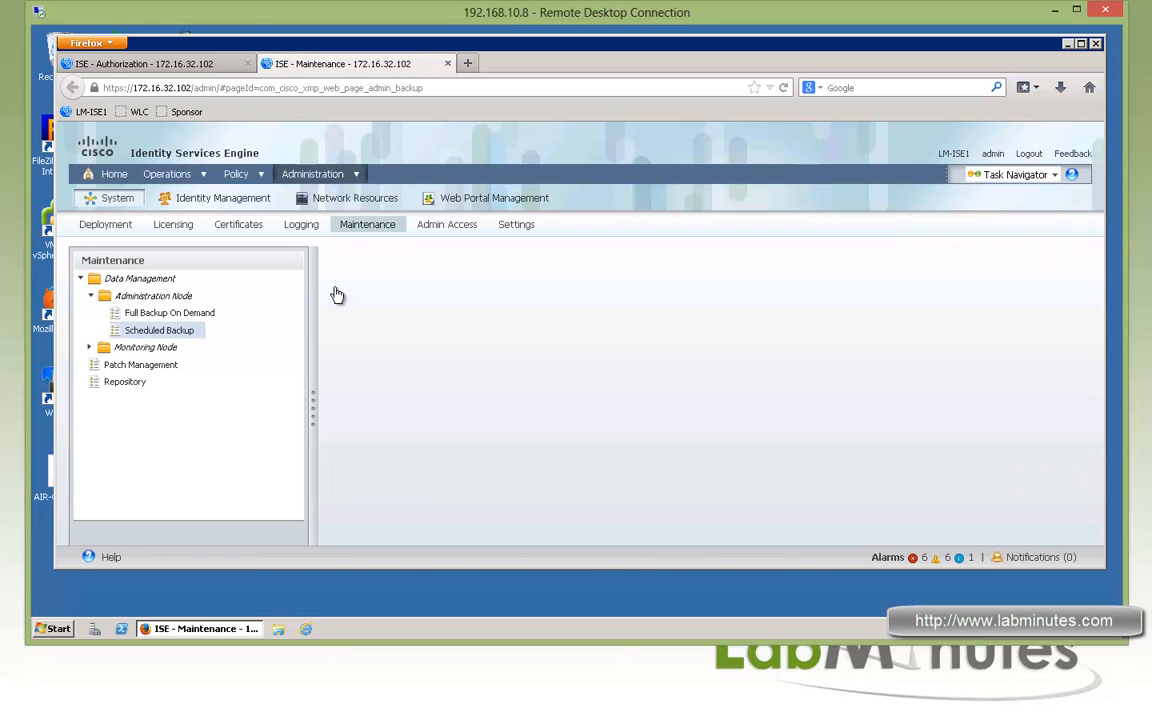
left_click(124, 382)
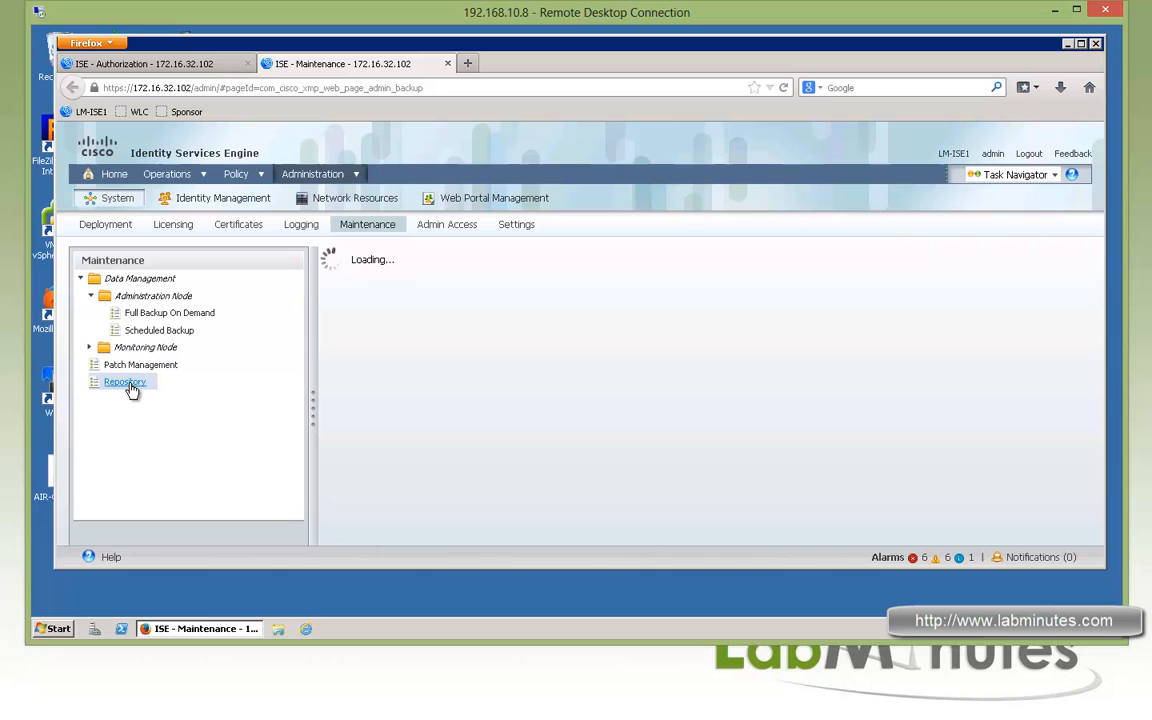
left_click(124, 382)
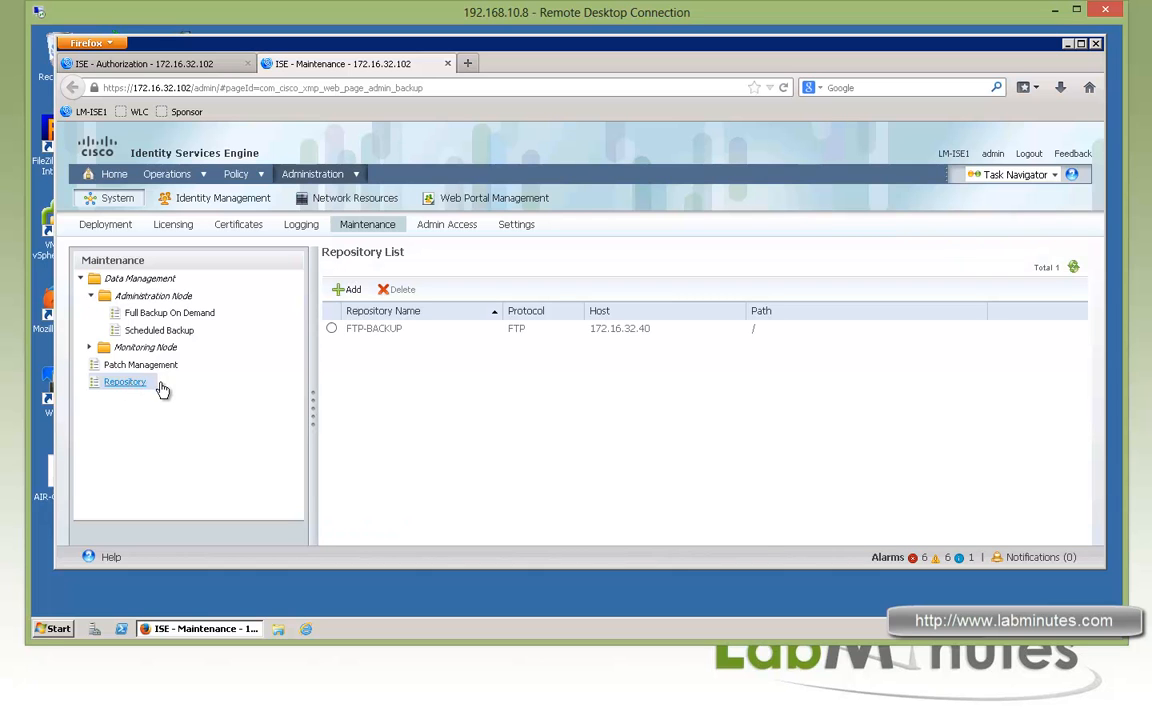
left_click(159, 330)
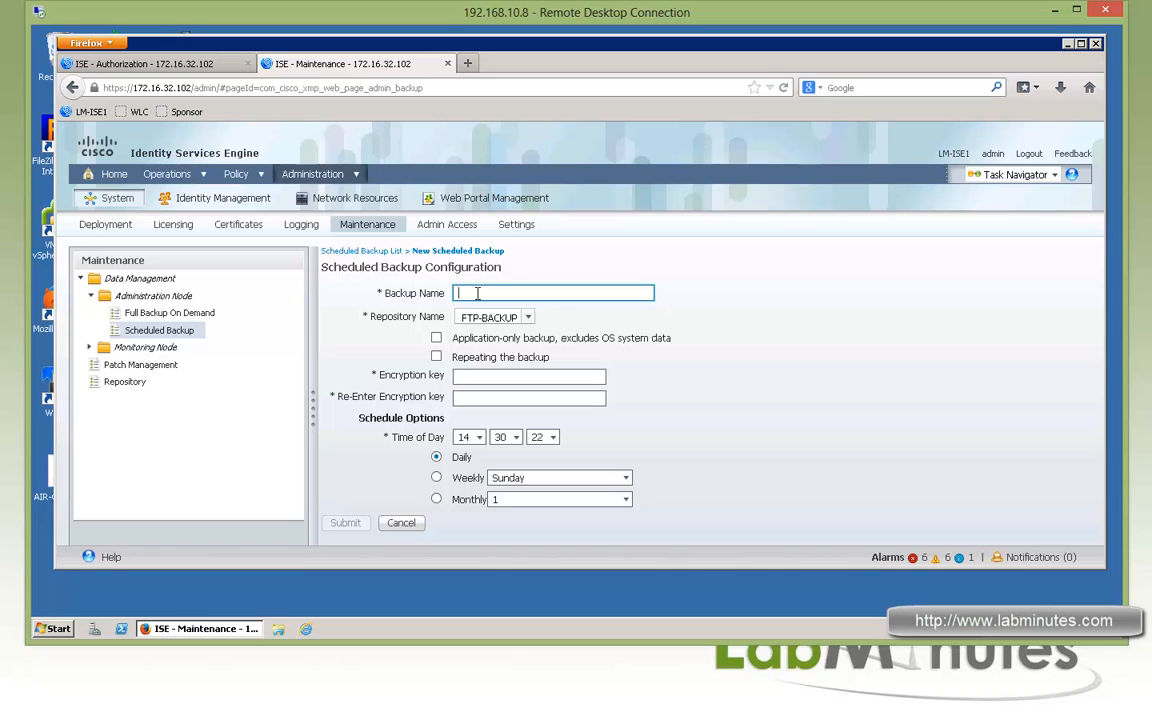
type("CONFIG")
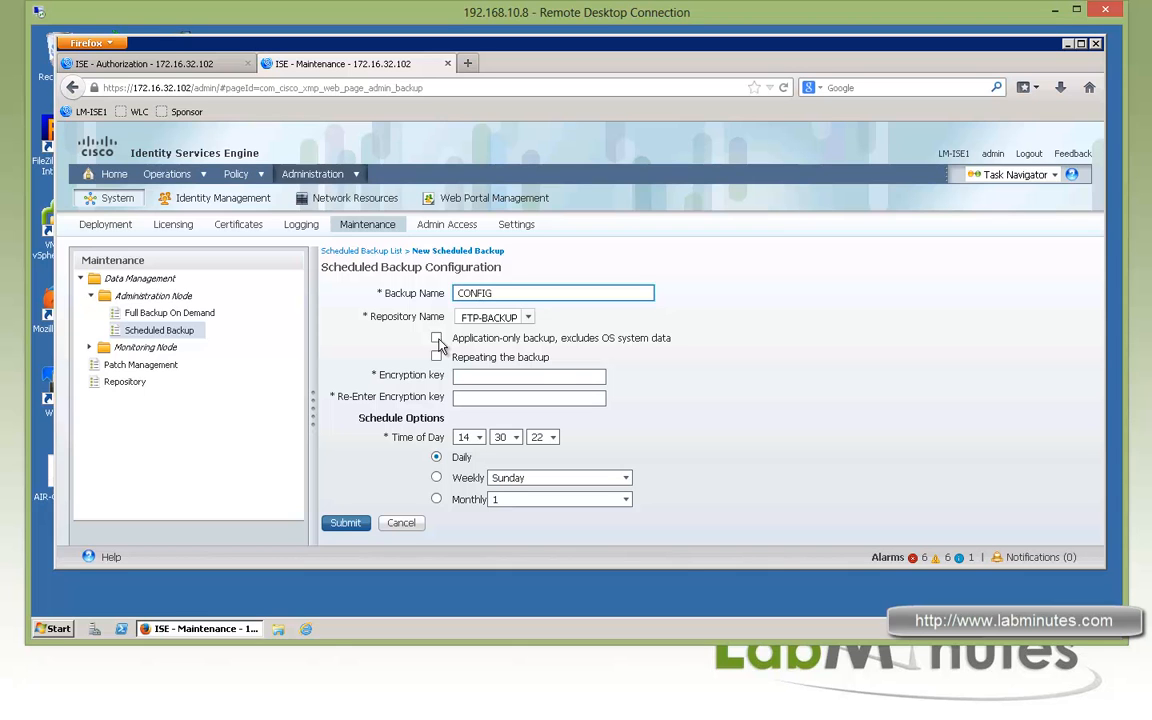
left_click(436, 338)
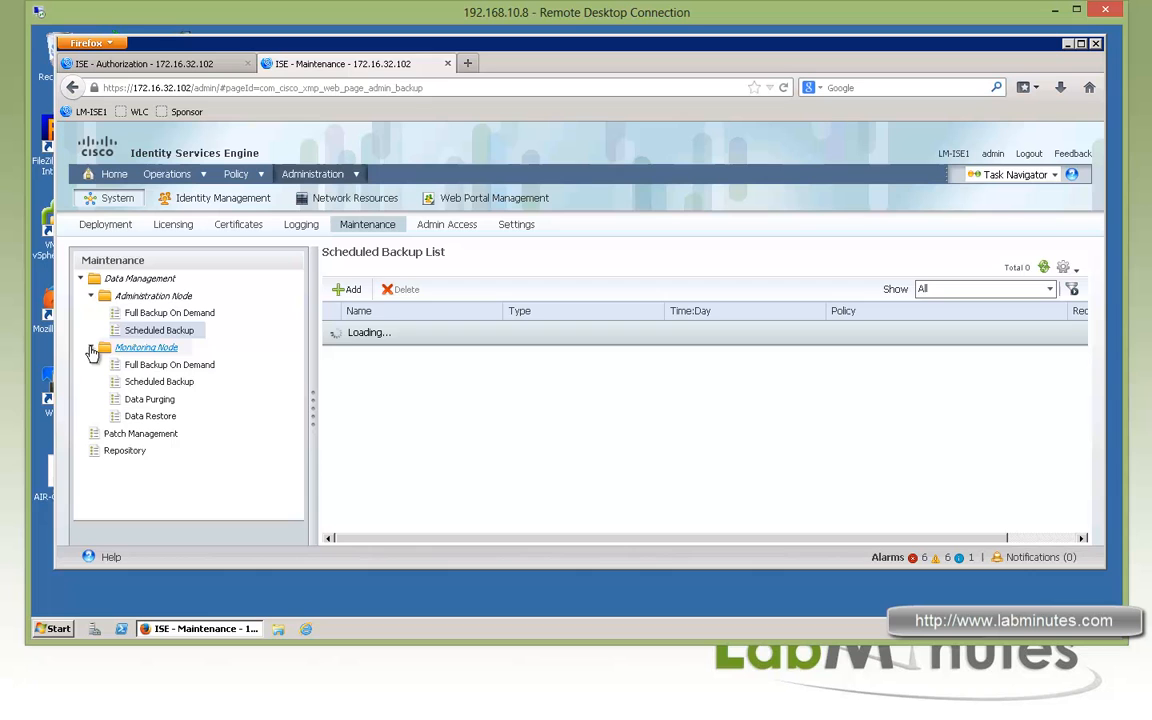
Step: Review the monitoring node's scheduled backups and Data Purging: 80% disk, FTP-BACKUP, one-month retention
left_click(159, 381)
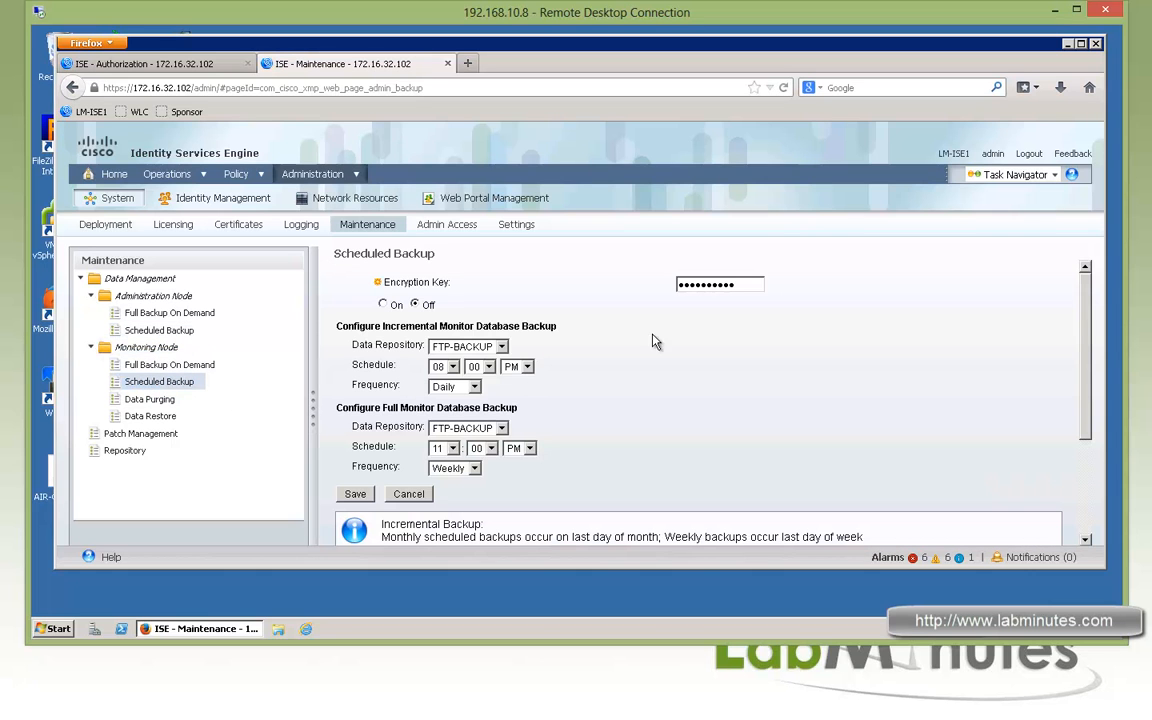
mouse_move(483, 362)
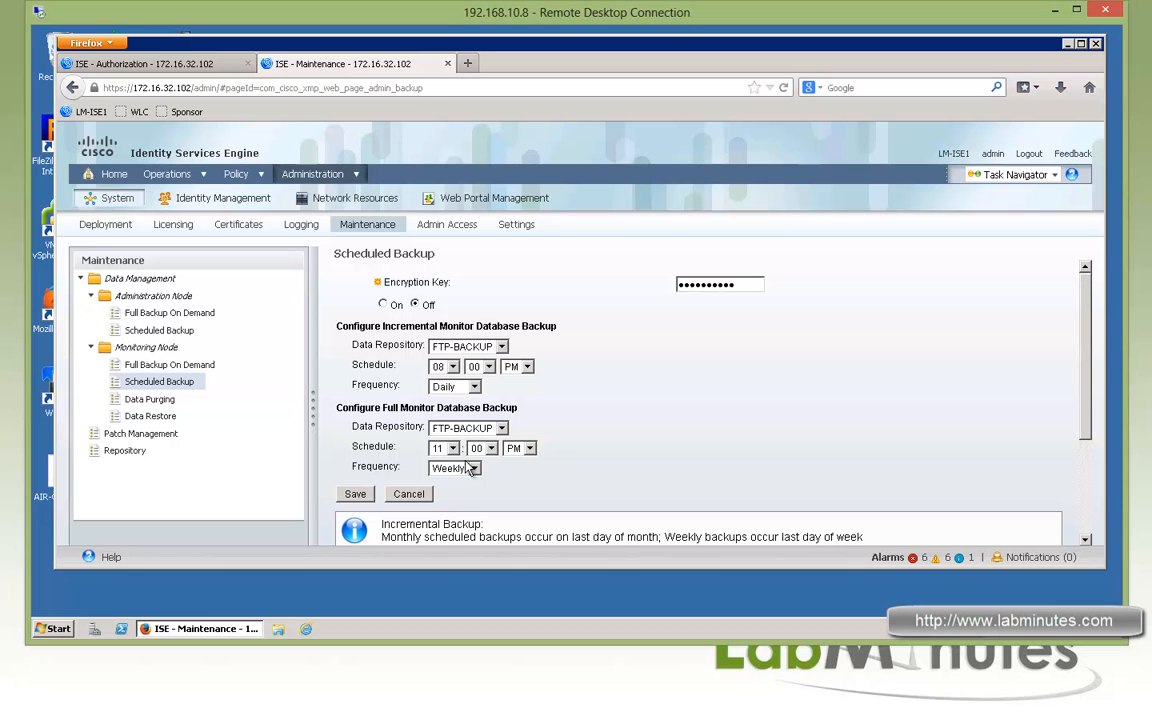
left_click(149, 398)
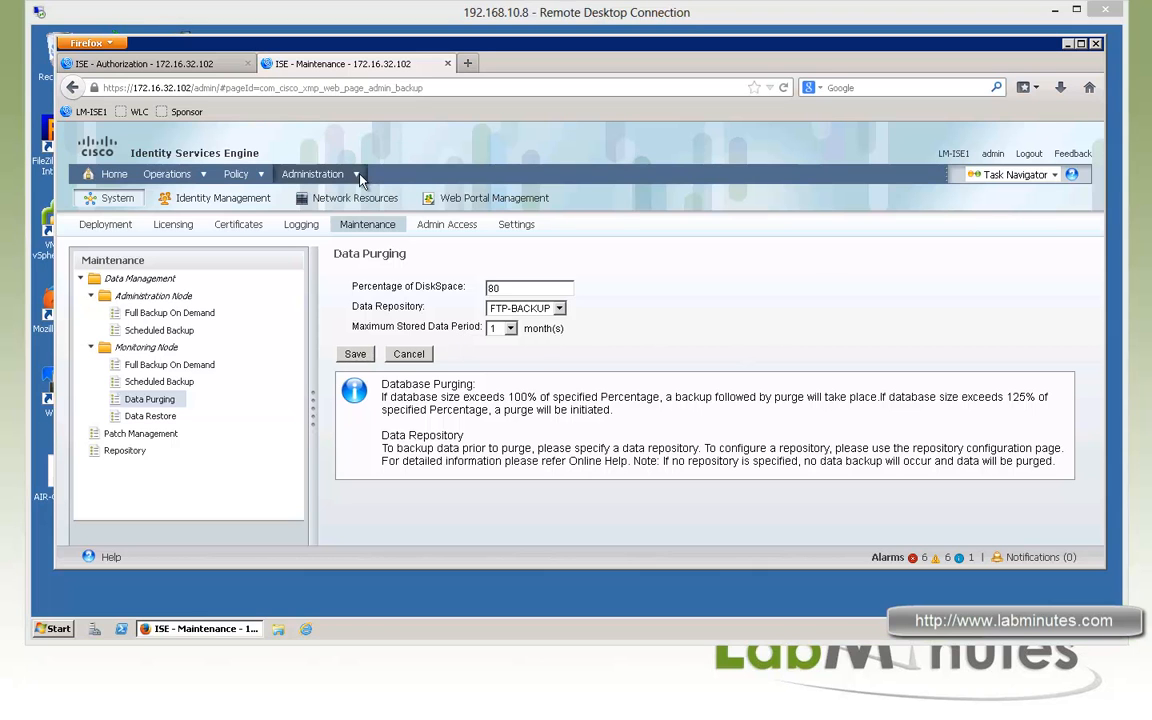
left_click(312, 173)
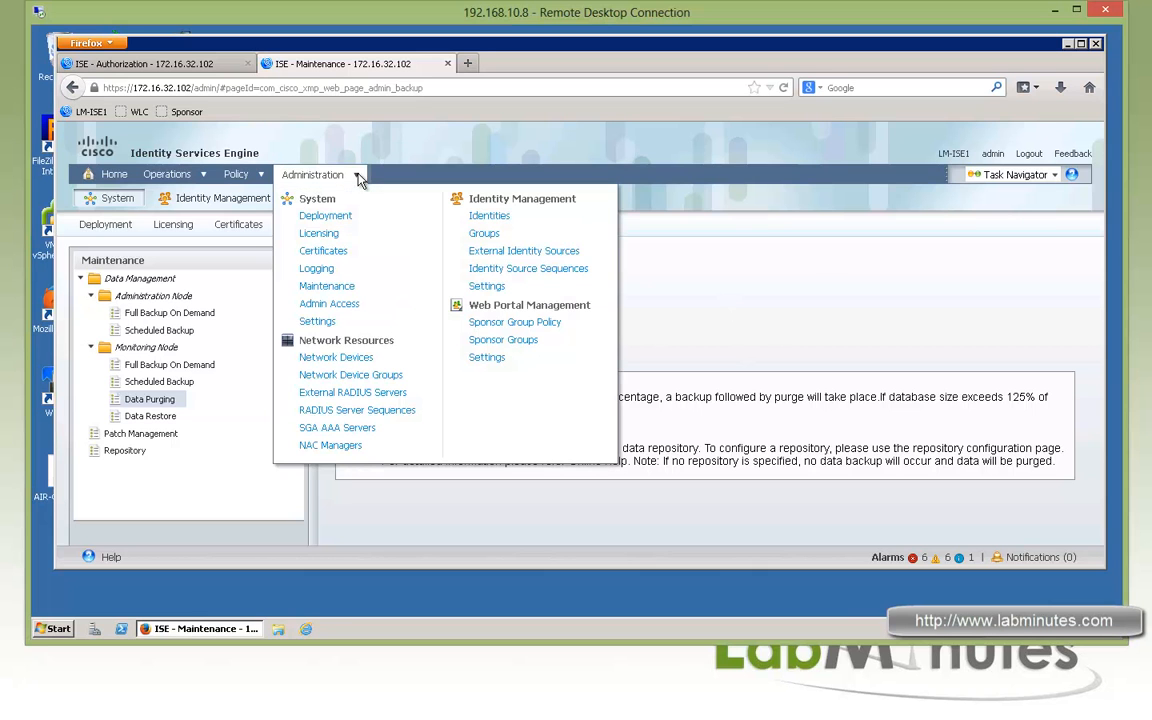
Step: Inspect the LM-SYSLOG alarm syslog target (172.16.32.40) and the monitoring email settings
left_click(317, 321)
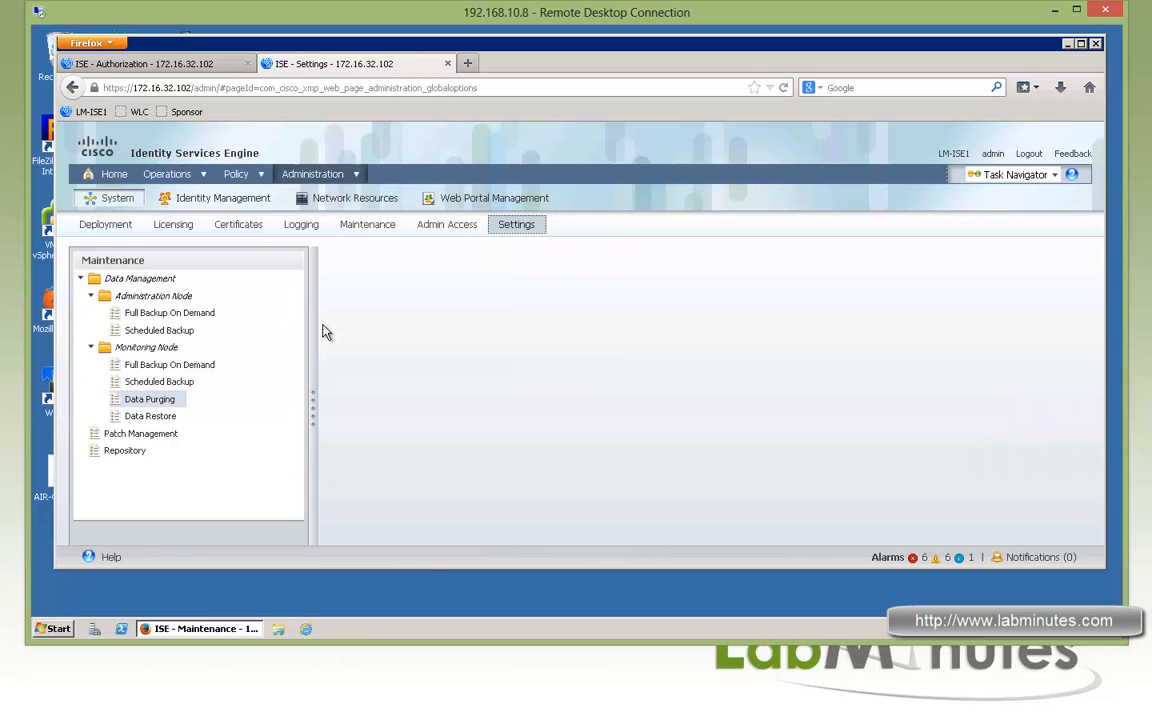
left_click(516, 224)
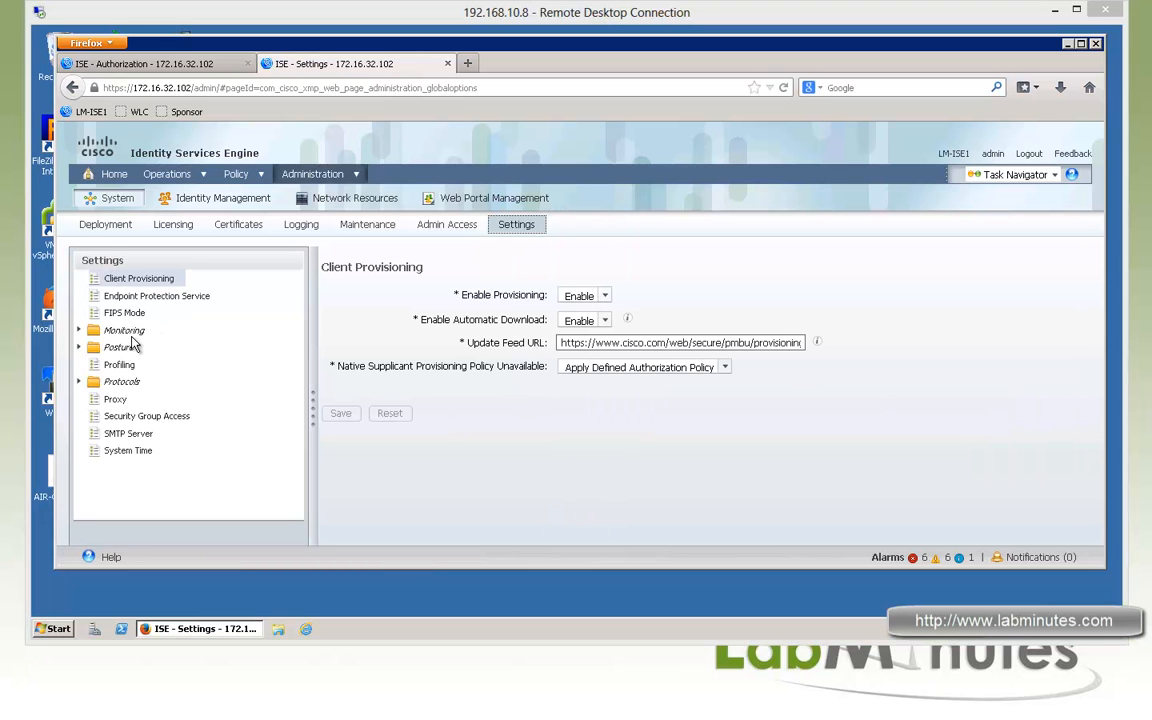
left_click(124, 330)
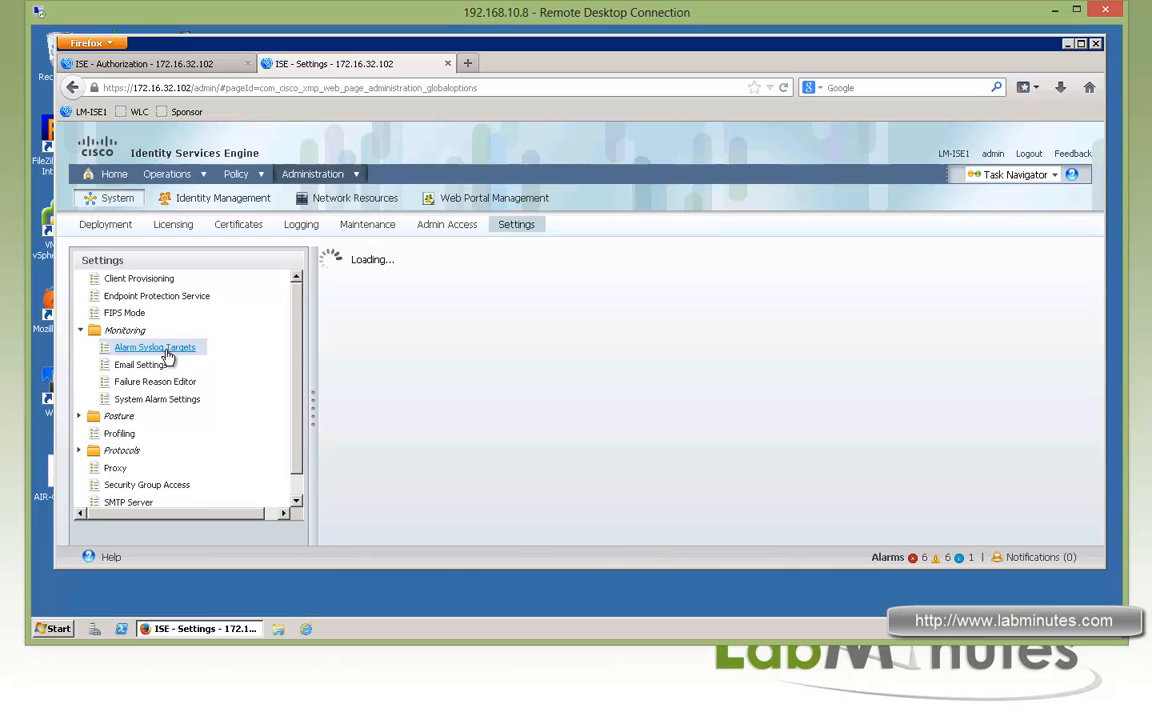
left_click(155, 347)
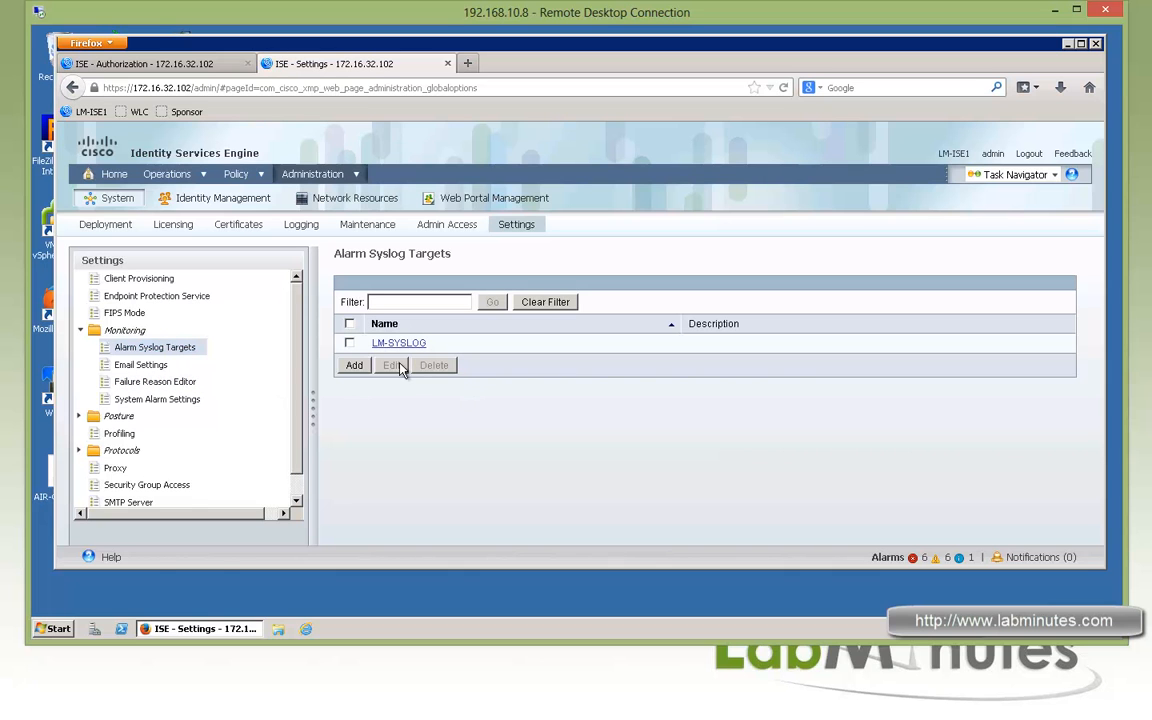
left_click(391, 365)
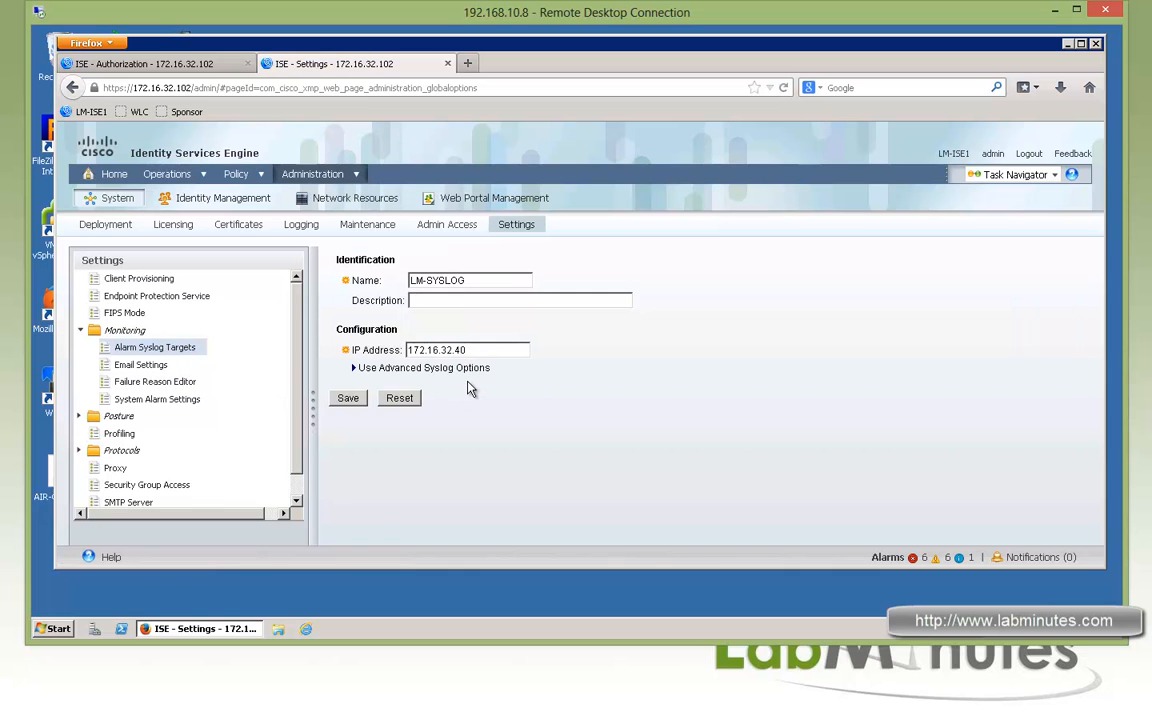
left_click(140, 364)
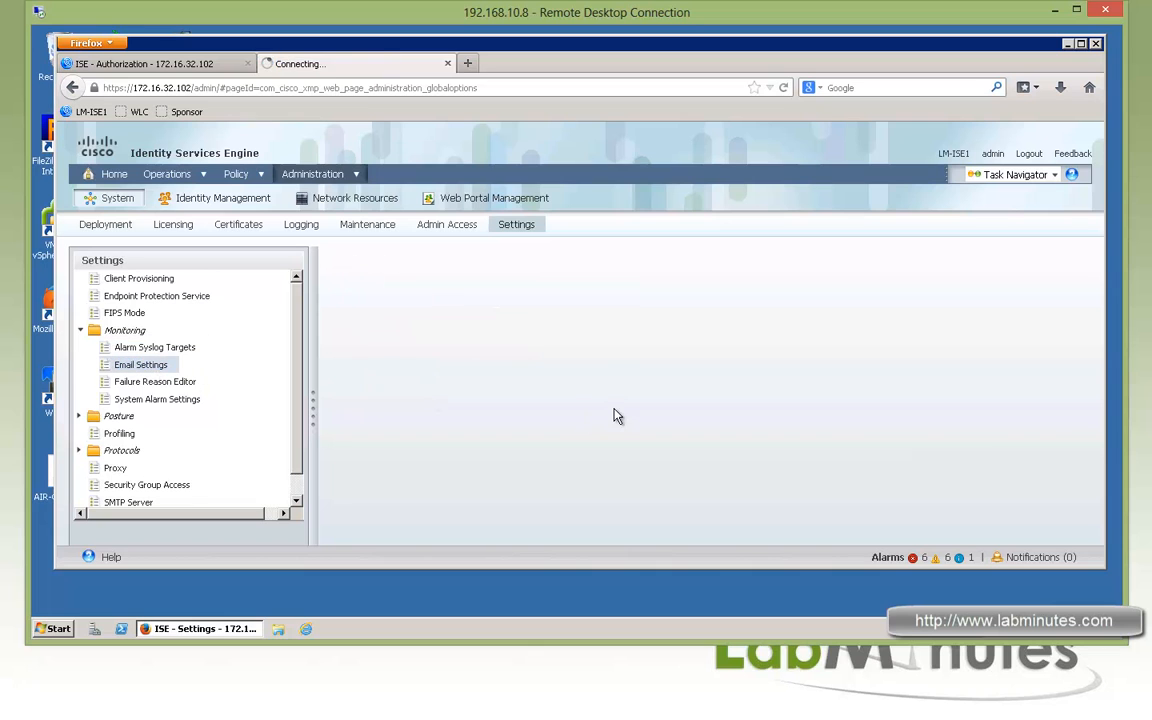
left_click(140, 364)
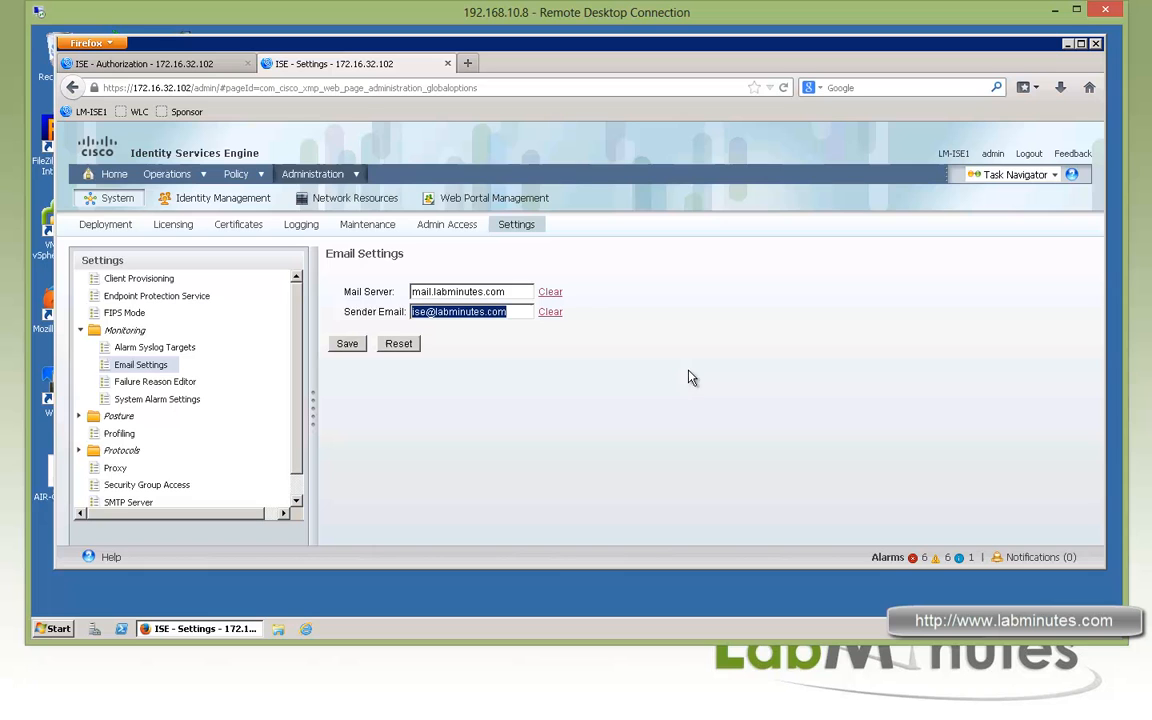
left_click(313, 173)
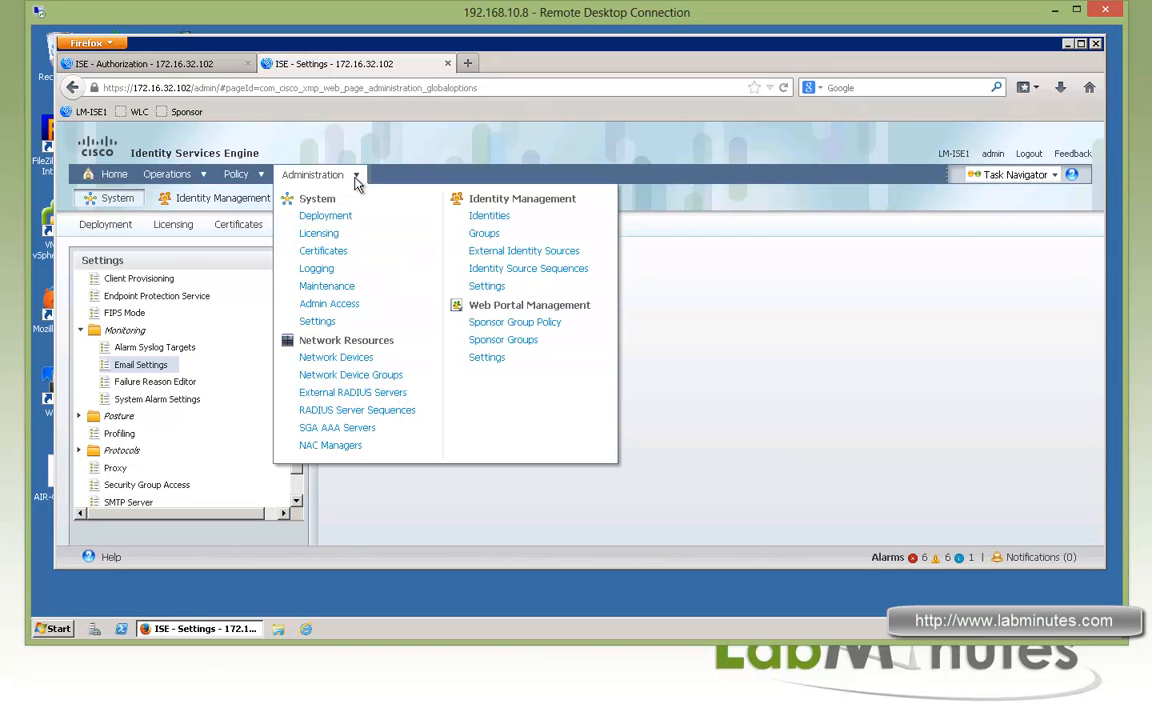
mouse_move(523, 251)
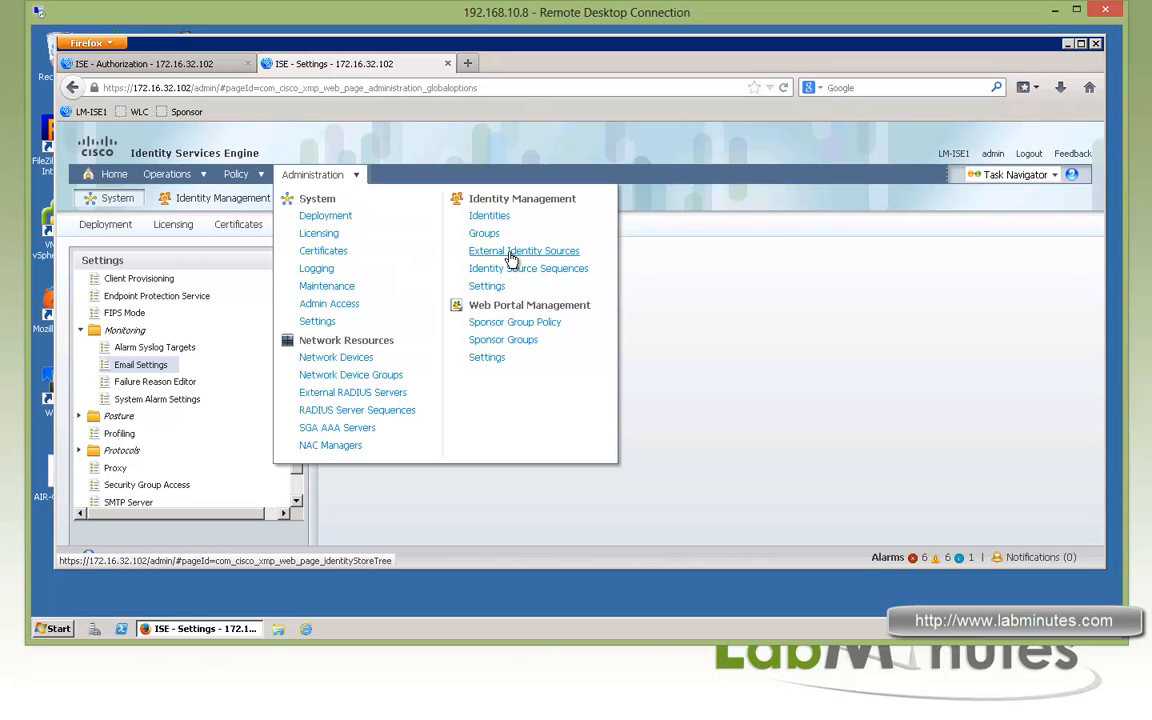
Step: View Active Directory AD1 showing LM-ISE1 joined to labminutes.com, then return to authorization
left_click(524, 250)
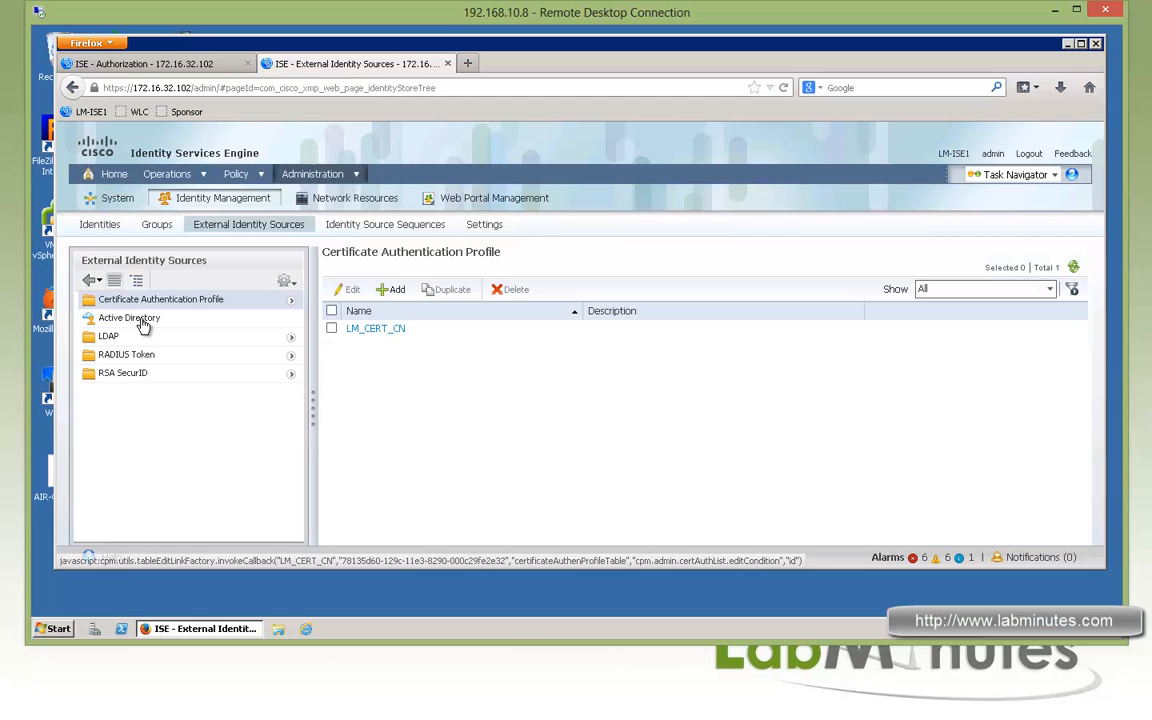
left_click(128, 317)
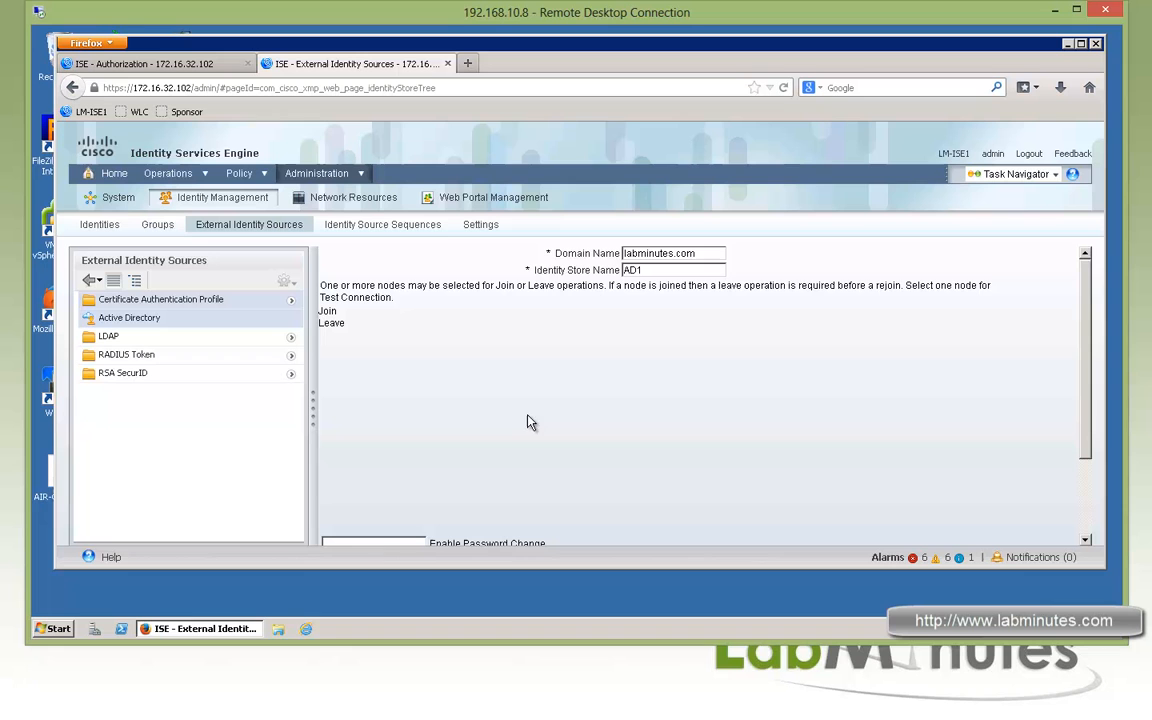
left_click(128, 317)
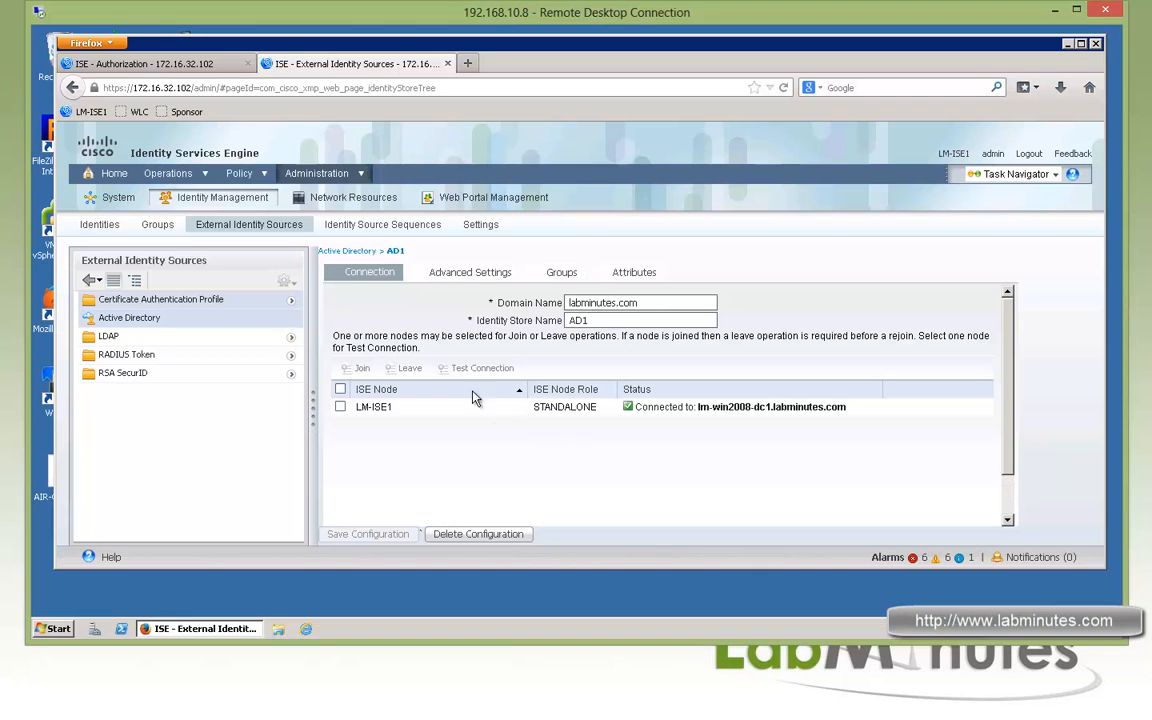
left_click(150, 63)
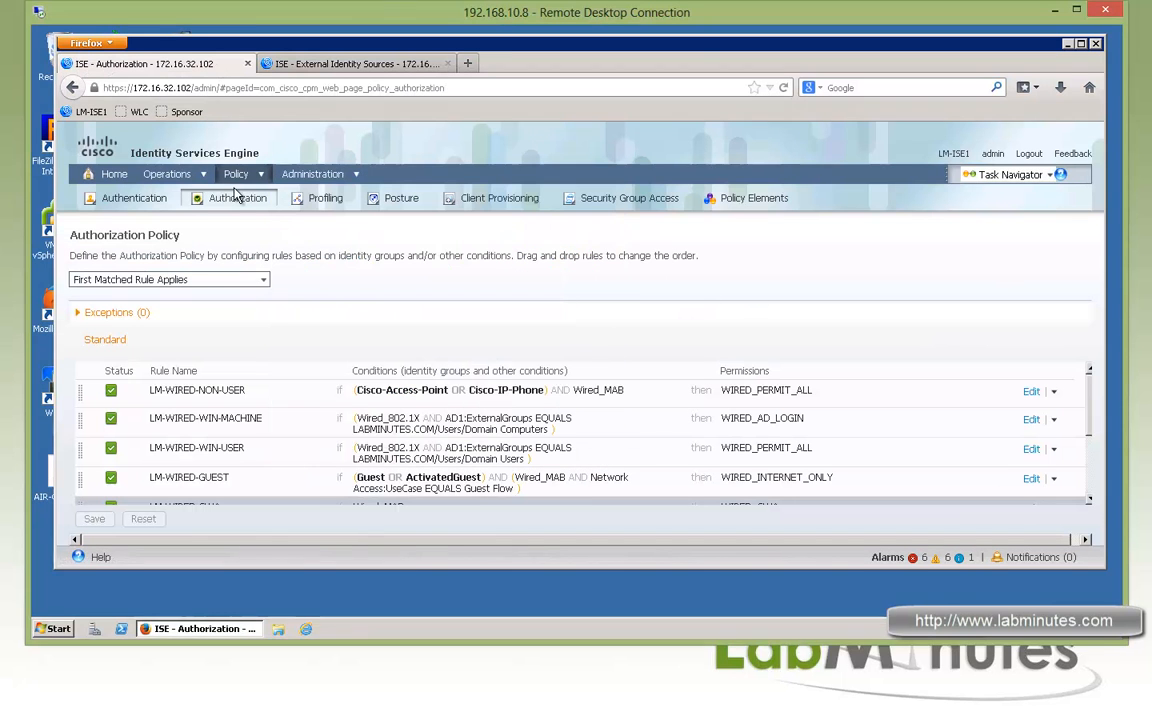
Step: Show the wired authorization policy rules
left_click(237, 197)
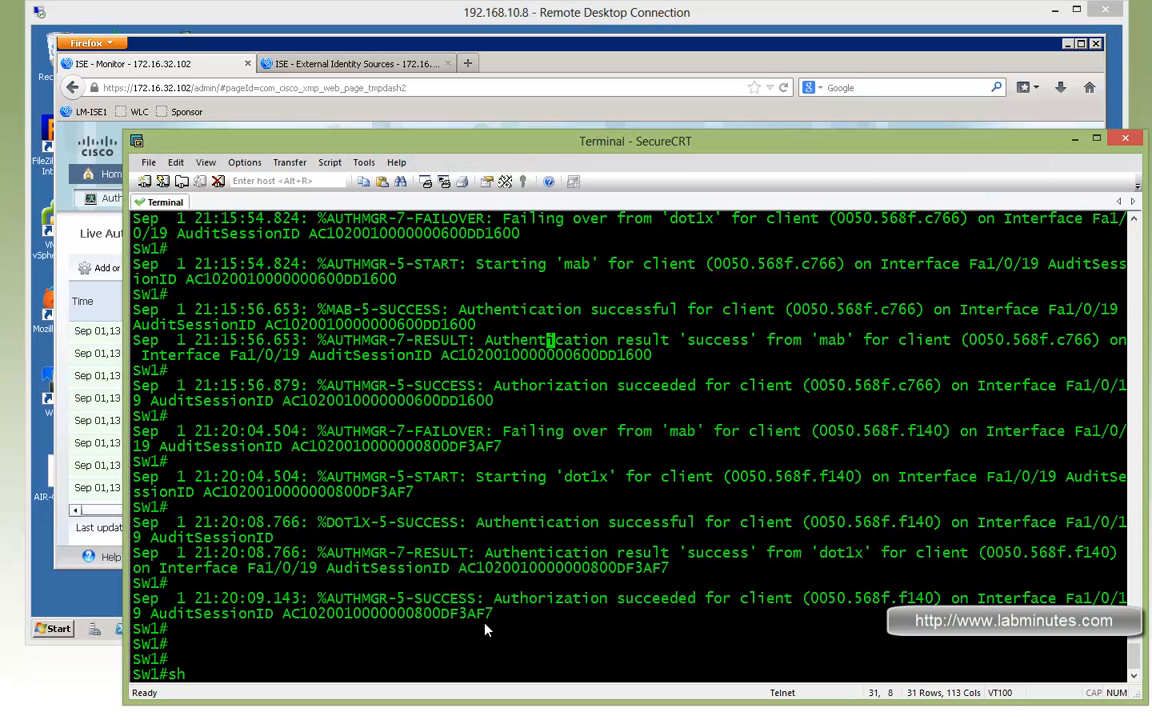
Step: Bounce ports Fa1/0/13-14 on SW1 using an interface range, then minimize SecureCRT
type("auth int")
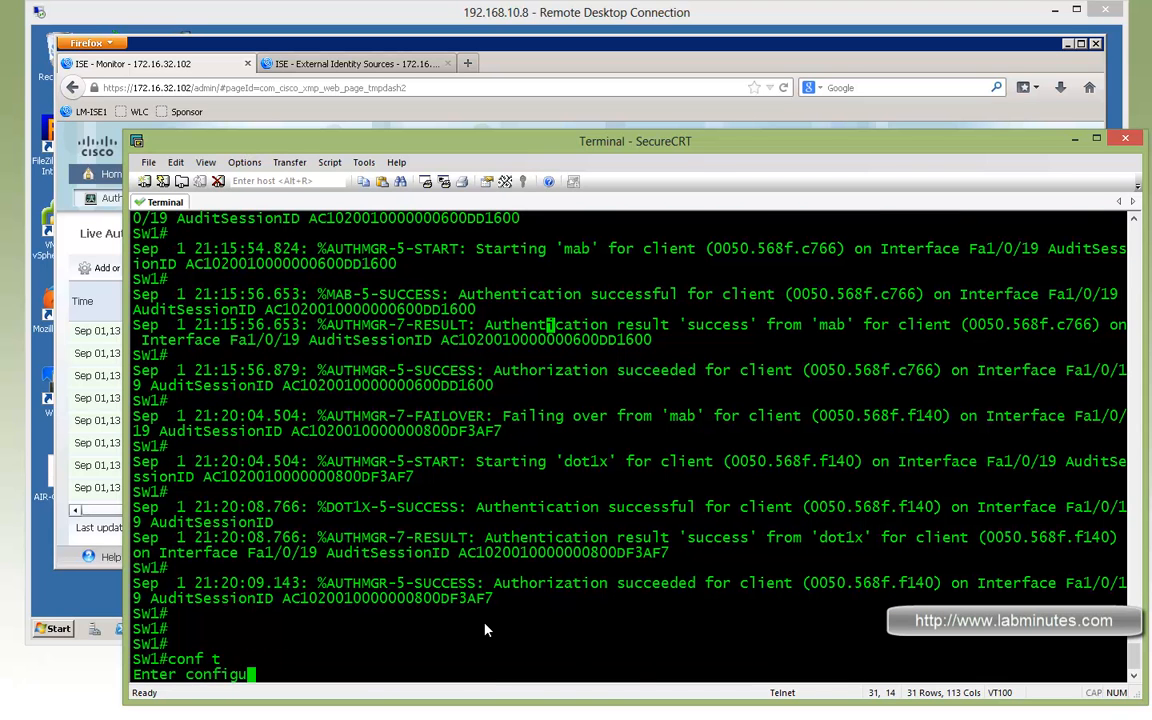
type("int ra f1/0/1")
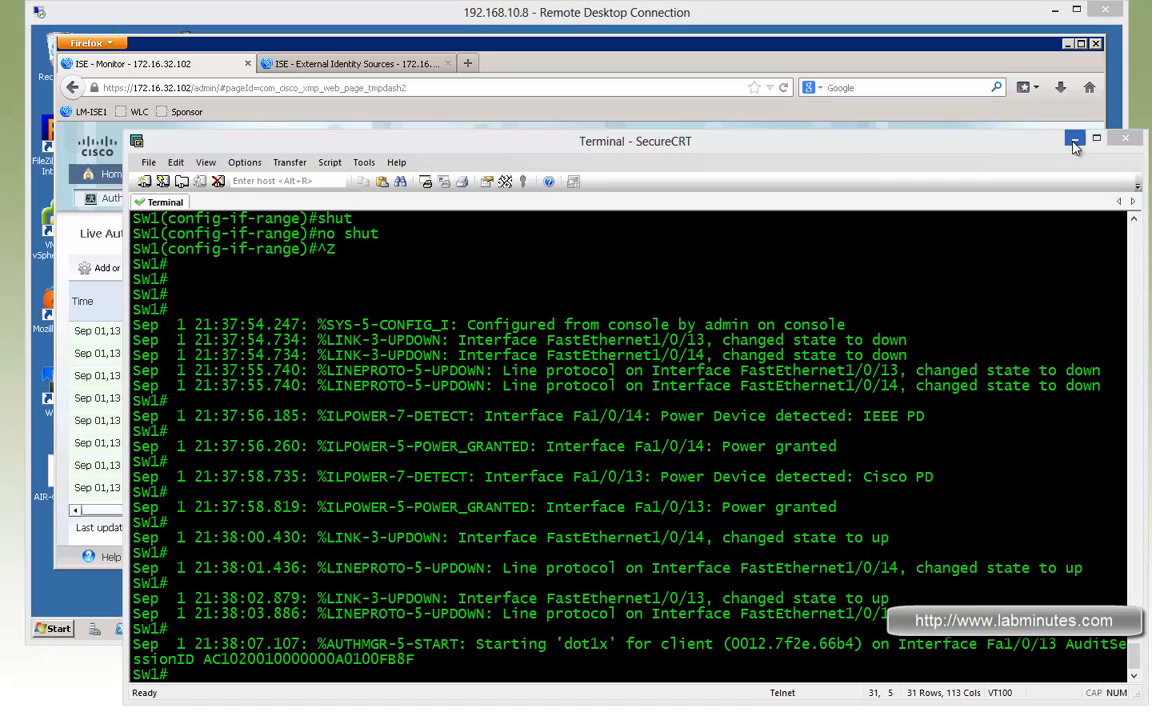
left_click(1074, 138)
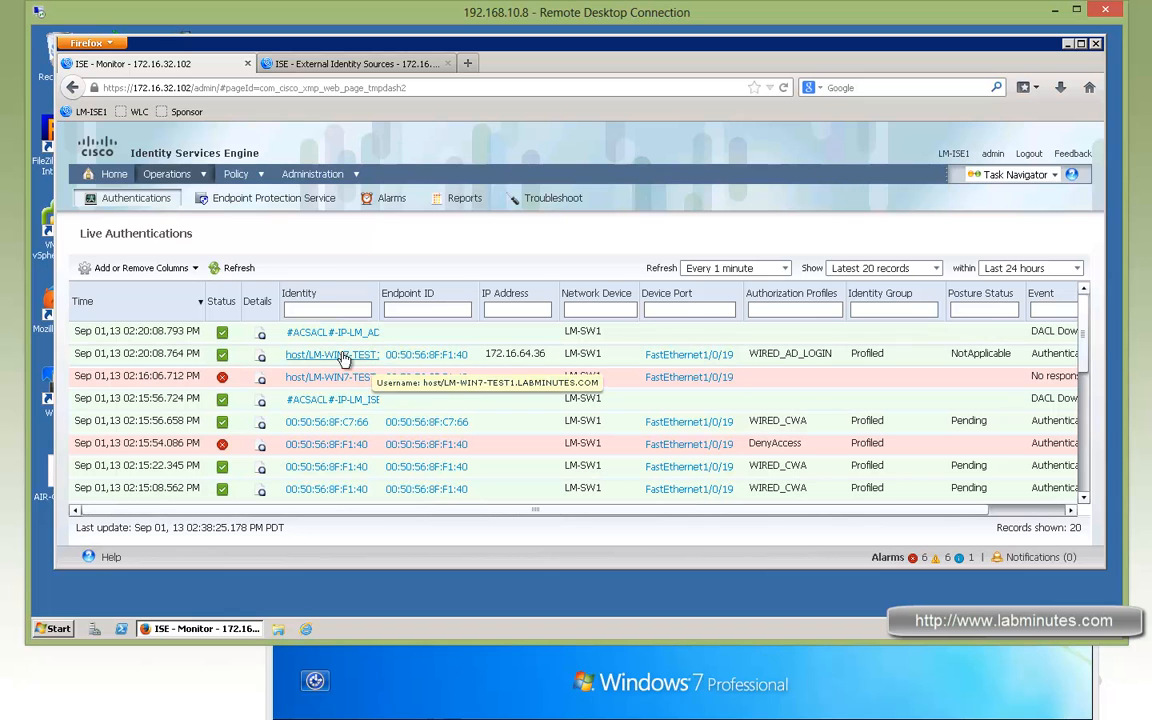
mouse_move(297, 362)
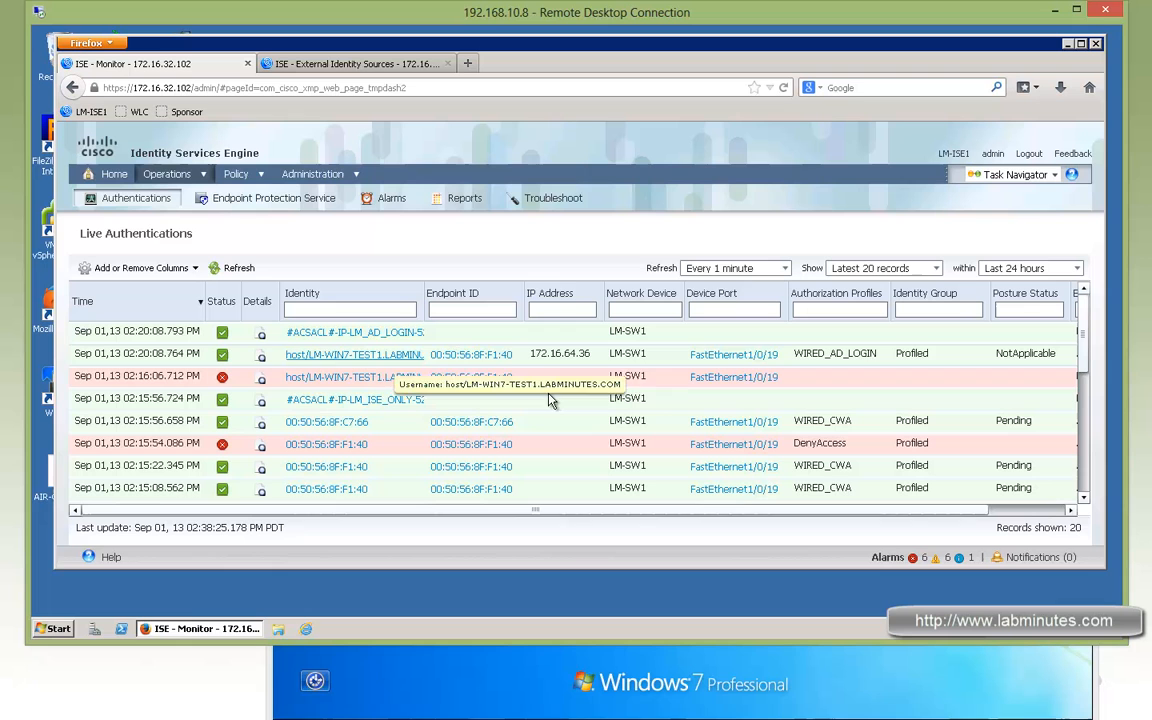
mouse_move(838, 365)
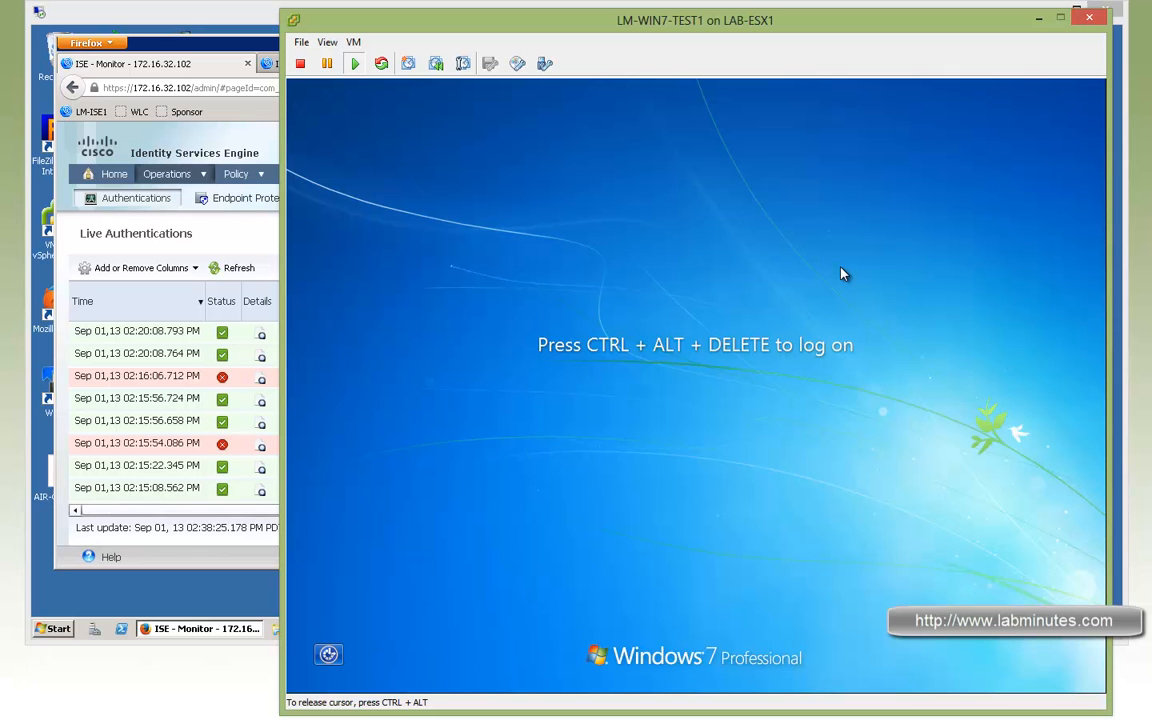
Step: Log on to the test PC, then refresh live authentications to show admin1 and phone sessions
key("ctrl+alt+delete")
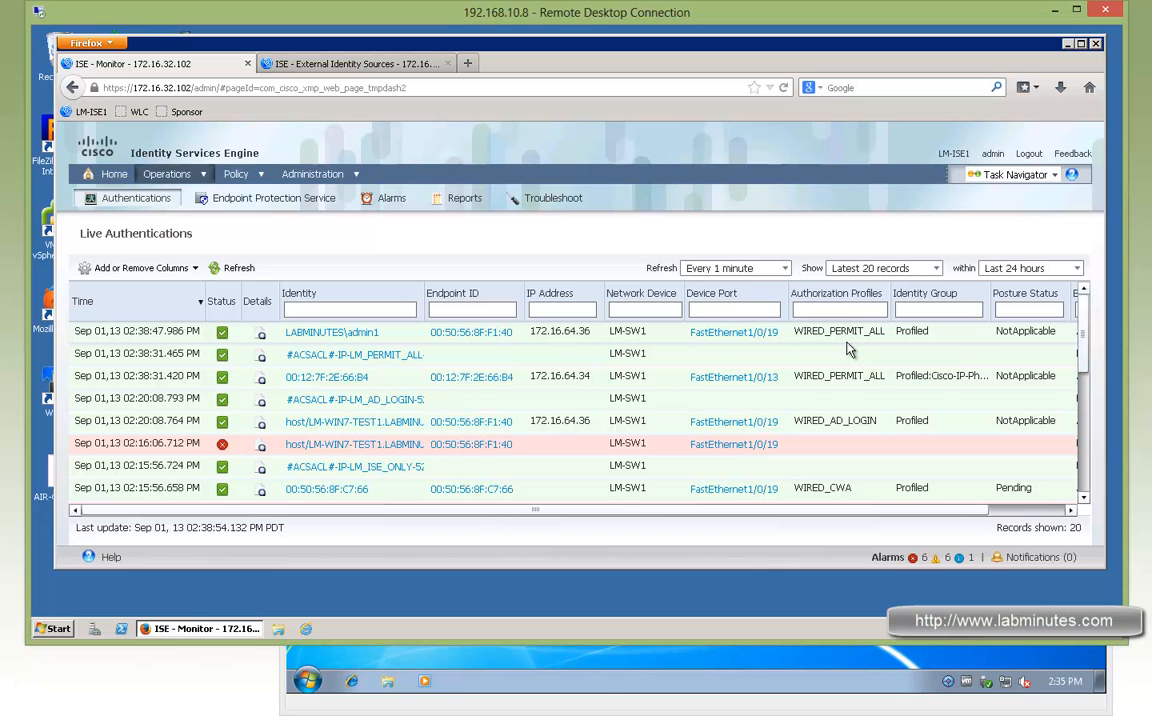
mouse_move(858, 345)
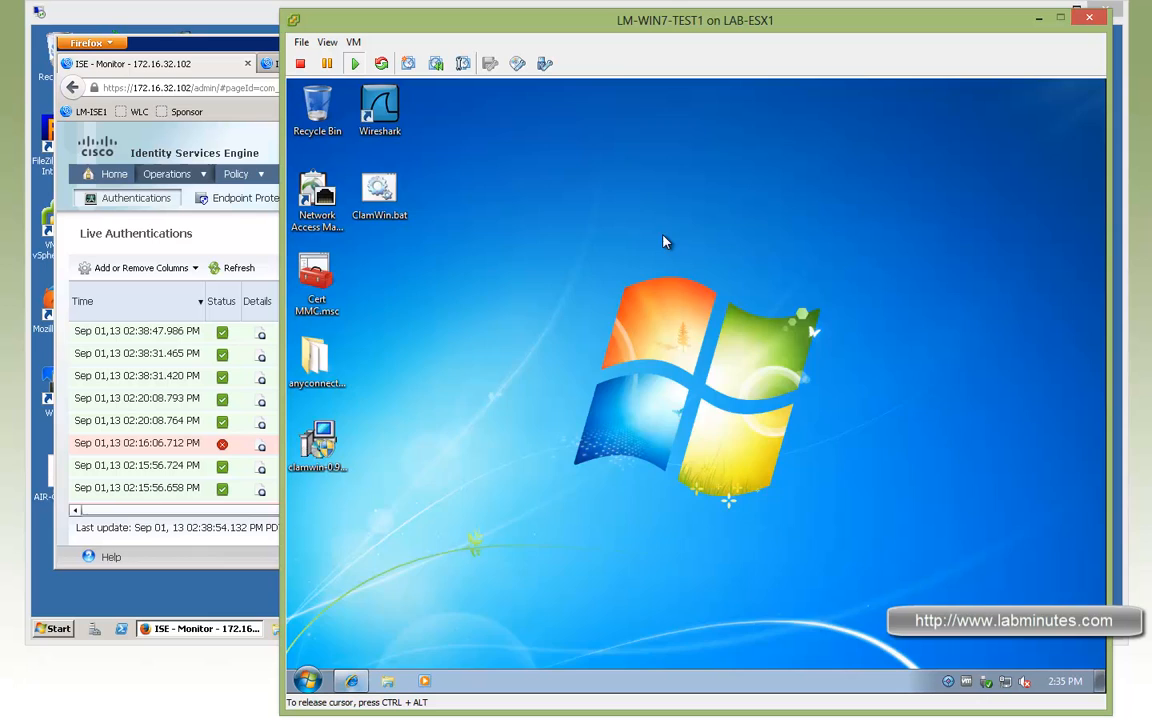
left_click(350, 680)
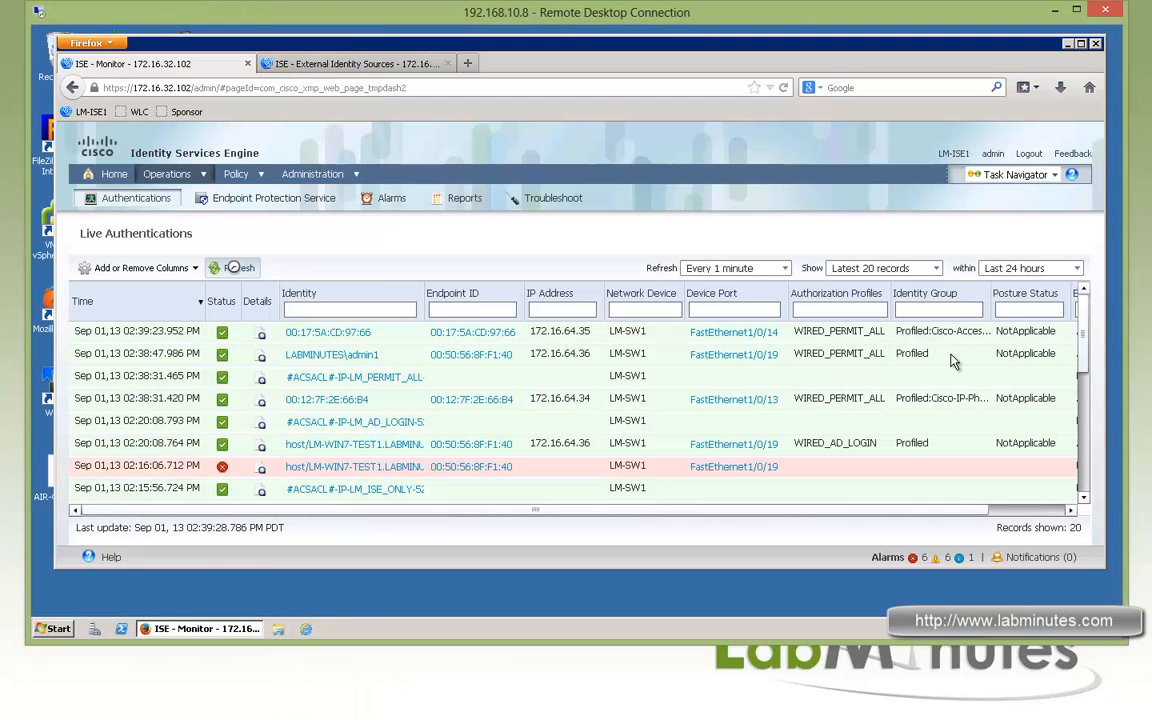
left_click(232, 267)
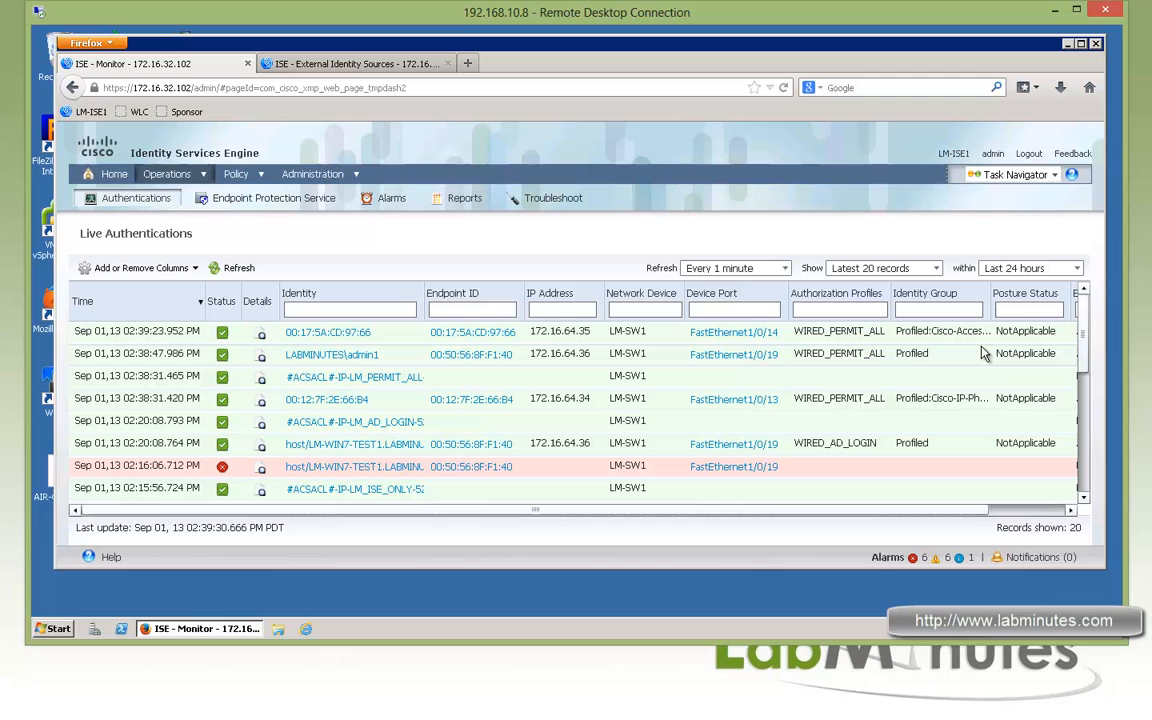
mouse_move(924, 345)
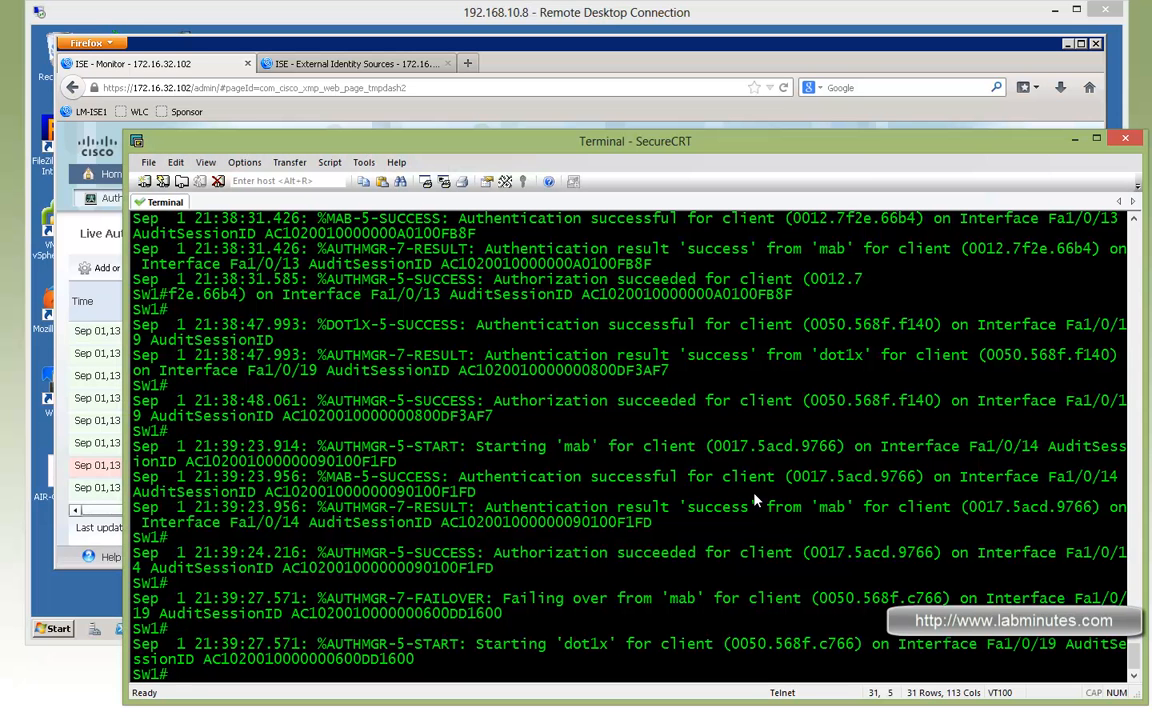
Step: Show auth sessions on Fa1/0/14 and Fa1/0/13, confirming the LM_PERMIT_ALL ACL, then hide SecureCRT
type("sh auith sess int f1/0/14")
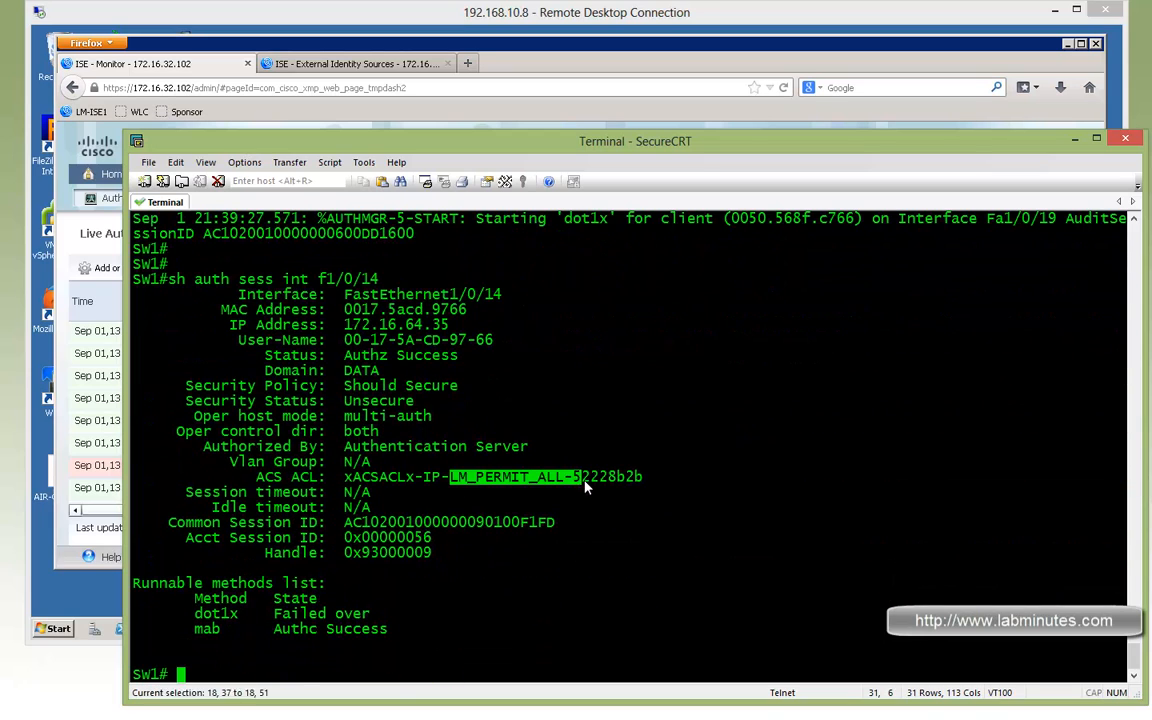
type("sh auth sess int f1/0/13")
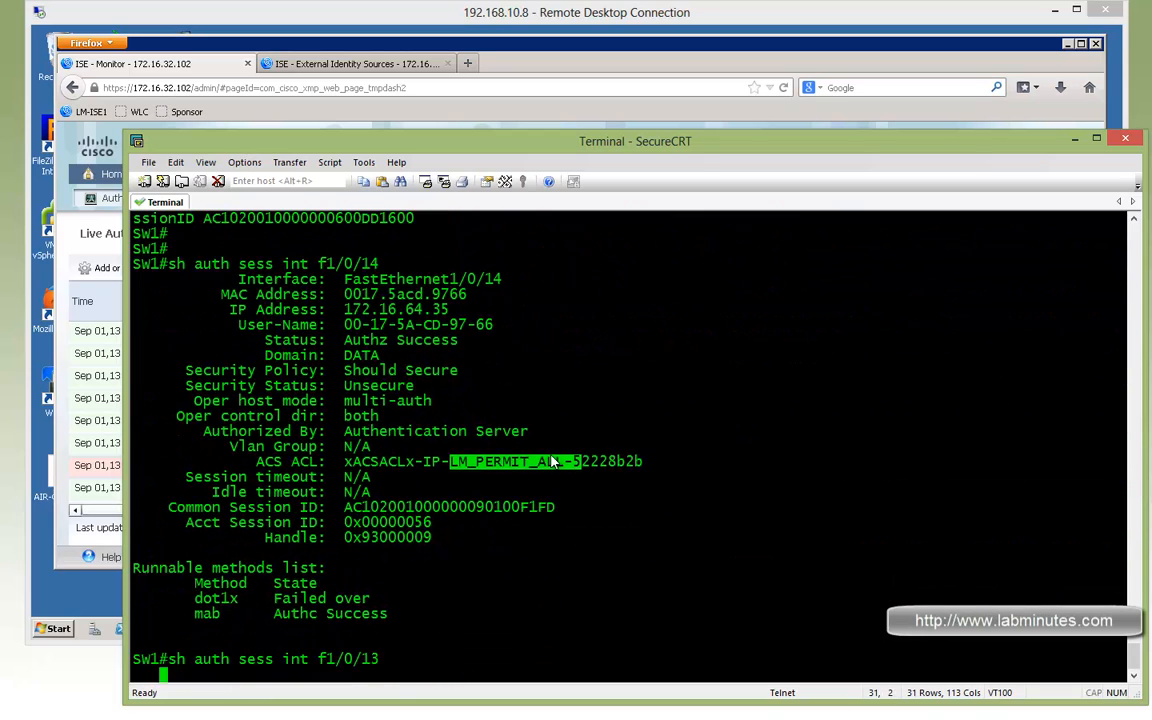
key("Return")
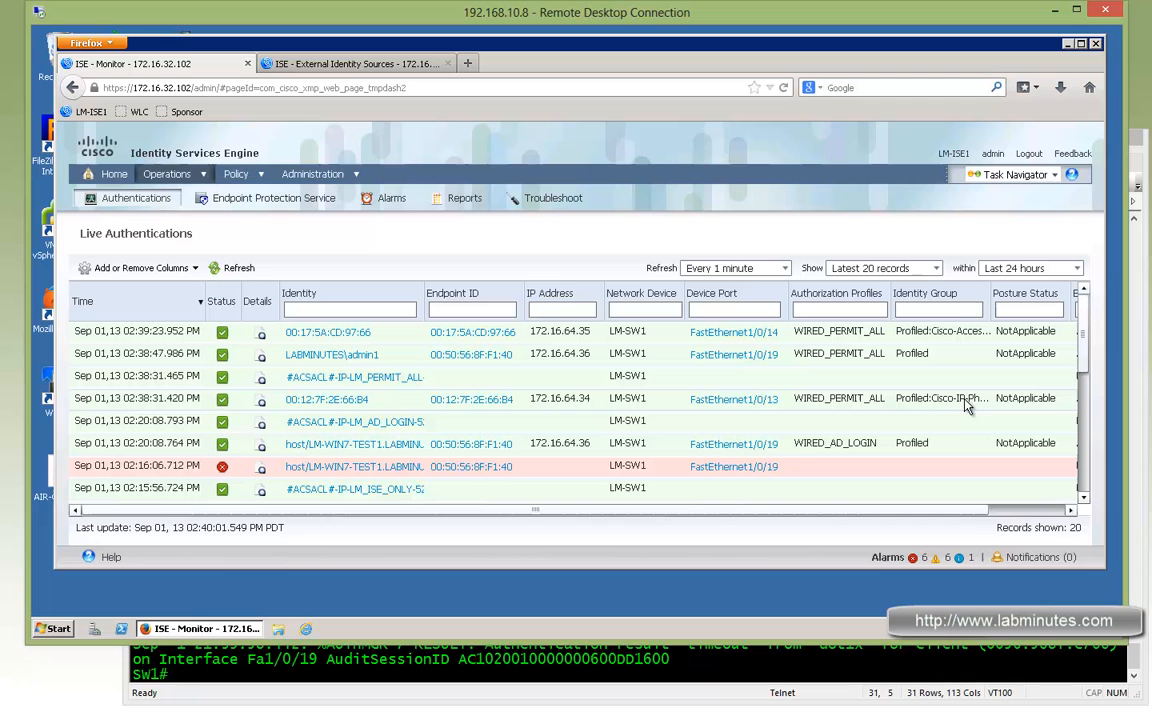
mouse_move(938, 409)
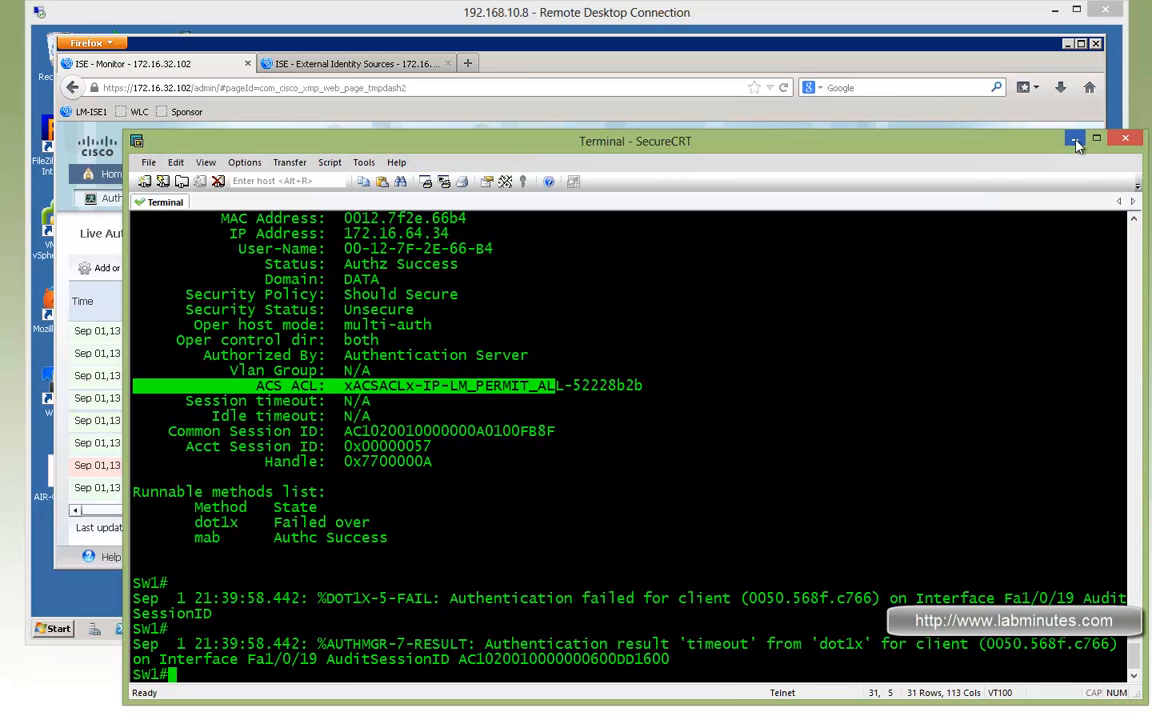
left_click(1074, 138)
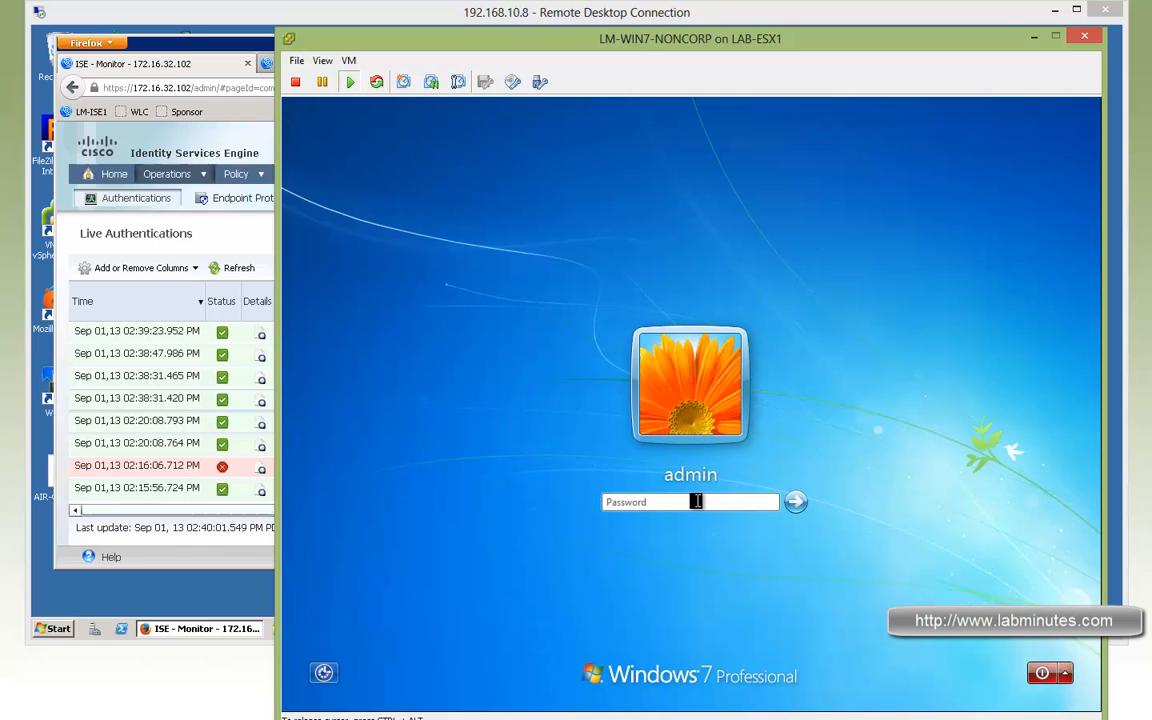
Step: Log in to the Windows 7 VM and verify Fa1/0/19's guest-portal redirect session on SW1
type("password")
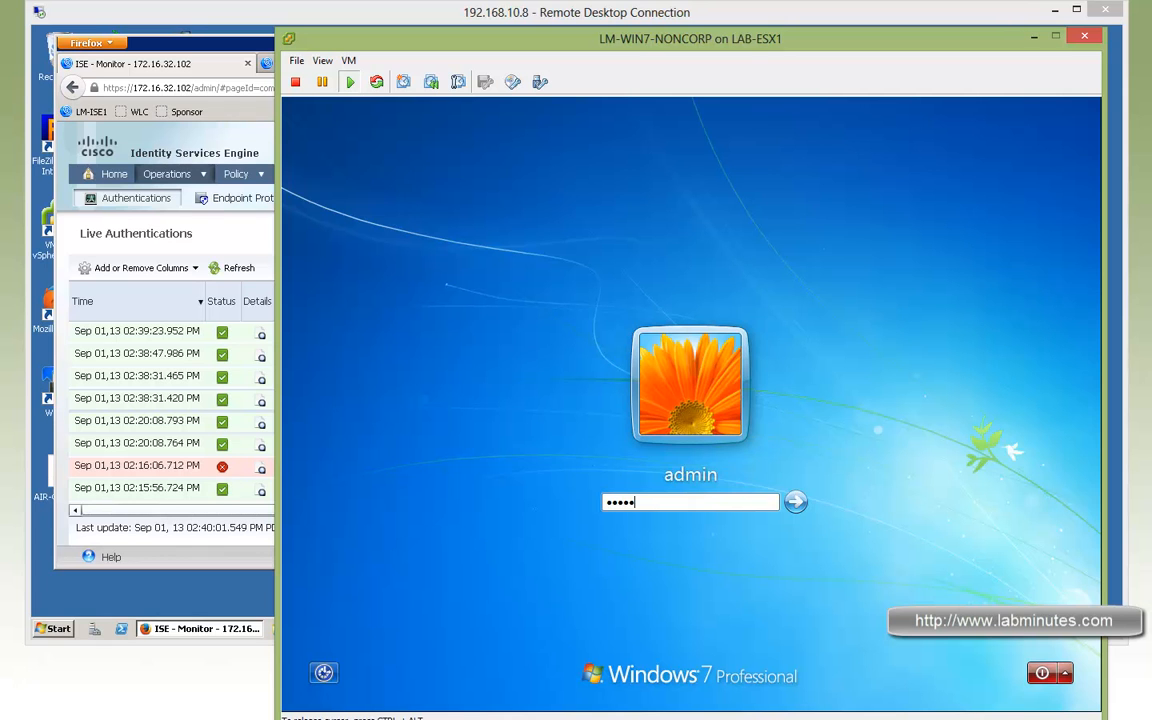
left_click(795, 502)
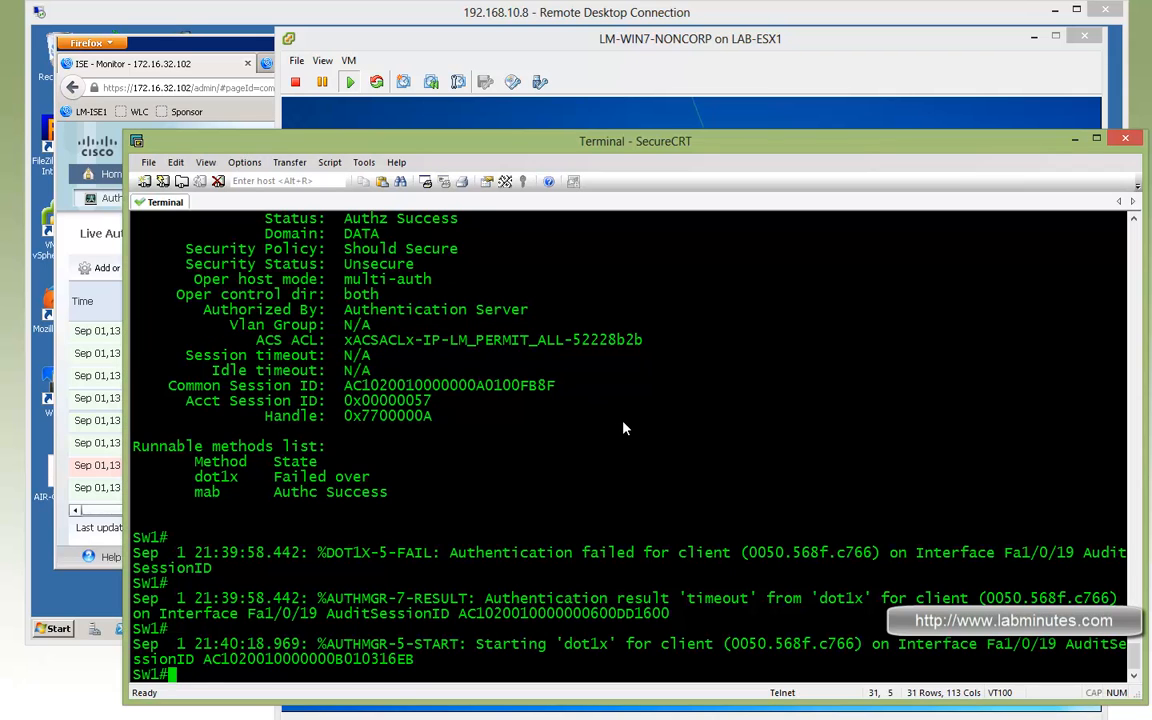
type("sh auth sess int f1/0/19")
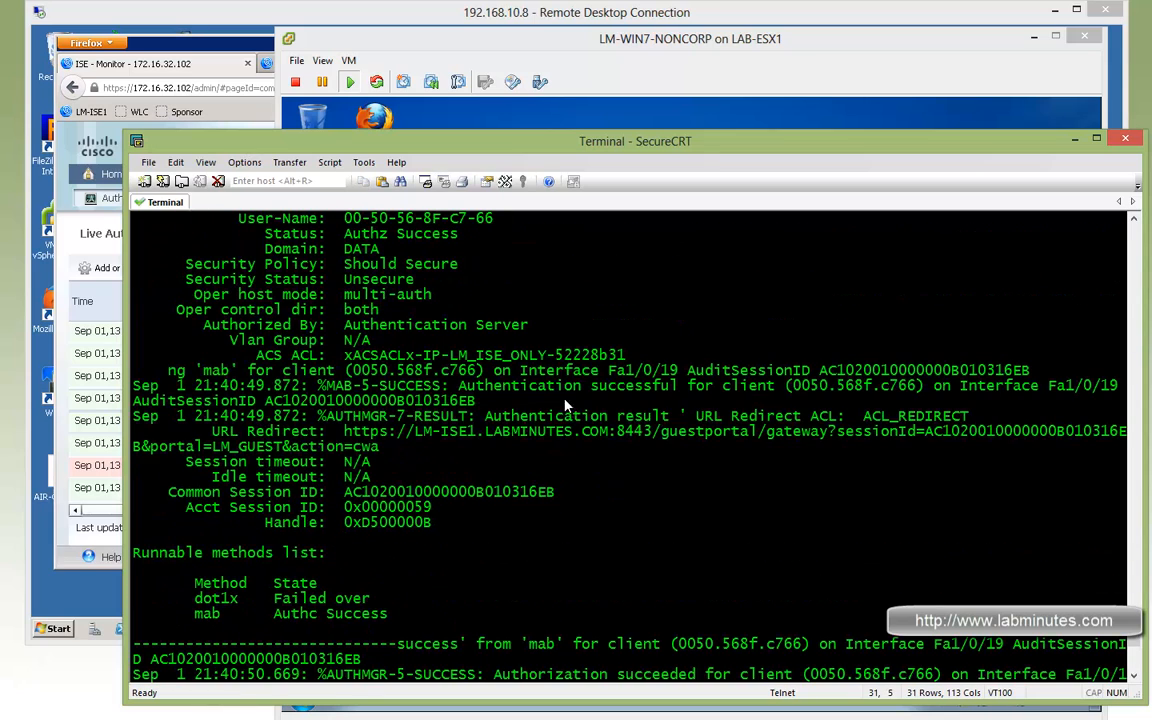
scroll("down", 3)
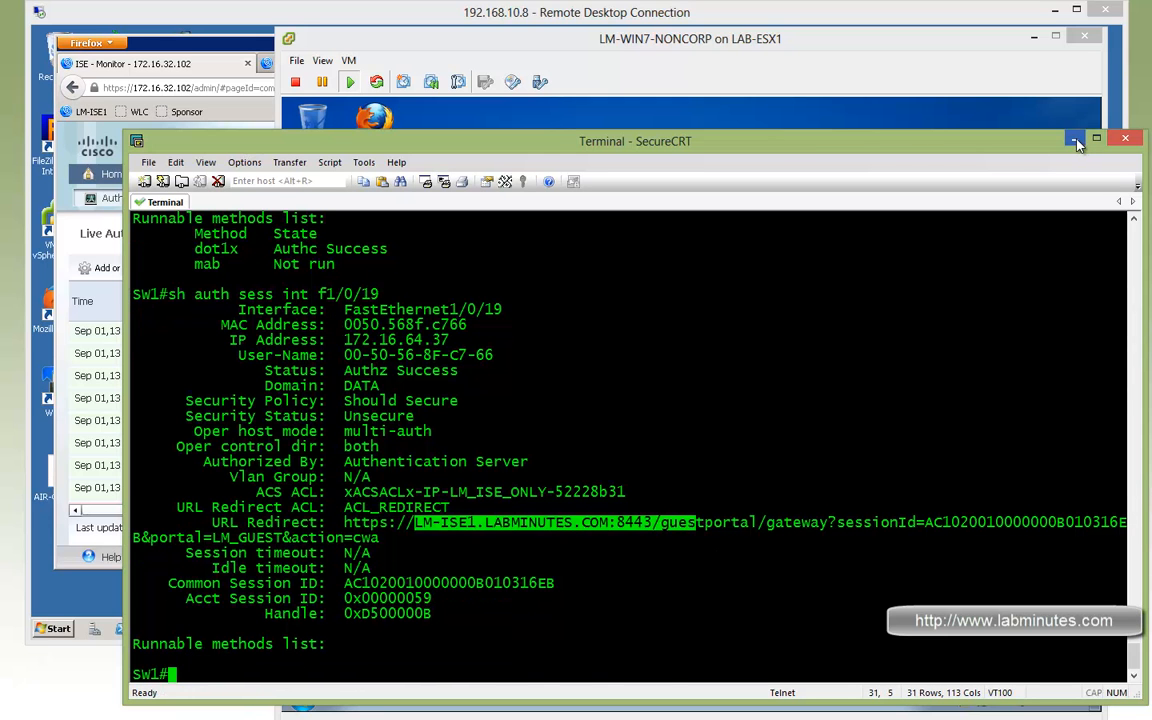
left_click(1074, 138)
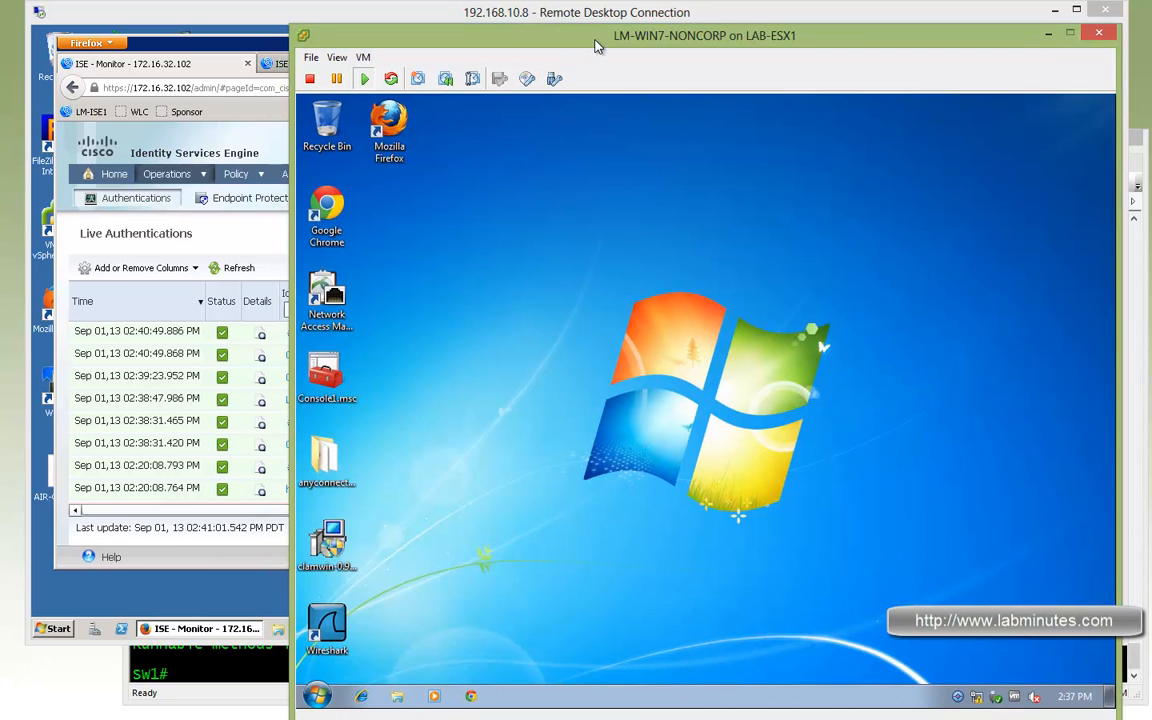
left_click(468, 64)
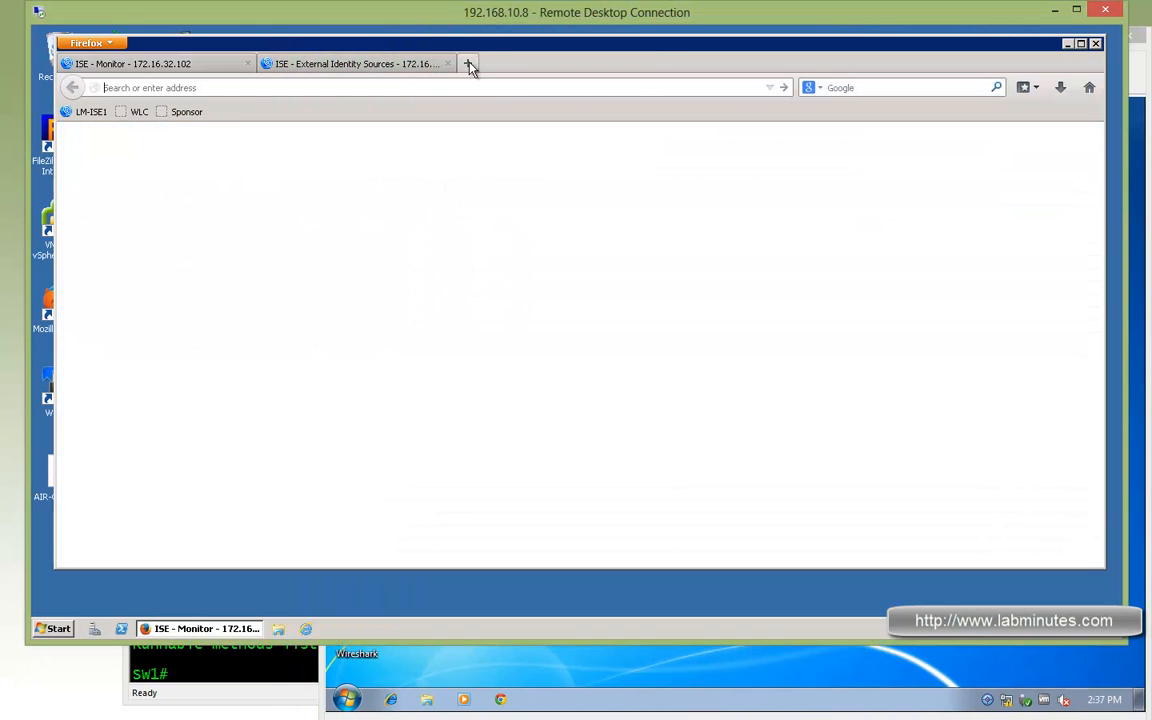
Step: Sign in to the Sponsor Portal, accepting the untrusted certificate warning
left_click(468, 63)
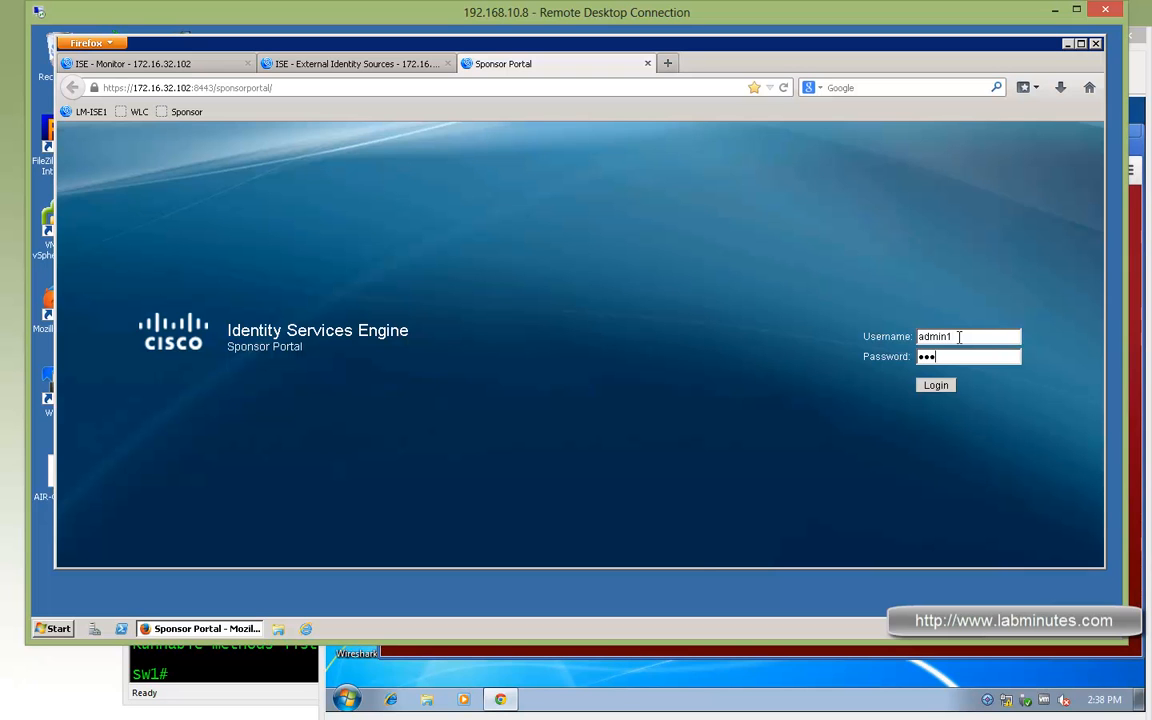
left_click(935, 385)
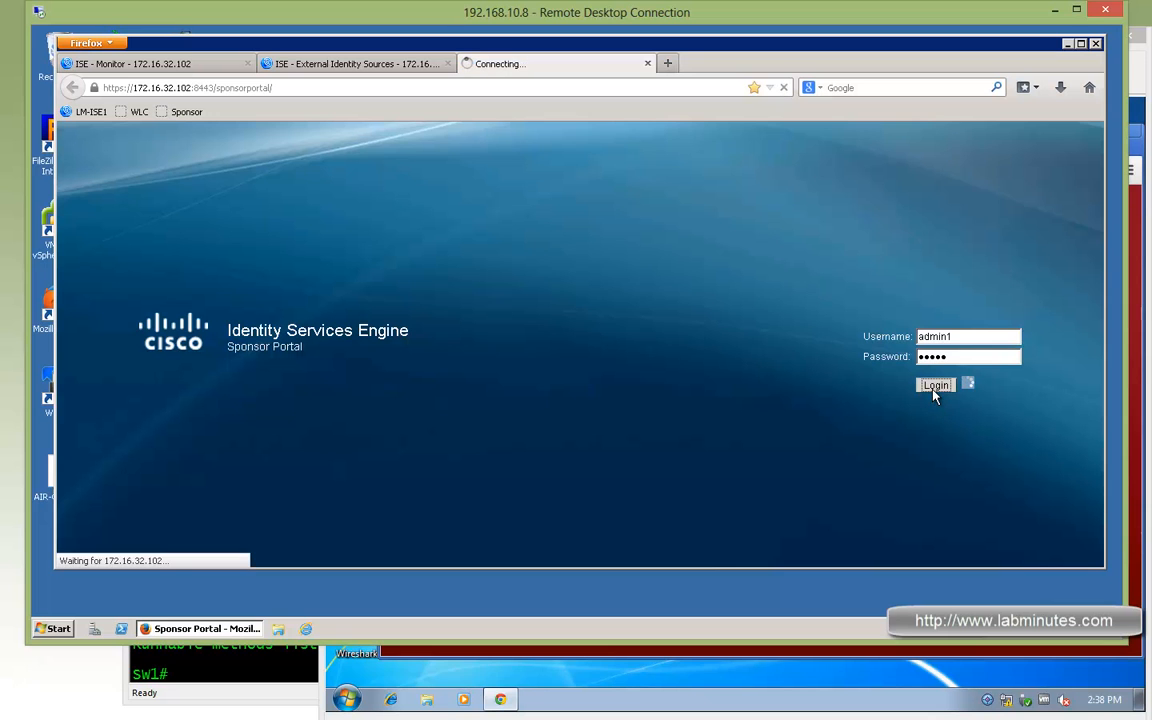
mouse_move(751, 452)
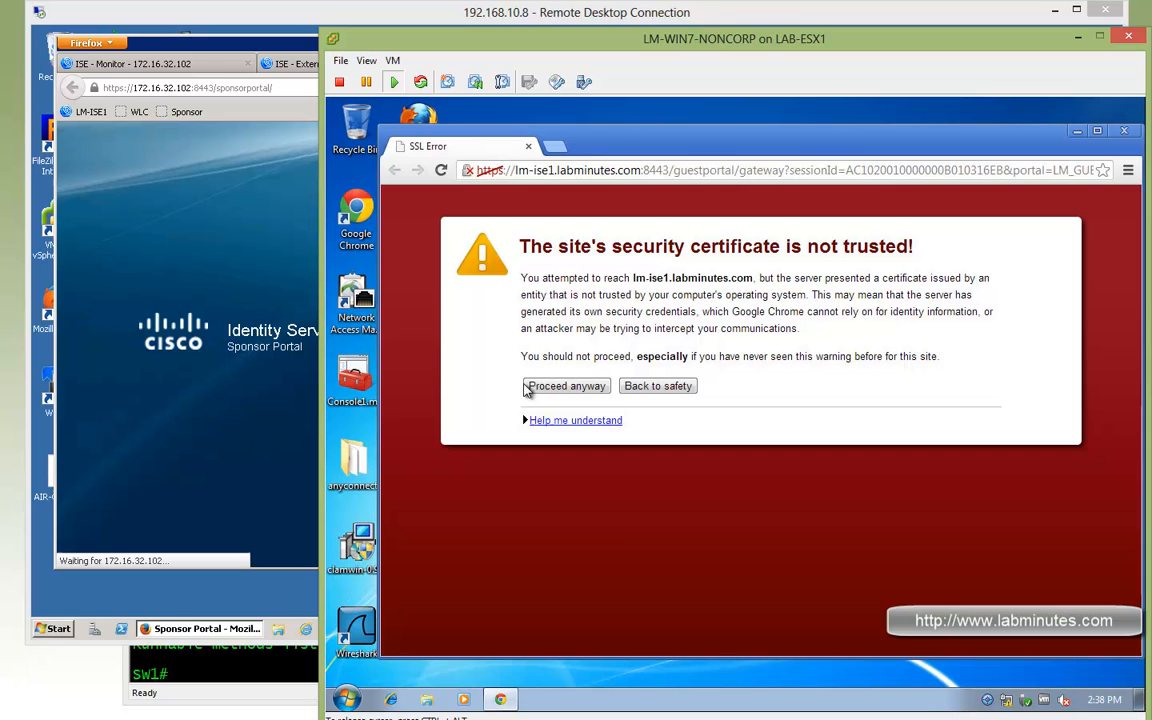
left_click(565, 385)
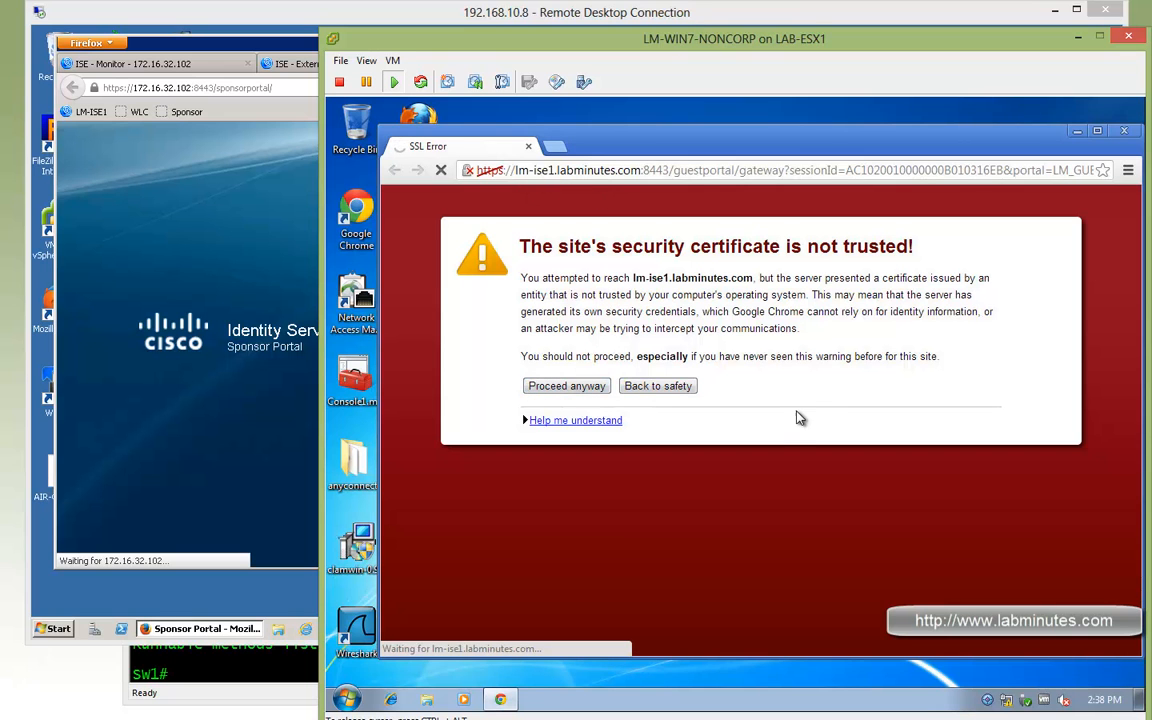
left_click(566, 385)
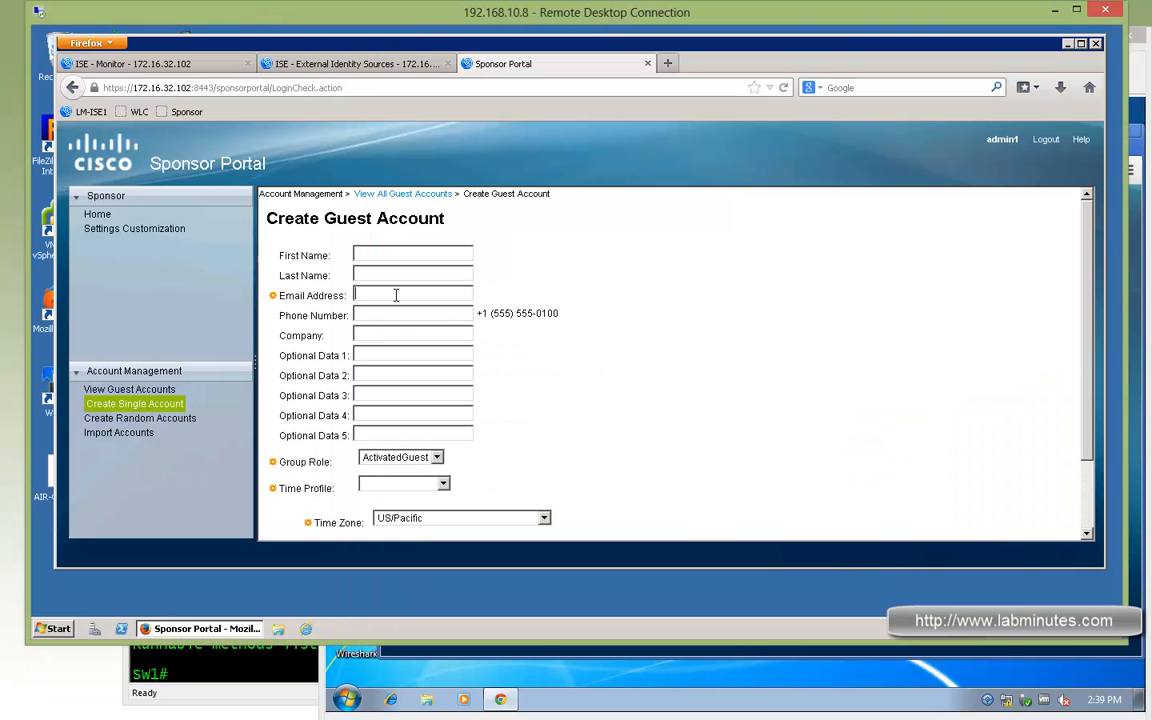
type("test@test.com")
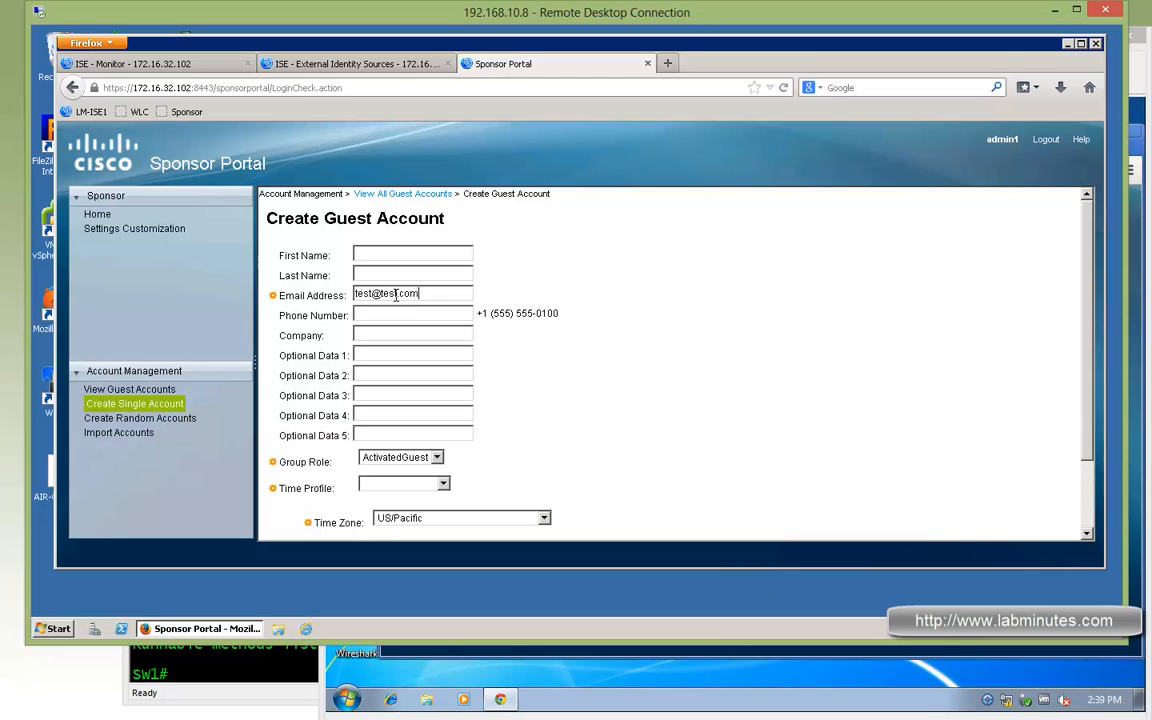
left_click(404, 483)
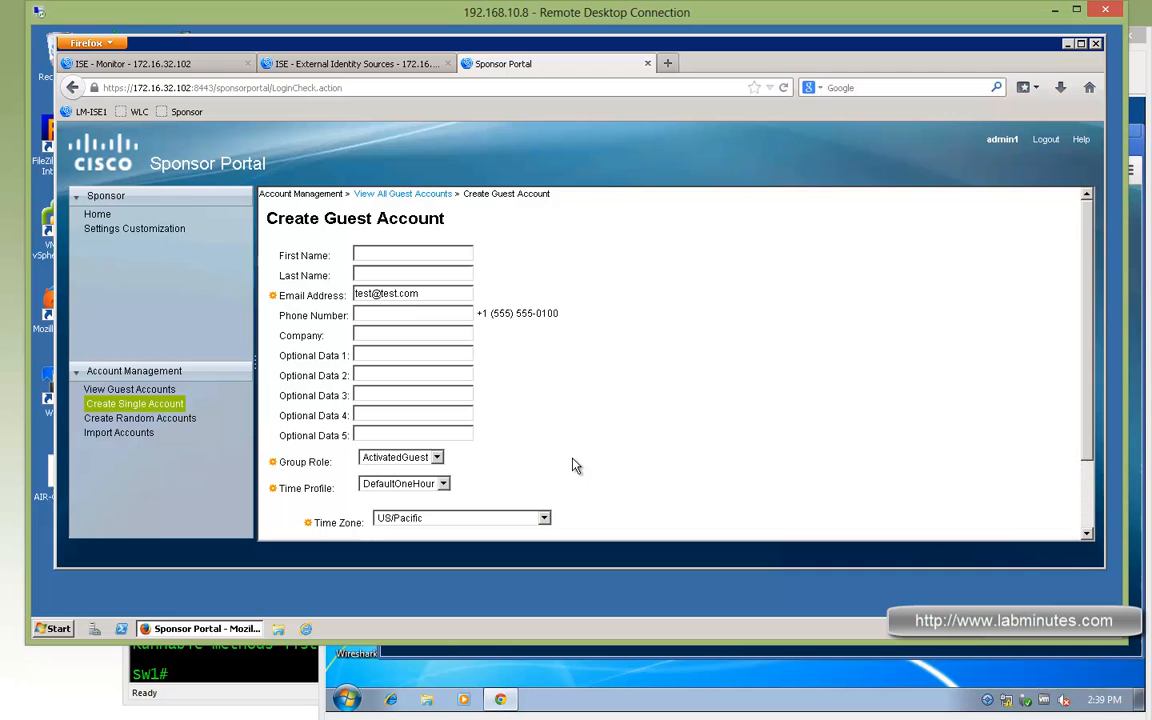
scroll("down", 3)
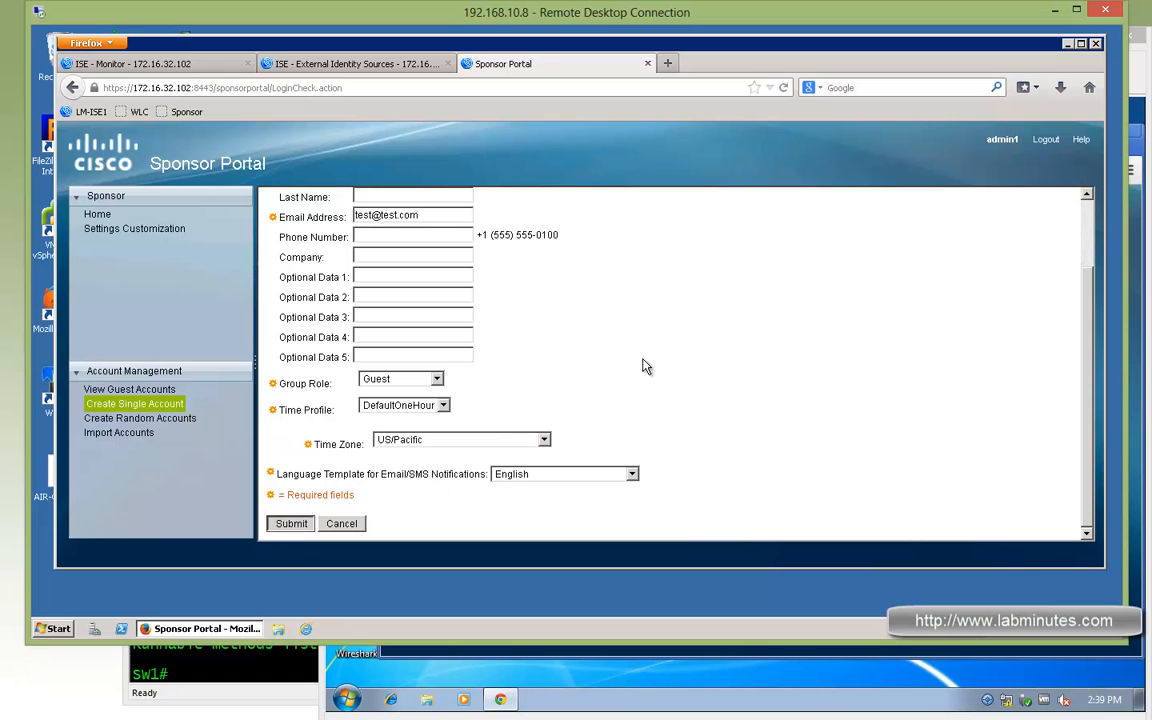
left_click(290, 523)
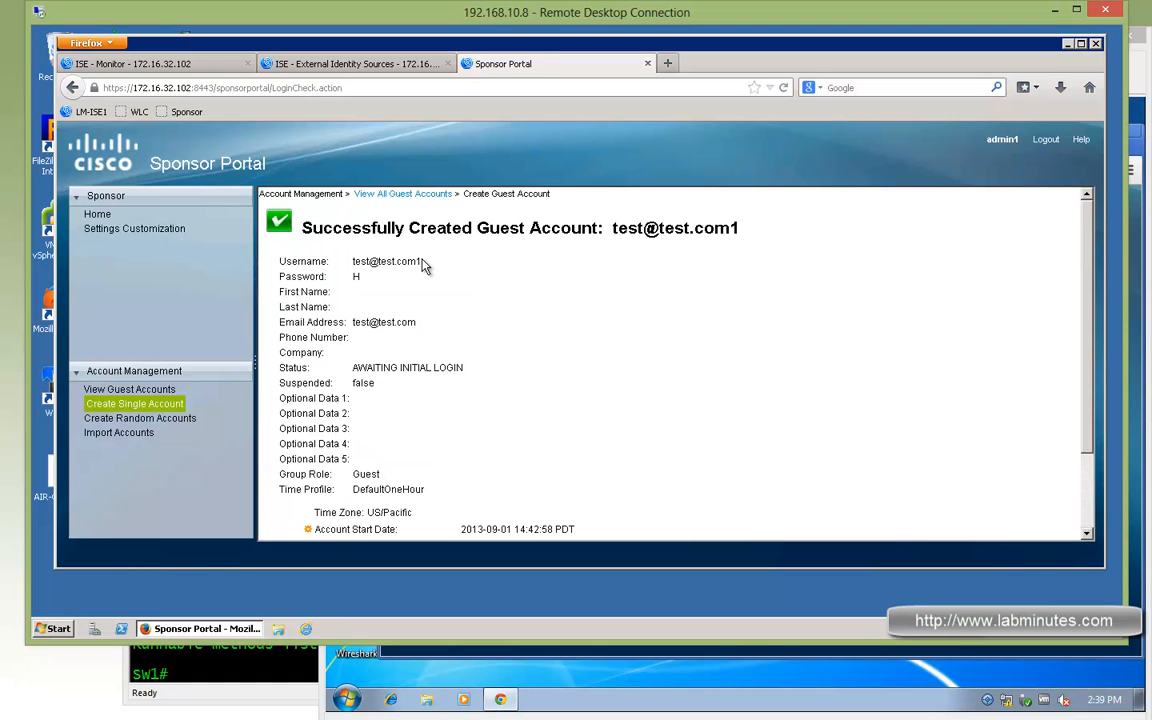
double_click(386, 261)
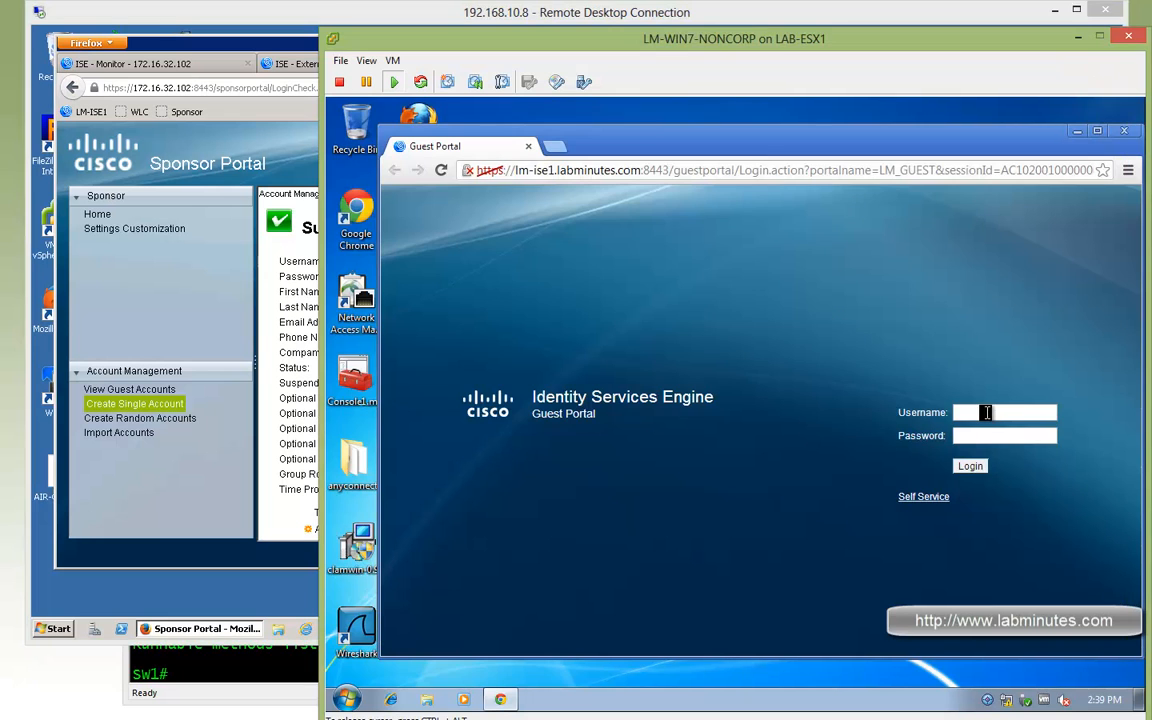
type("test@test.com1")
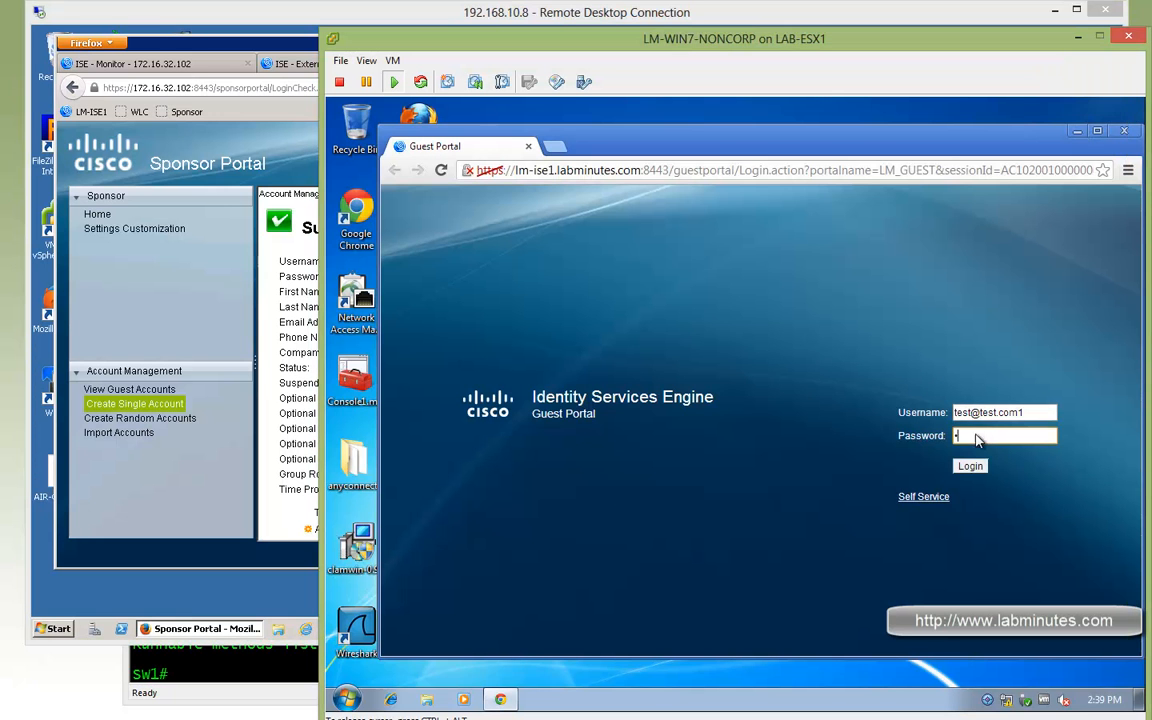
left_click(969, 465)
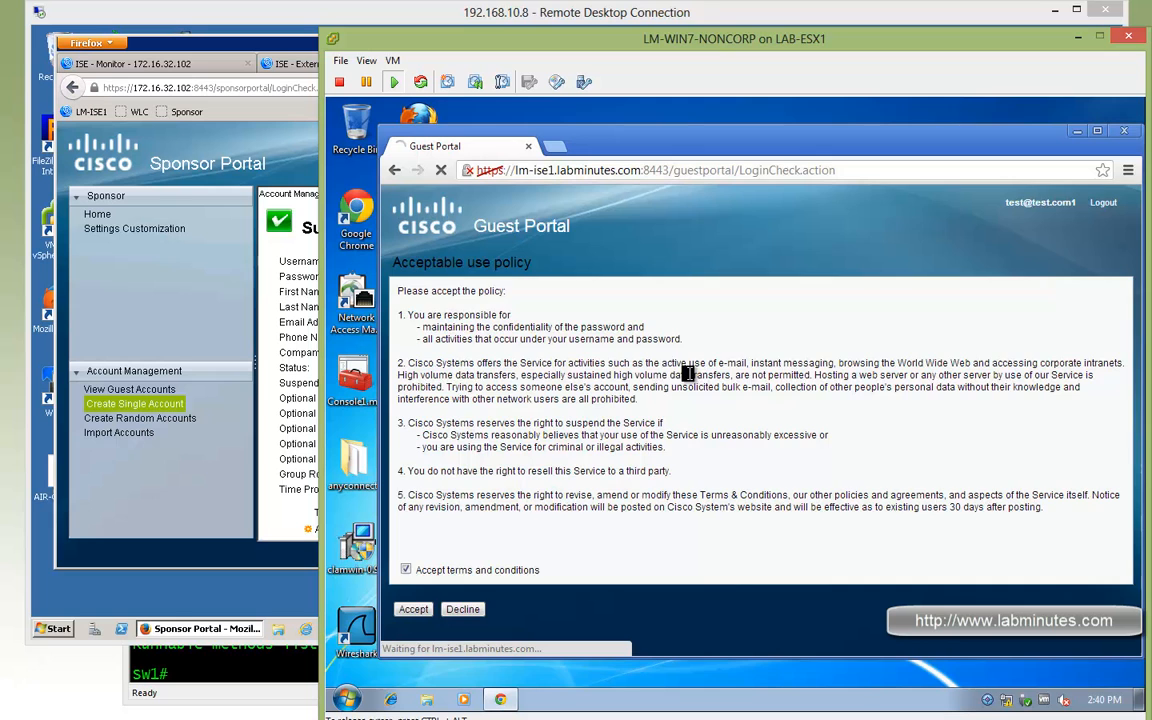
left_click(413, 609)
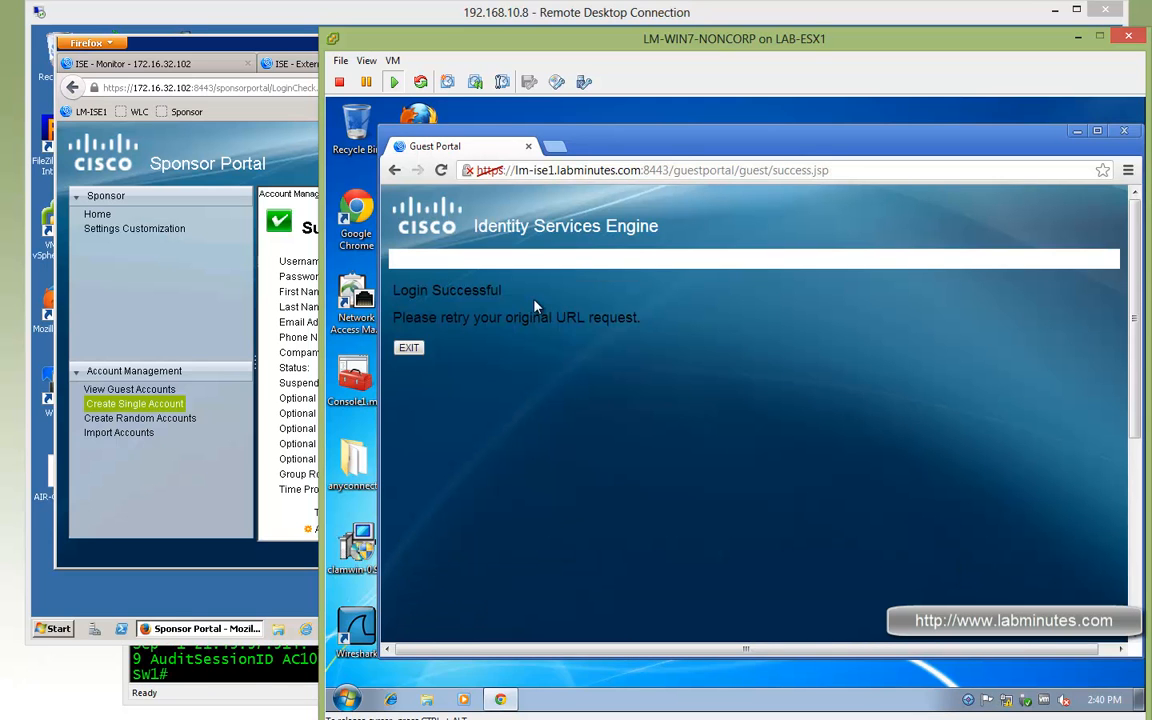
left_click_drag(455, 317, 620, 317)
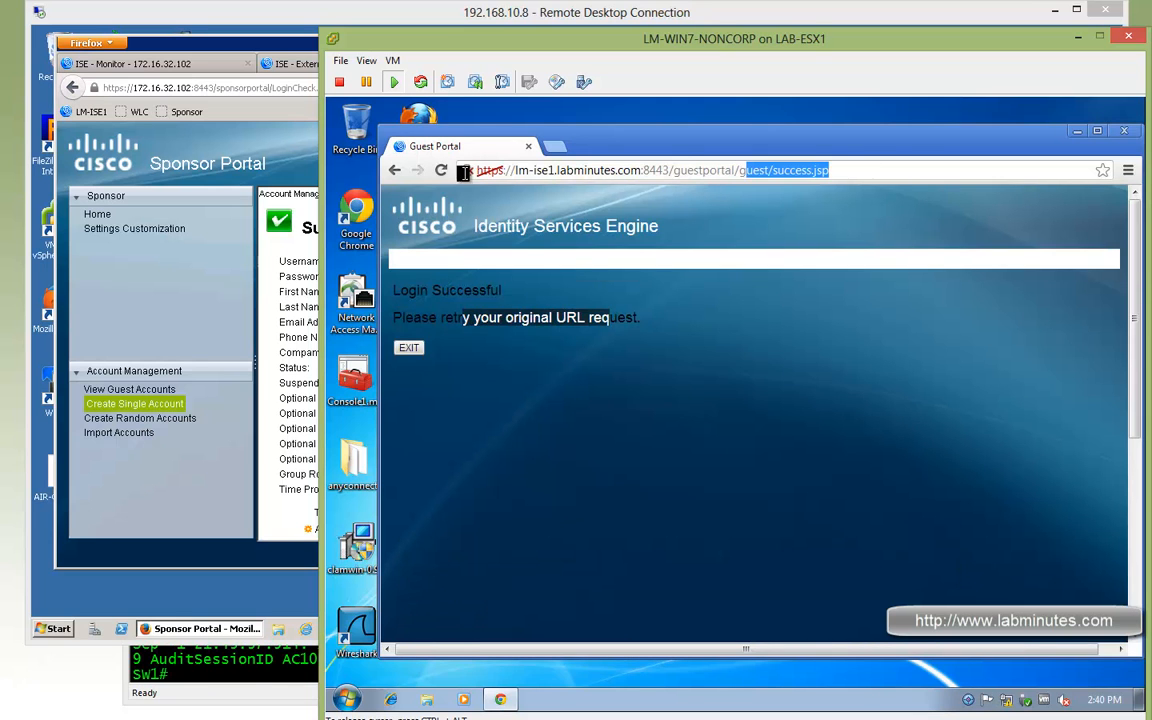
type("cisco.com")
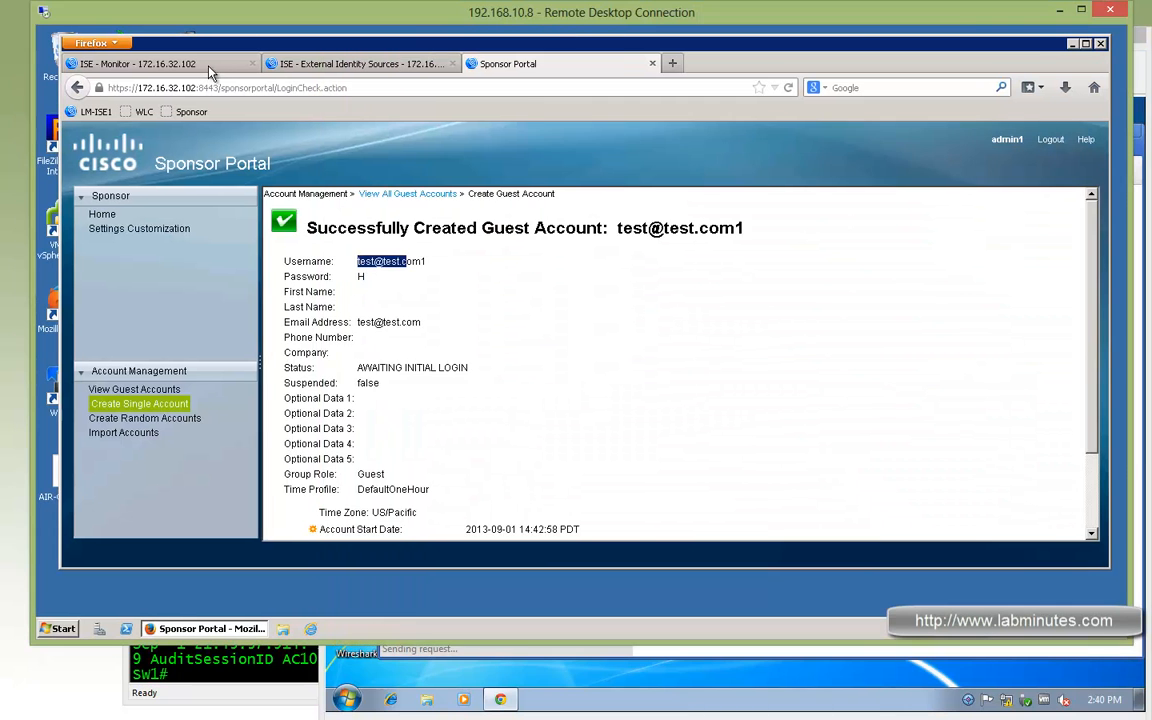
left_click(135, 63)
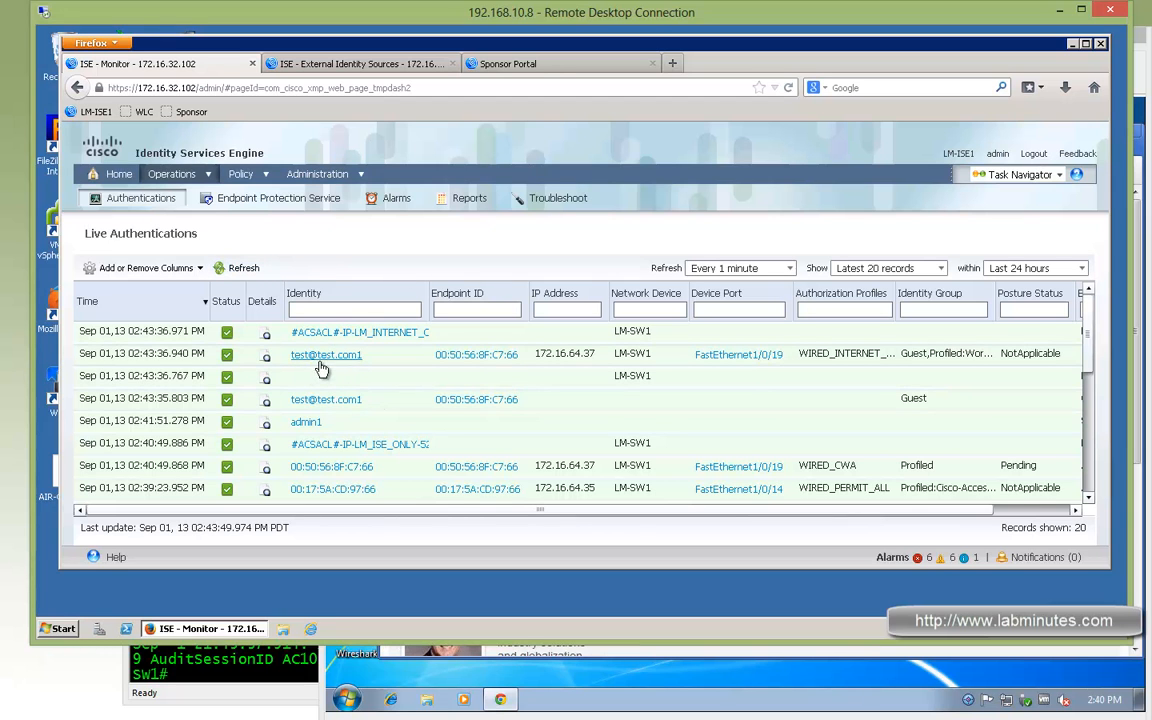
mouse_move(890, 291)
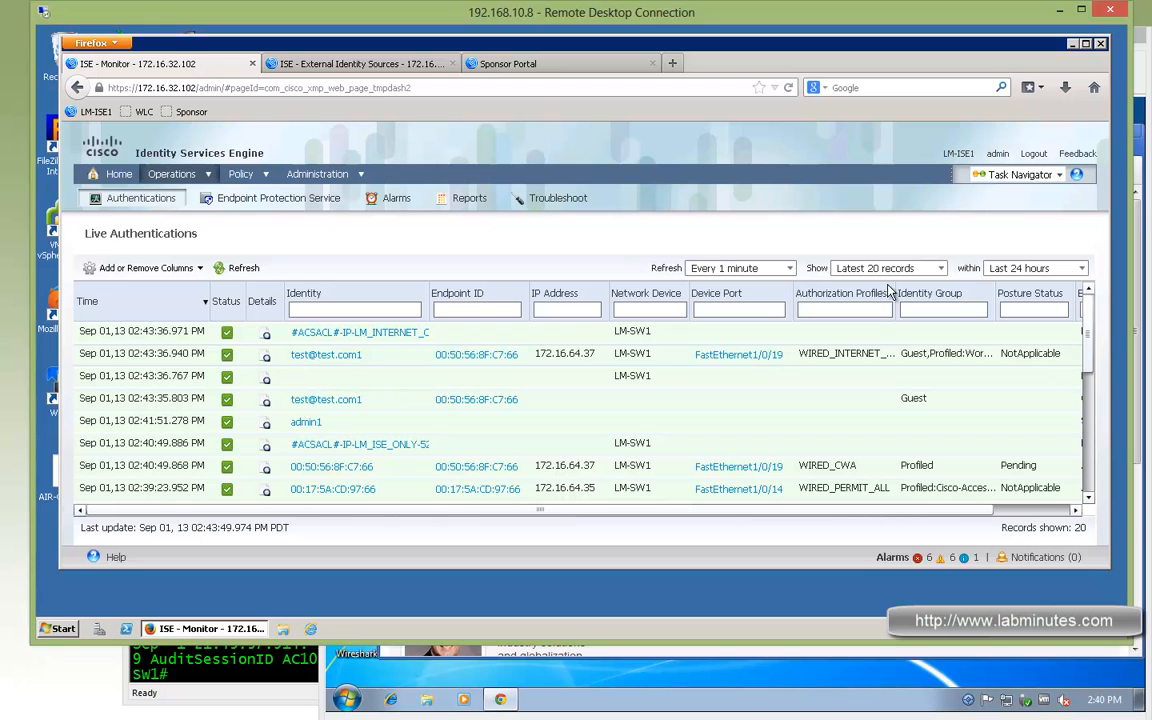
mouse_move(873, 360)
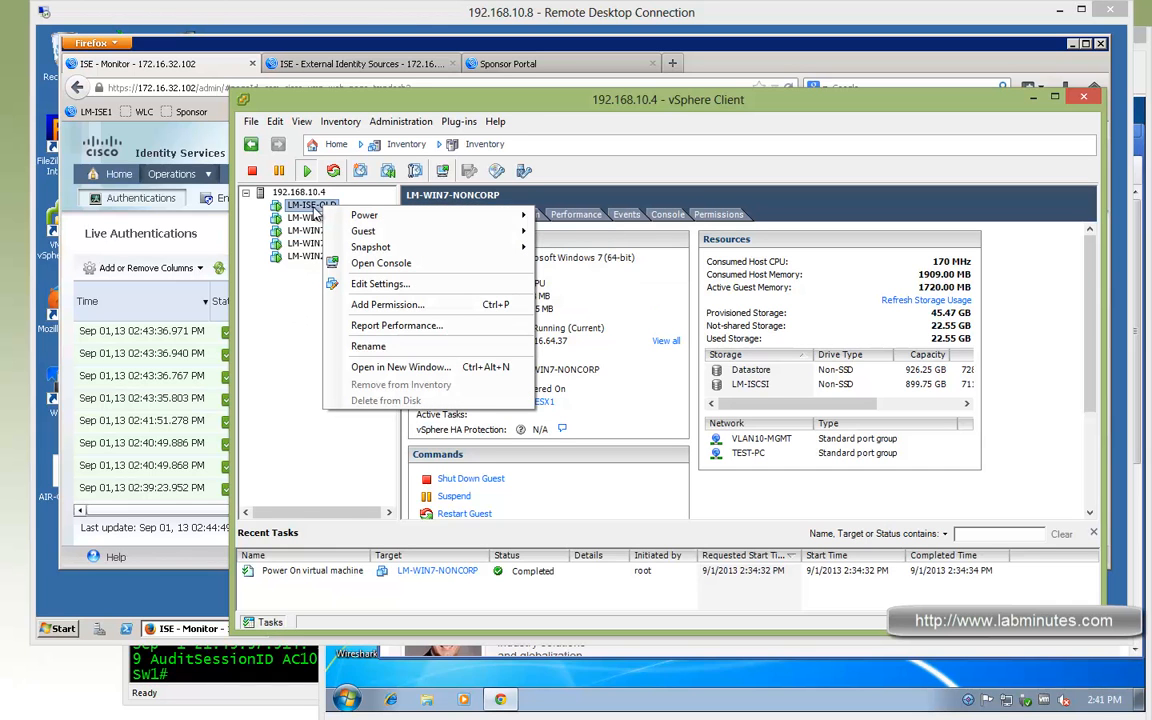
mouse_move(364, 215)
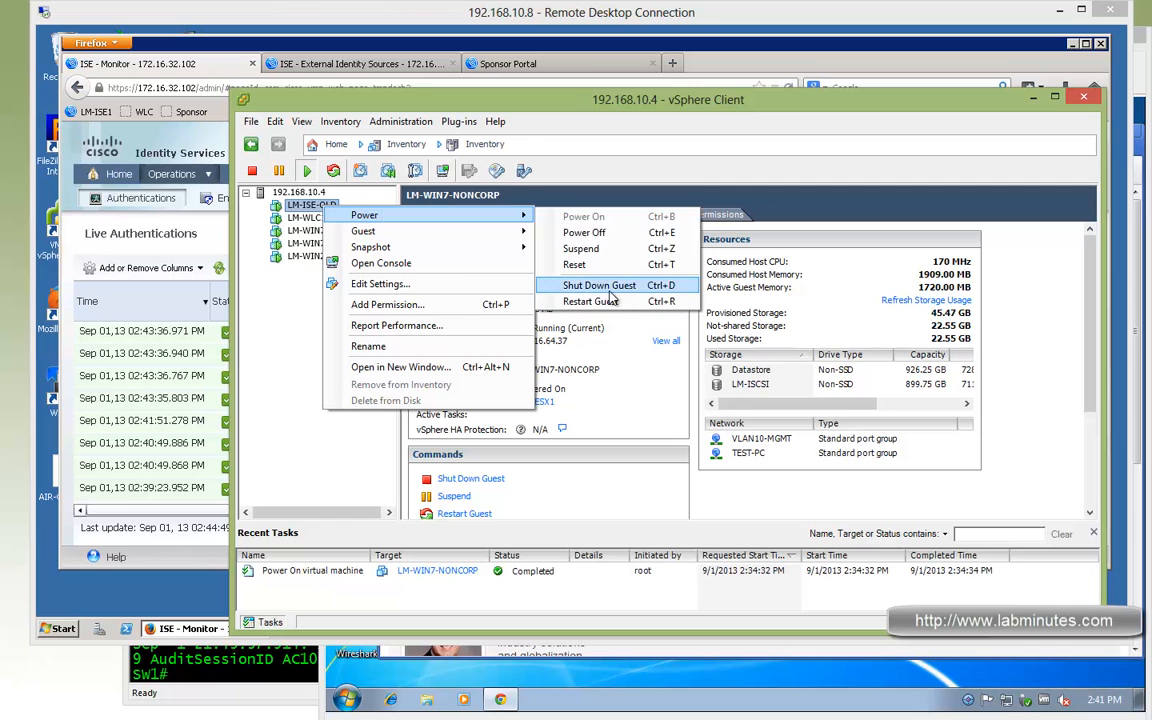
Step: Shut down LM-ISE-OLD's guest OS and check its summary until VMware Tools stop
left_click(599, 285)
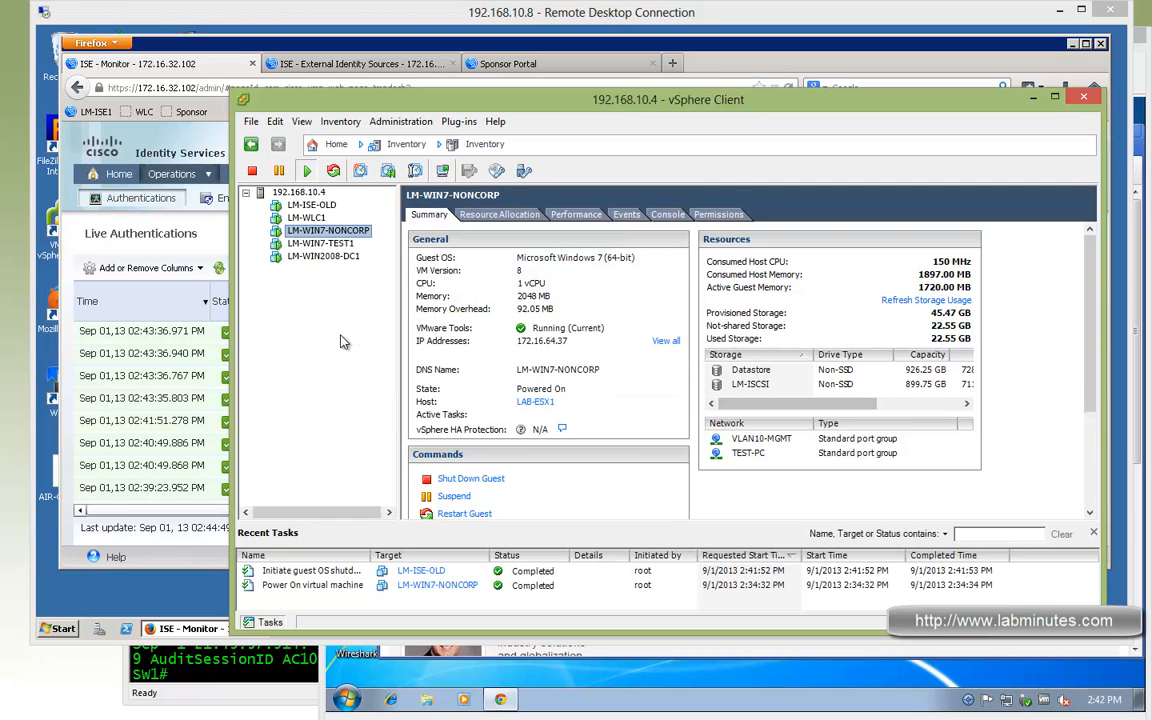
mouse_move(338, 336)
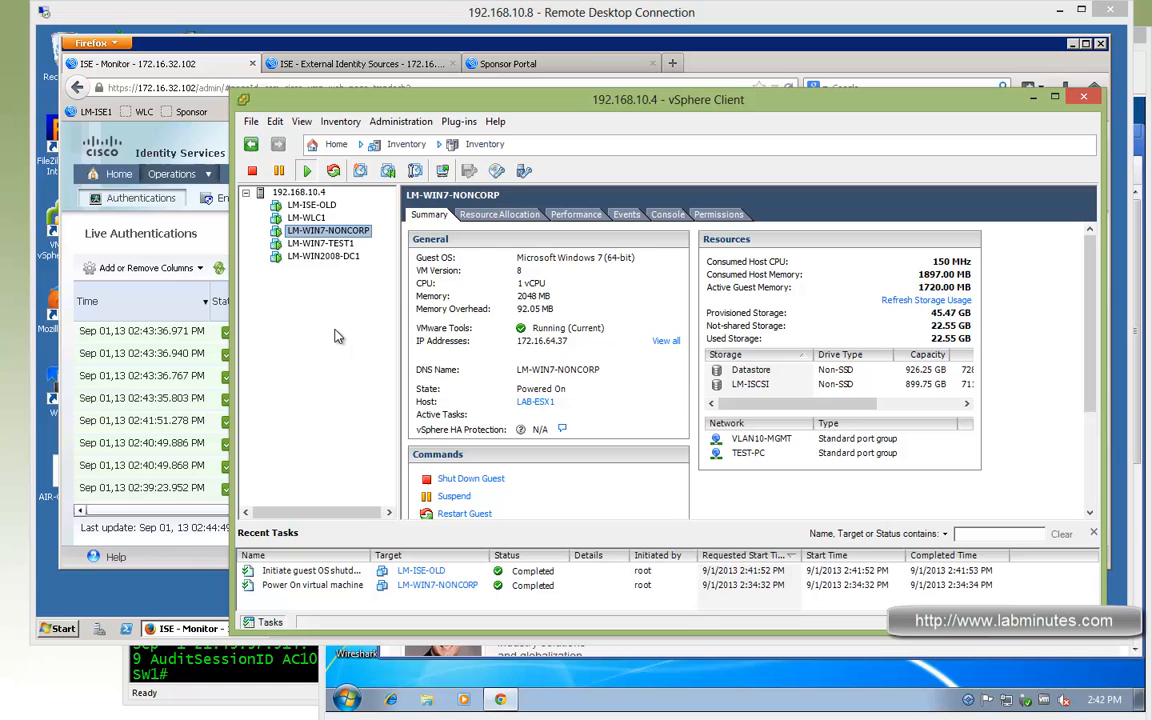
left_click(311, 204)
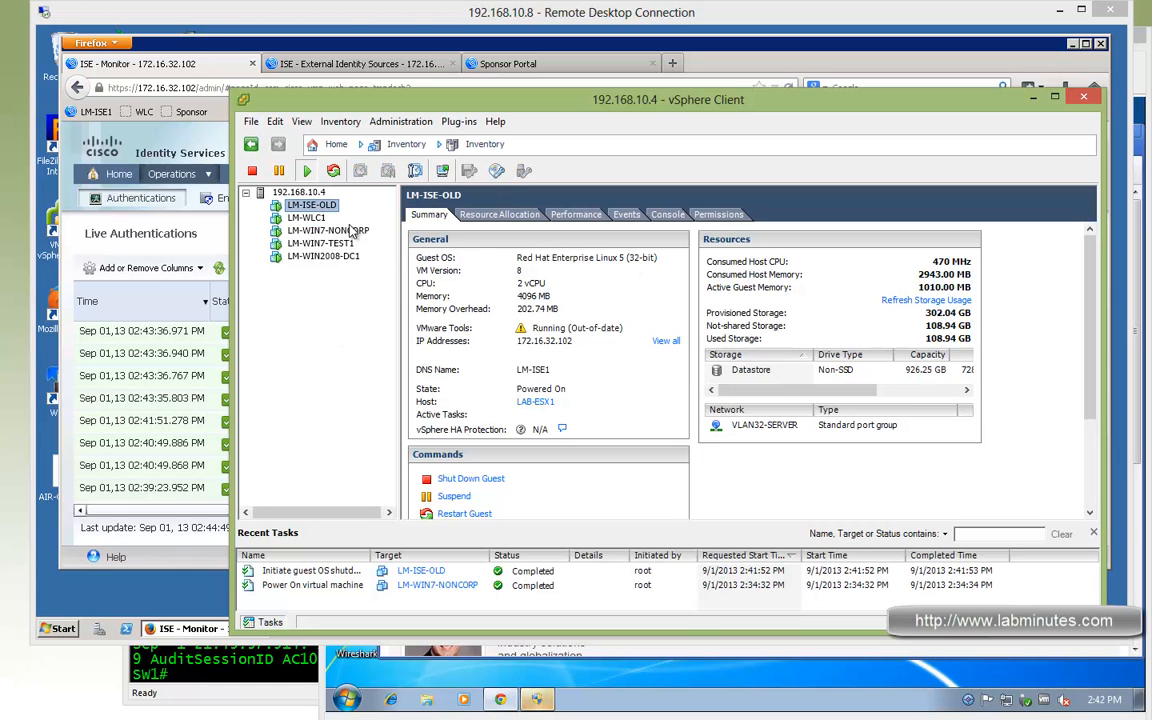
right_click(310, 205)
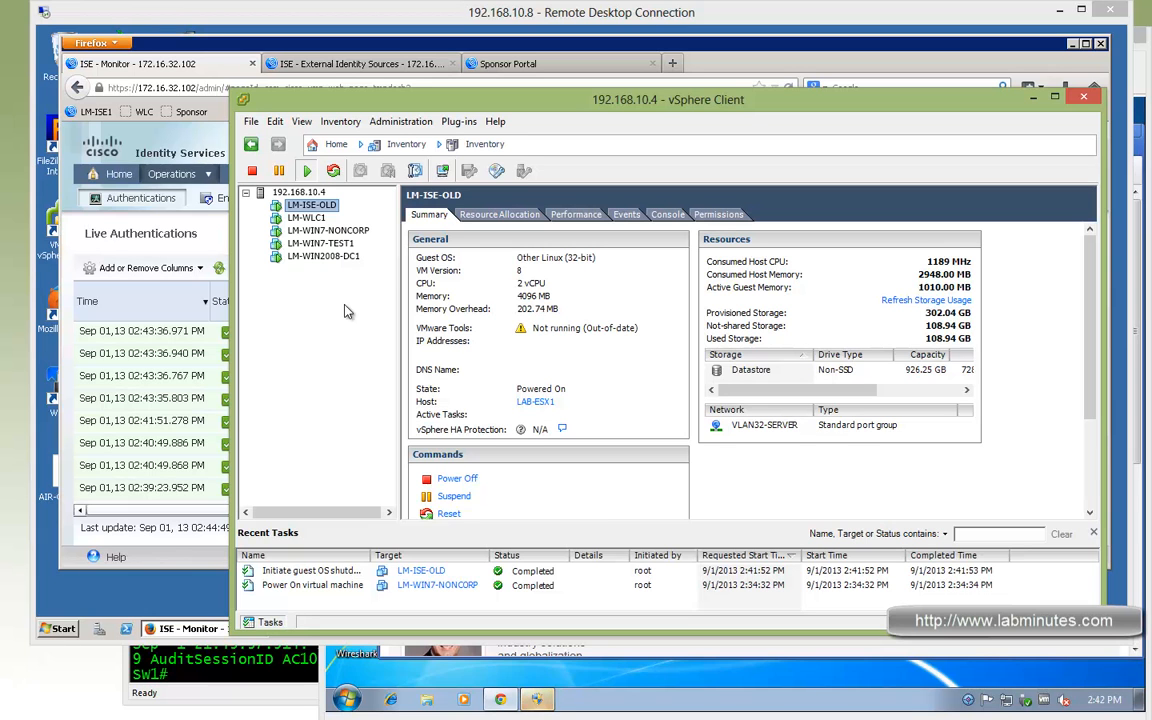
right_click(311, 204)
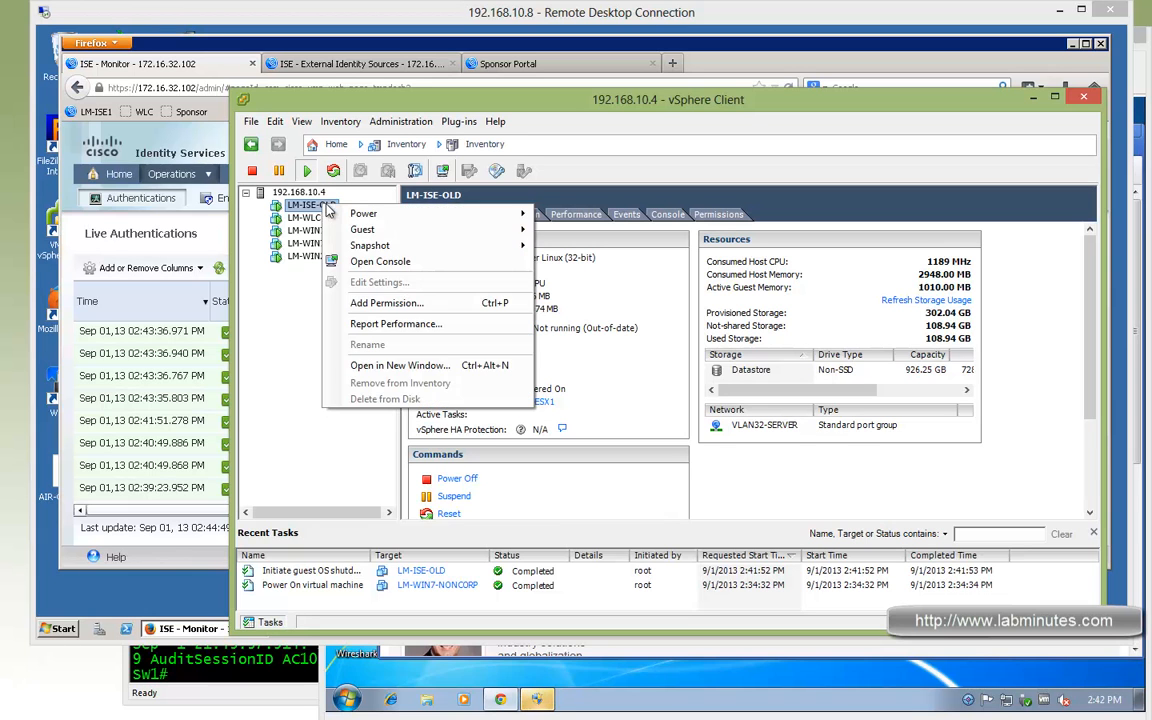
mouse_move(362, 230)
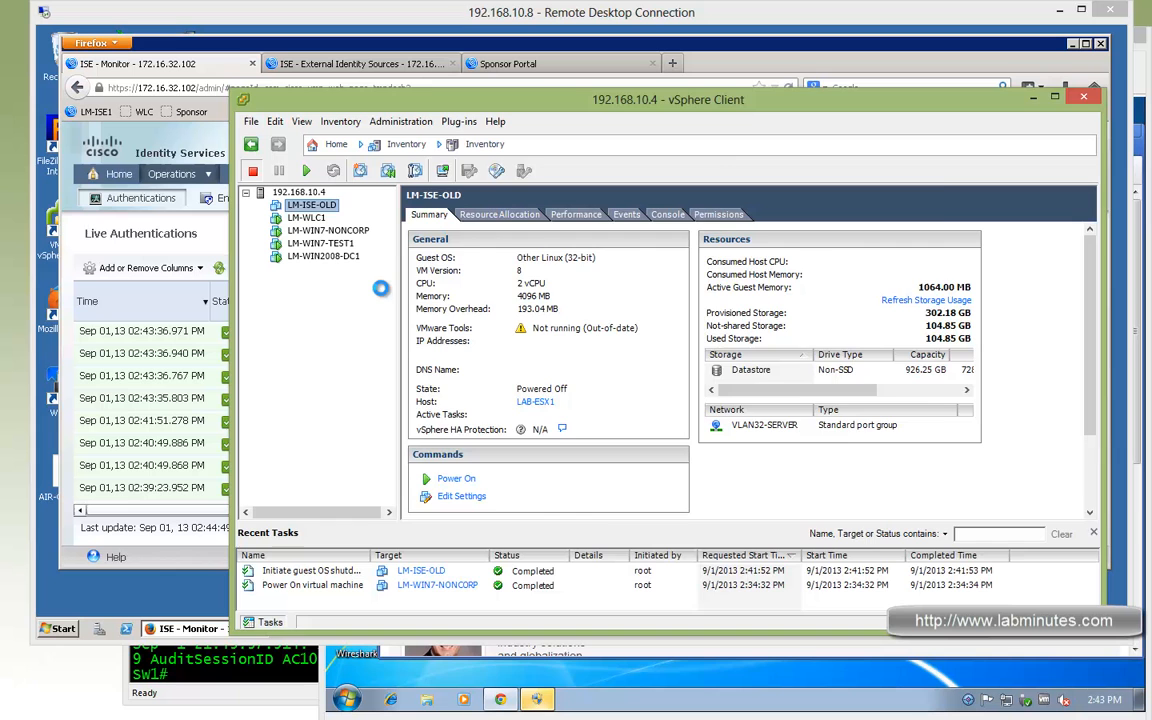
Step: Change LM-ISE-OLD's guest OS to Red Hat Enterprise Linux 5 (64-bit) and power it on
left_click(461, 496)
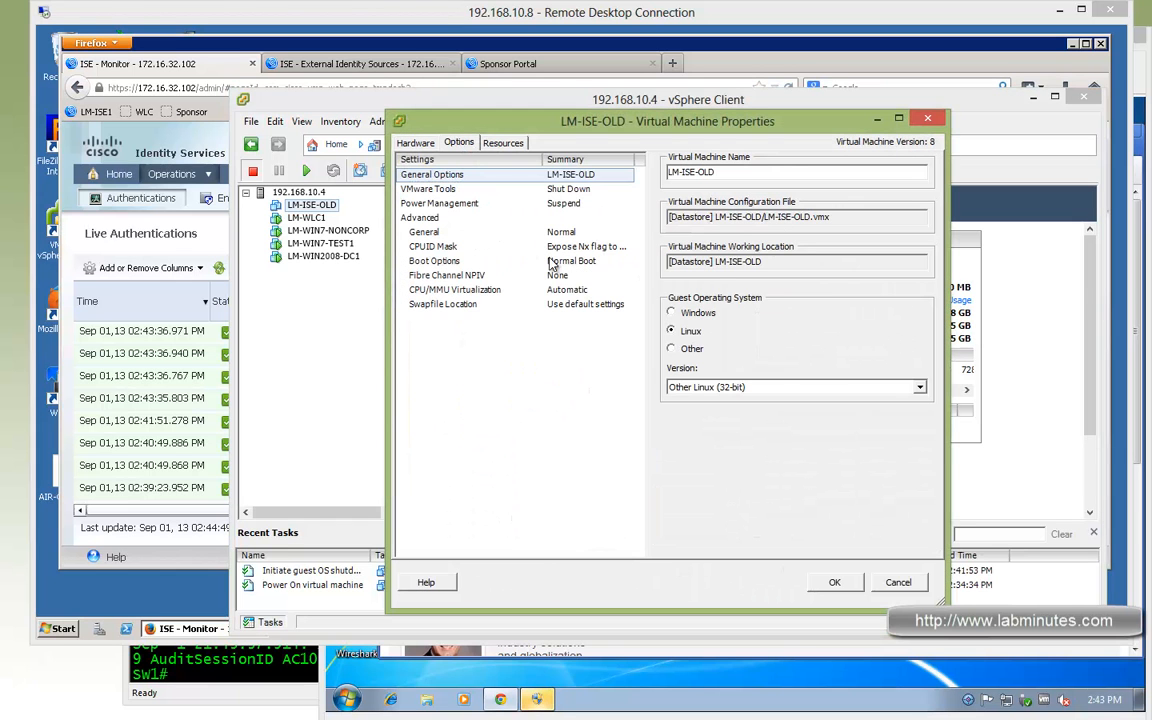
mouse_move(725, 325)
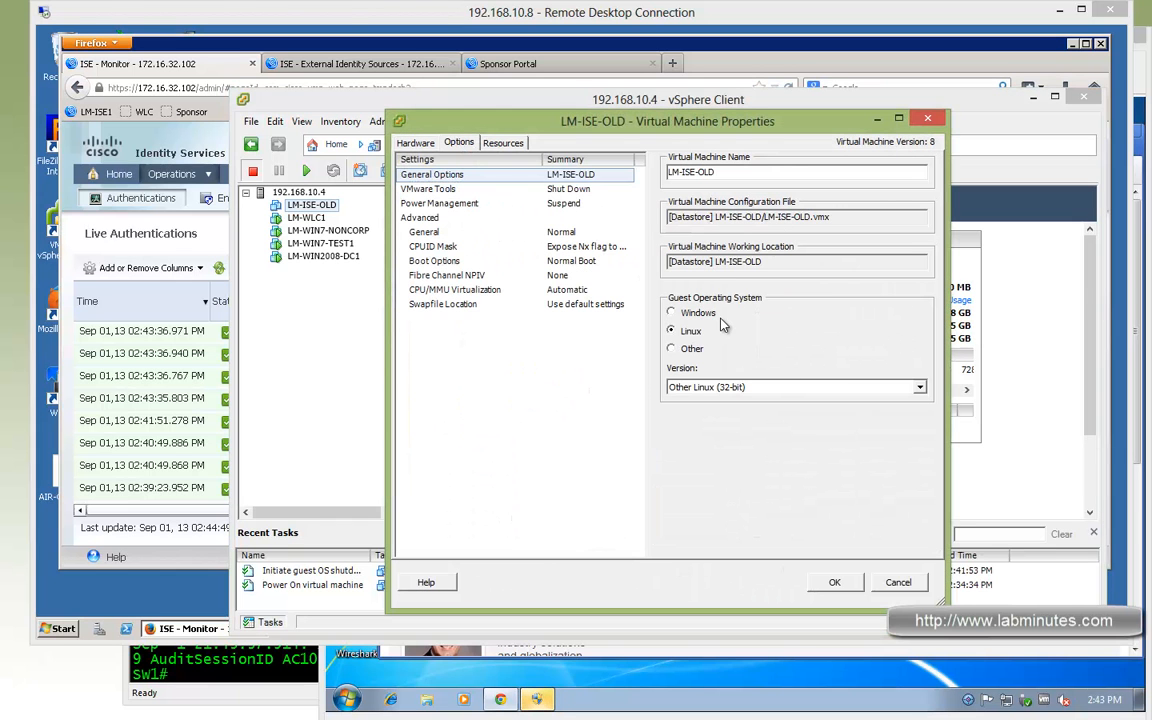
left_click(916, 387)
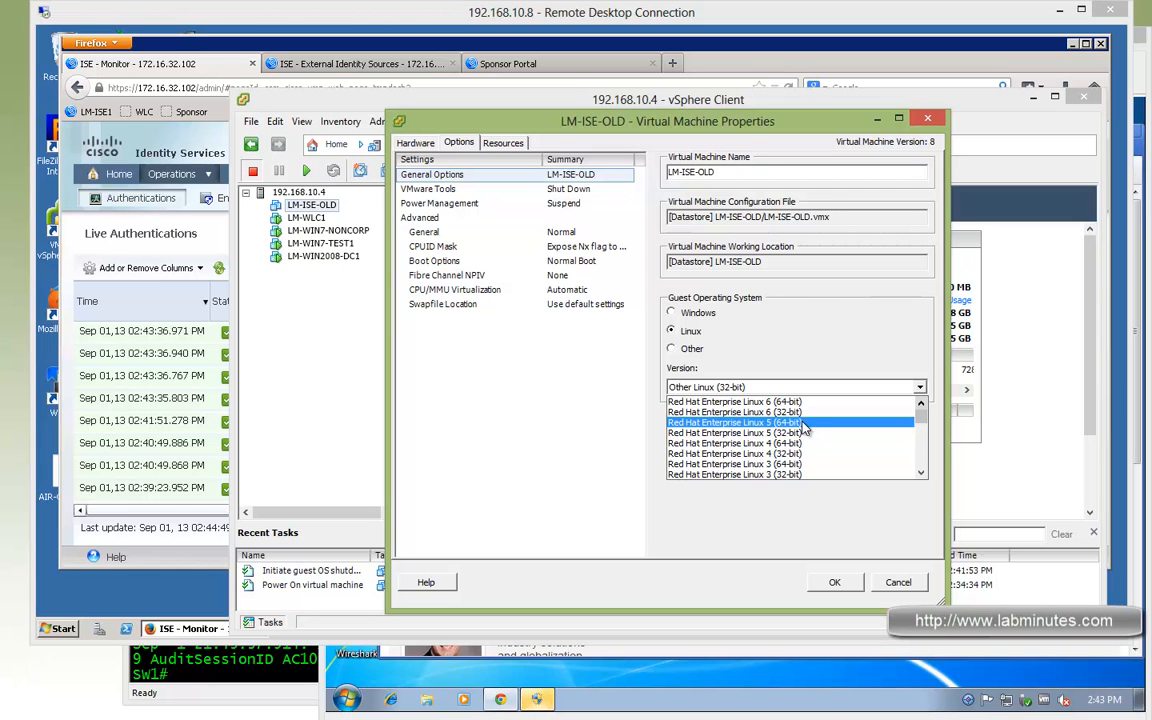
left_click(734, 422)
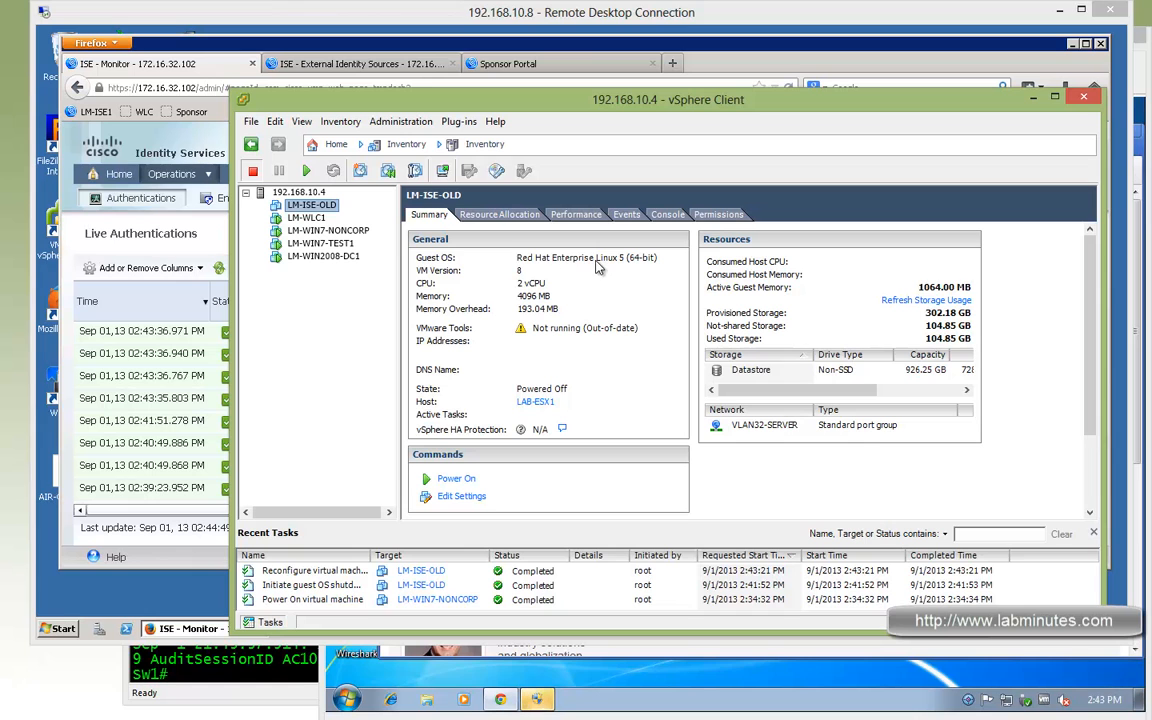
mouse_move(368, 259)
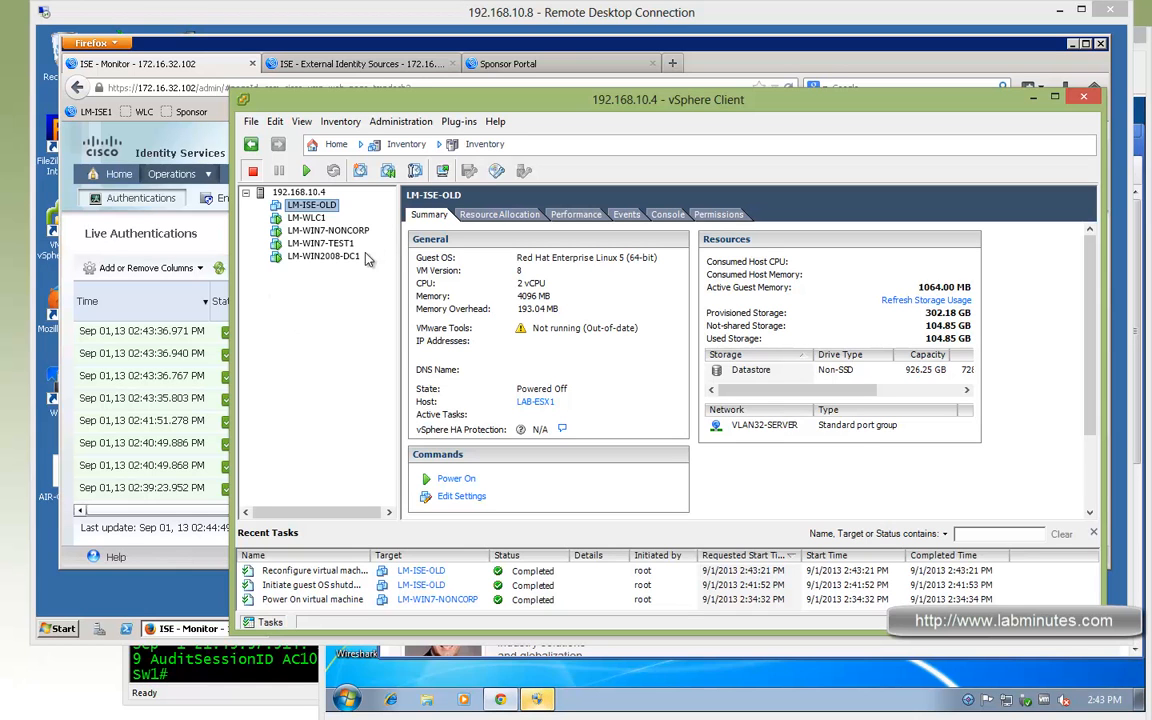
left_click(456, 478)
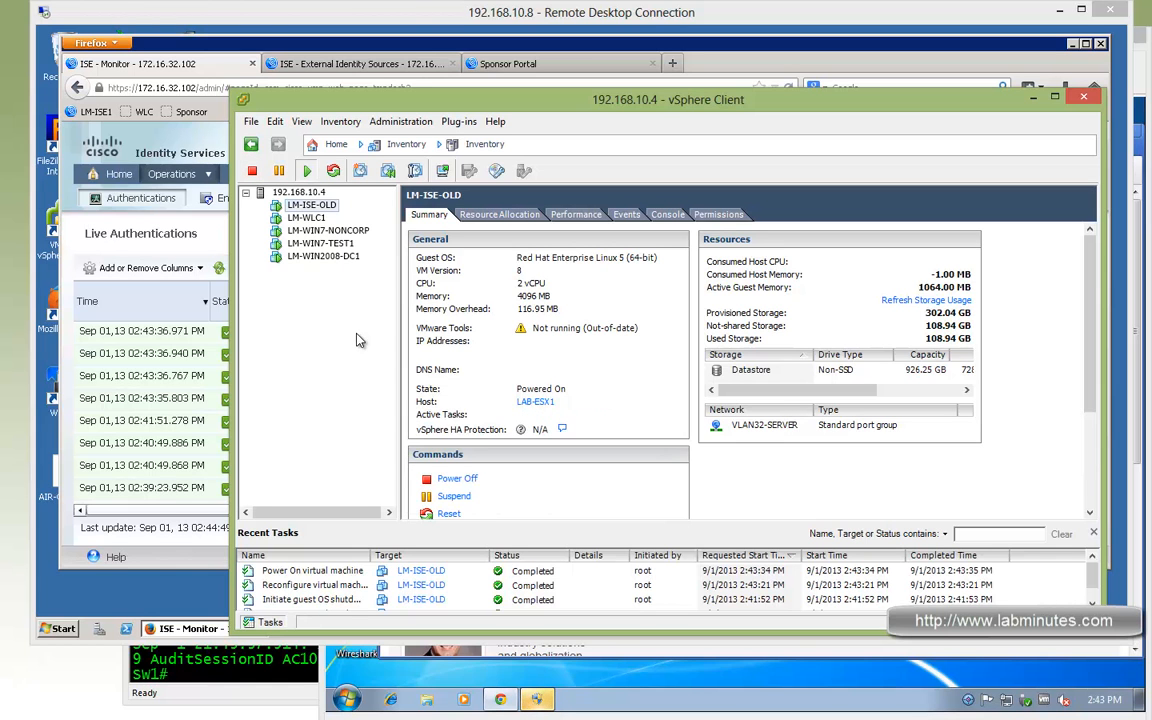
mouse_move(350, 342)
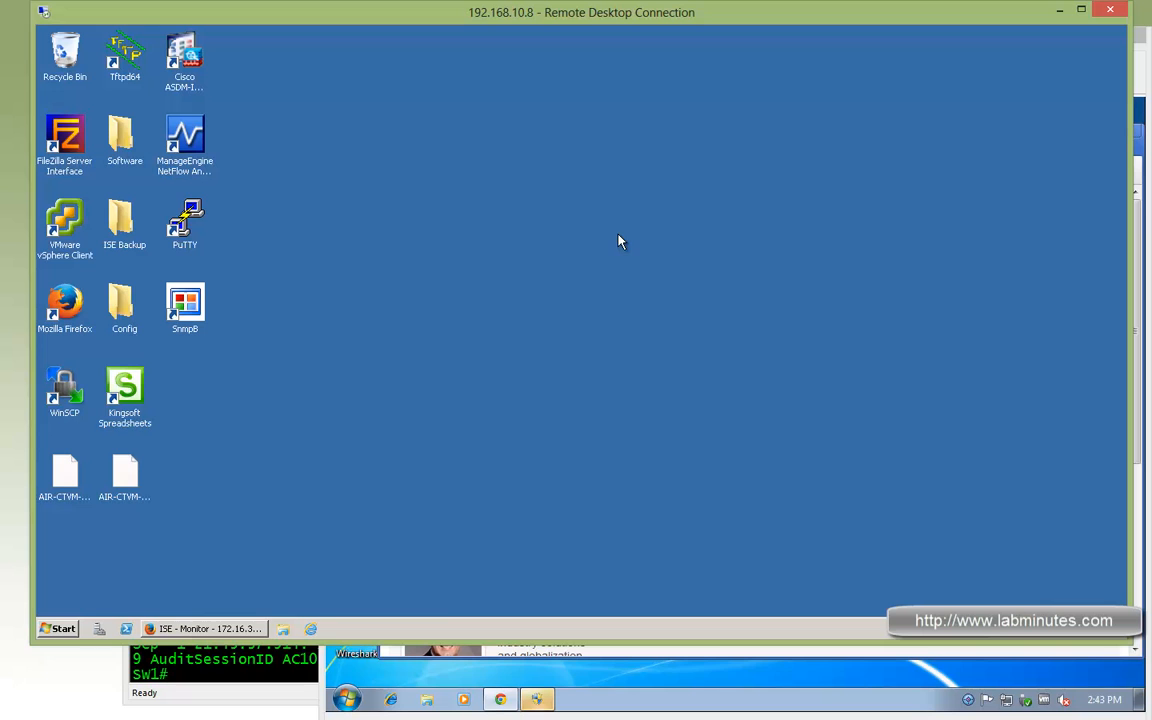
Step: Connect PuTTY to ESXi host 172.16.32.4 and log in as root
double_click(184, 225)
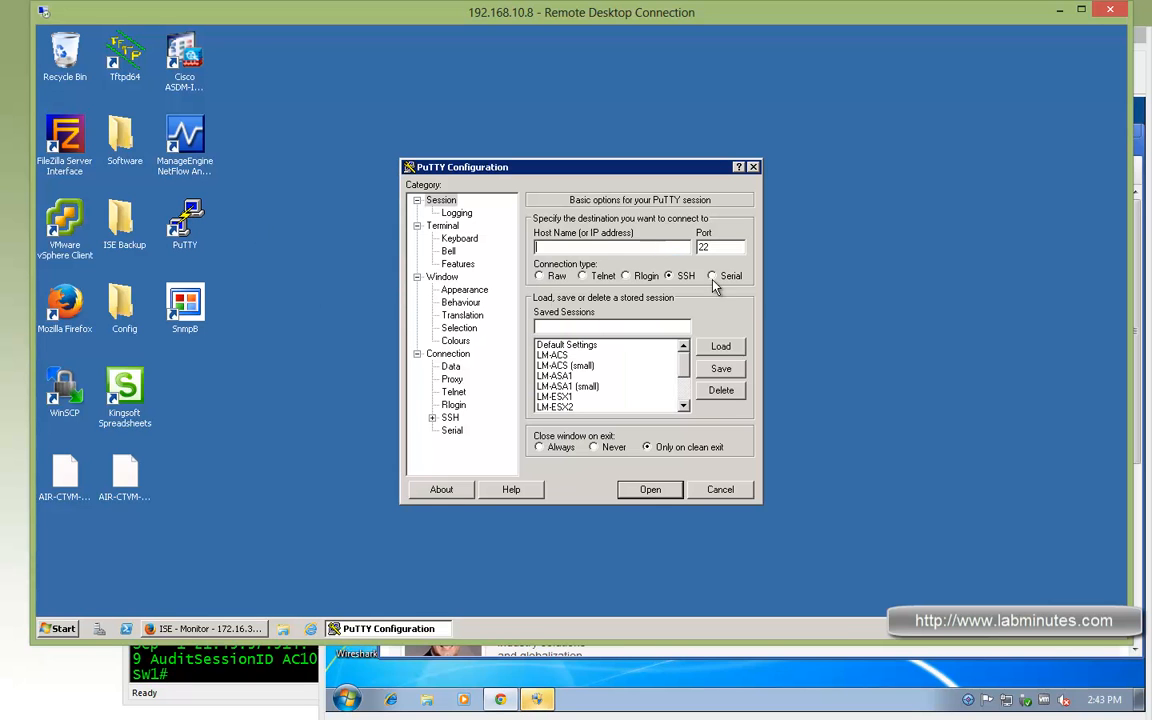
mouse_move(697, 443)
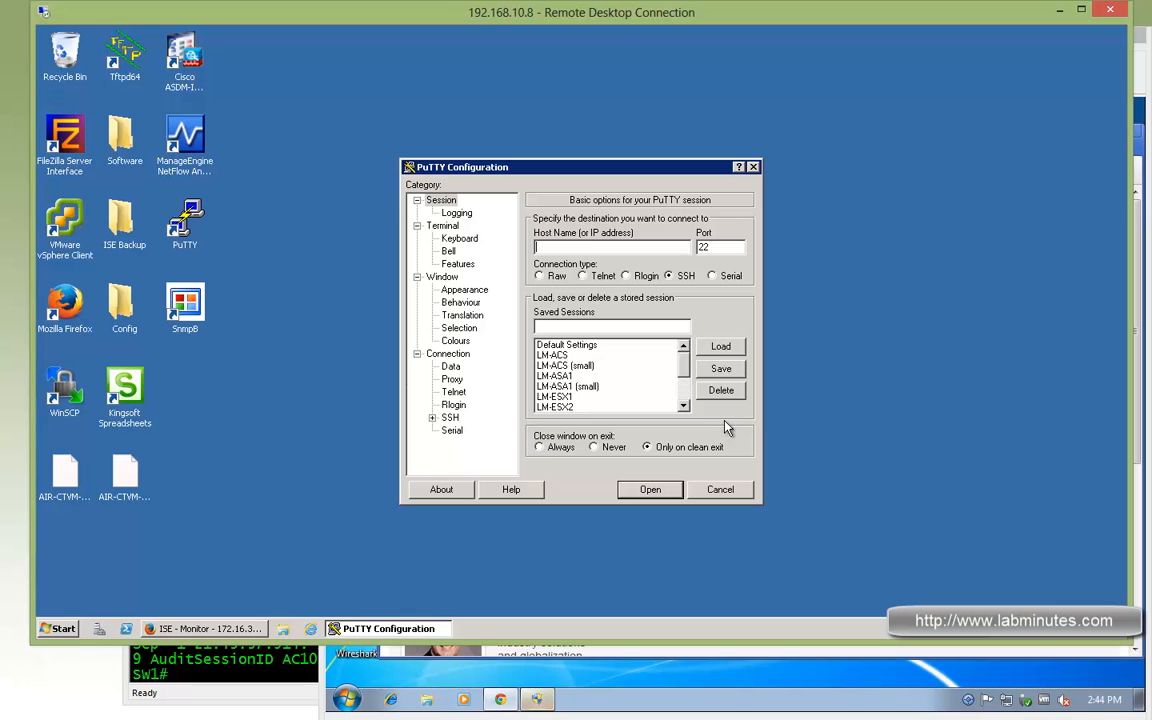
mouse_move(687, 375)
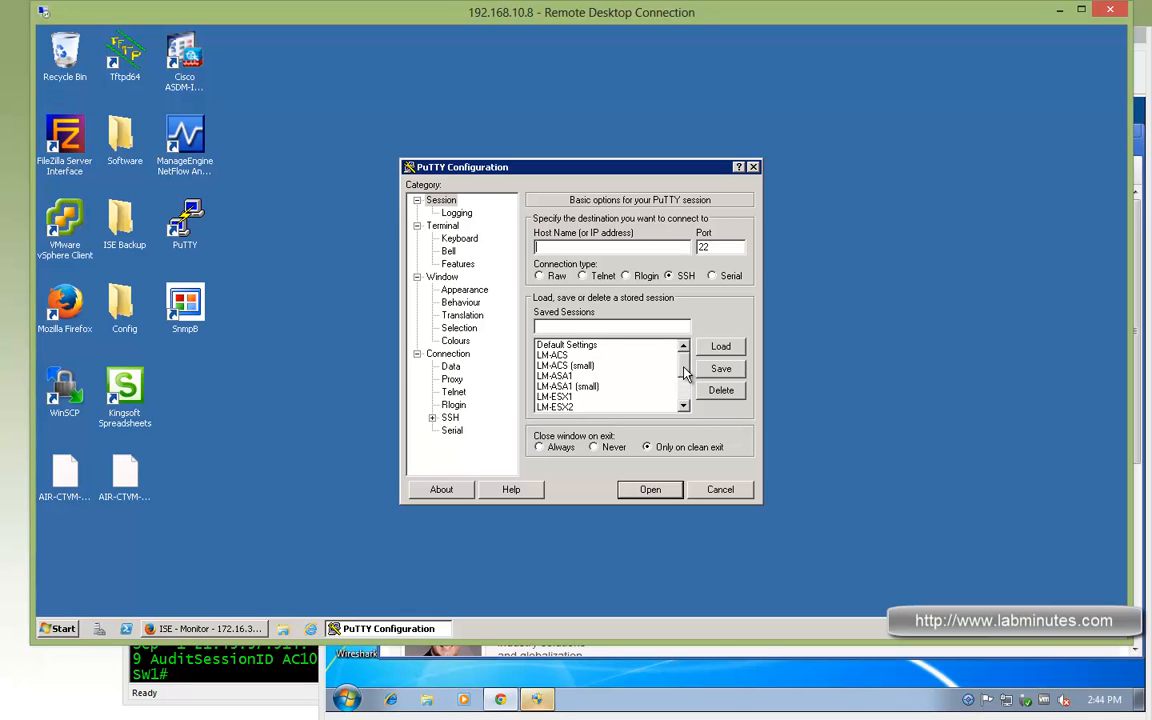
left_click(649, 489)
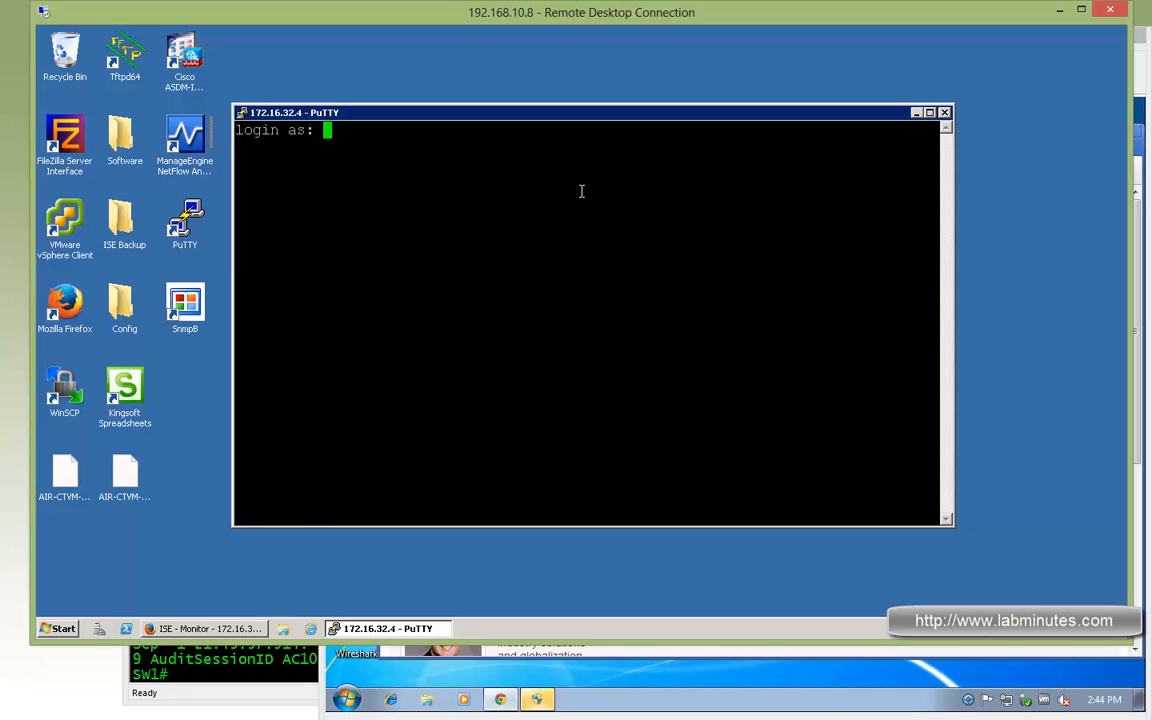
type("root")
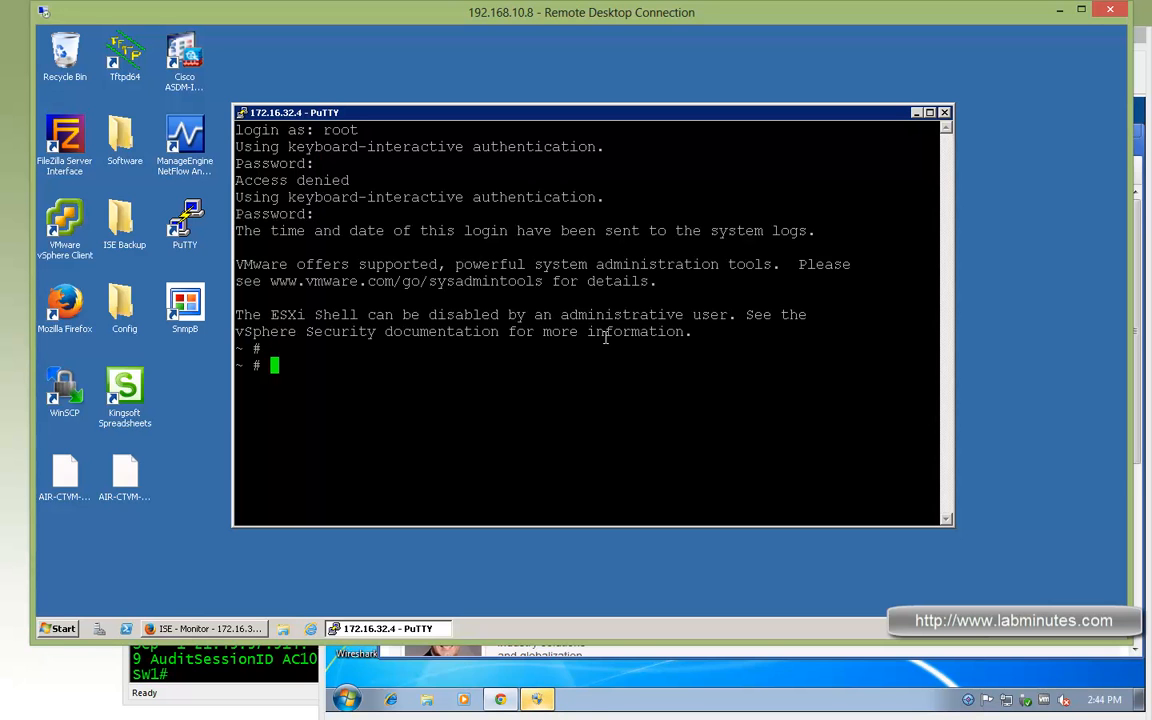
Step: Run esxcfg-info | grep "HV" and read HV Support value 3
type("esx")
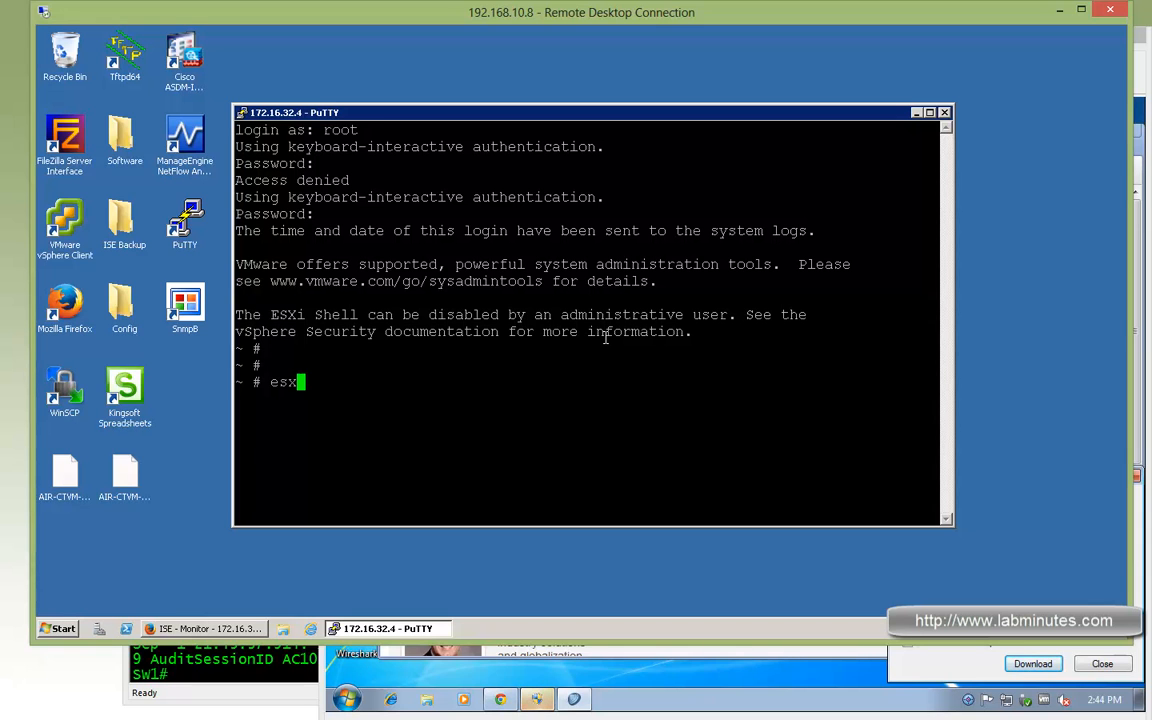
type("cfg")
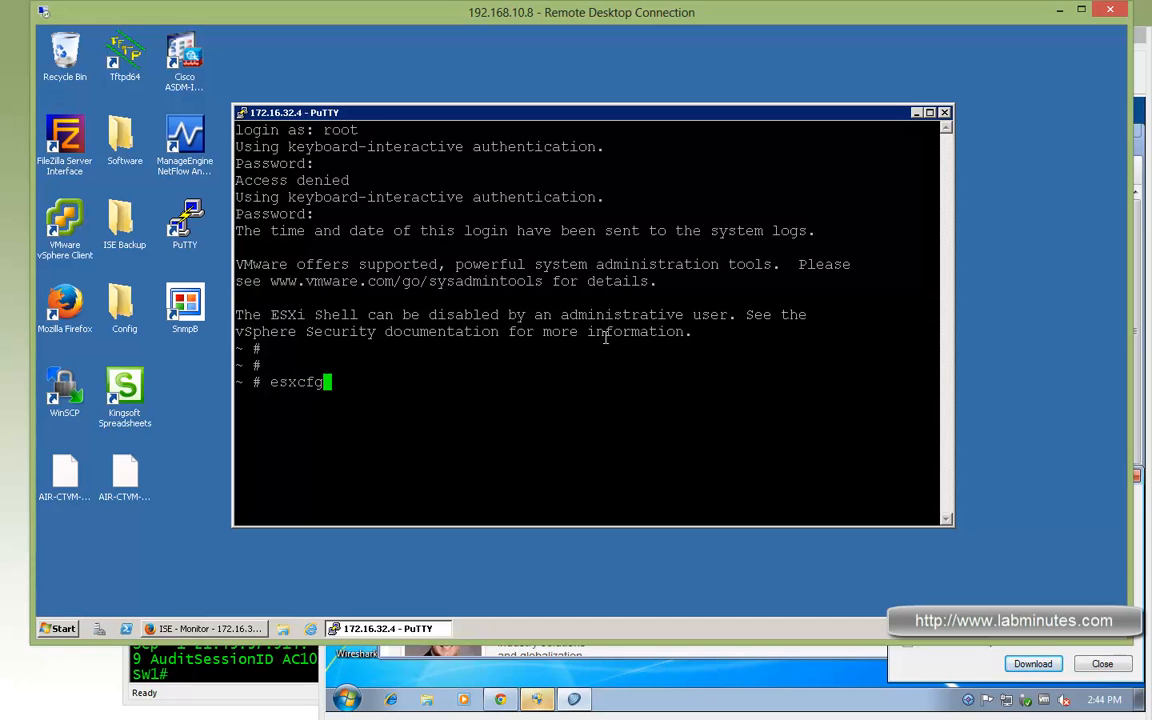
type("-info")
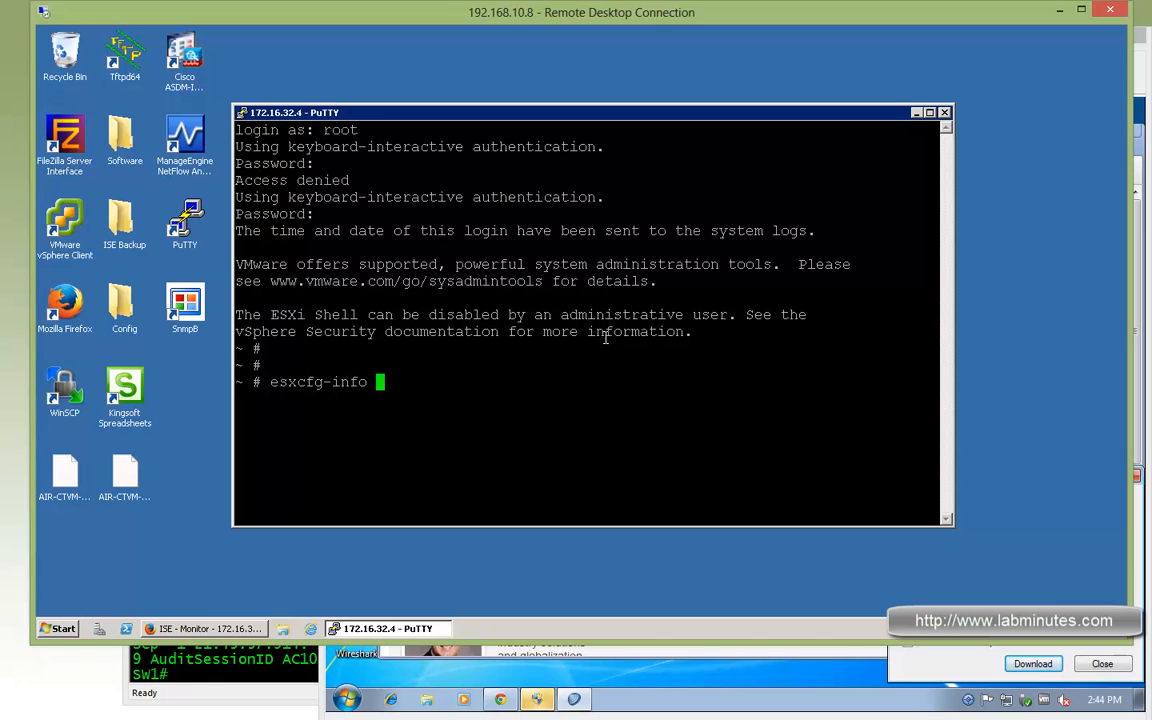
type("|")
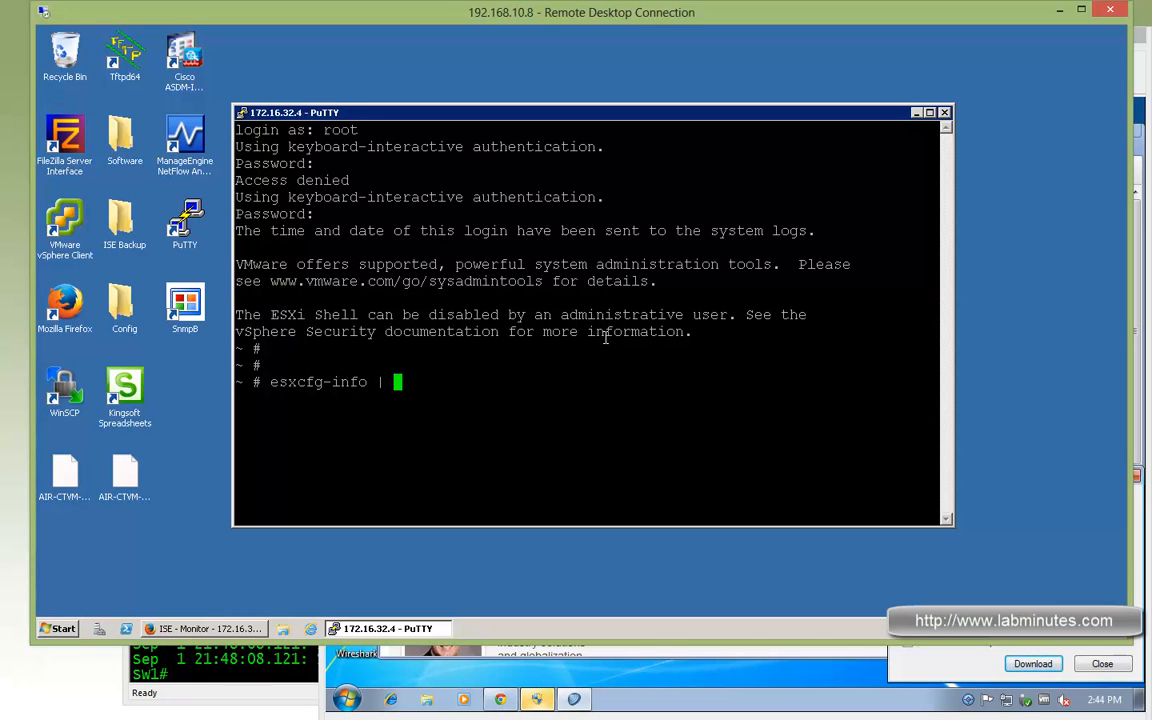
type("grep")
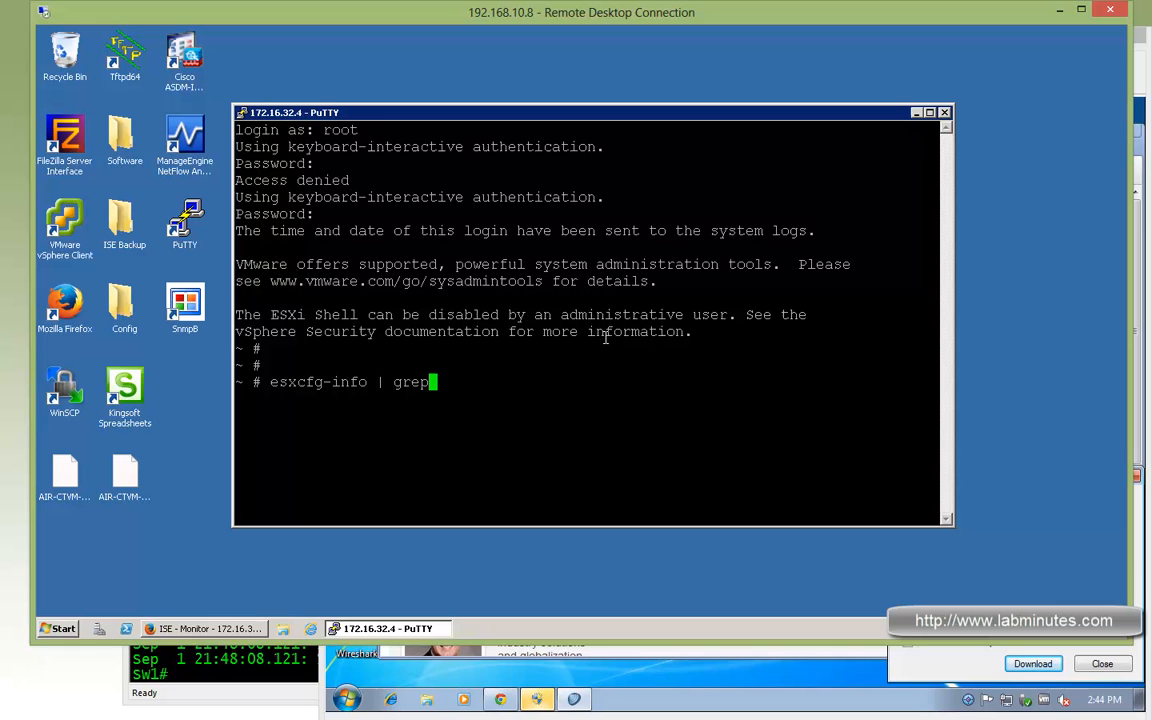
type("\"HV")
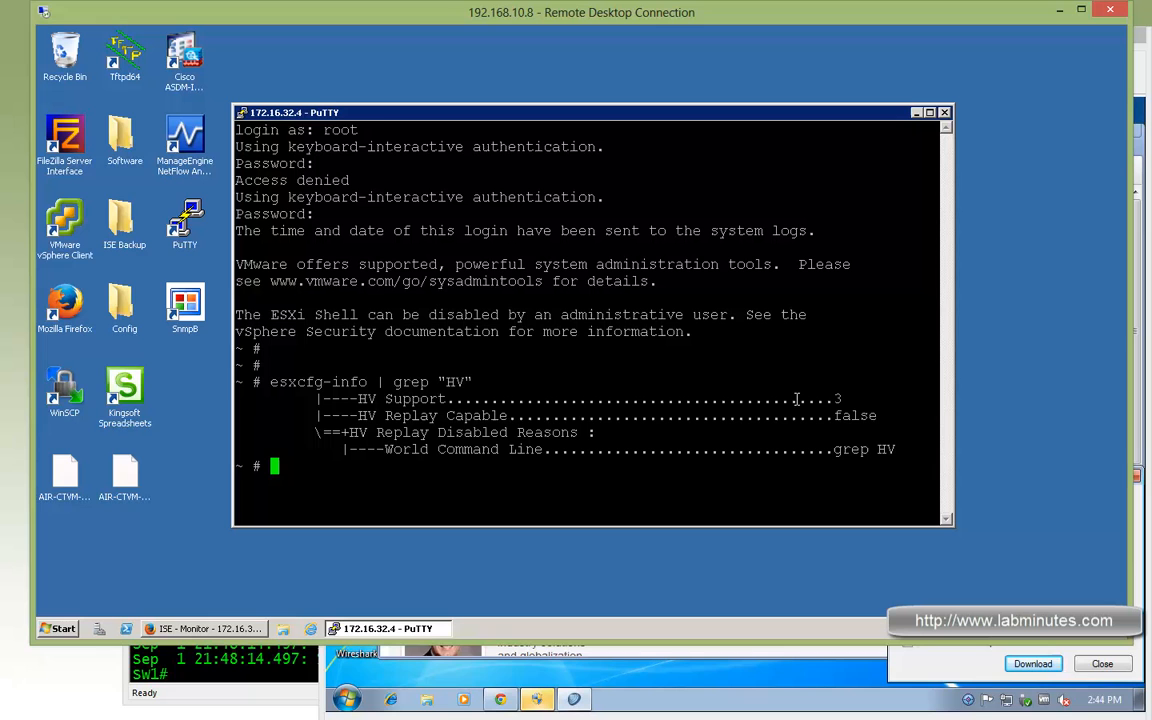
mouse_move(833, 397)
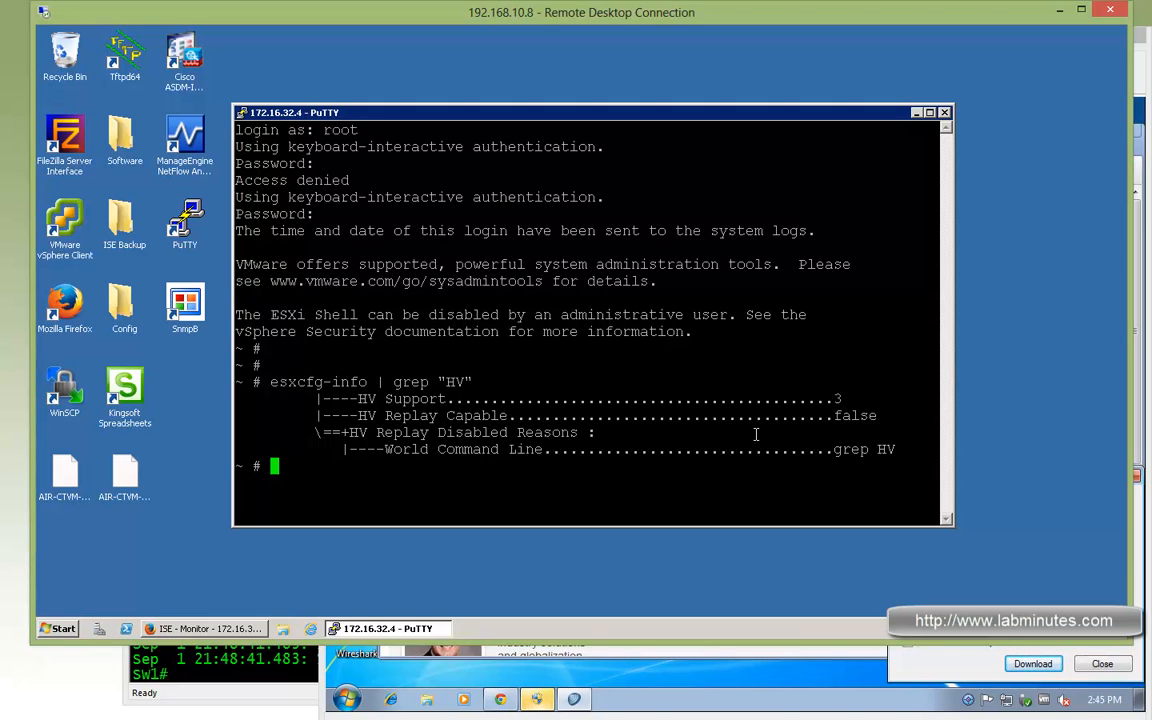
mouse_move(741, 425)
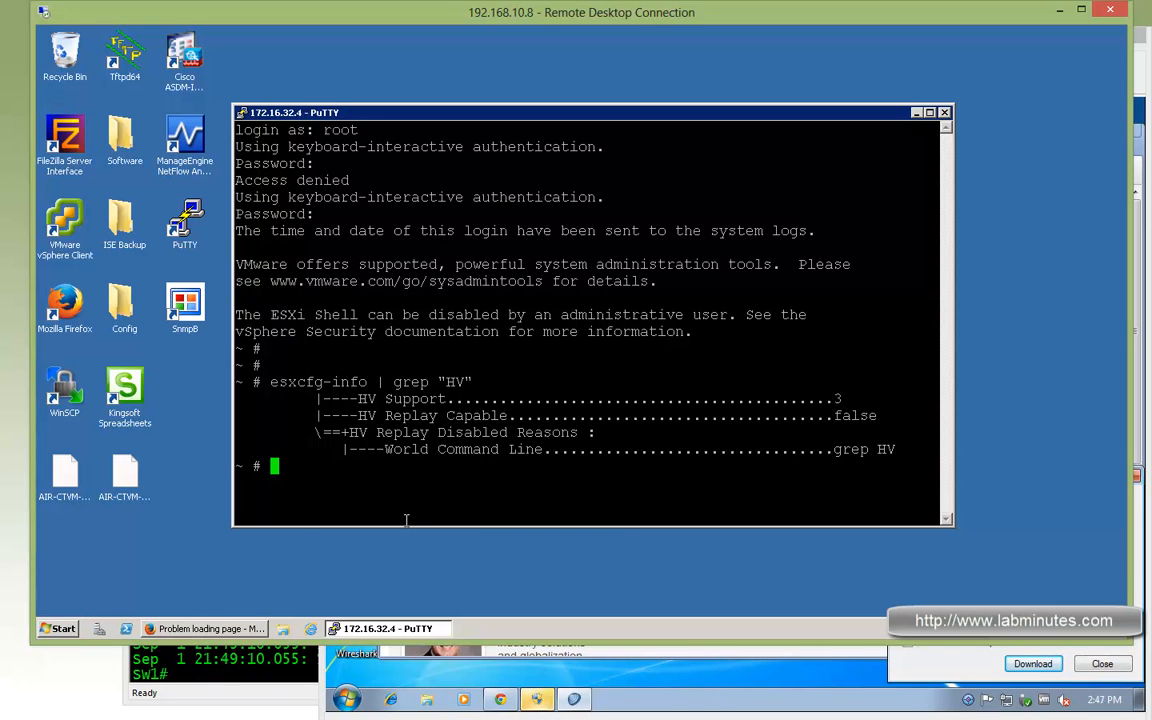
mouse_move(238, 541)
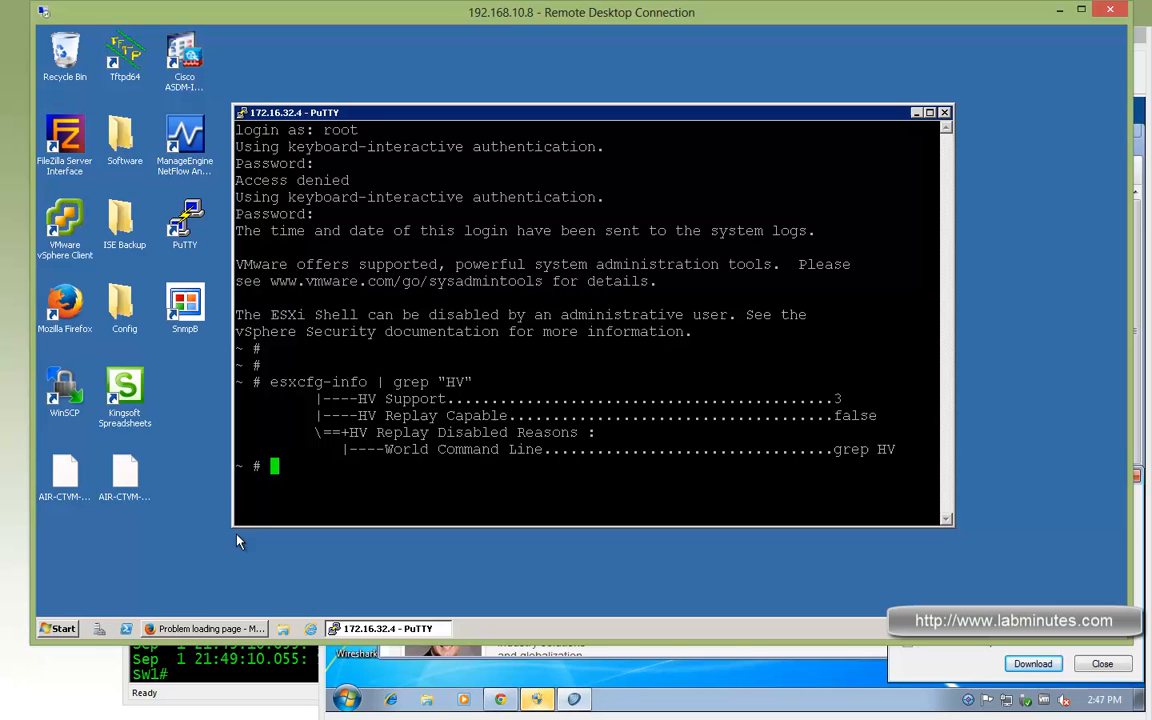
mouse_move(120, 247)
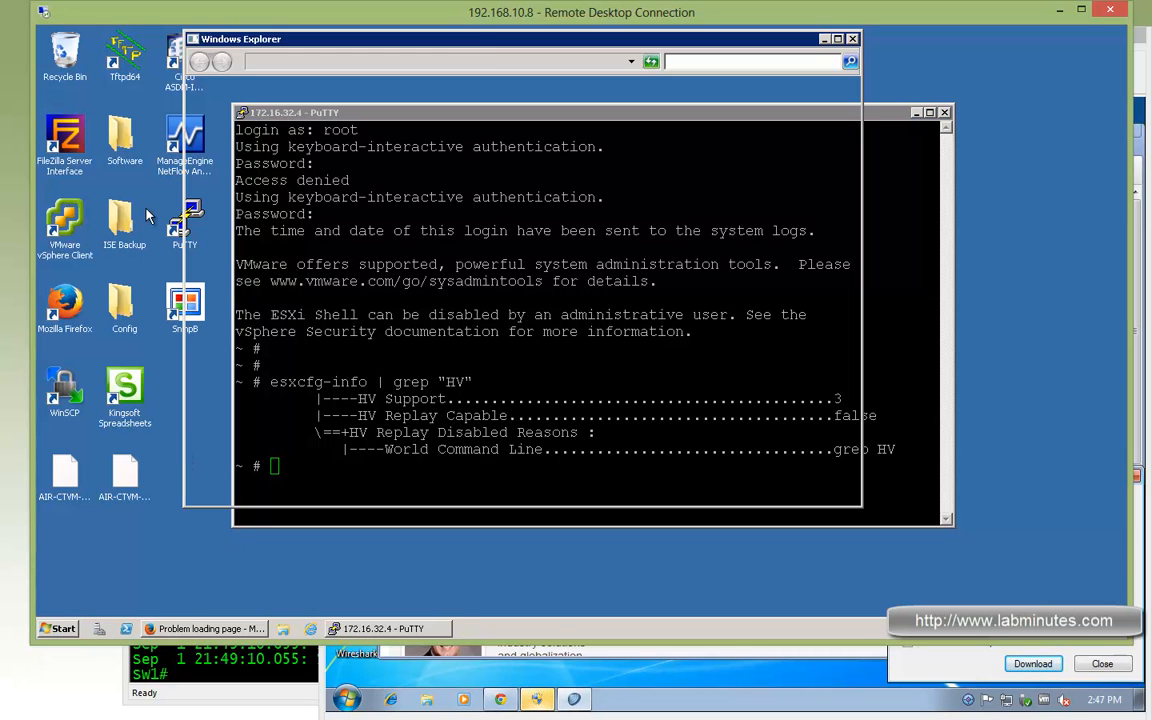
Step: Open the ISE Backup folder and move its window to view the upgrade bundle files
double_click(124, 220)
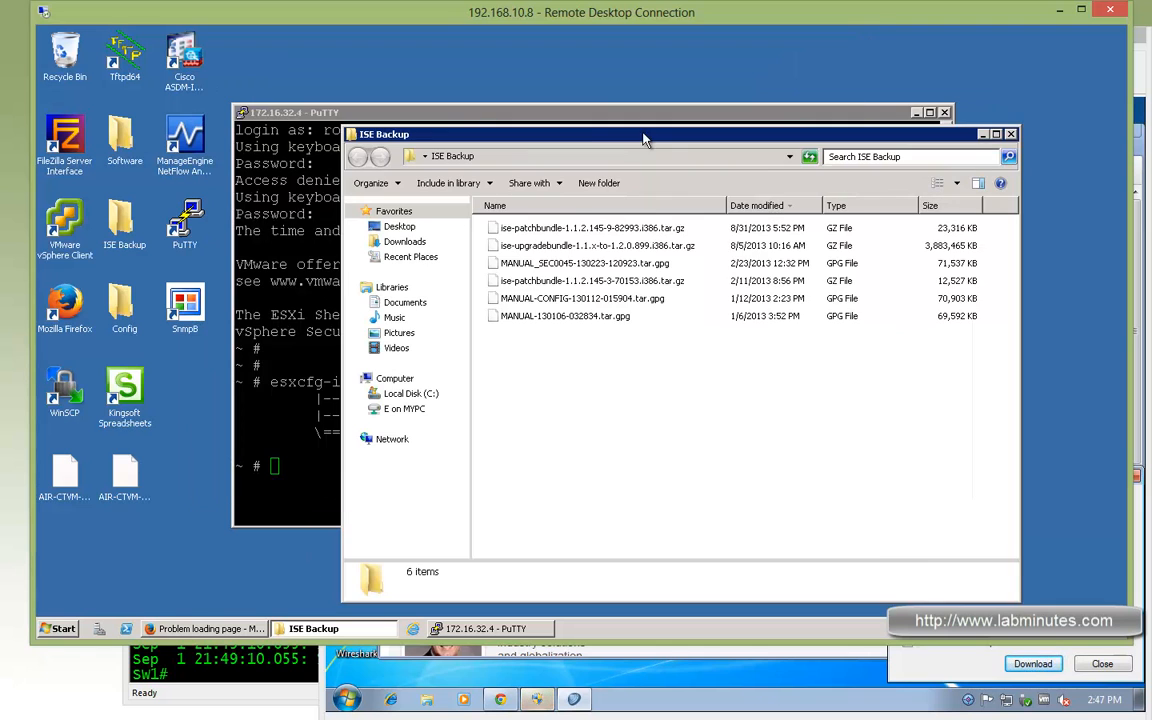
left_click_drag(640, 133, 575, 131)
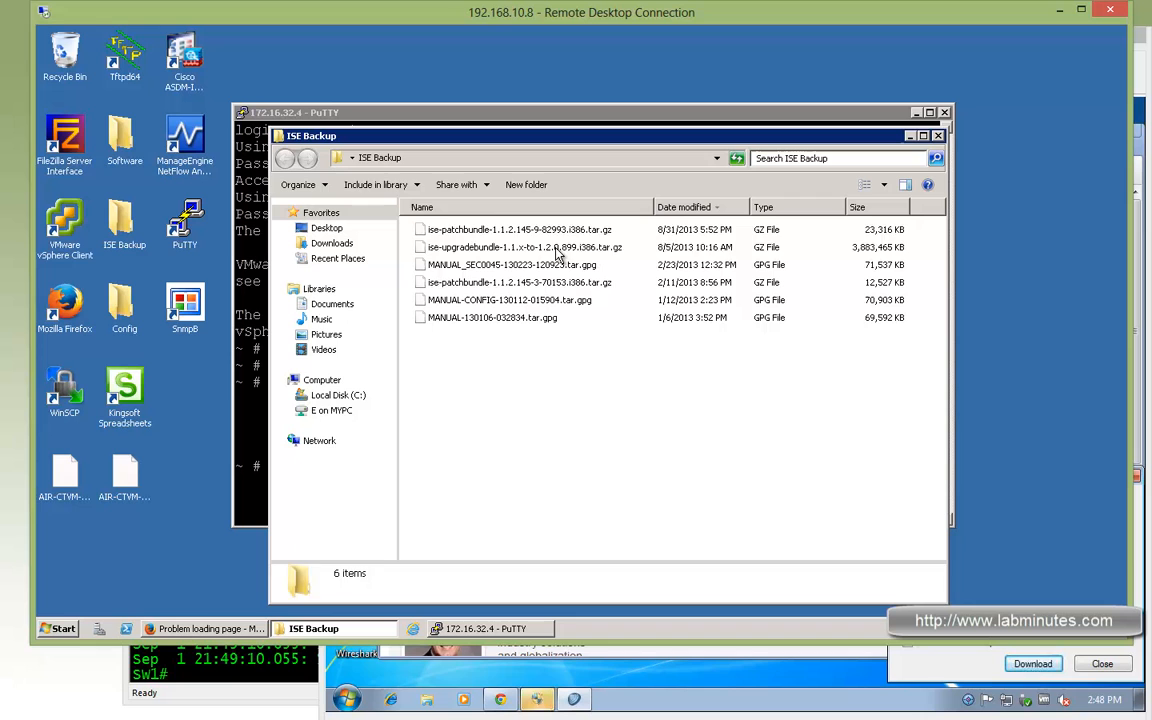
left_click(520, 247)
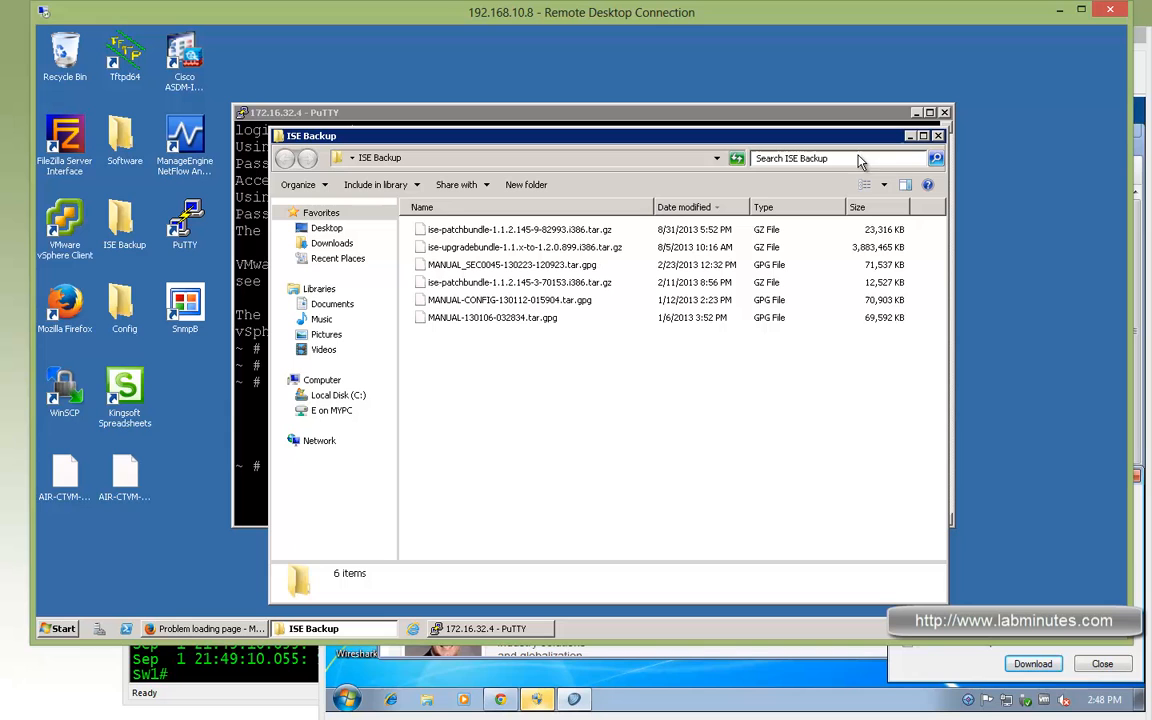
mouse_move(723, 193)
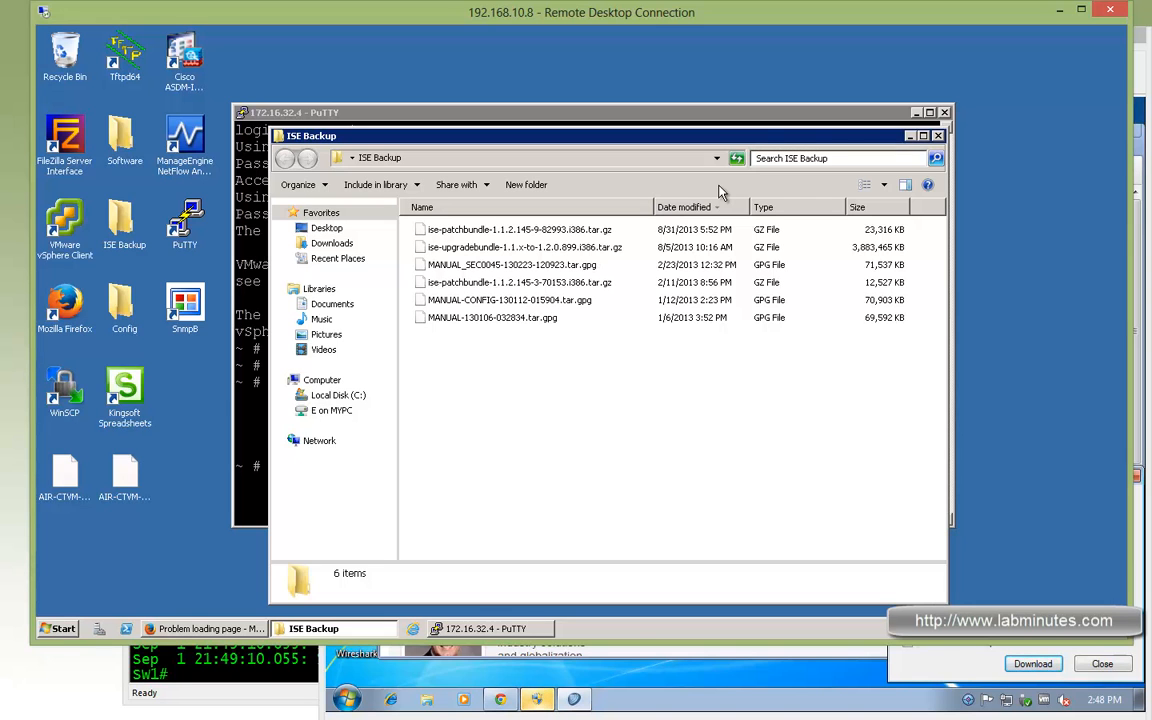
mouse_move(637, 454)
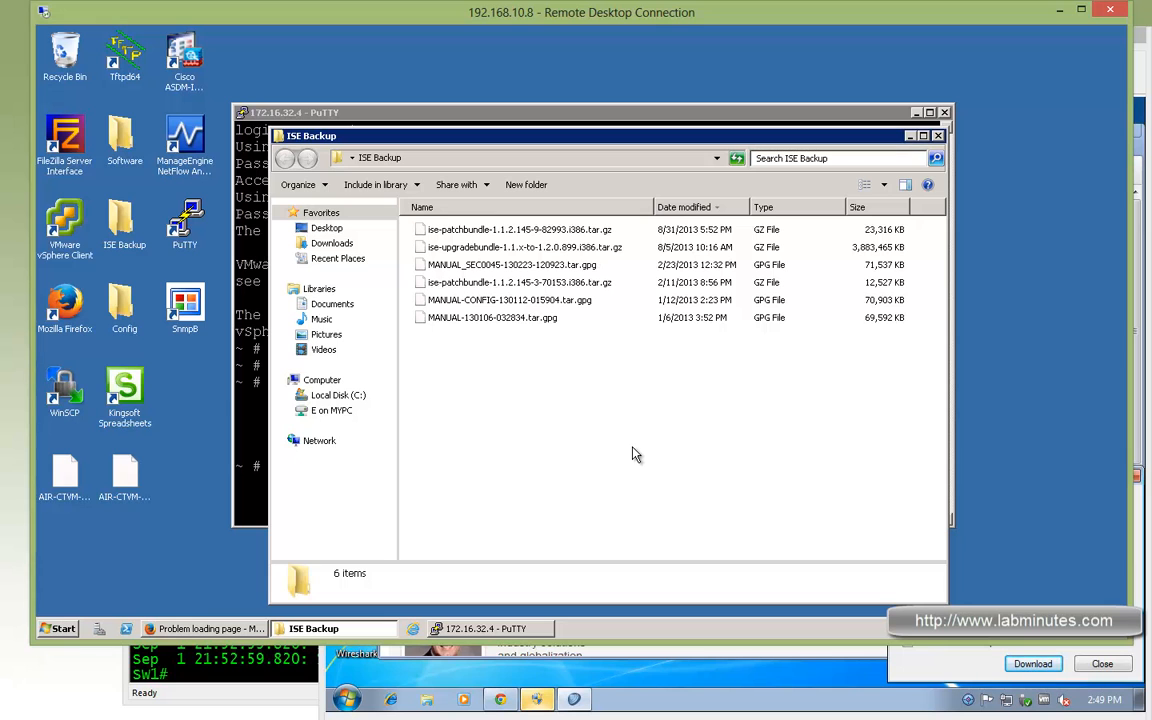
mouse_move(519, 400)
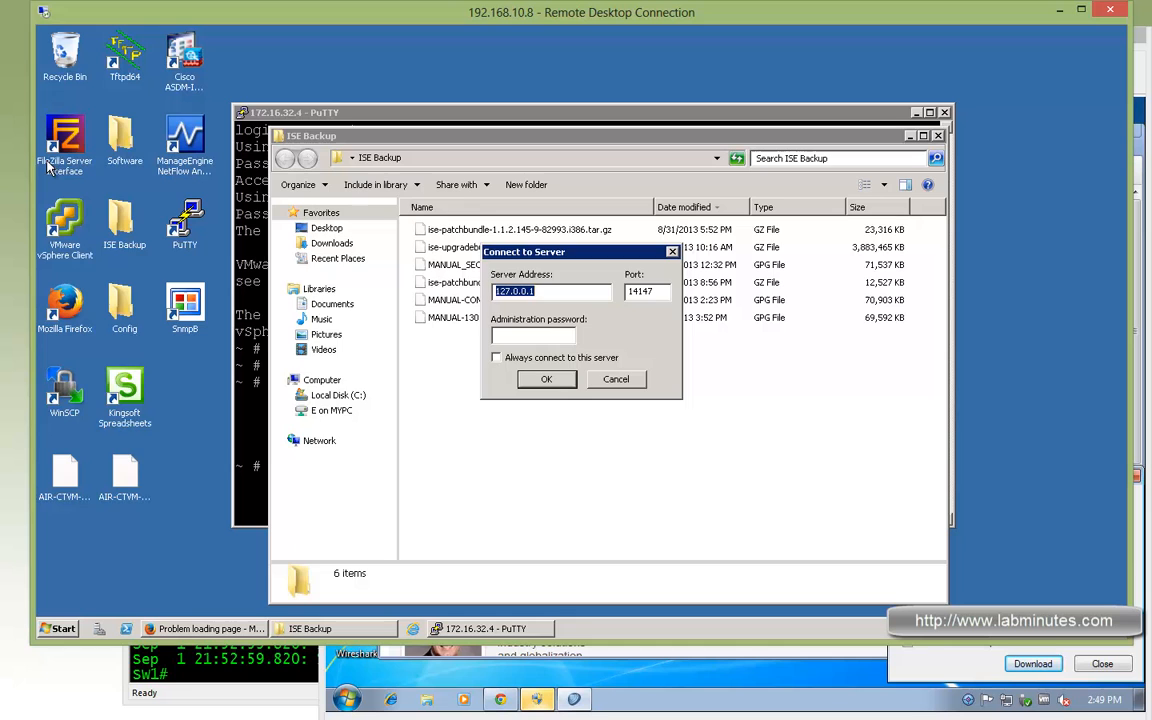
left_click(546, 378)
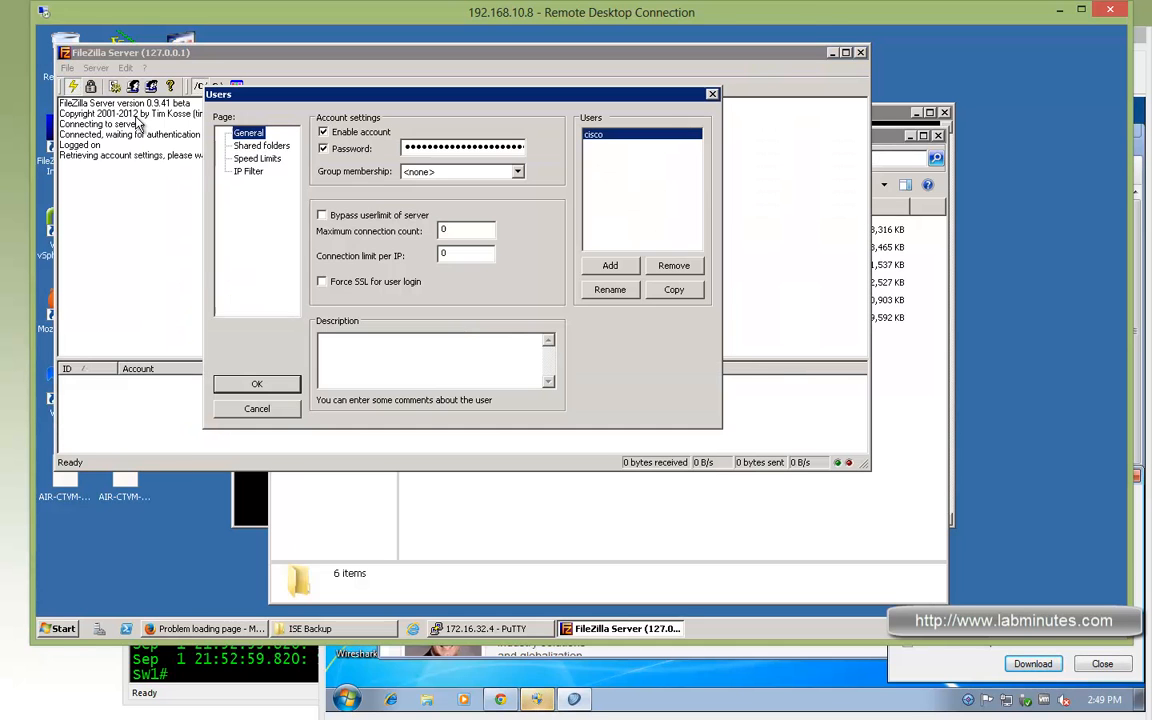
left_click(261, 145)
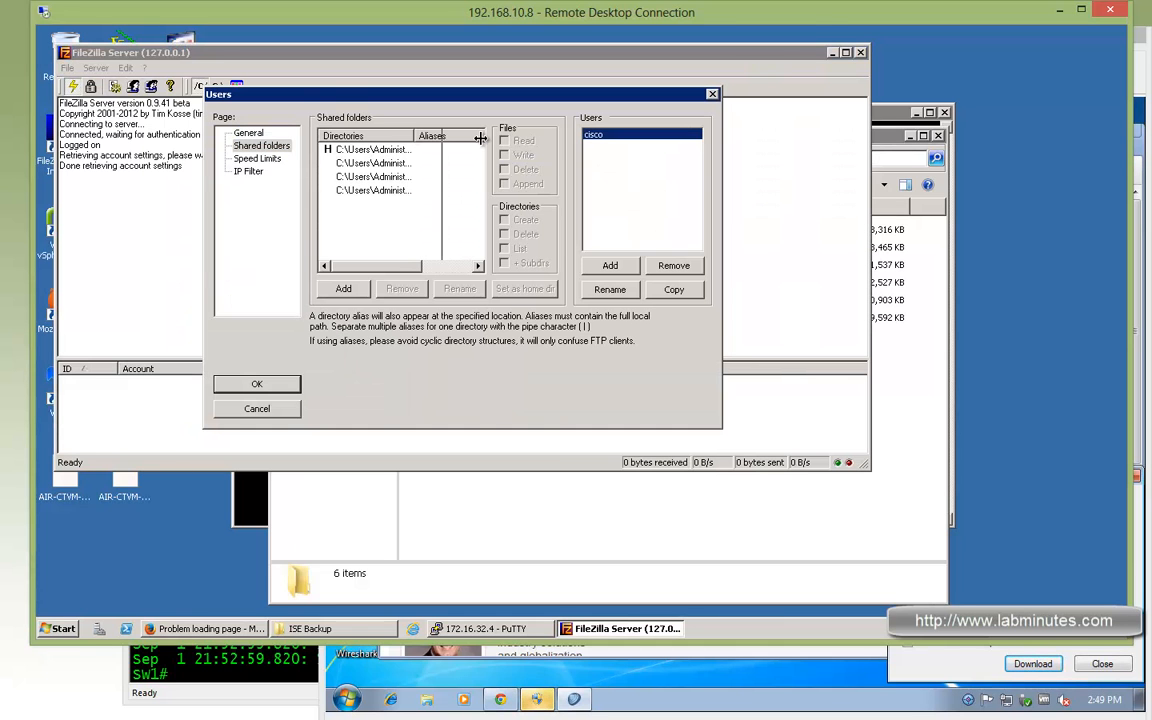
left_click(407, 162)
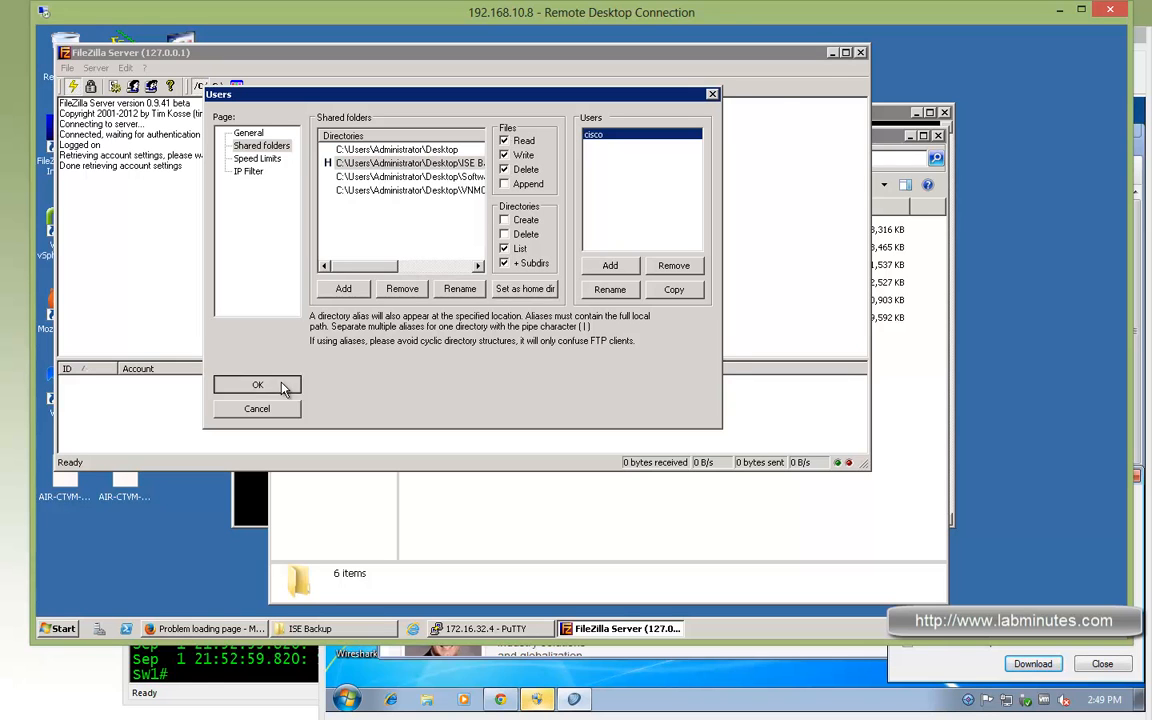
left_click(257, 385)
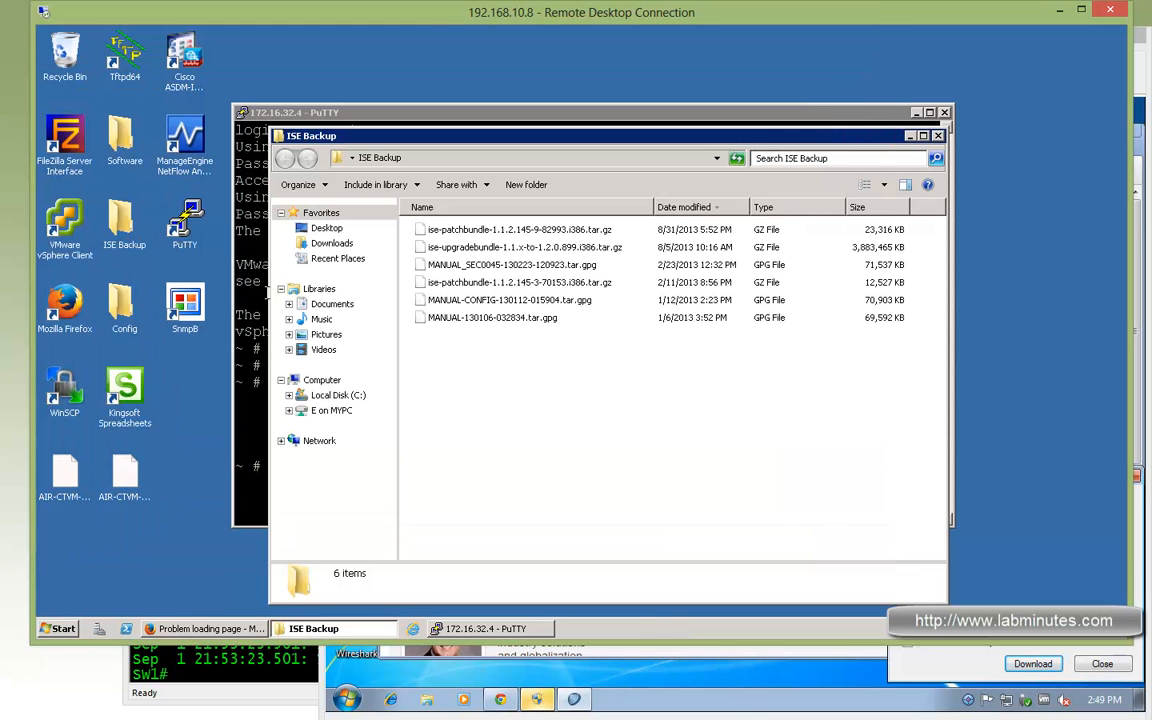
Step: Open a PuTTY session to the LM-ISE1 node
double_click(185, 218)
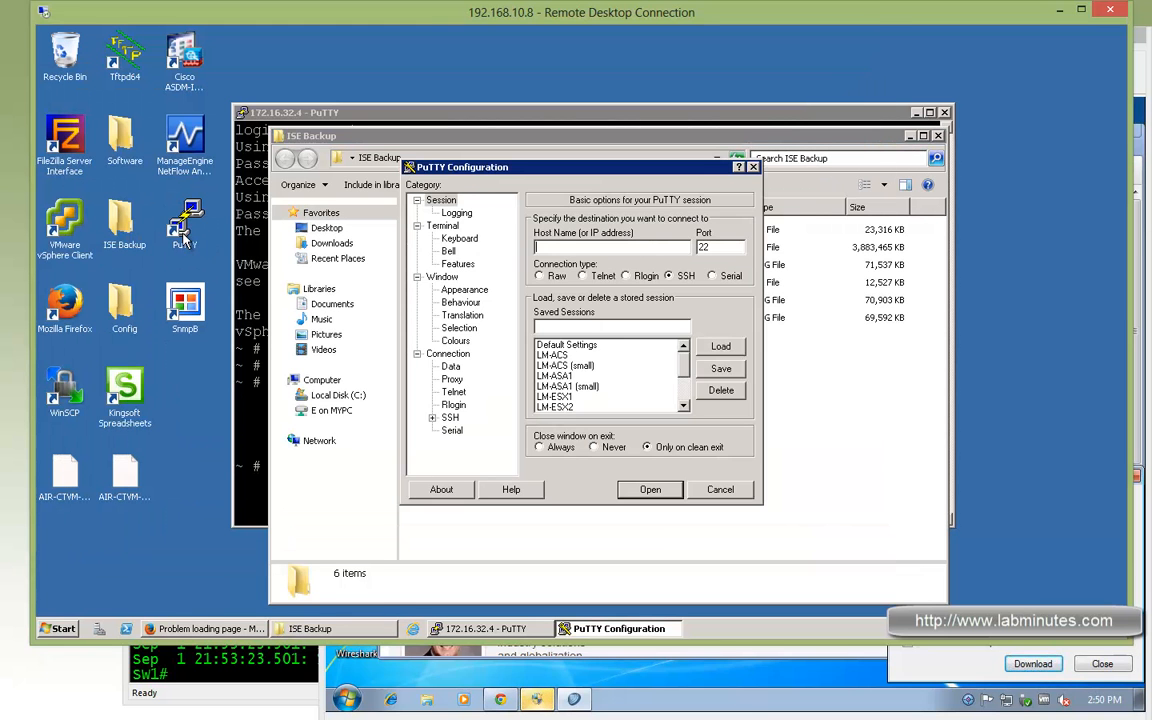
scroll("down", 3)
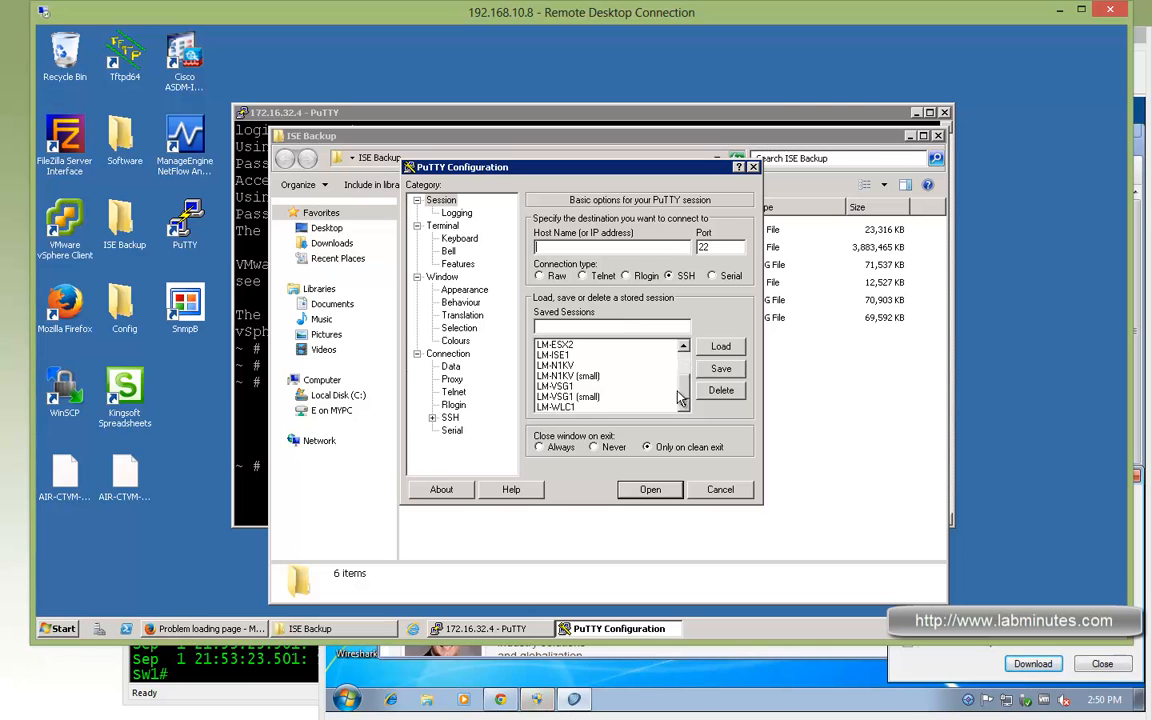
left_click(650, 489)
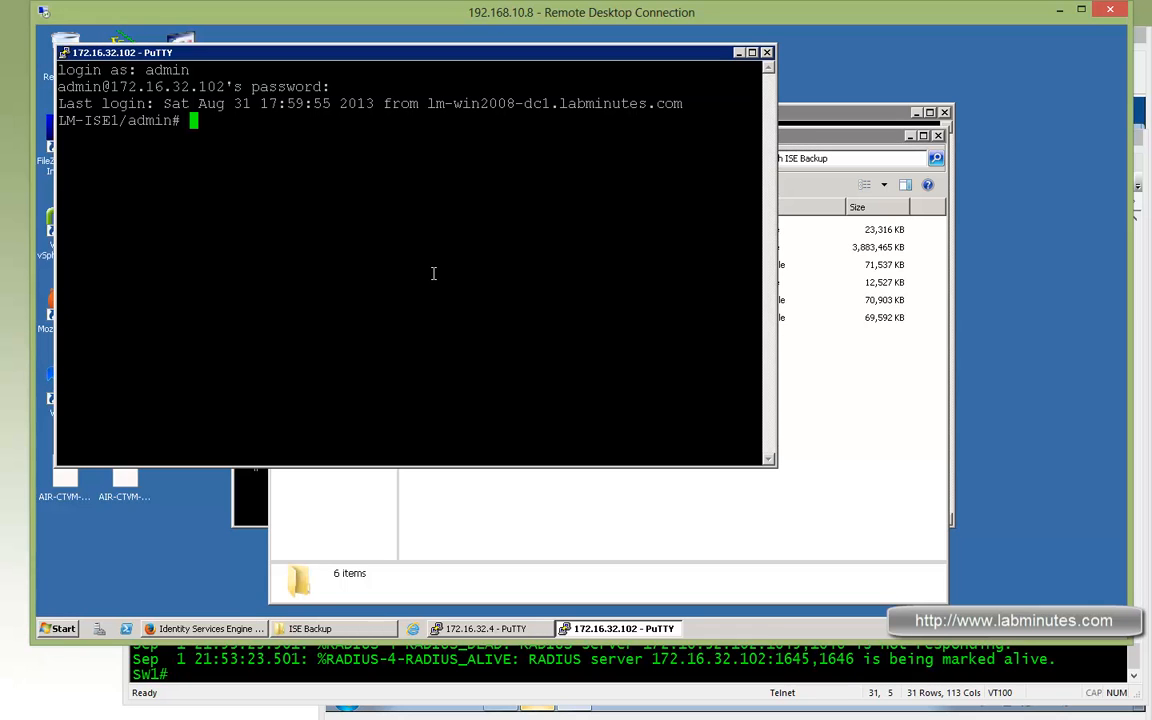
Step: Enter copy ftp://172.16.32.40/ise-upgradebundle-1.1.x-to-1.2.0.899.i386.tar.gz disk: on LM-ISE1
type("copy ?")
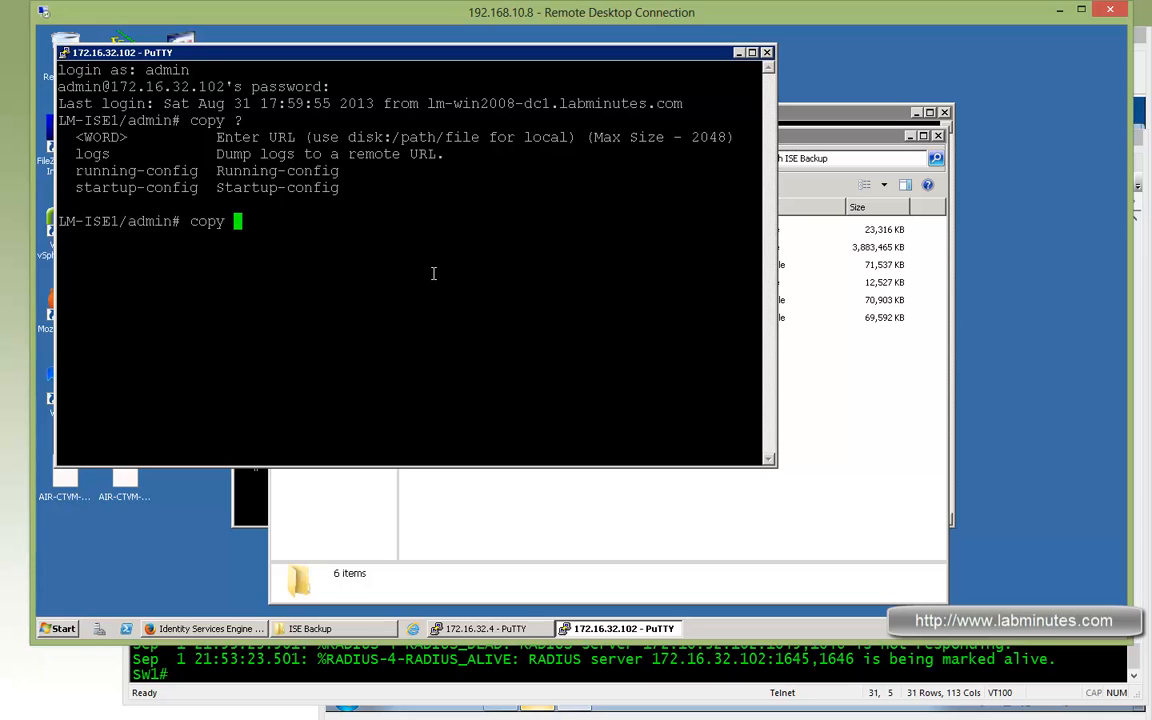
type("ftp://")
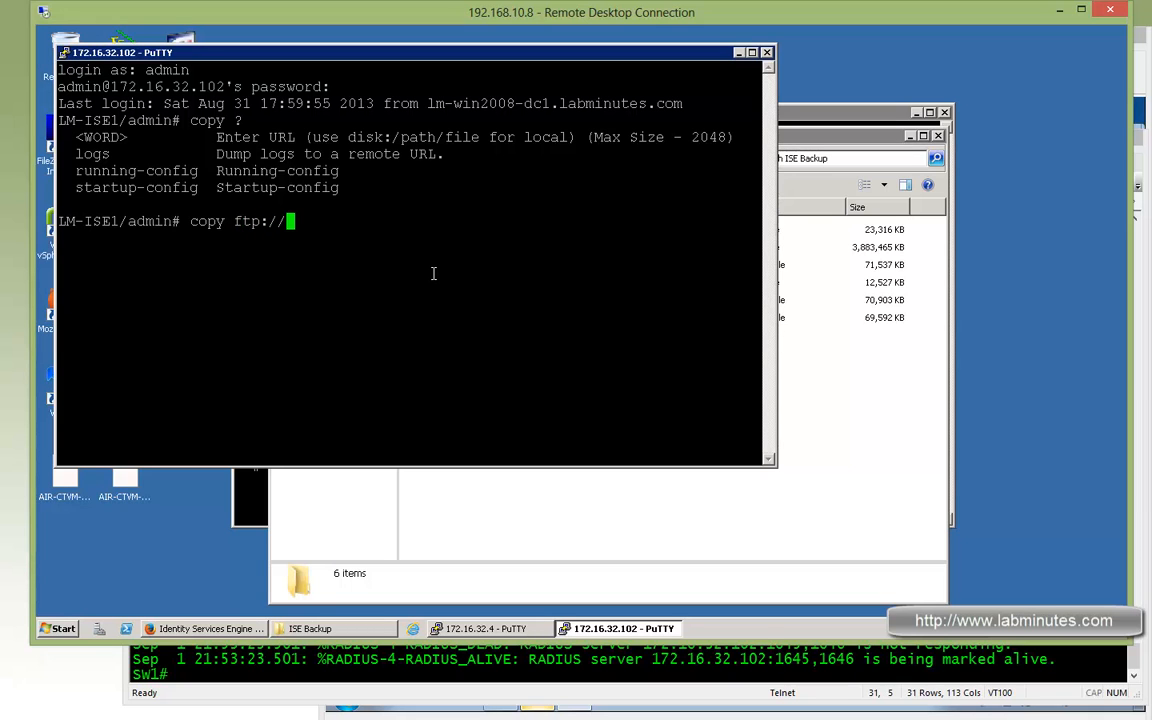
type("172")
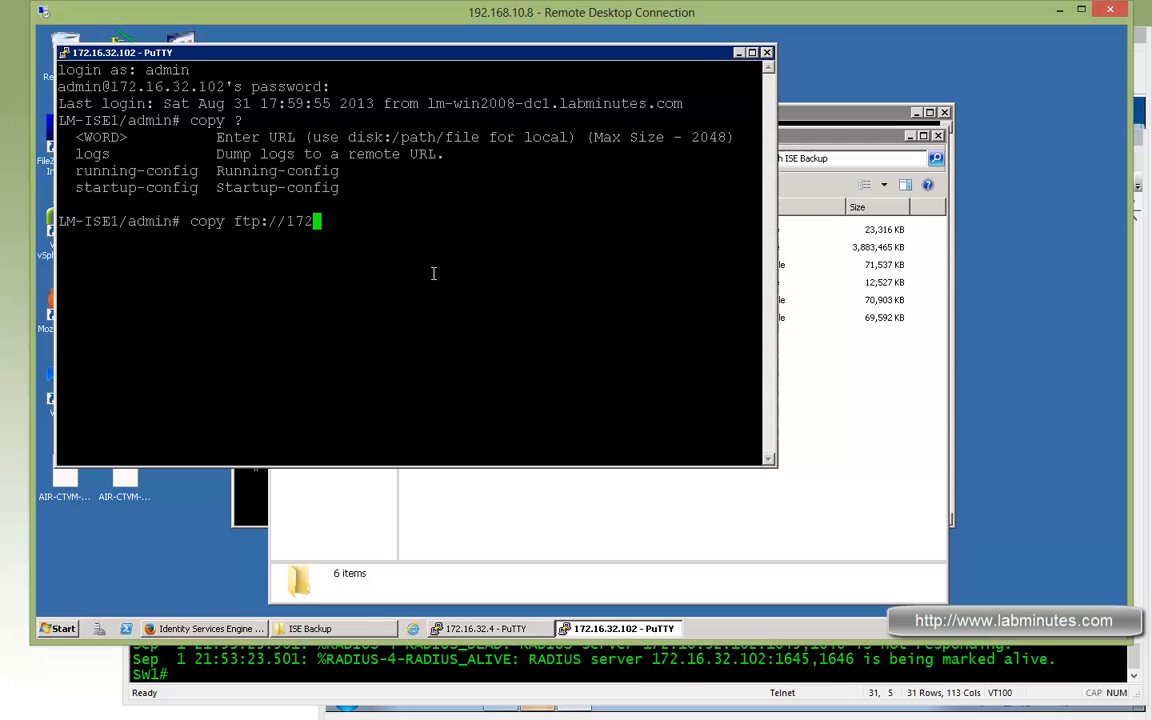
type(".16.32.40")
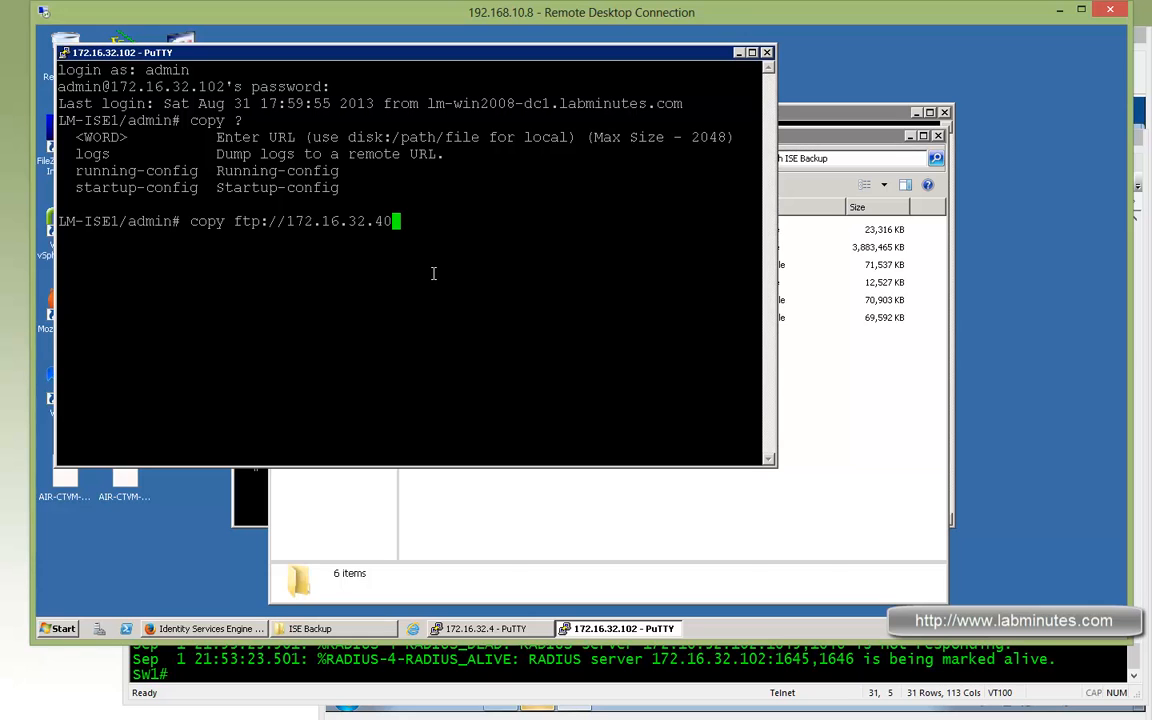
left_click(517, 247)
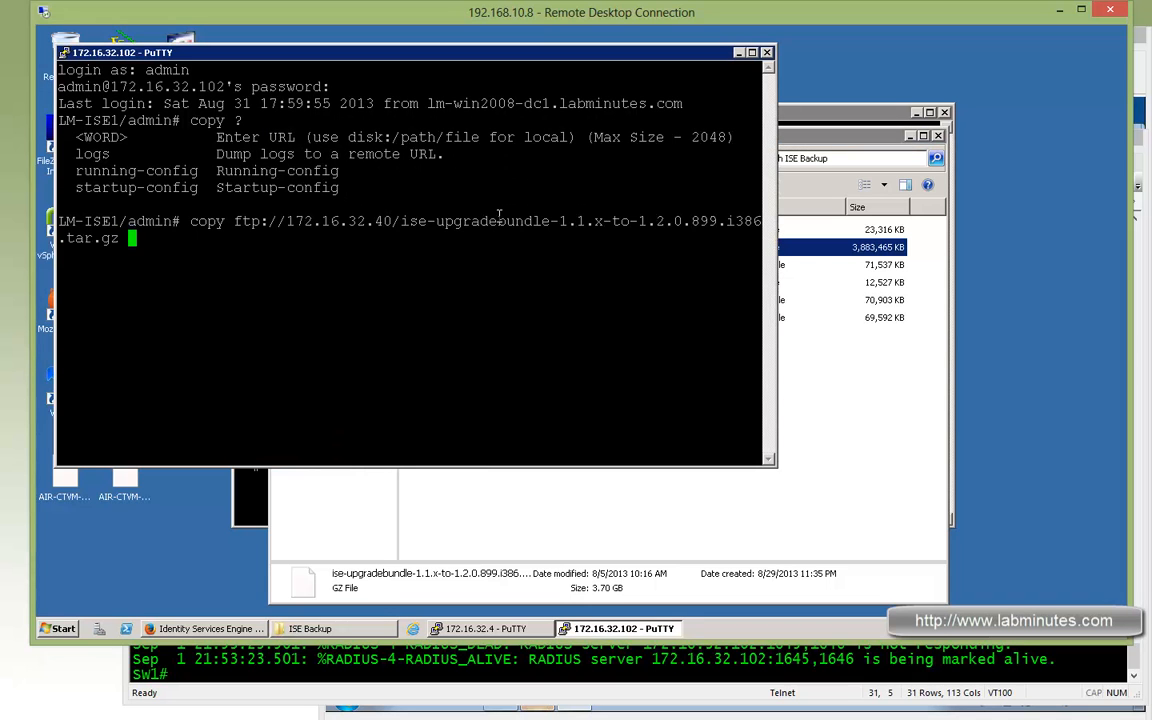
type("disk:")
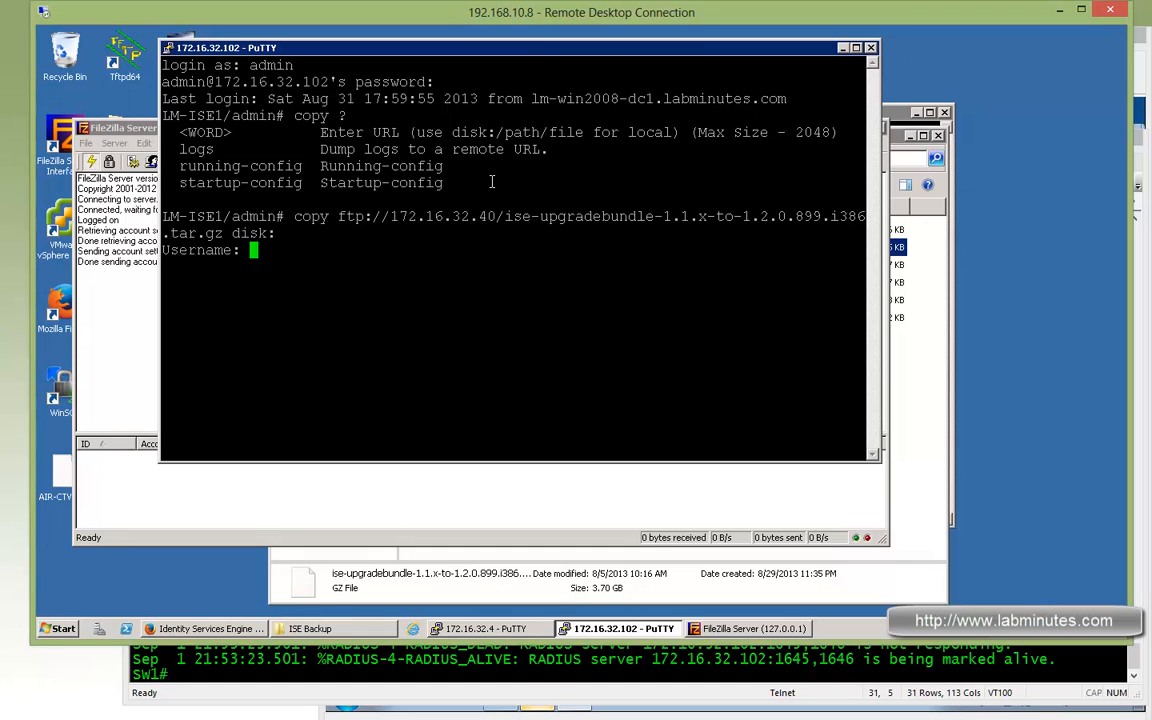
Step: Supply the FTP username 'cisco' to start the bundle download
type("cisco")
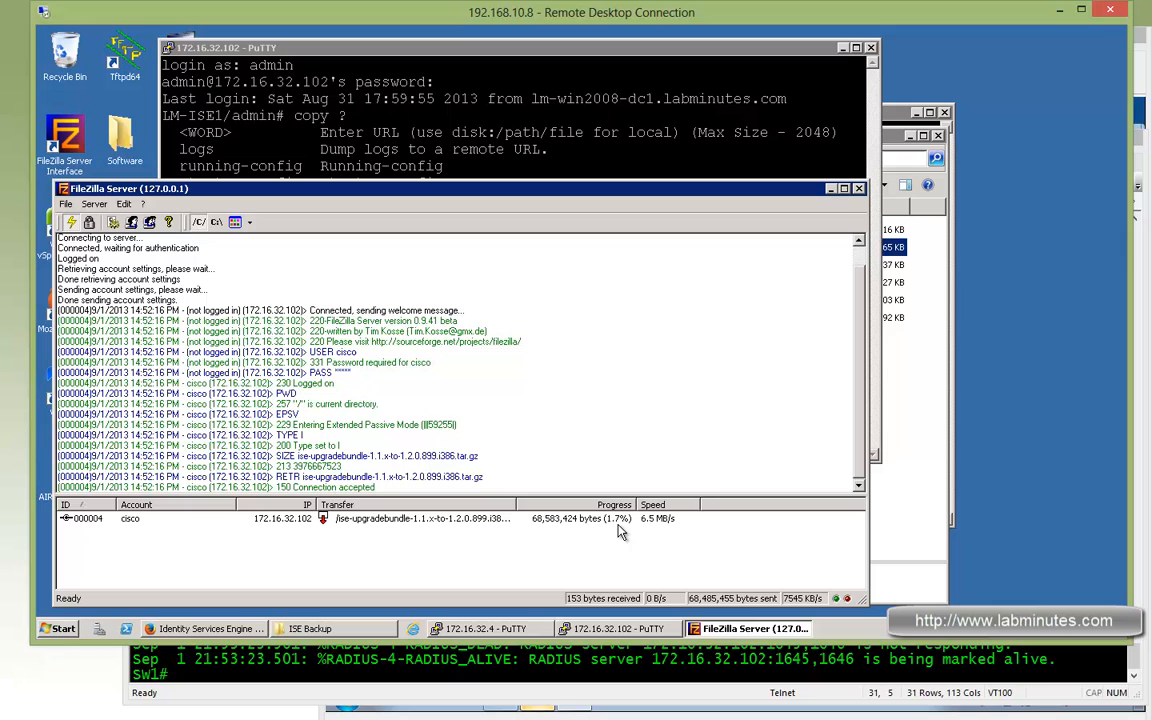
mouse_move(657, 528)
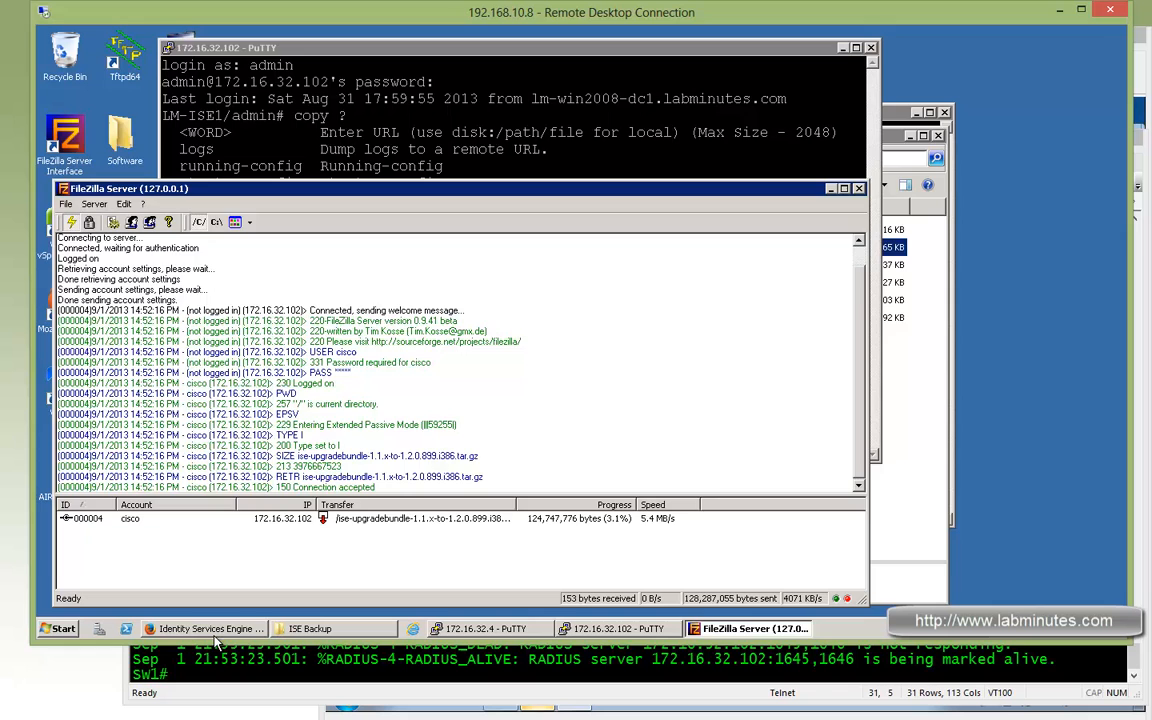
Step: Log back into the ISE admin portal and go to Administration > System > Maintenance
left_click(205, 628)
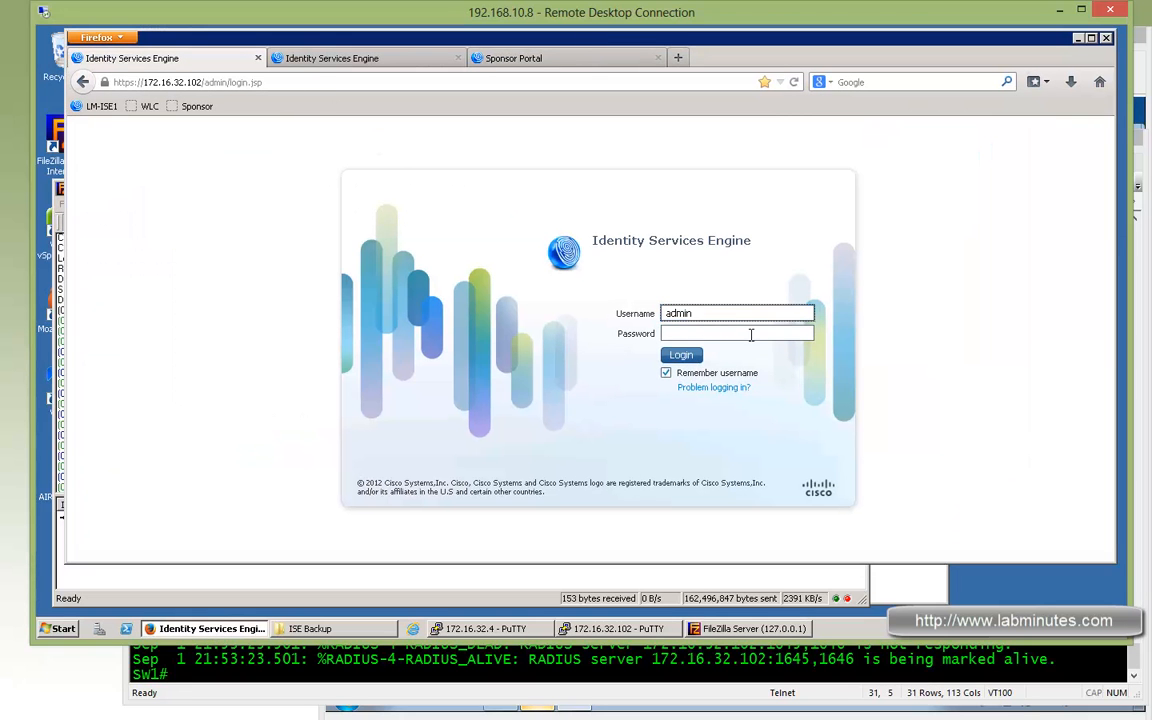
type("•")
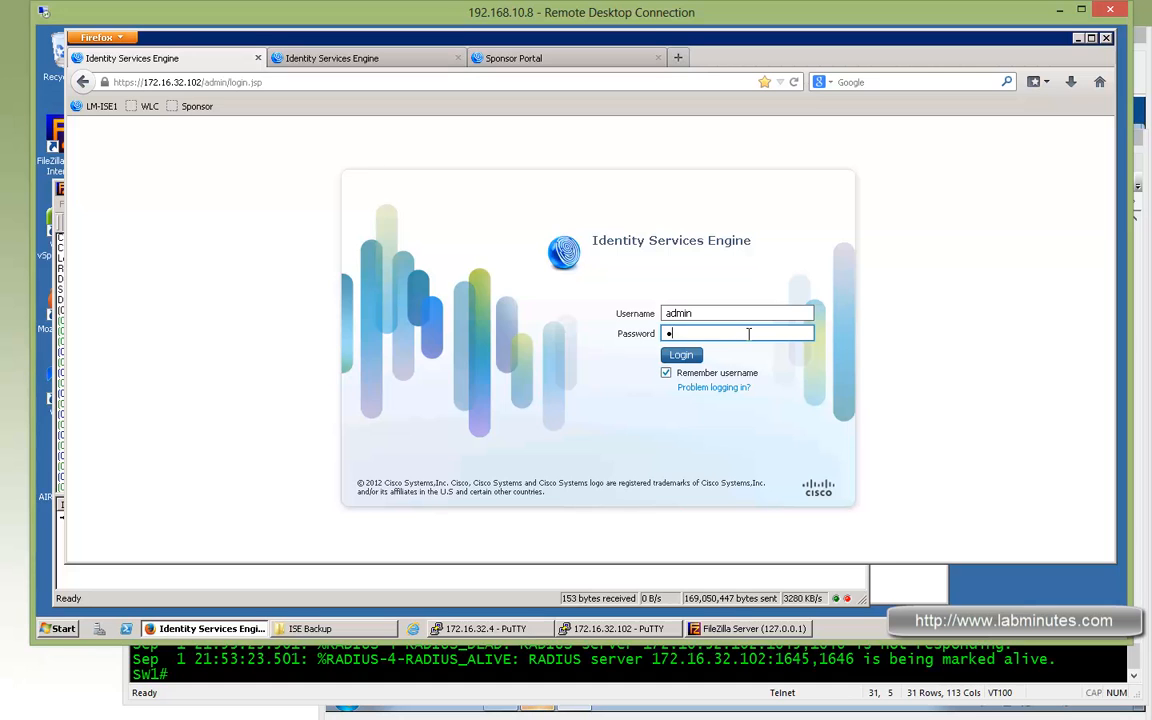
left_click(680, 354)
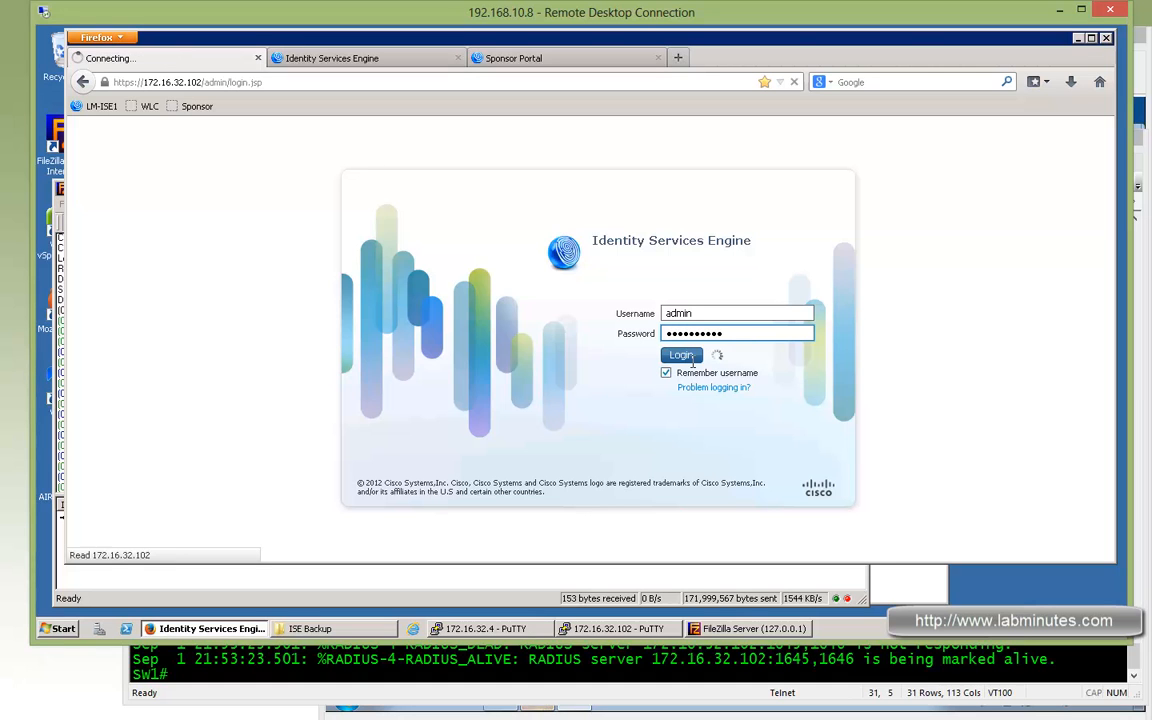
left_click(681, 355)
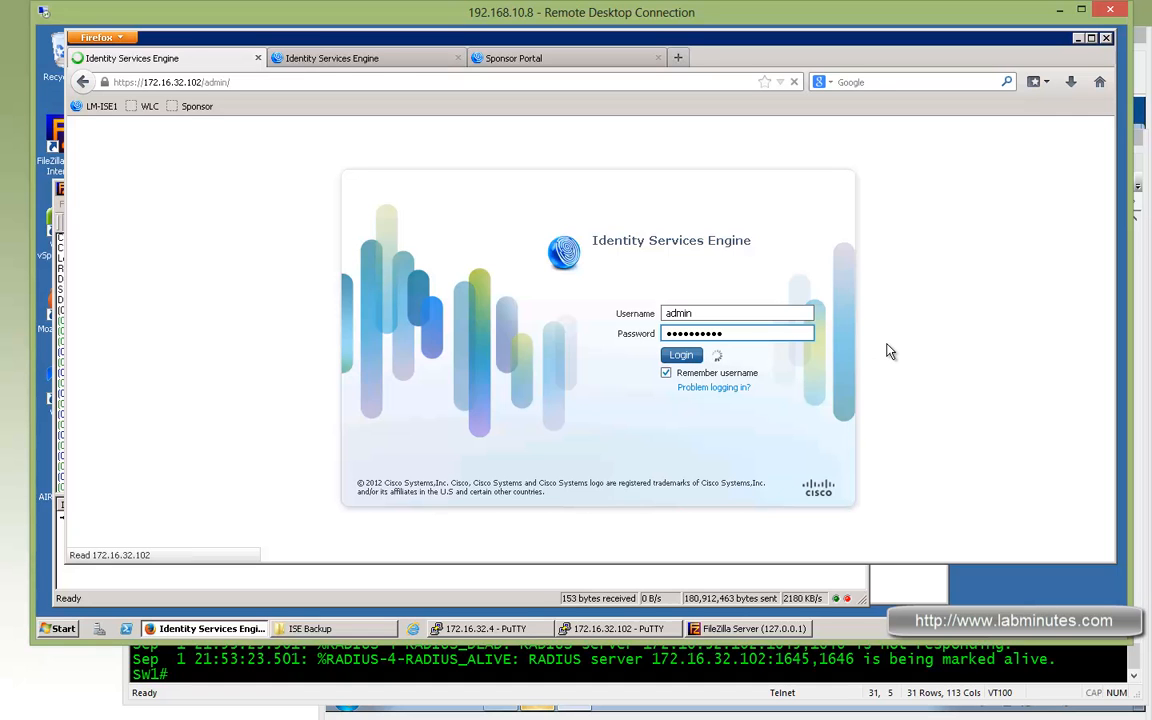
left_click(681, 355)
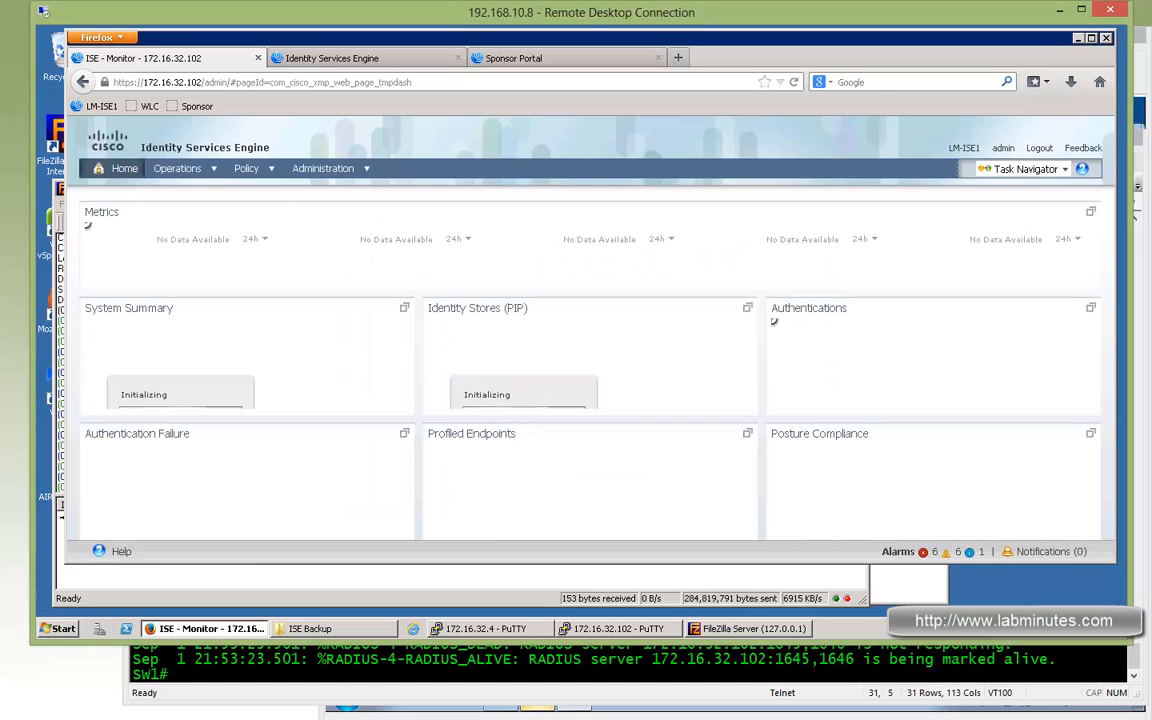
left_click(322, 168)
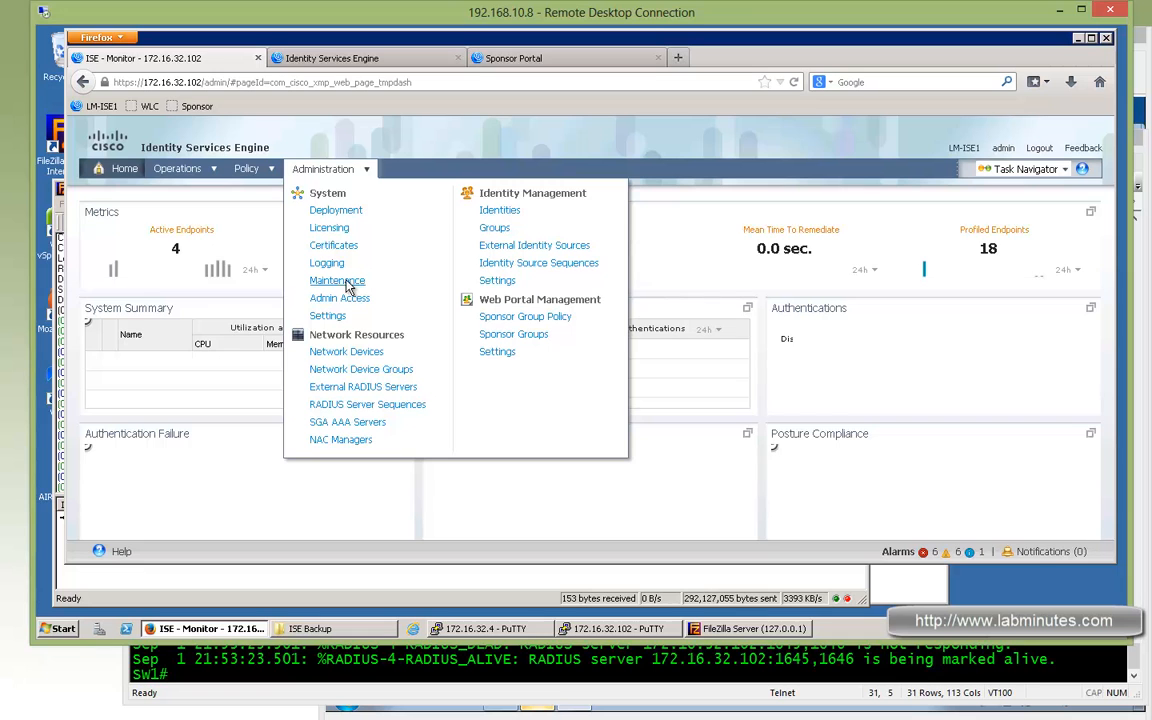
left_click(337, 280)
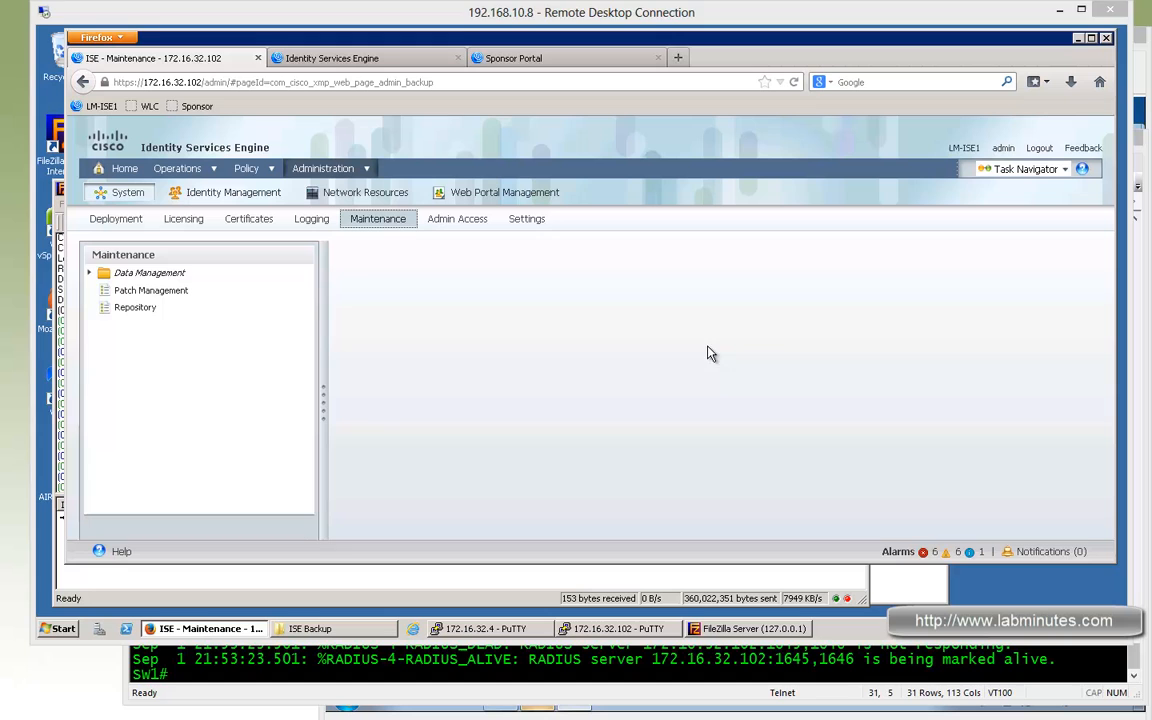
Step: Add repository LM-LOCAL with DISK protocol and path /, appearing at /localdisk/ on localhost
left_click(135, 307)
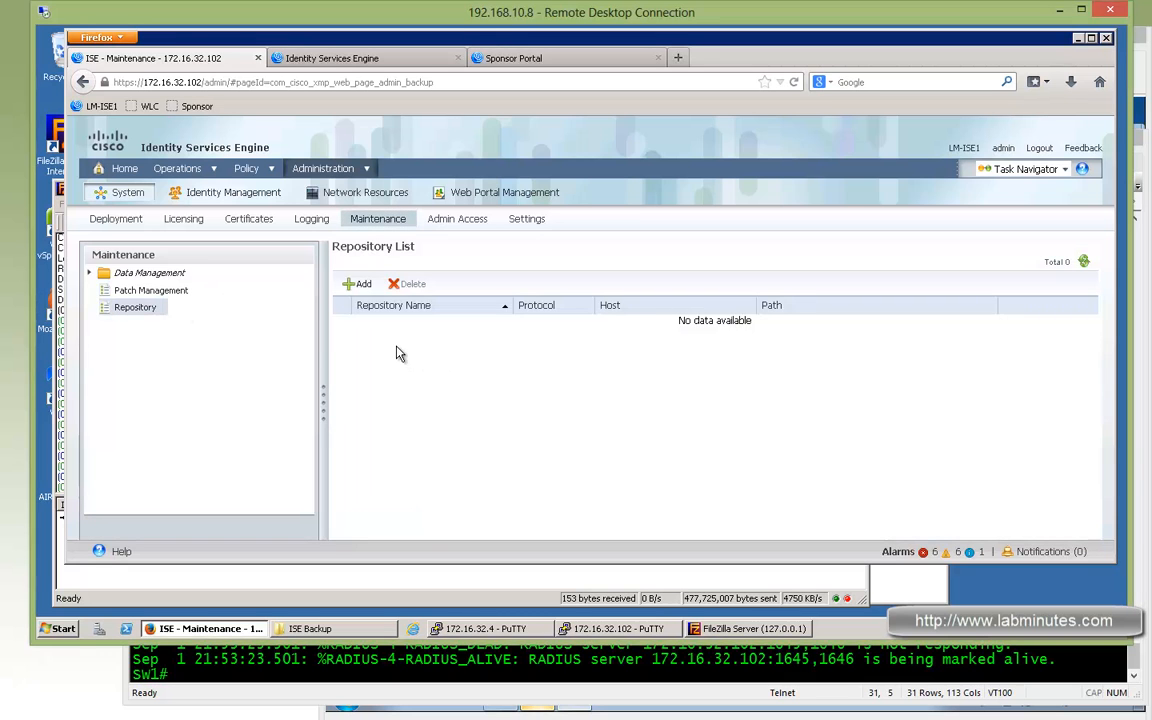
mouse_move(415, 353)
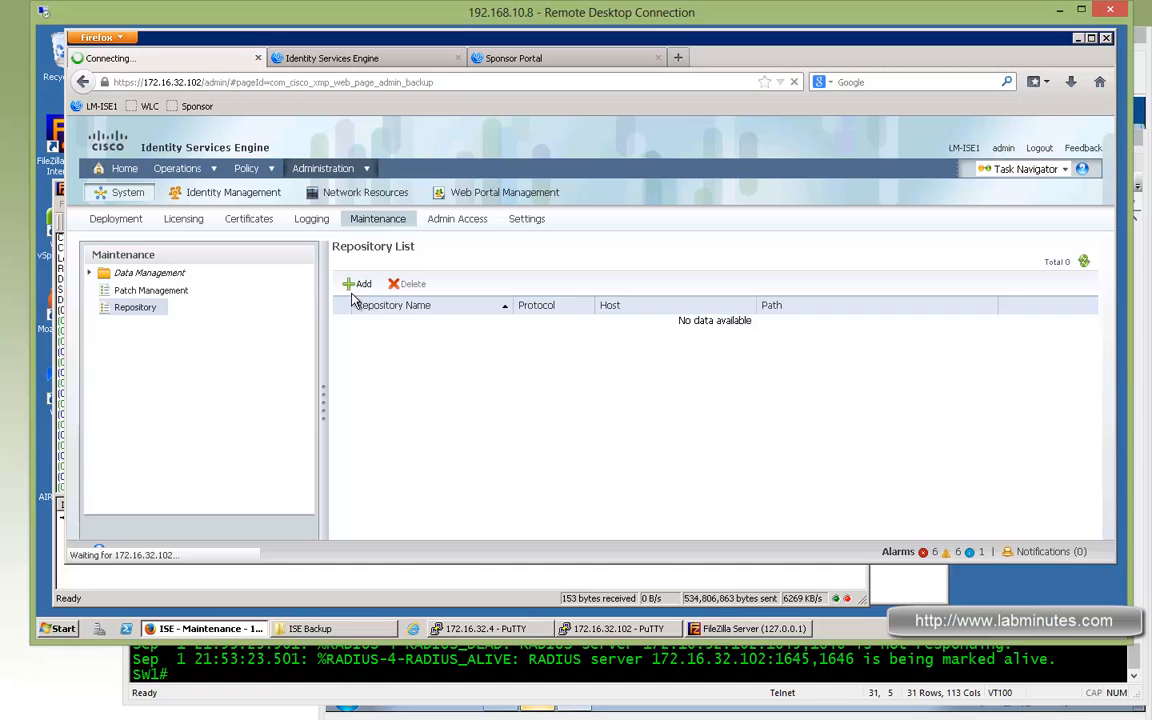
left_click(358, 284)
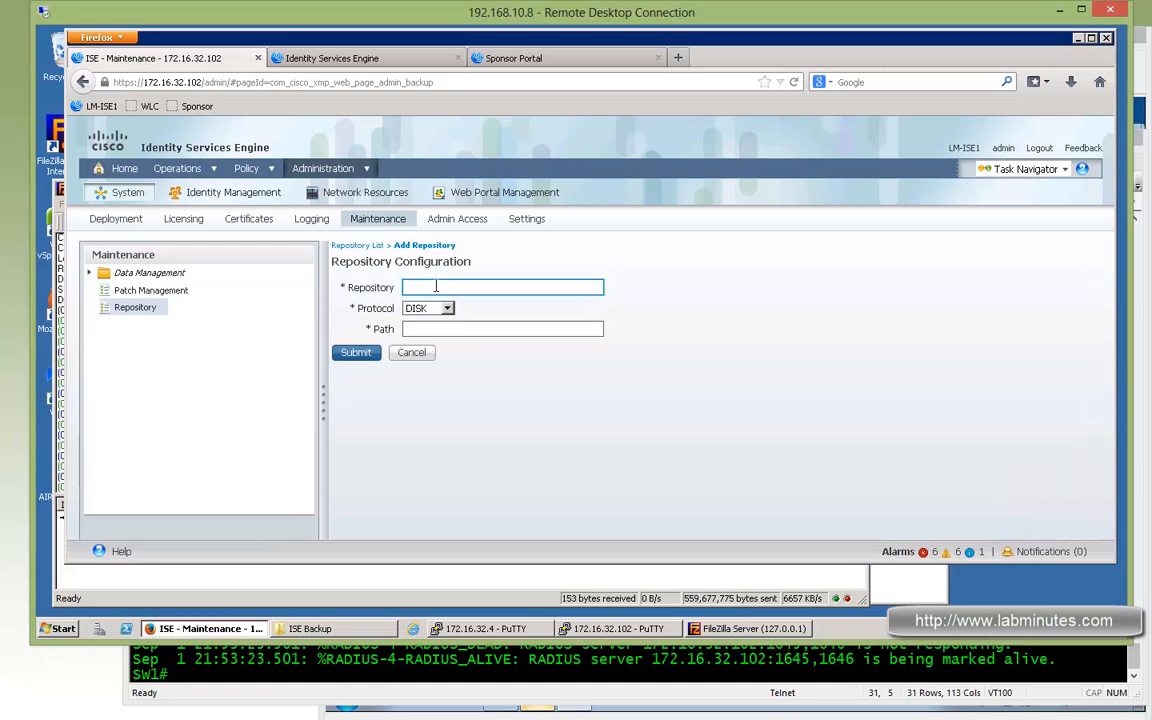
type("LM-LOCAL")
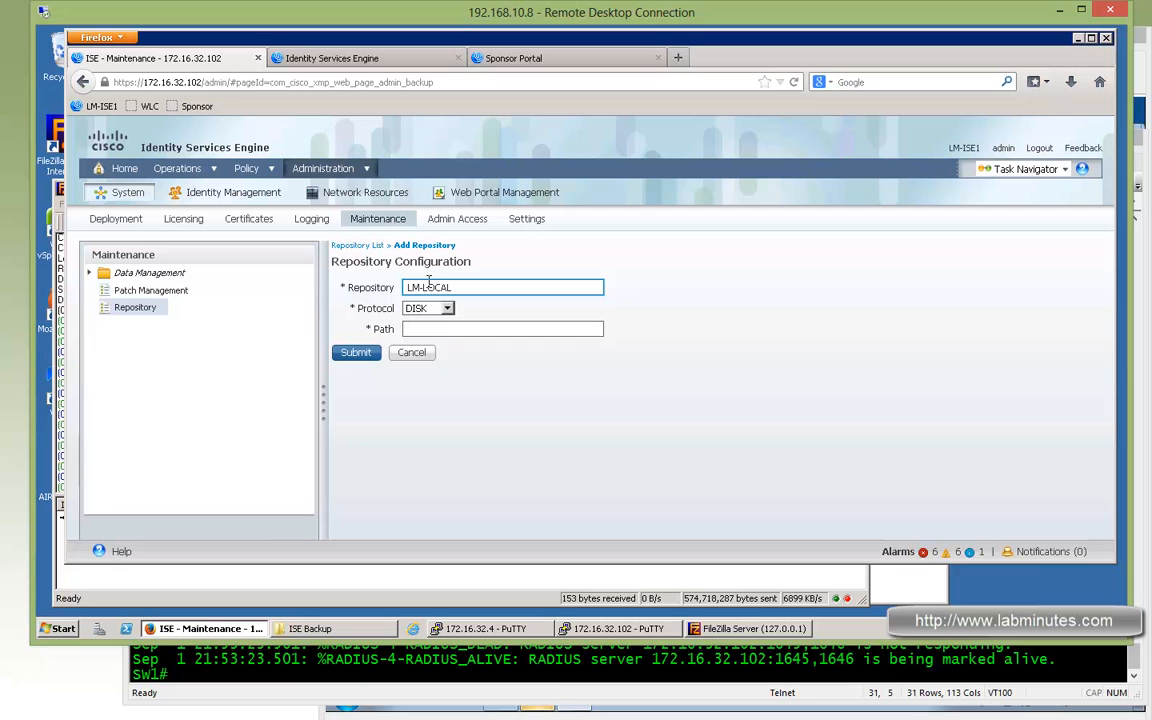
left_click(446, 308)
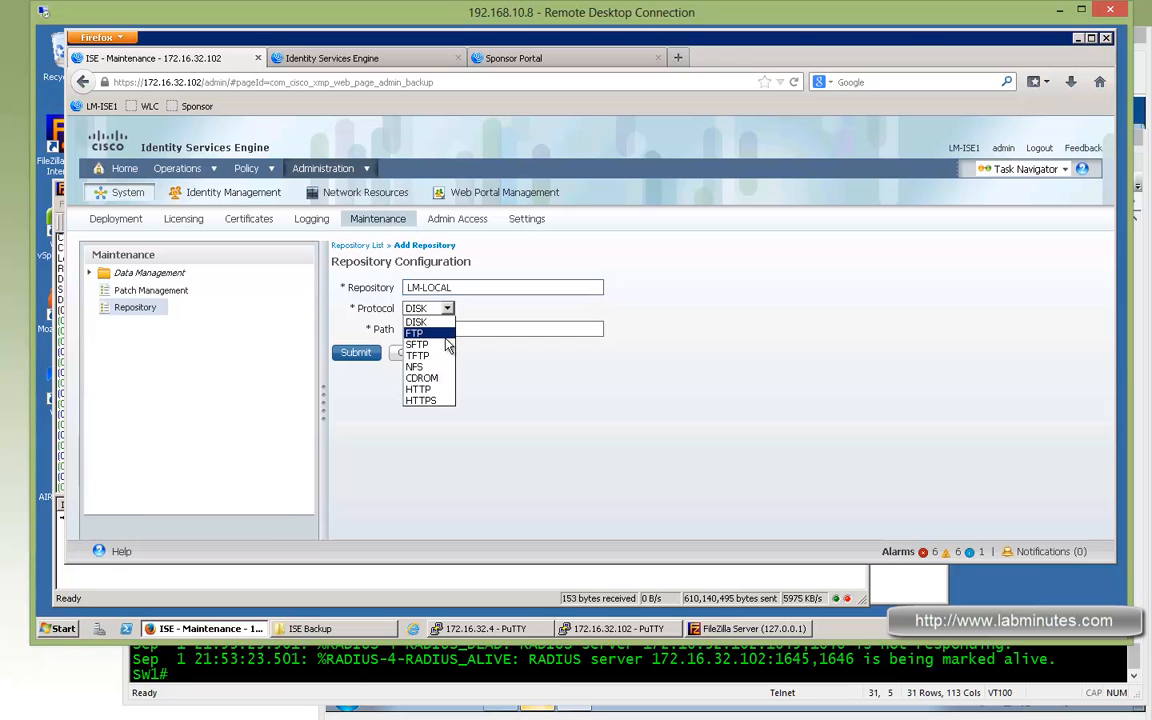
left_click(415, 321)
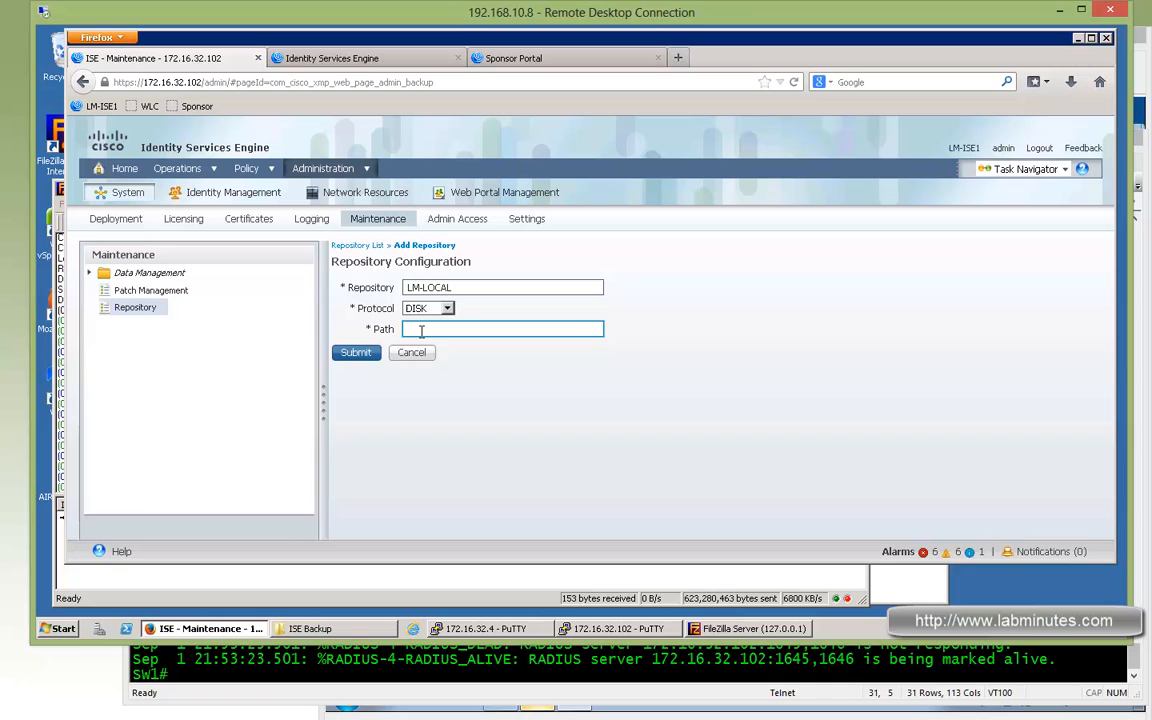
type("/")
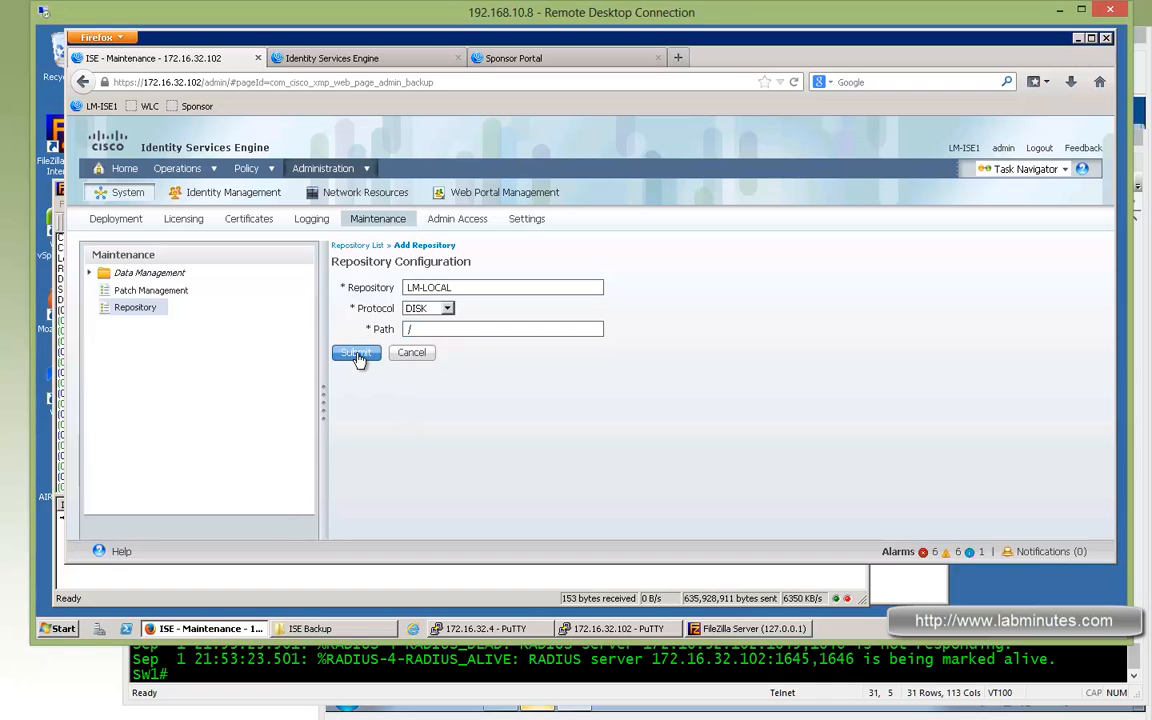
left_click(356, 352)
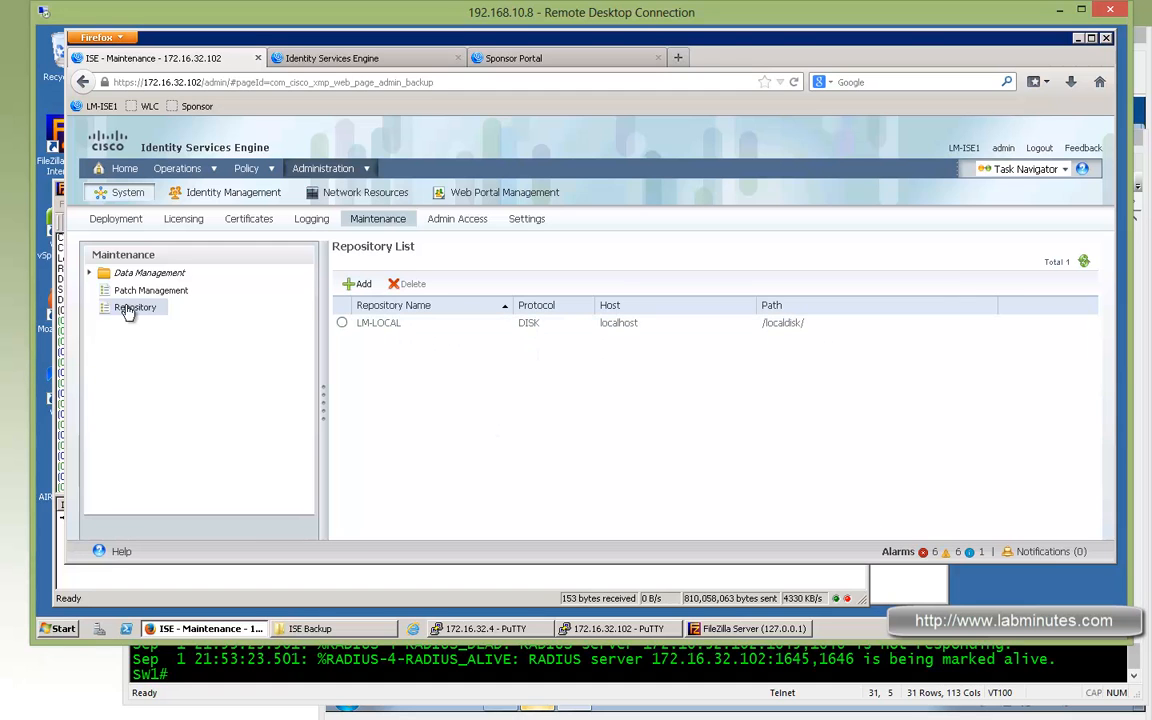
Step: Create an application-only daily backup CONFIG to LM-LOCAL at 00:00 with an encryption key
left_click(90, 272)
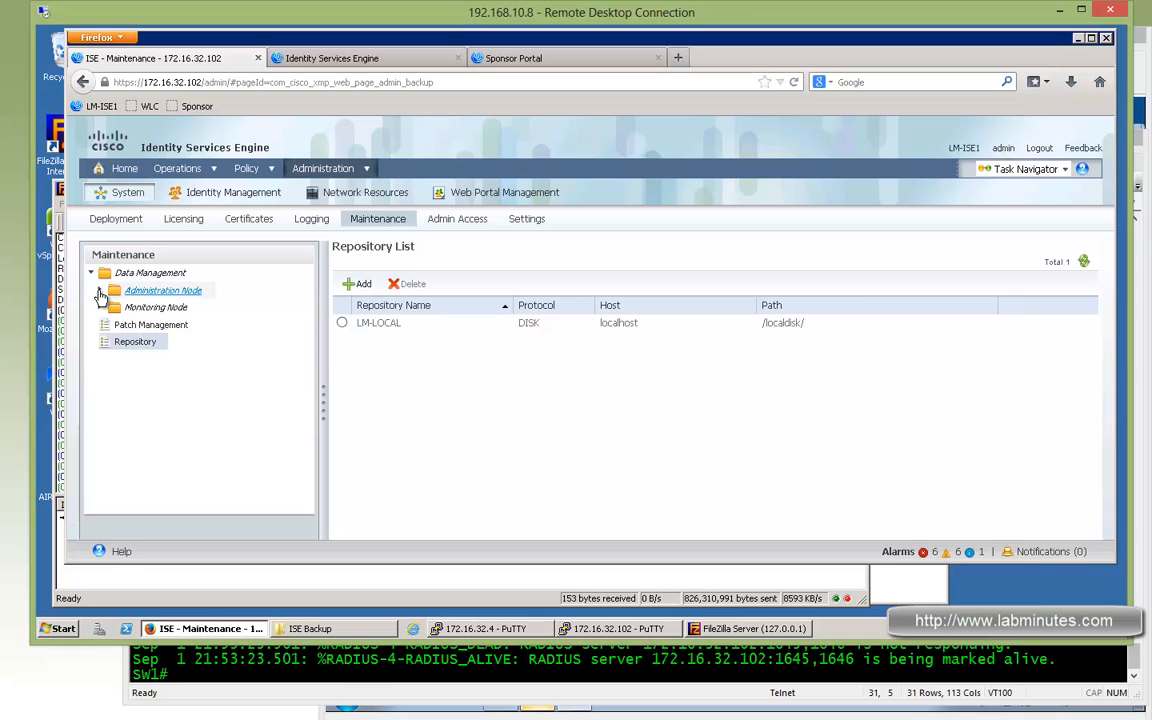
left_click(99, 290)
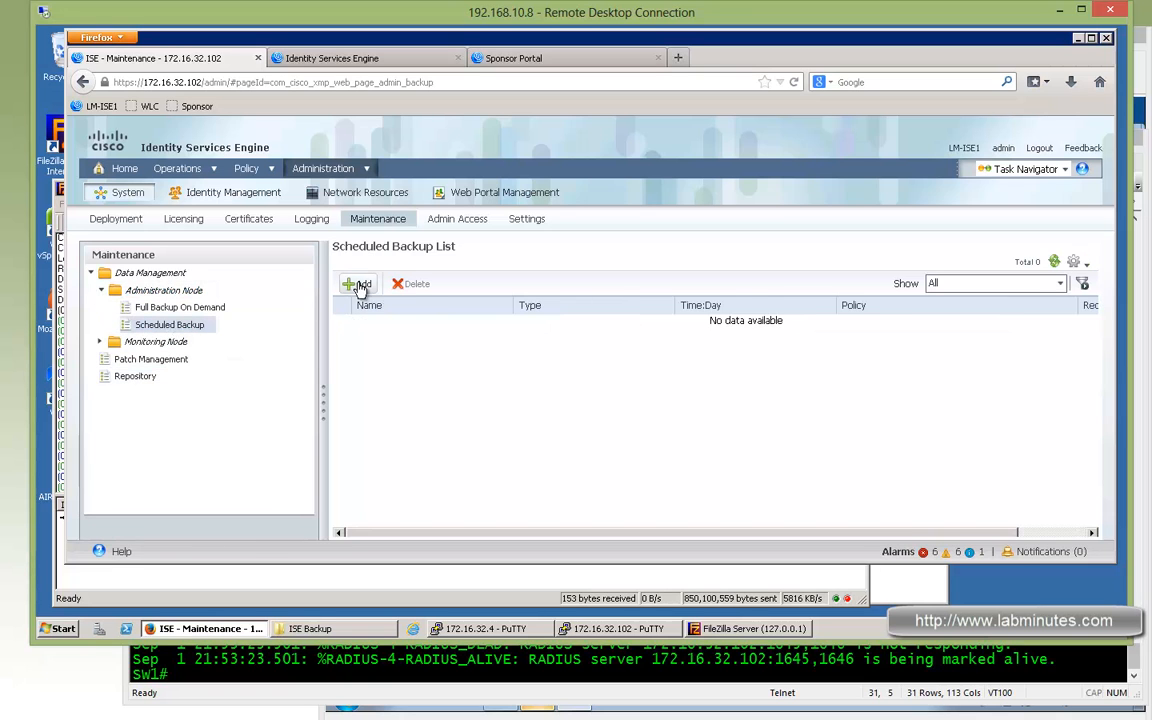
left_click(358, 284)
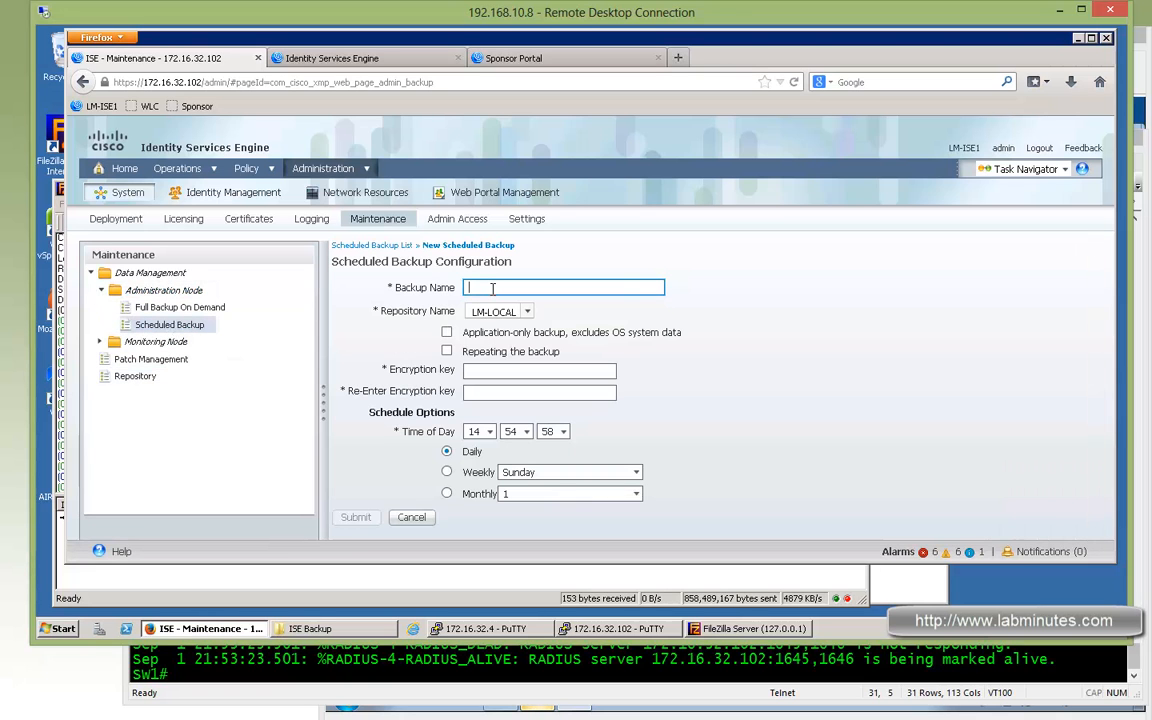
type("CONFIG")
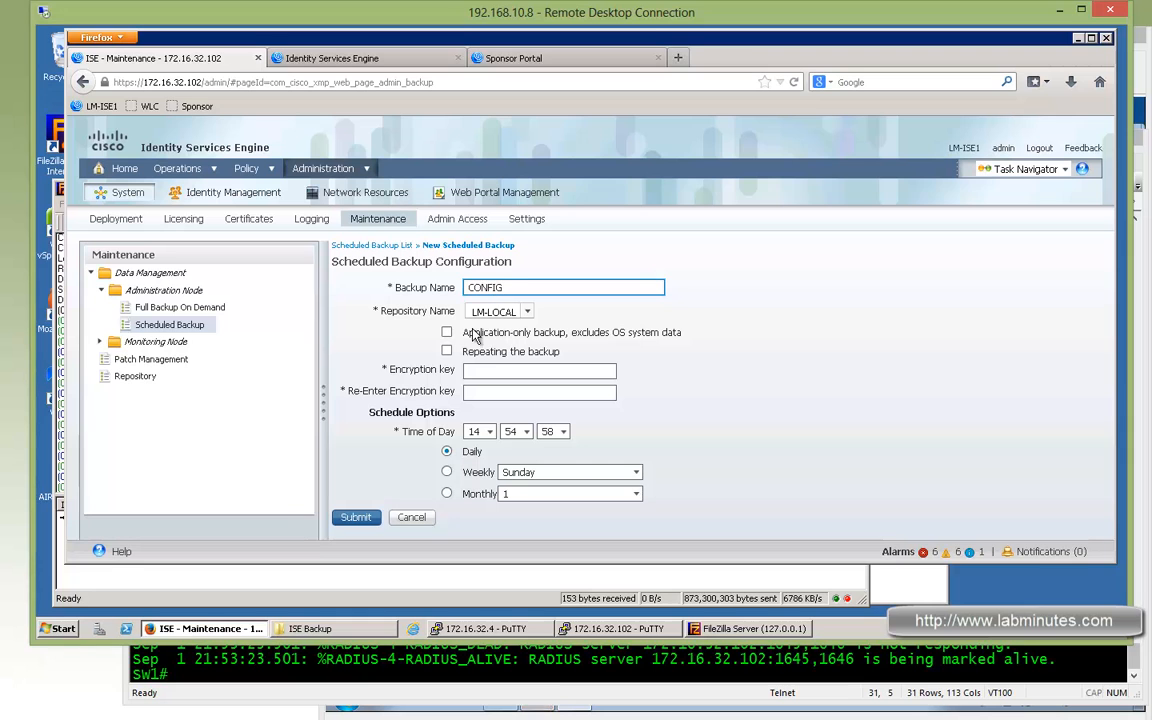
left_click(447, 332)
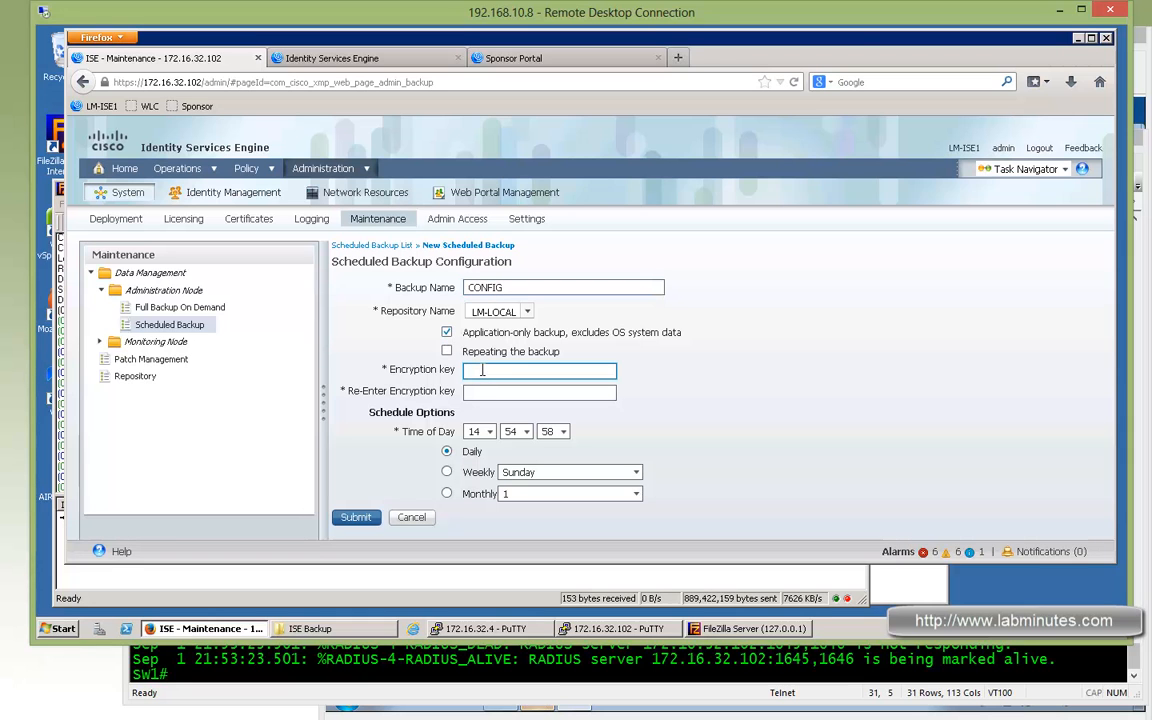
type("password")
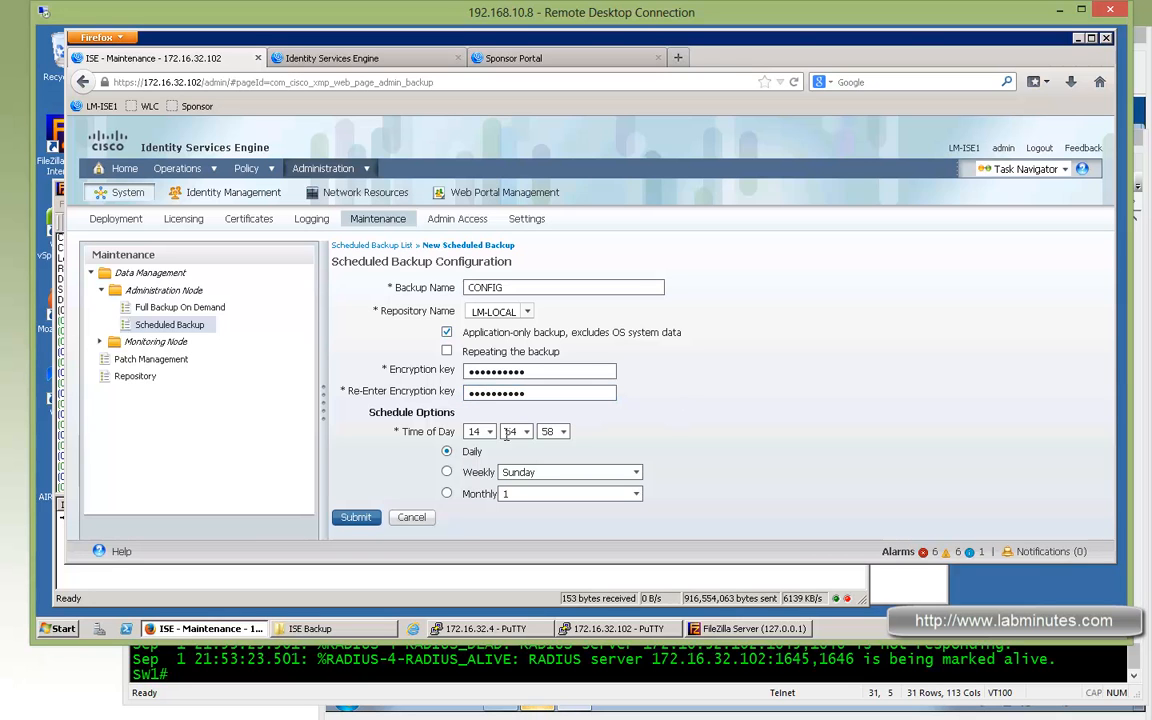
left_click(489, 431)
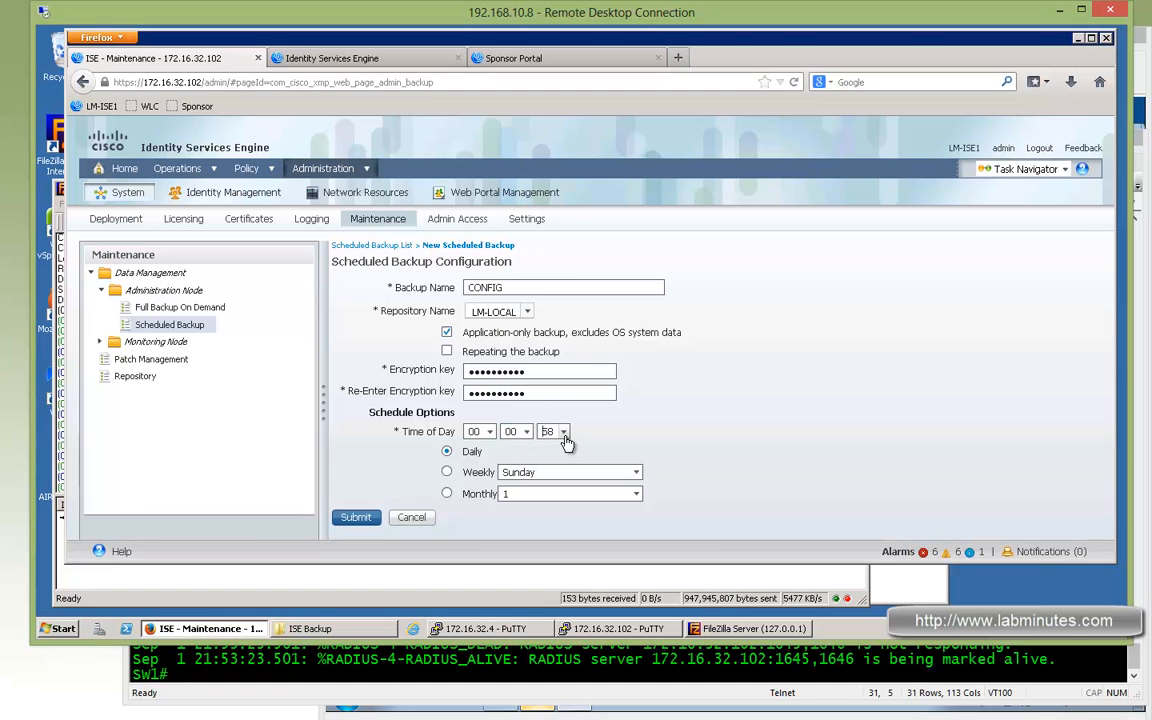
left_click(565, 431)
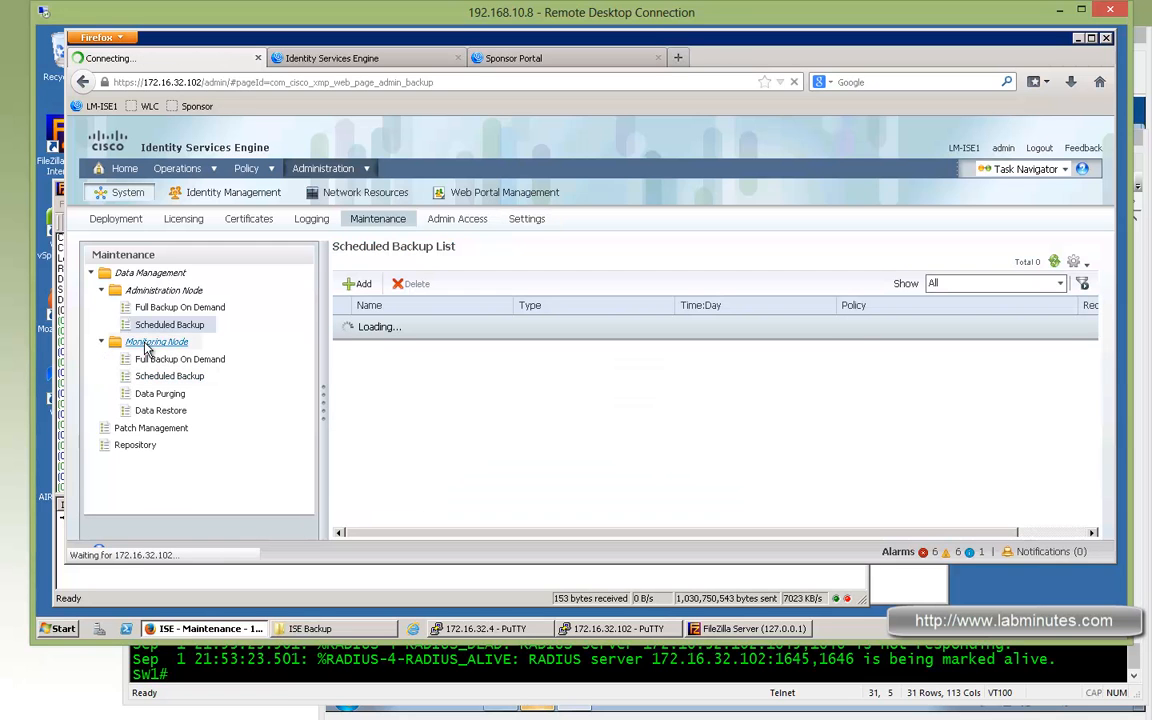
Step: Check the monitoring-node scheduled backup settings, then return to the Repository List showing LM-LOCAL
left_click(169, 375)
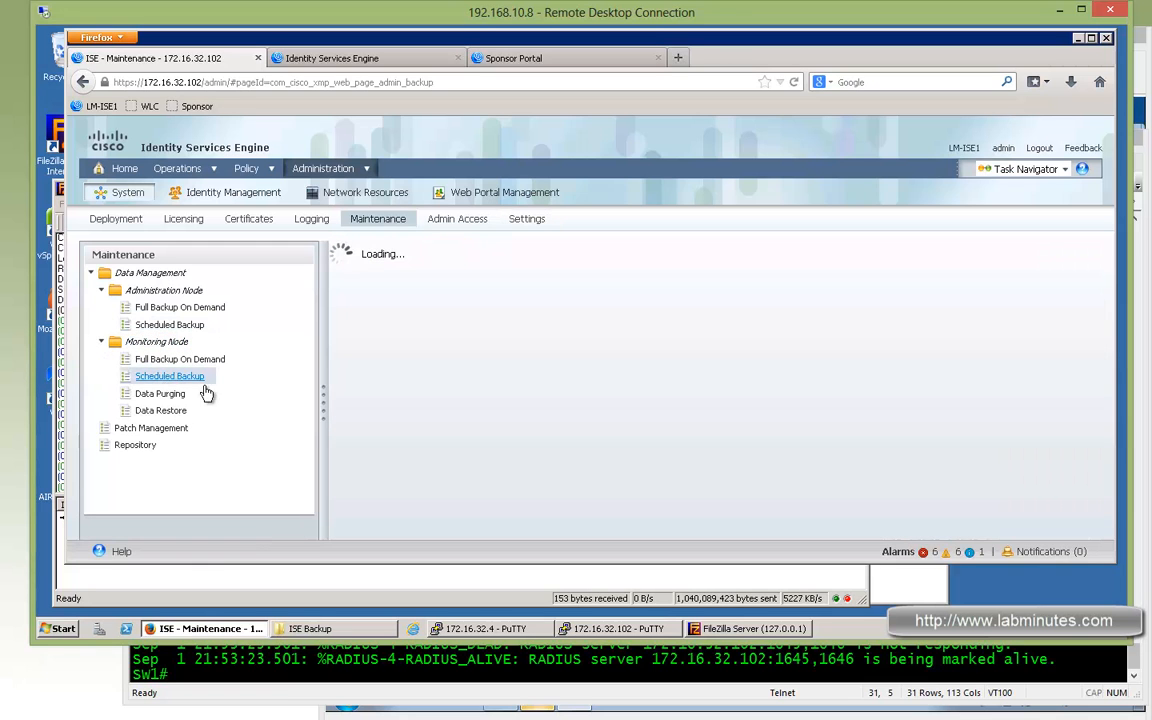
left_click(169, 375)
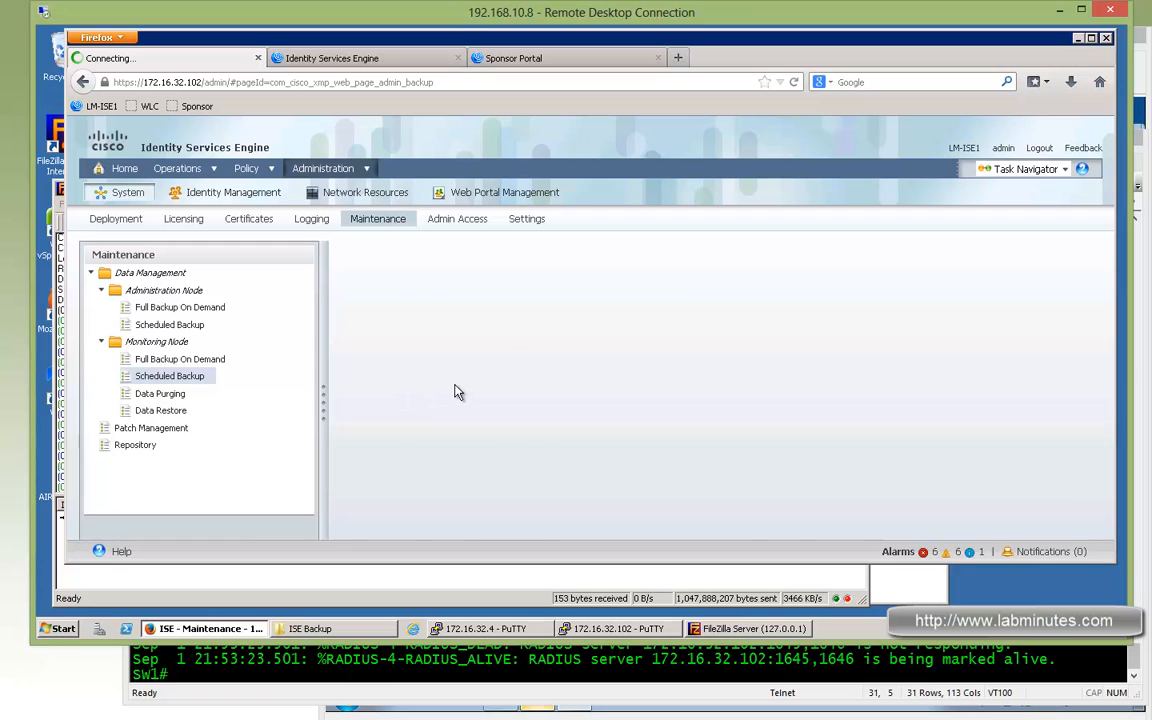
left_click(169, 375)
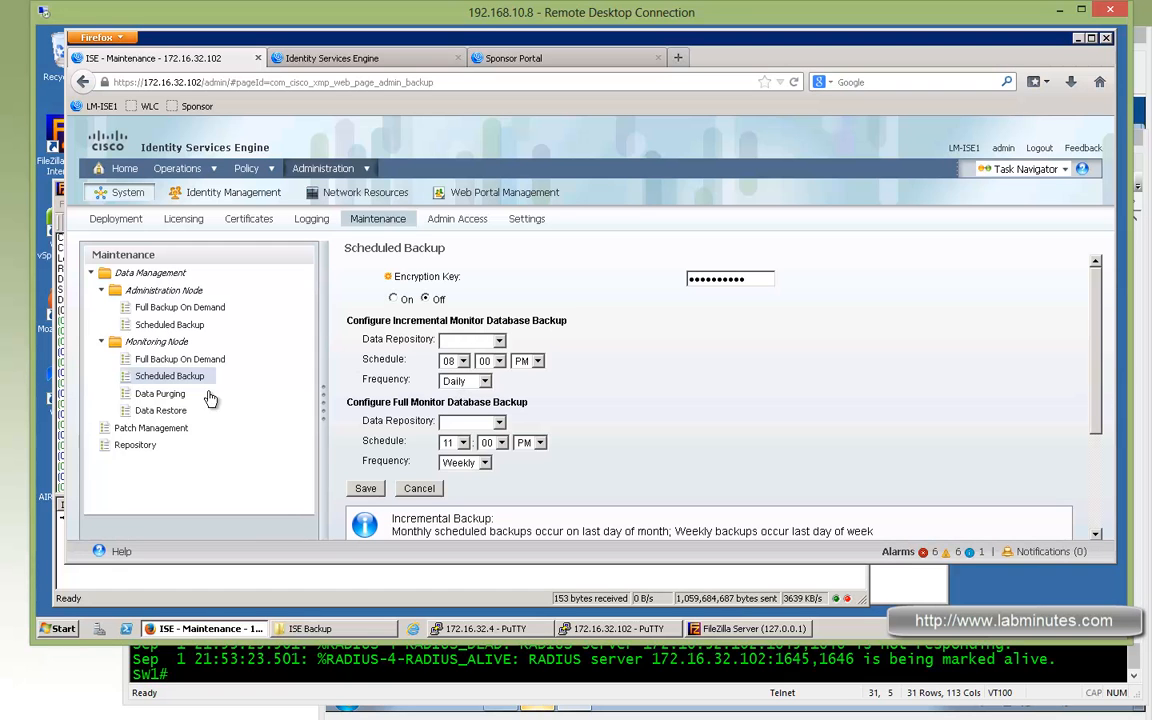
left_click(135, 444)
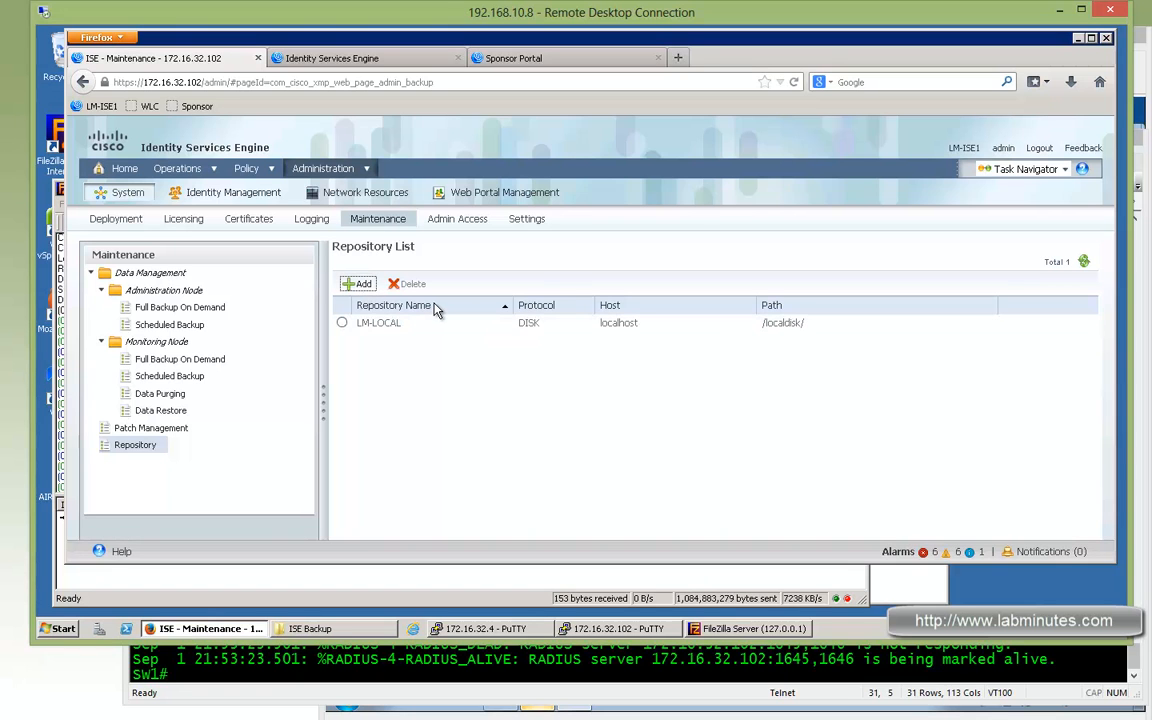
mouse_move(365, 335)
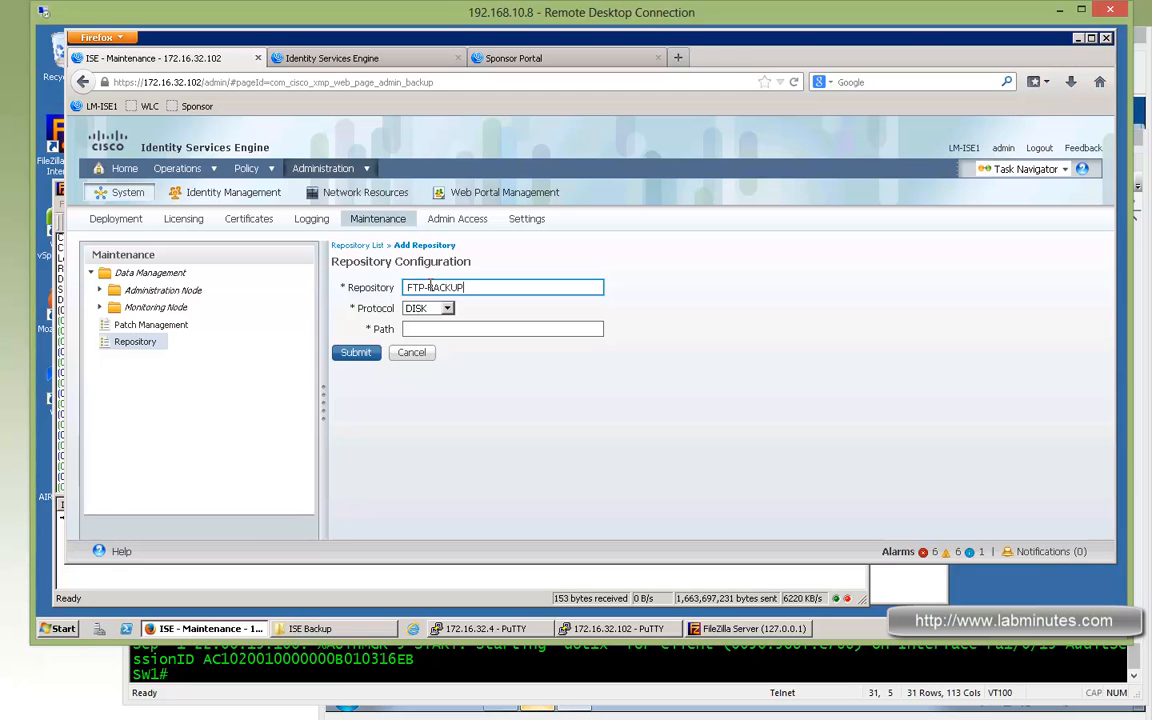
Step: Add FTP repository FTP-BACKUP for server 172.16.32.40 with path / and login credentials
left_click(447, 308)
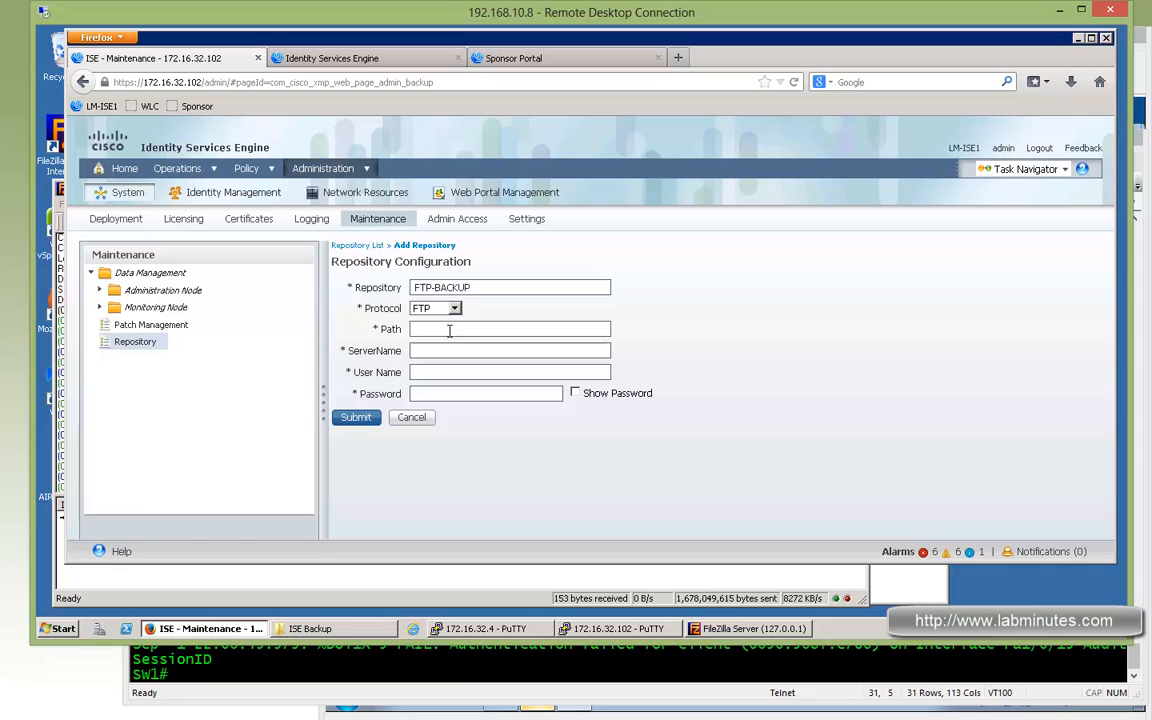
type("172.16.32.40")
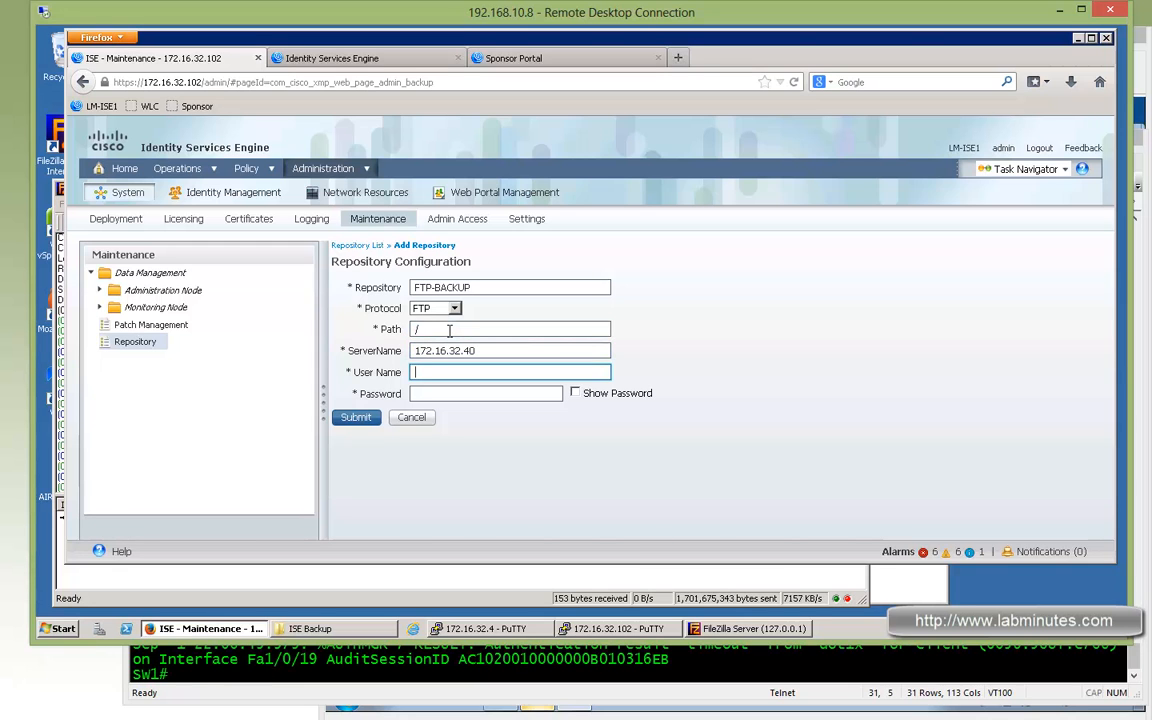
type("cisco")
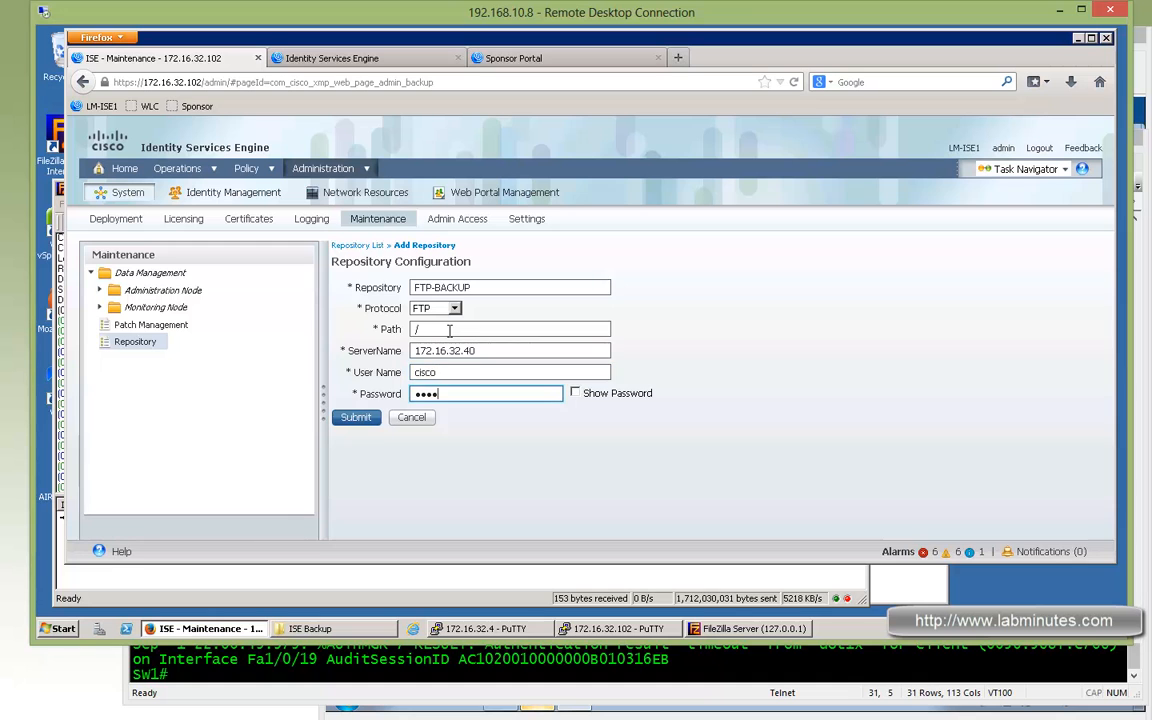
left_click(356, 417)
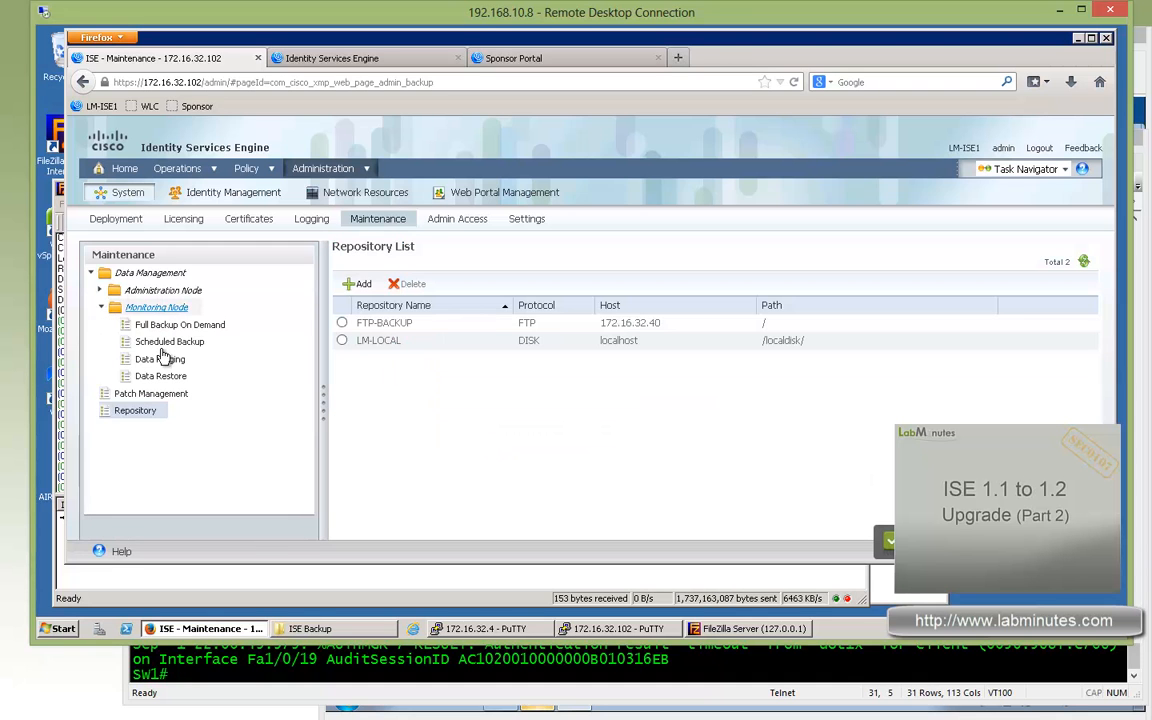
Step: Open the monitoring-node Scheduled Backup page using FTP-BACKUP for incremental and full backups
left_click(169, 341)
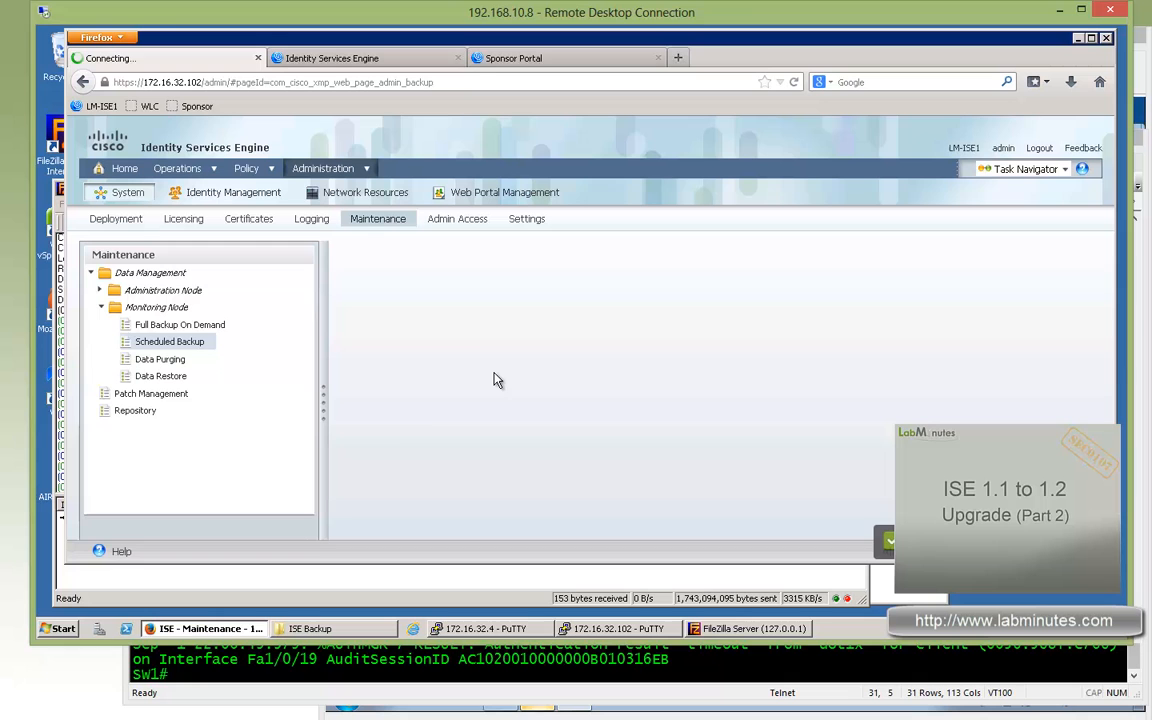
left_click(169, 341)
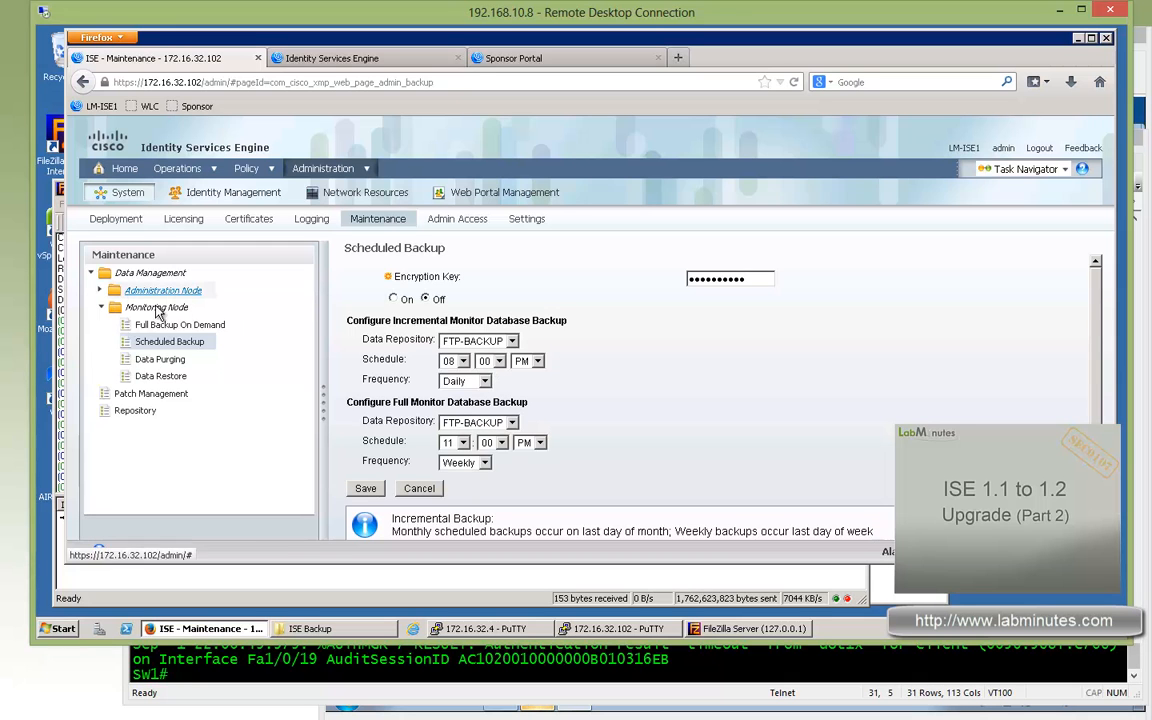